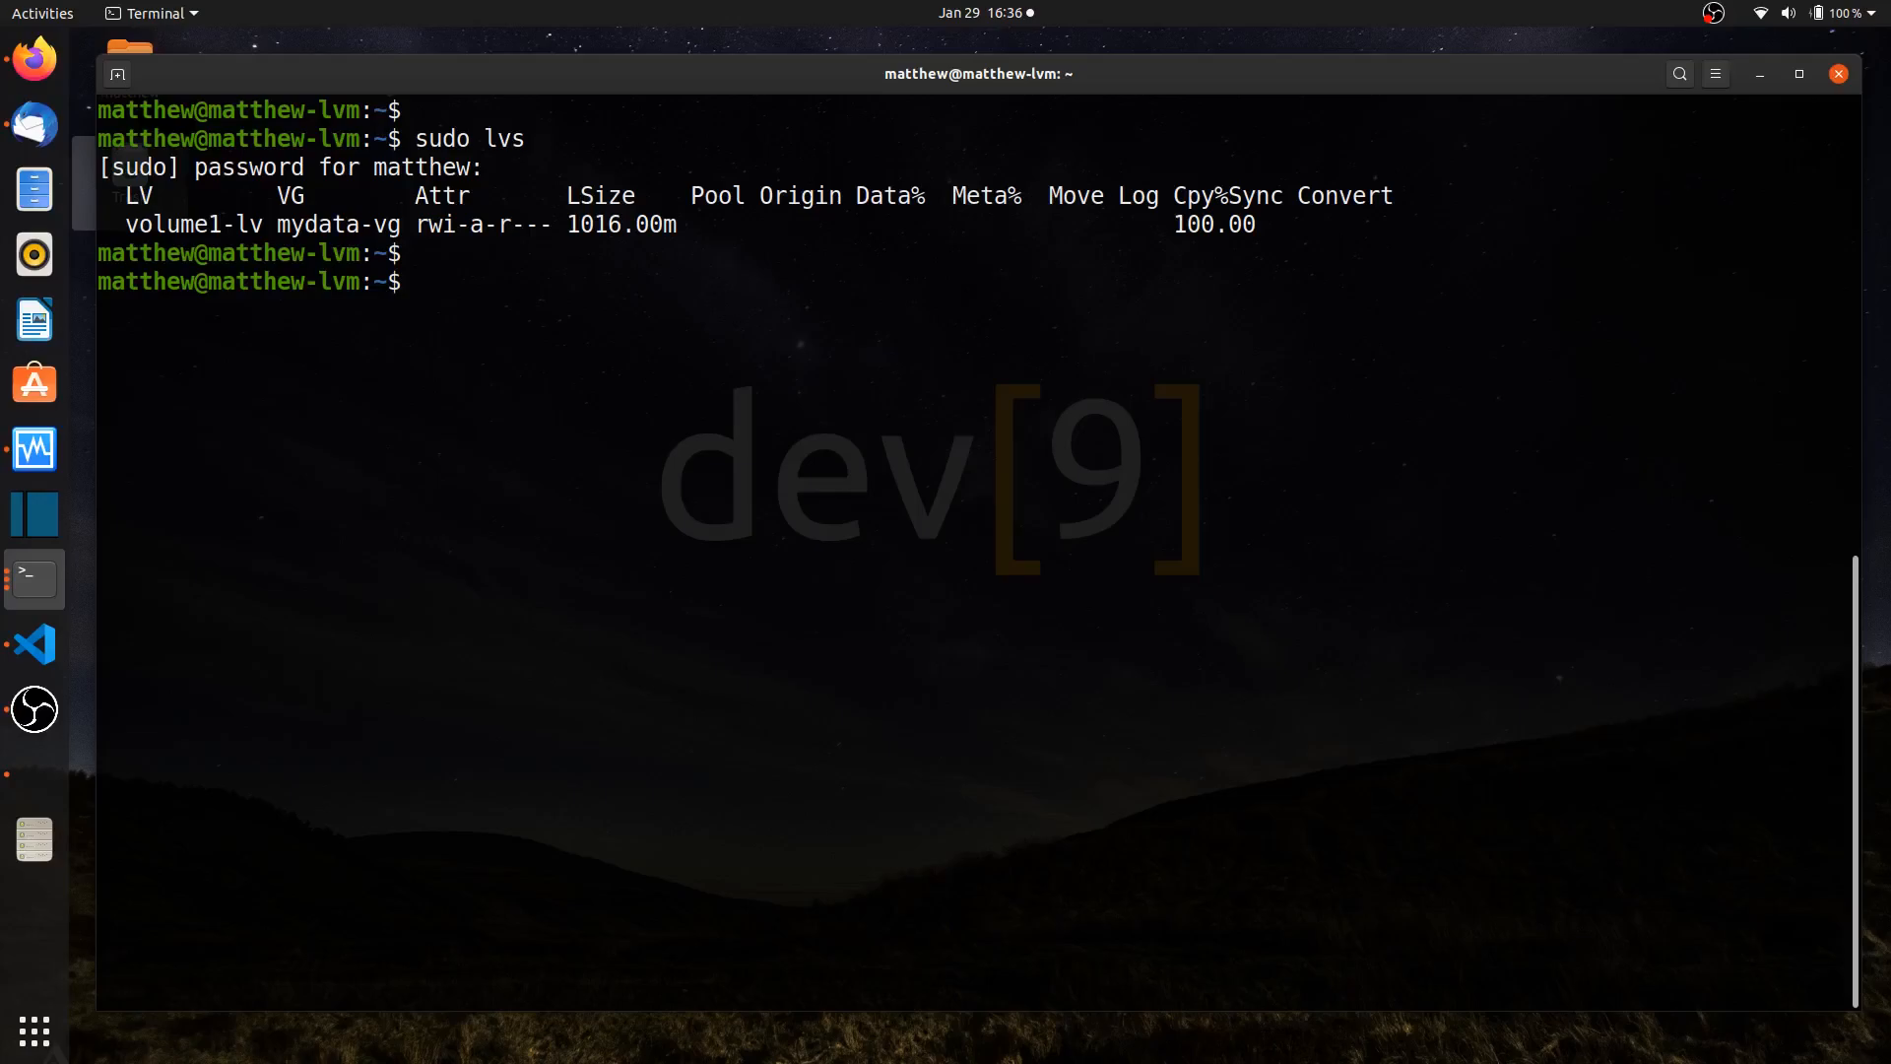
Remove volume1-lv from mydata-vg with lvremove, confirming y, then enter man lvcreate
text(sudo)
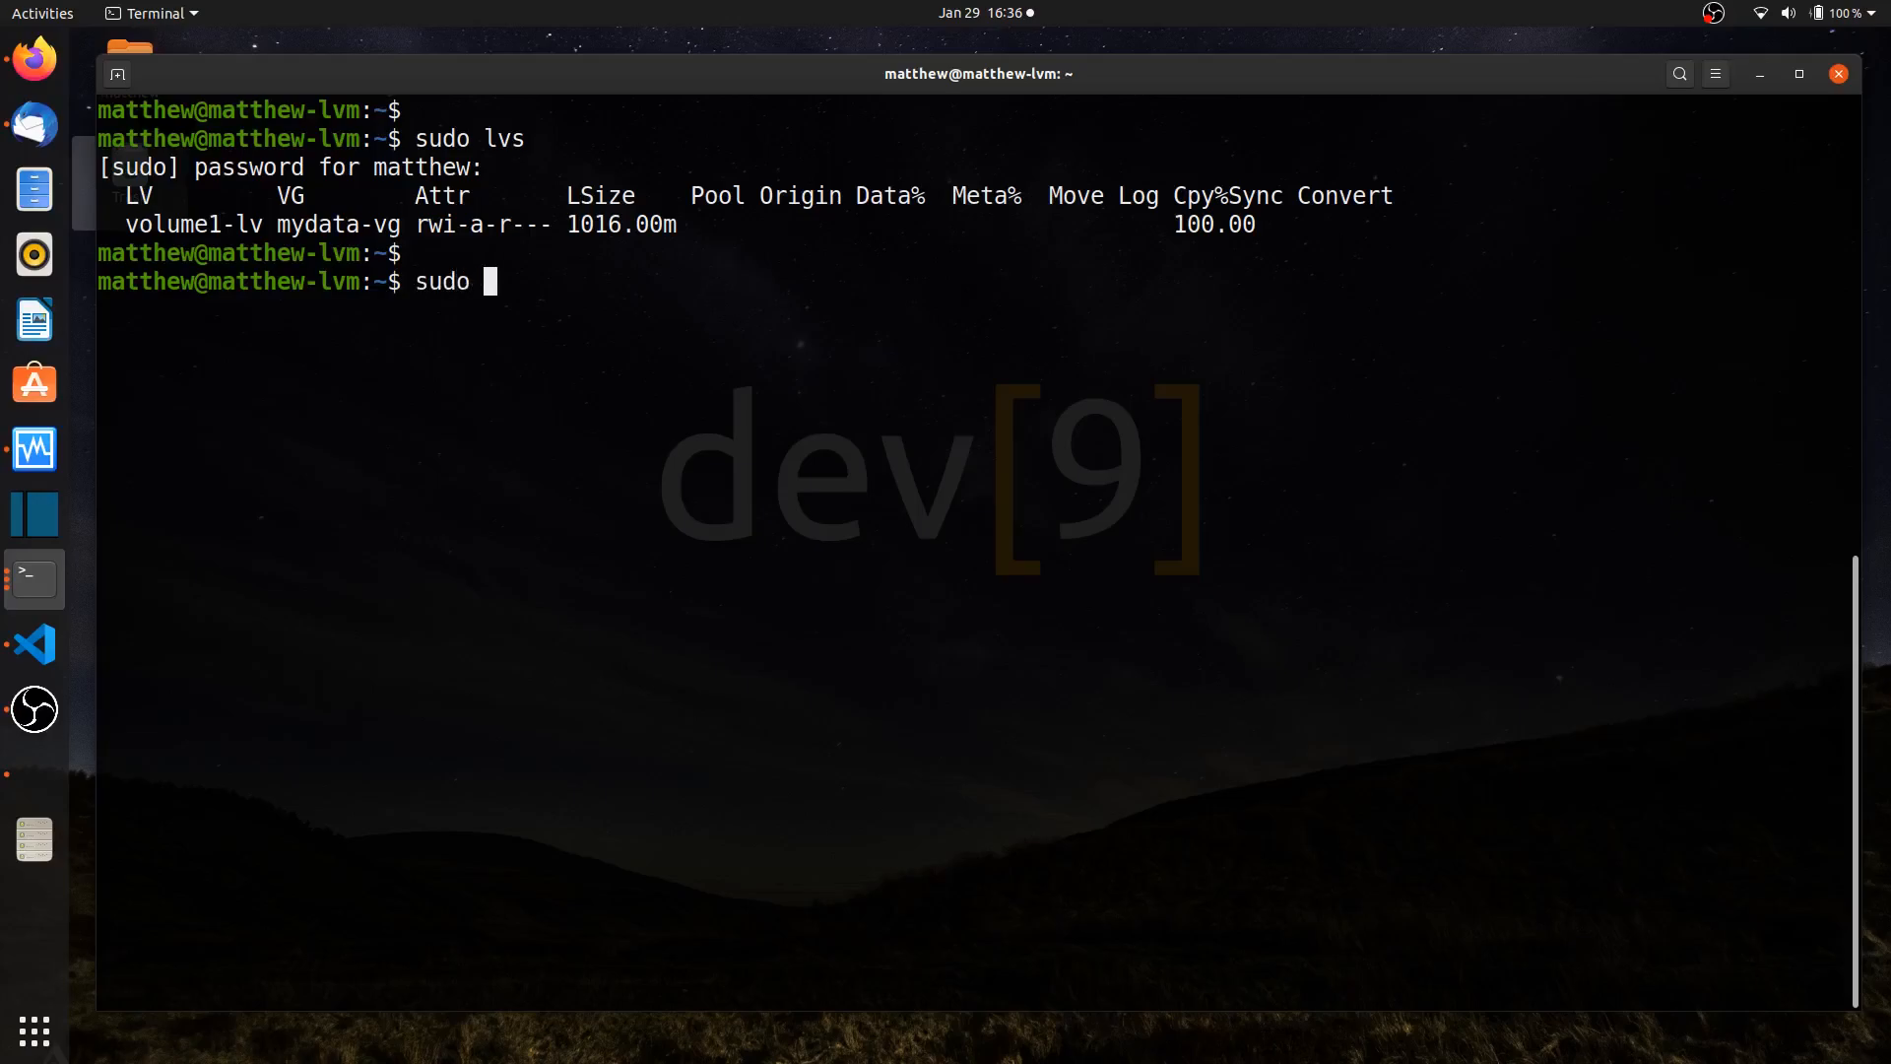
text(lvremove)
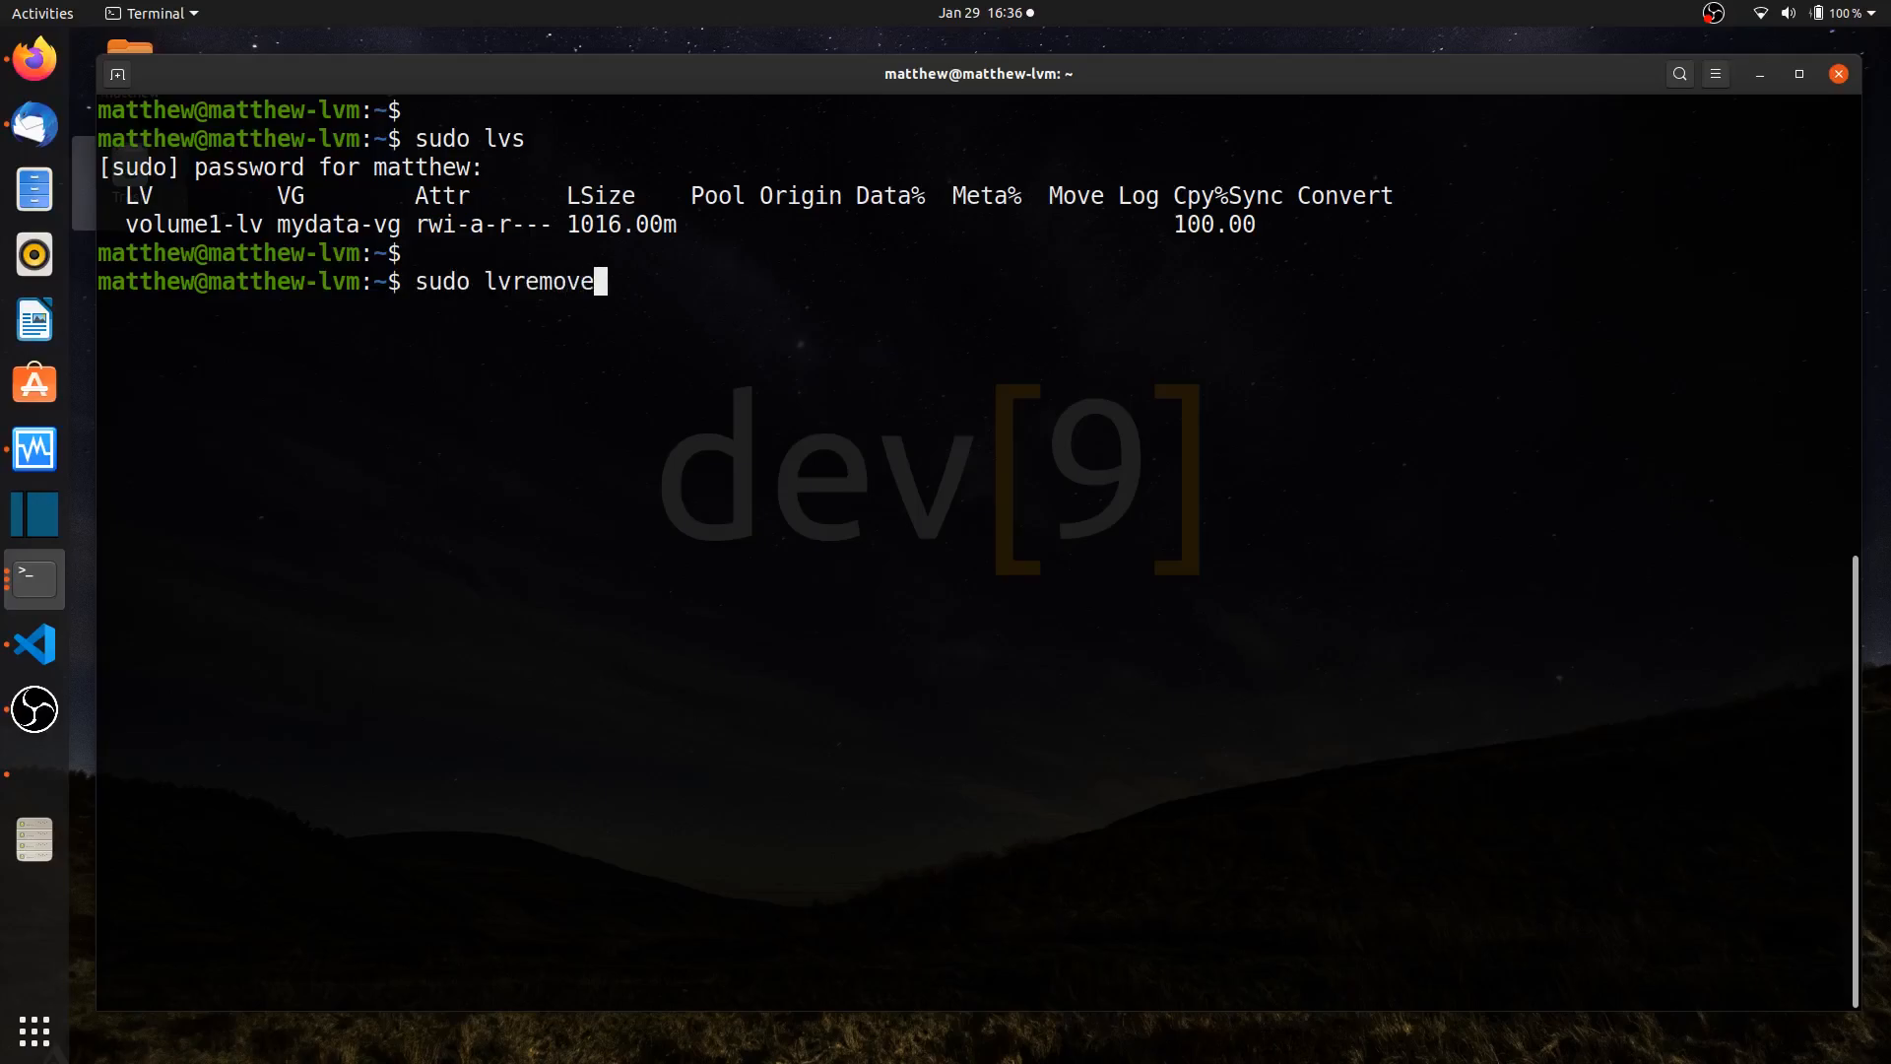
text(mydata-v)
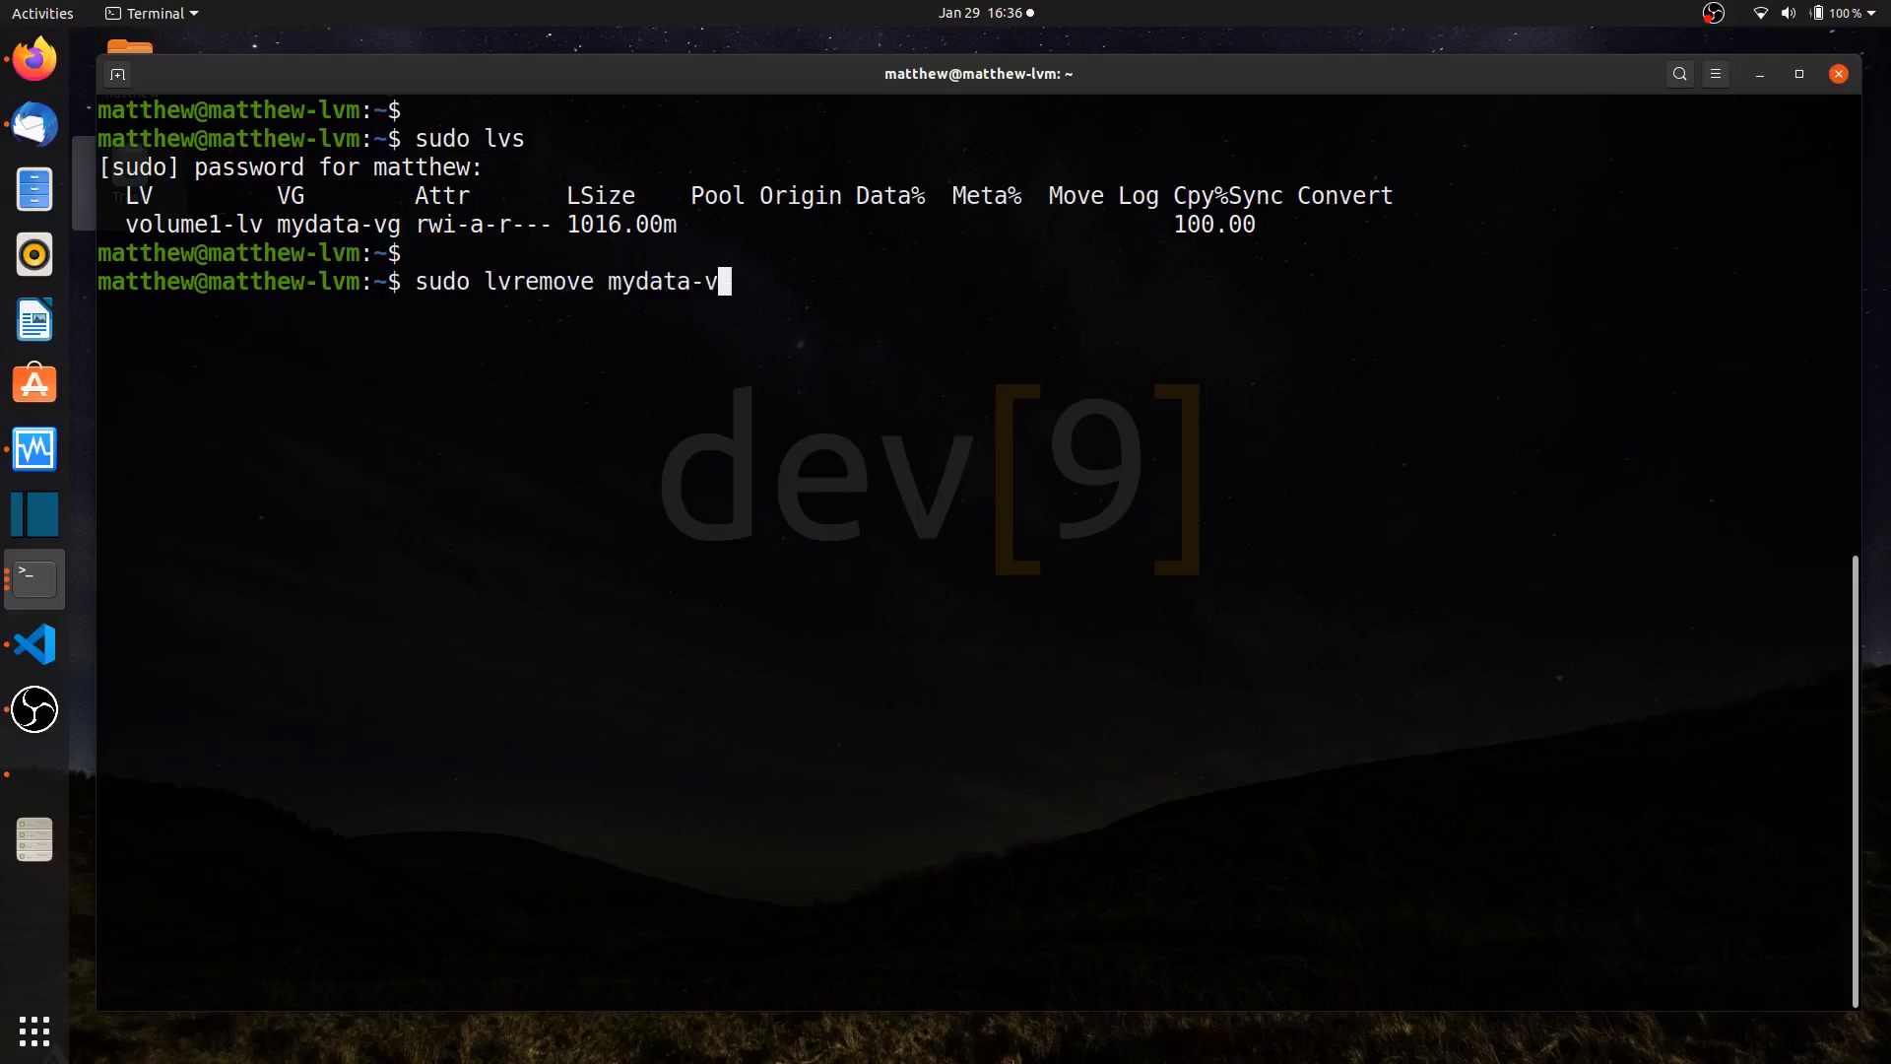
text(g/volume1-lv)
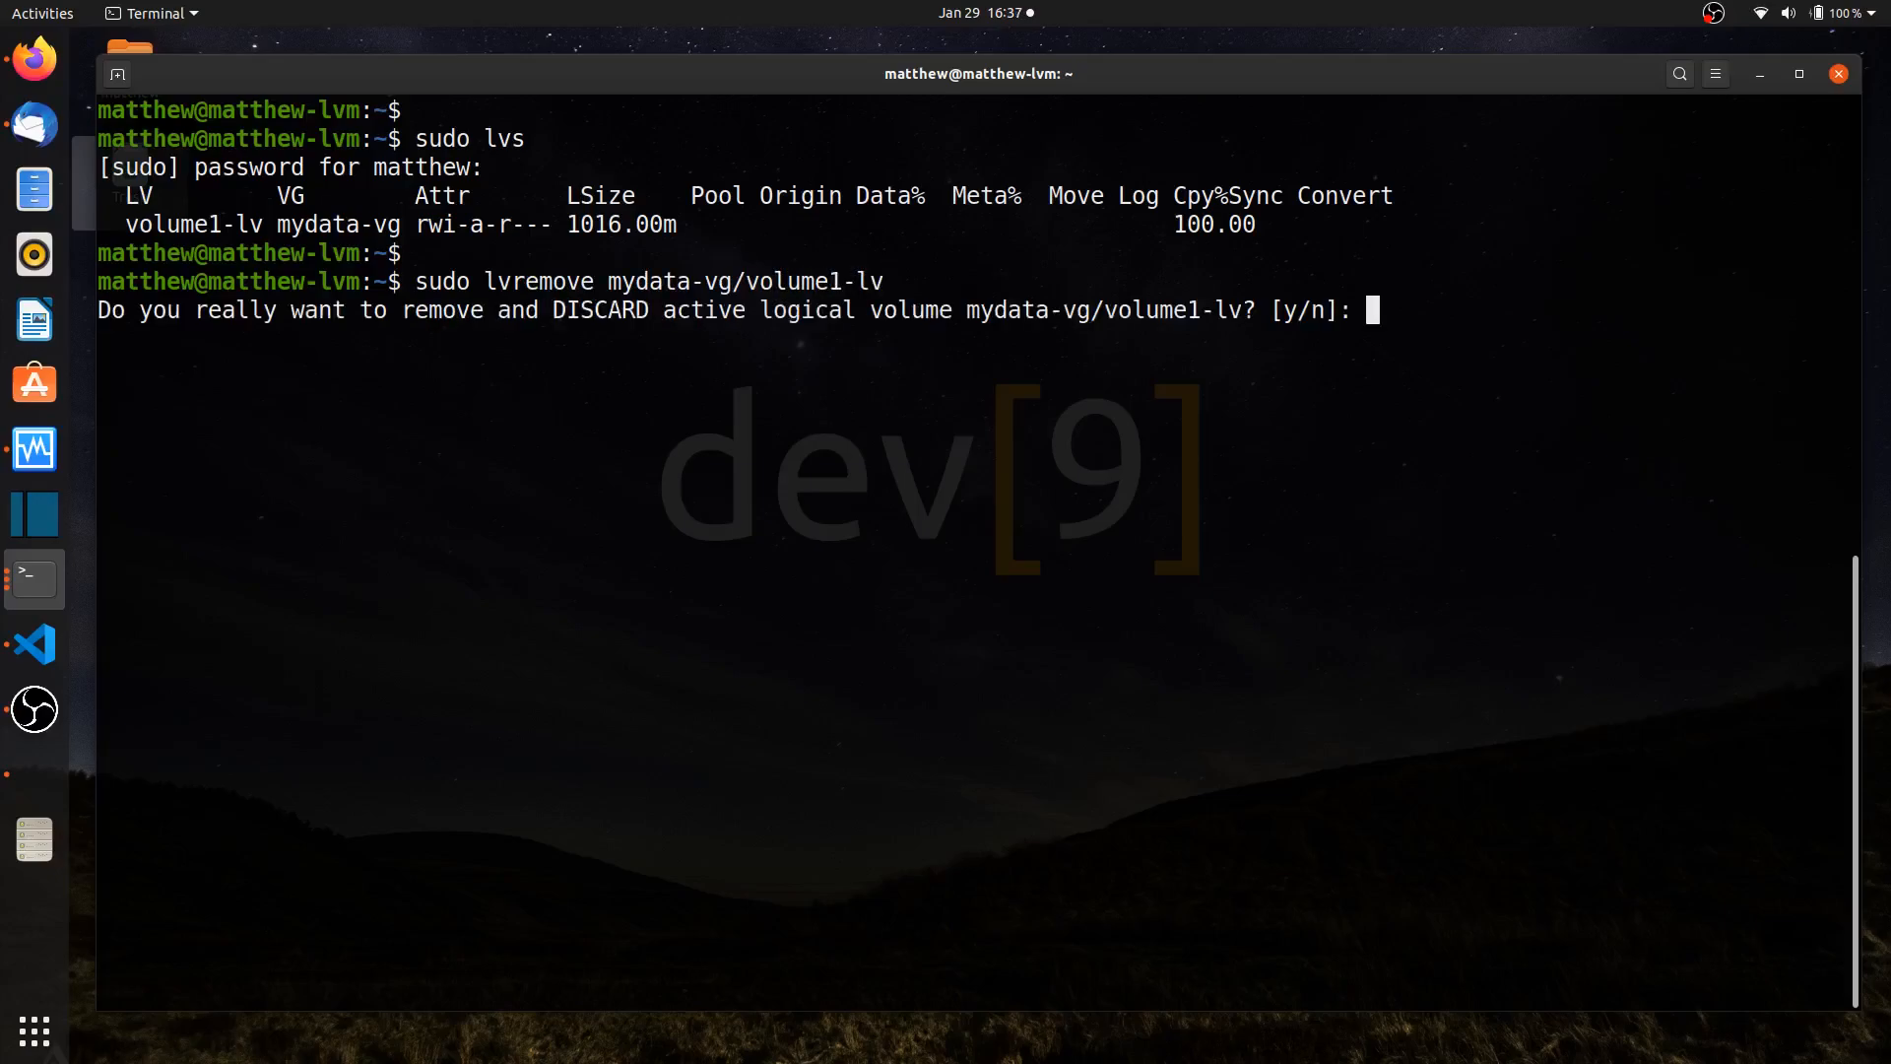
text(y)
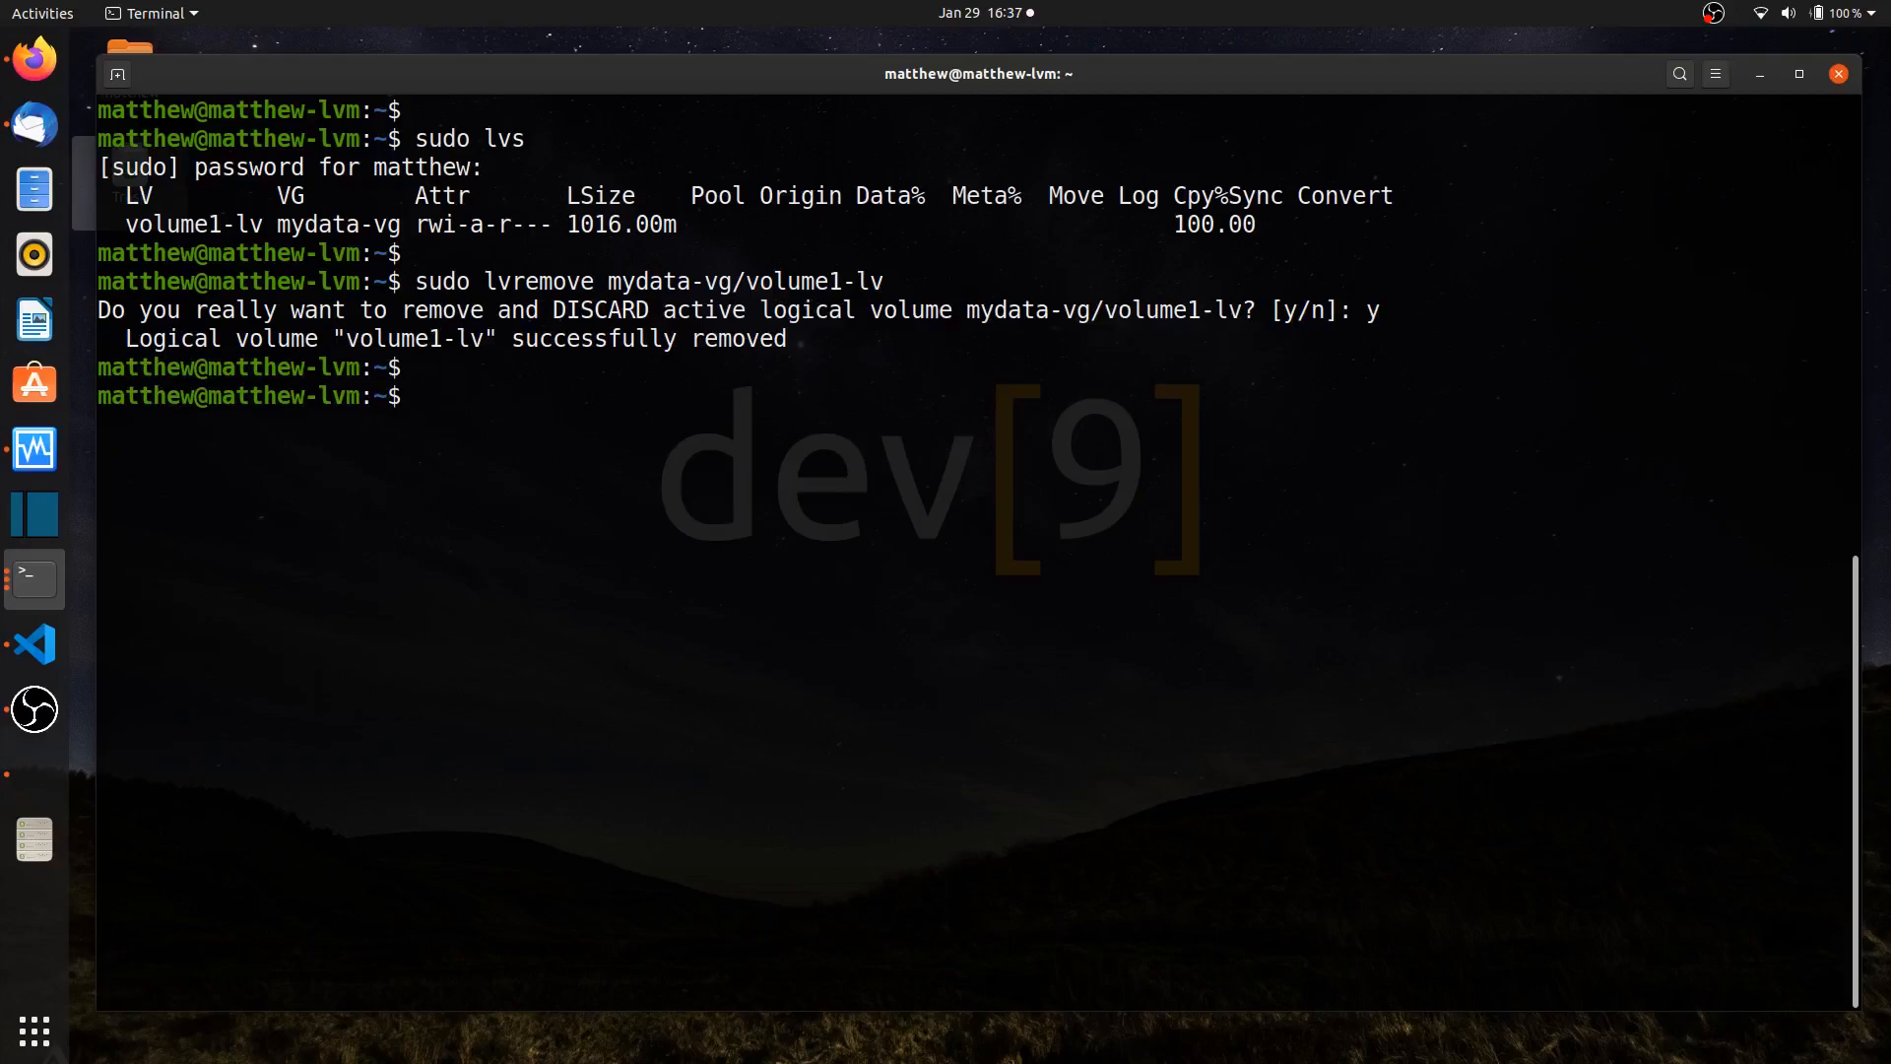
text(m)
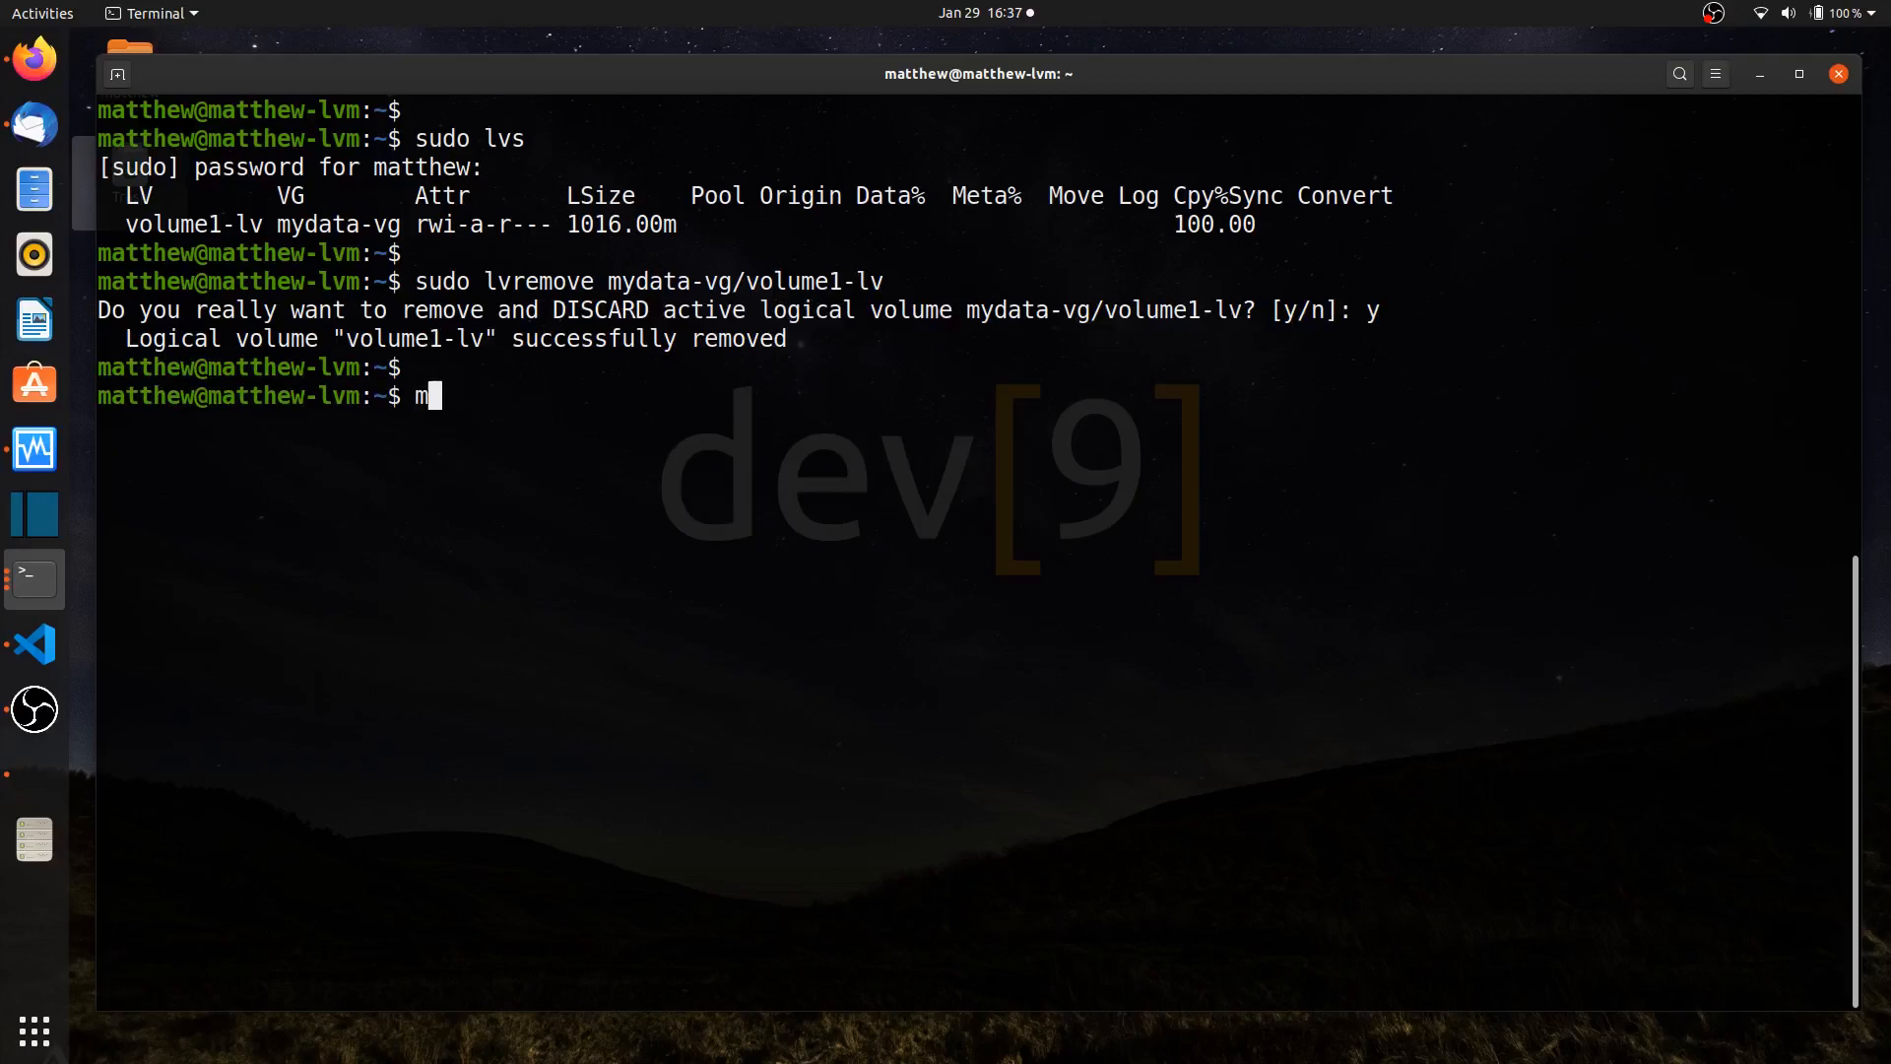
text(an lvcreate)
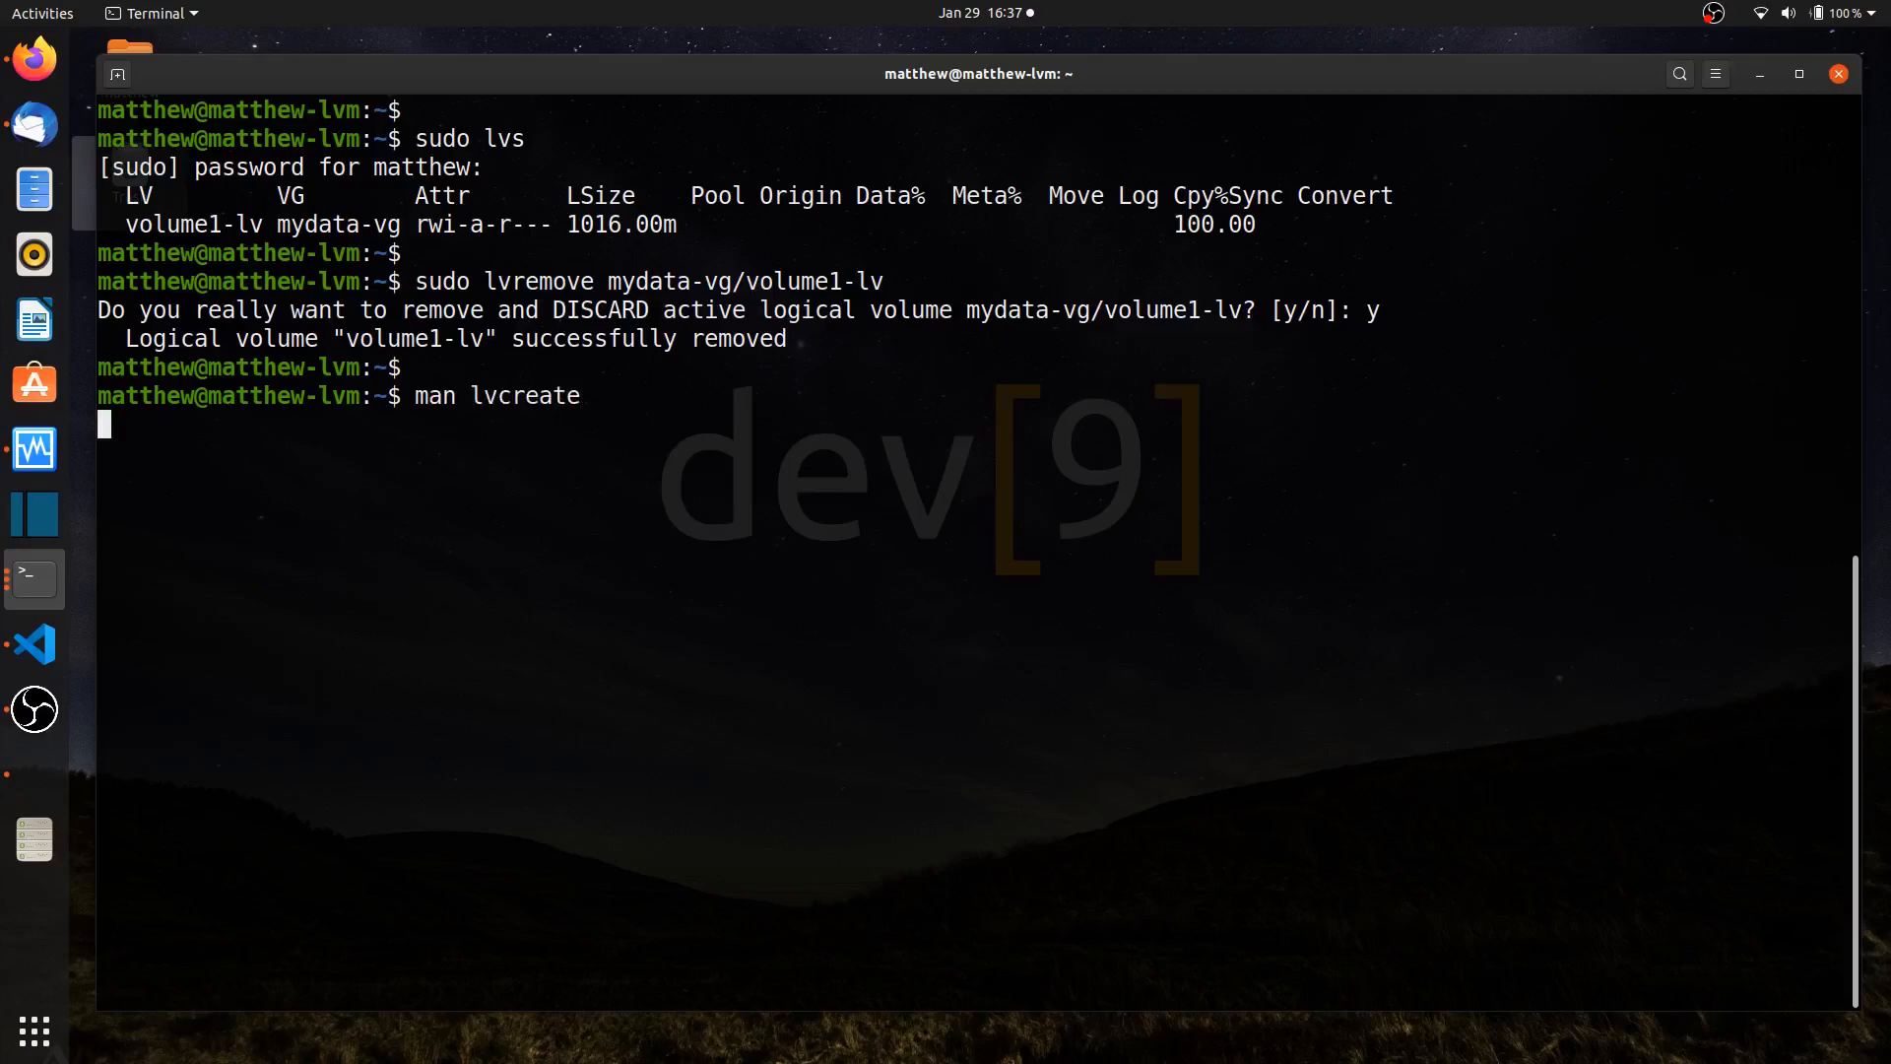
Read the lvcreate manual synopsis down through the --type and --zero options
key(Return)
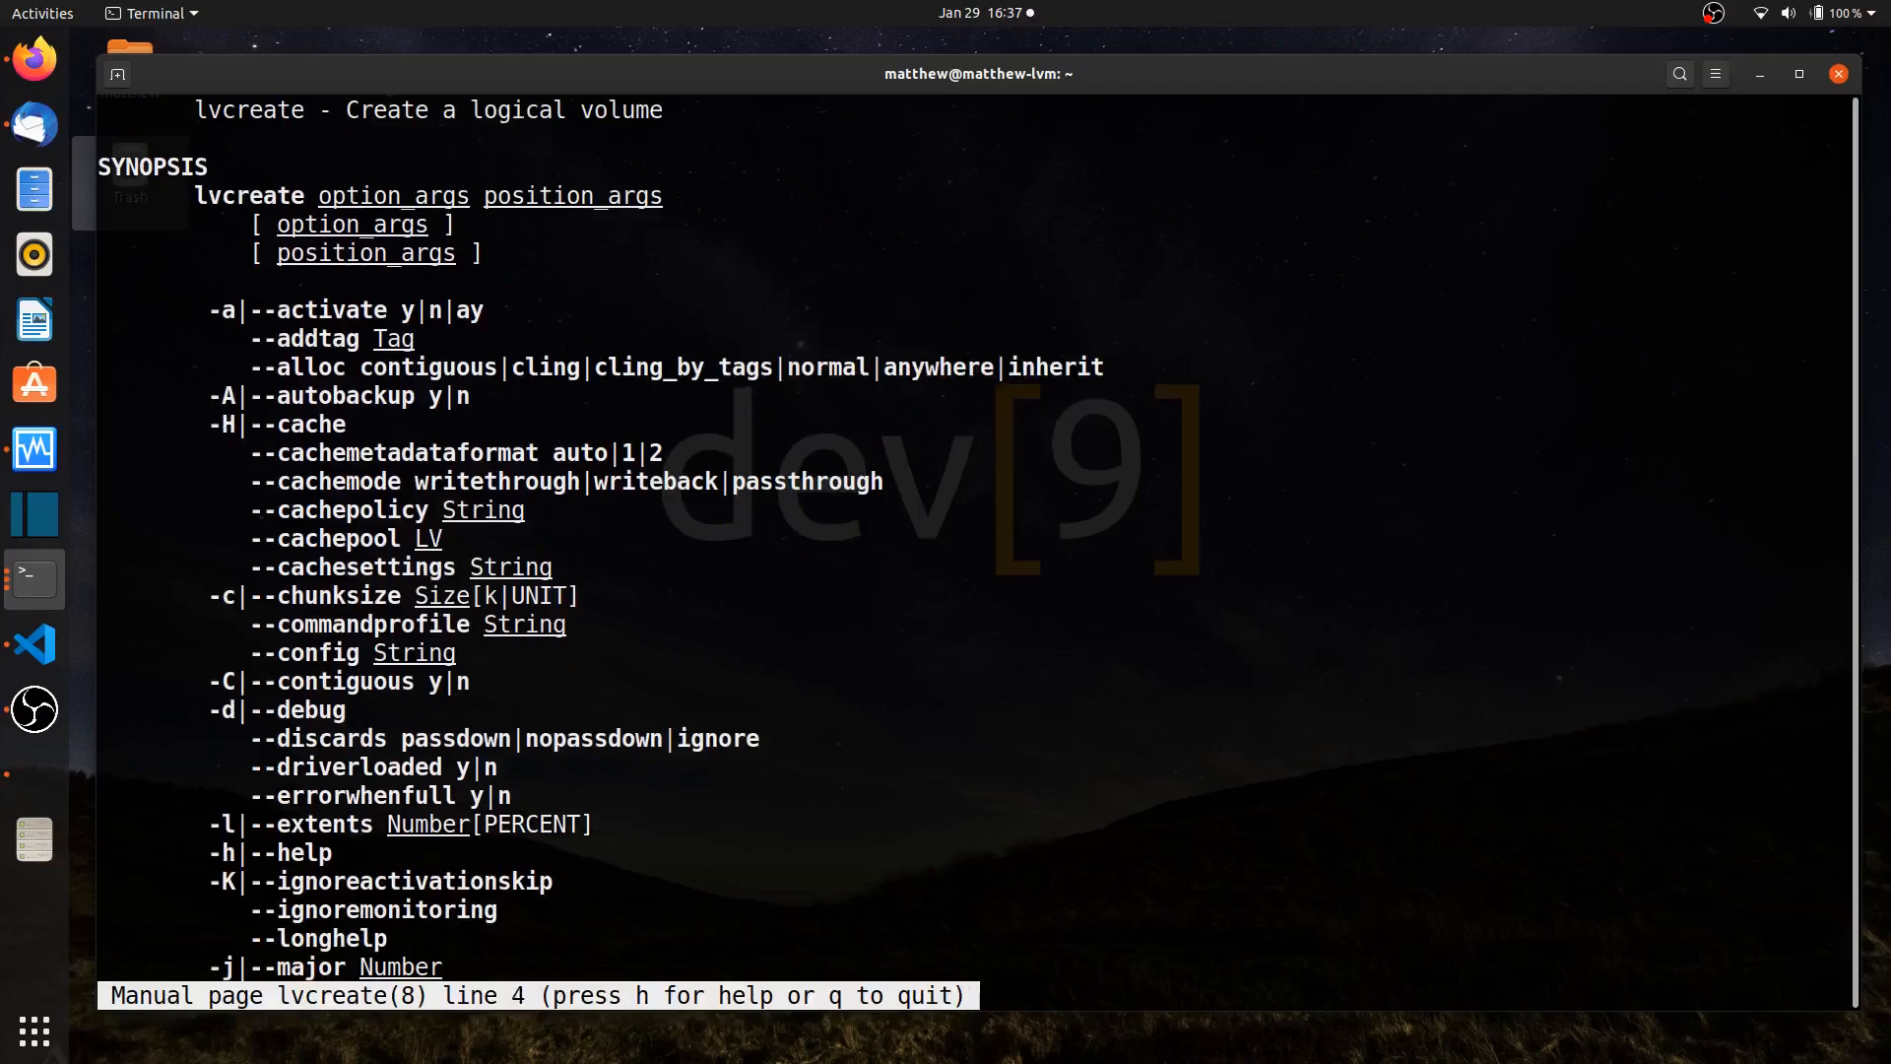
scroll(down, 3)
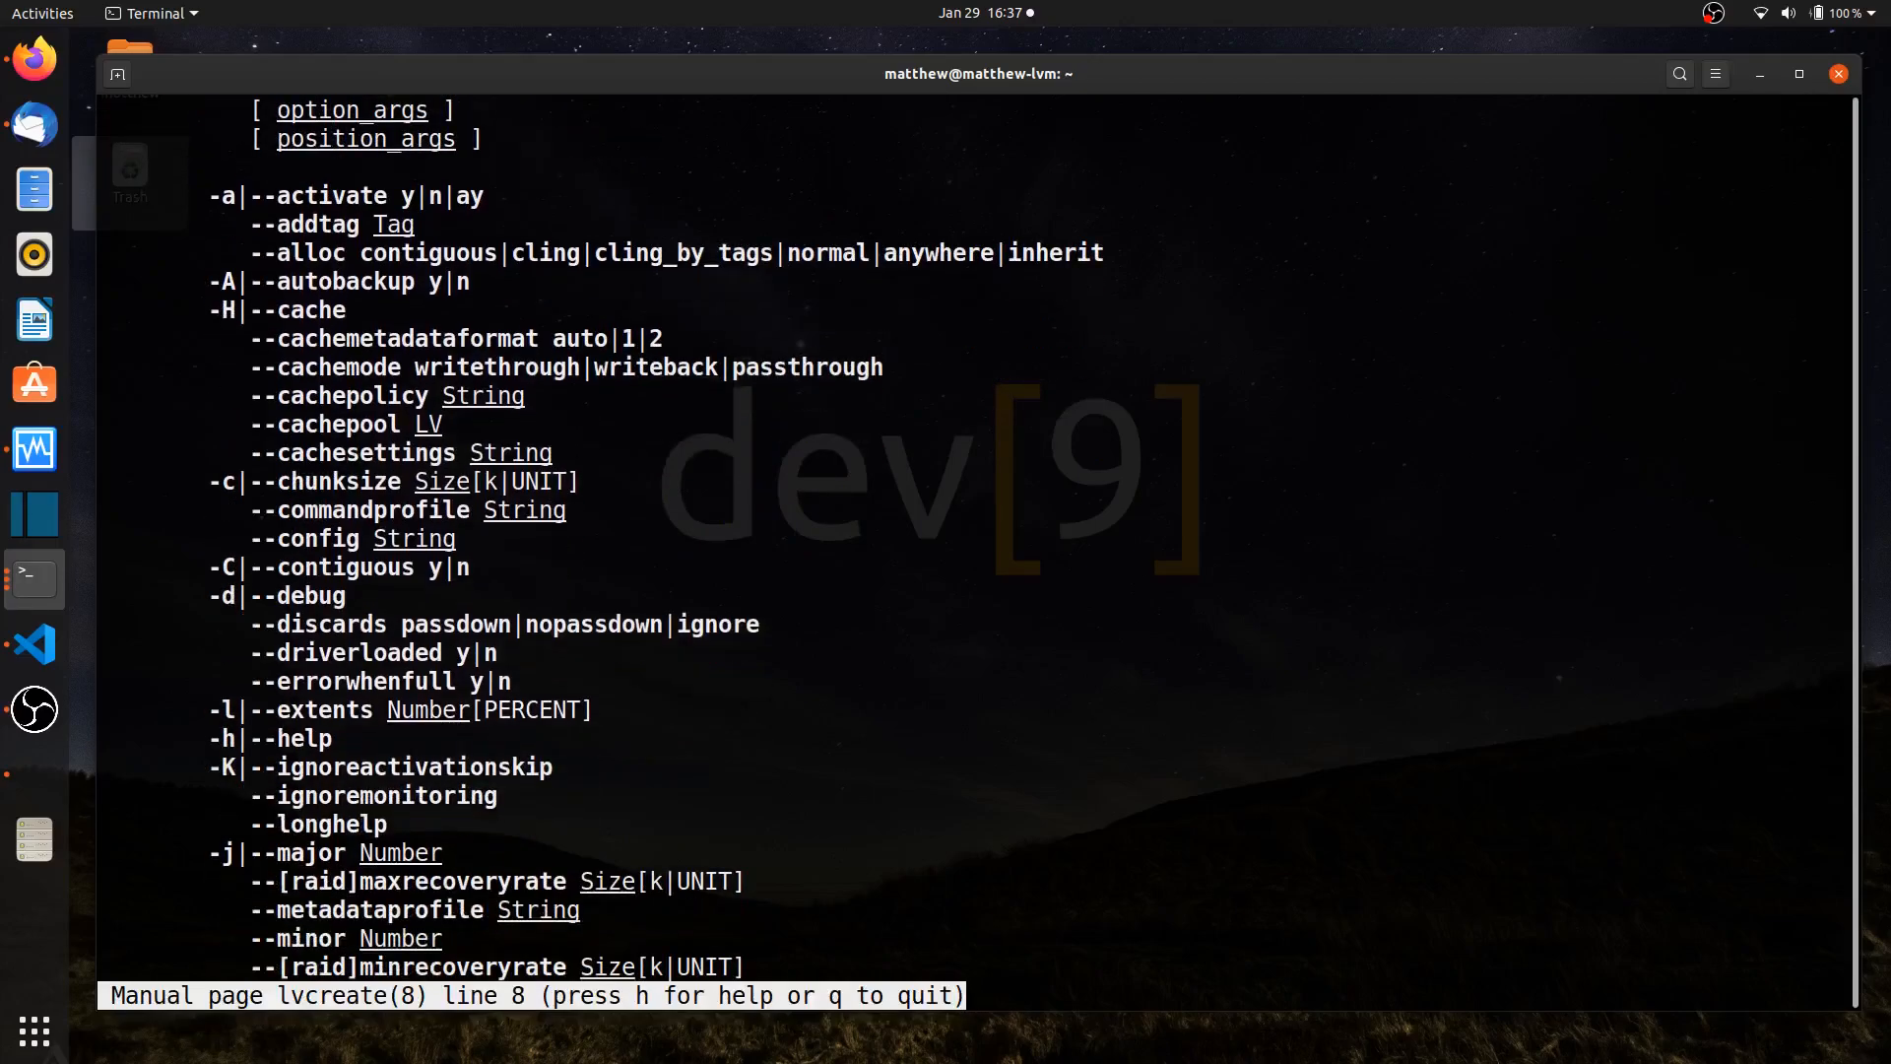
scroll(down, 3)
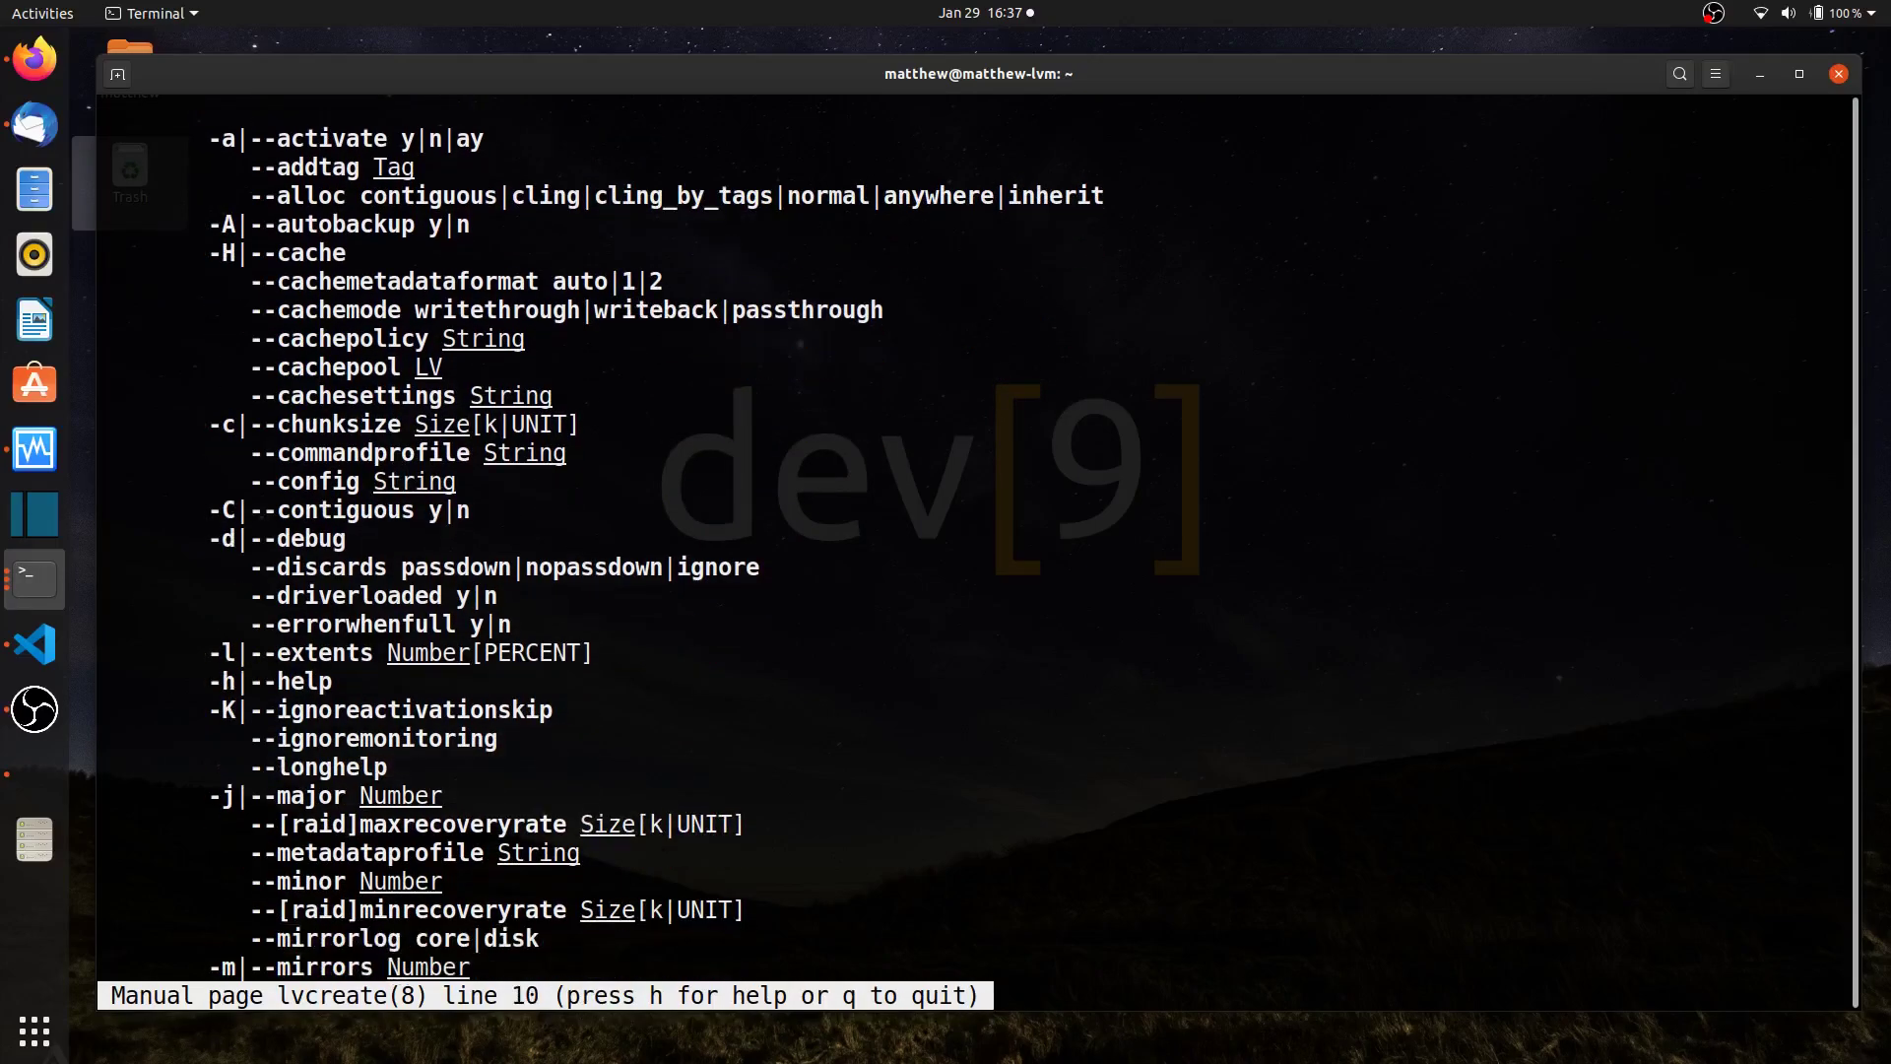
scroll(down, 3)
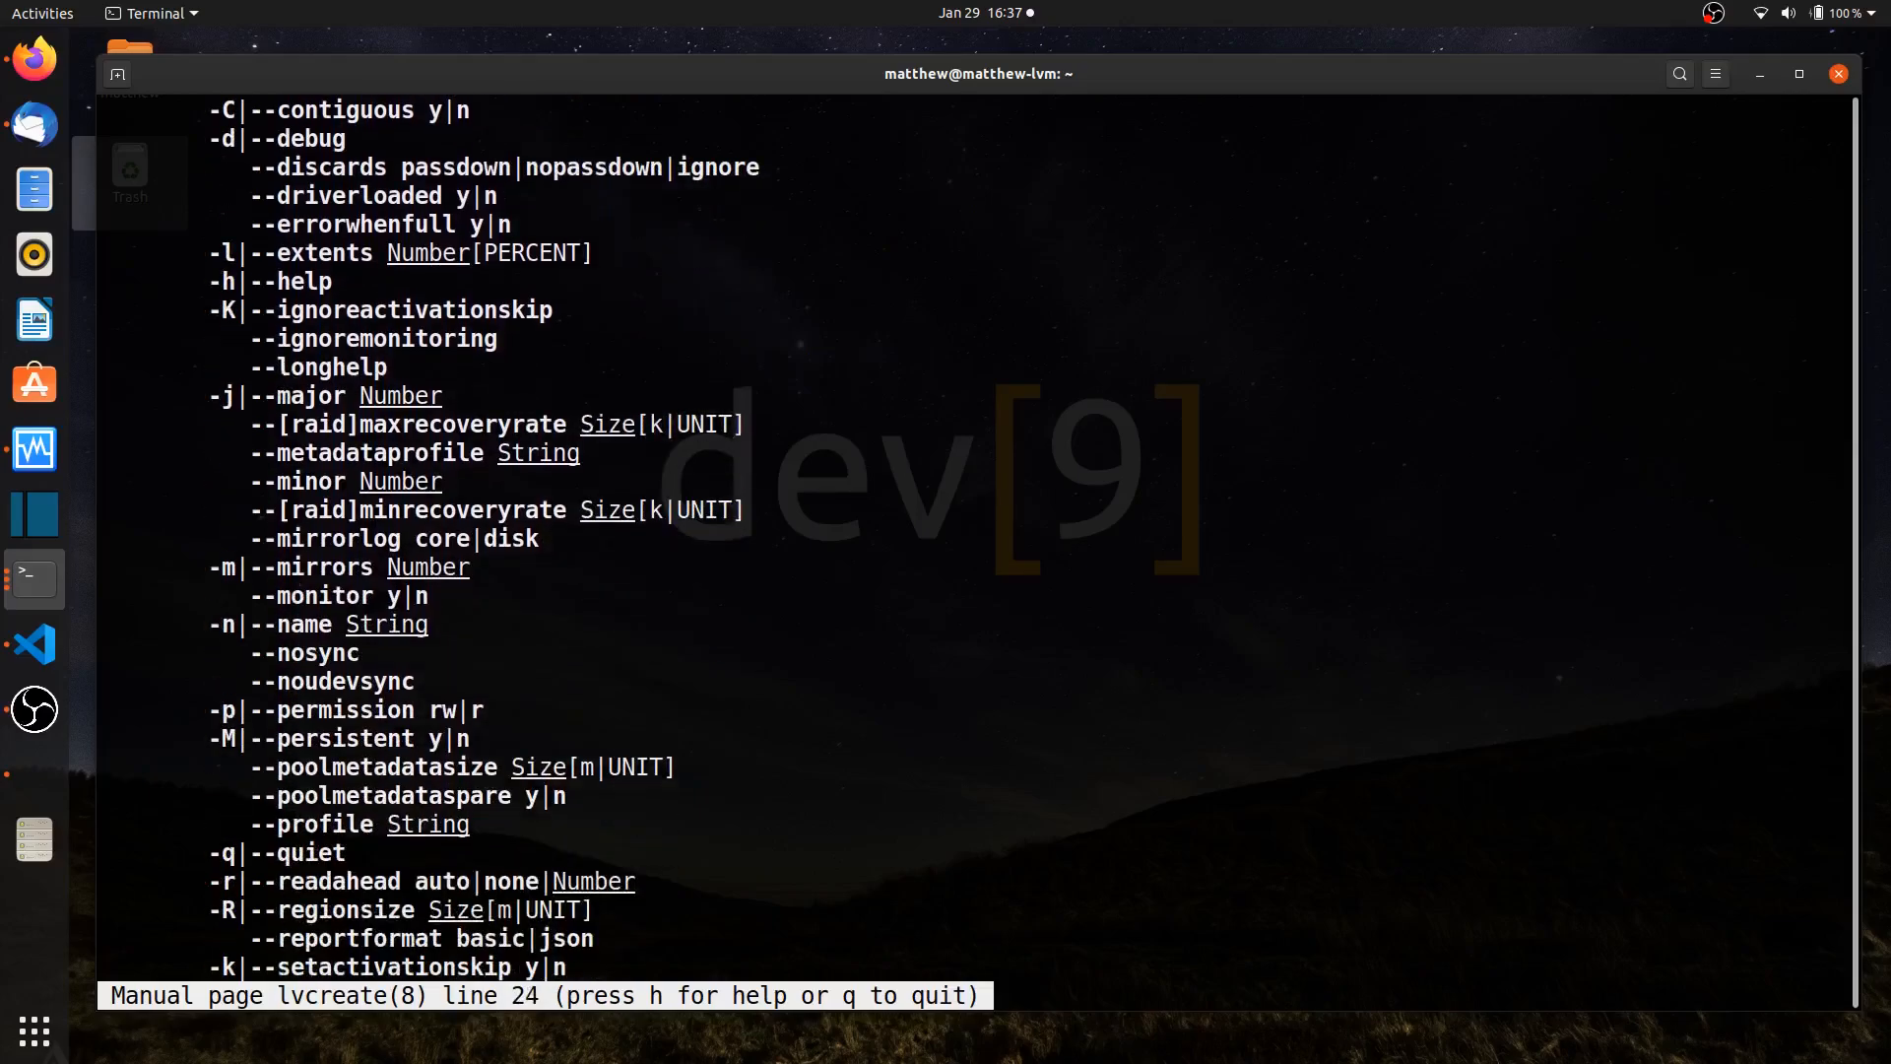
scroll(down, 3)
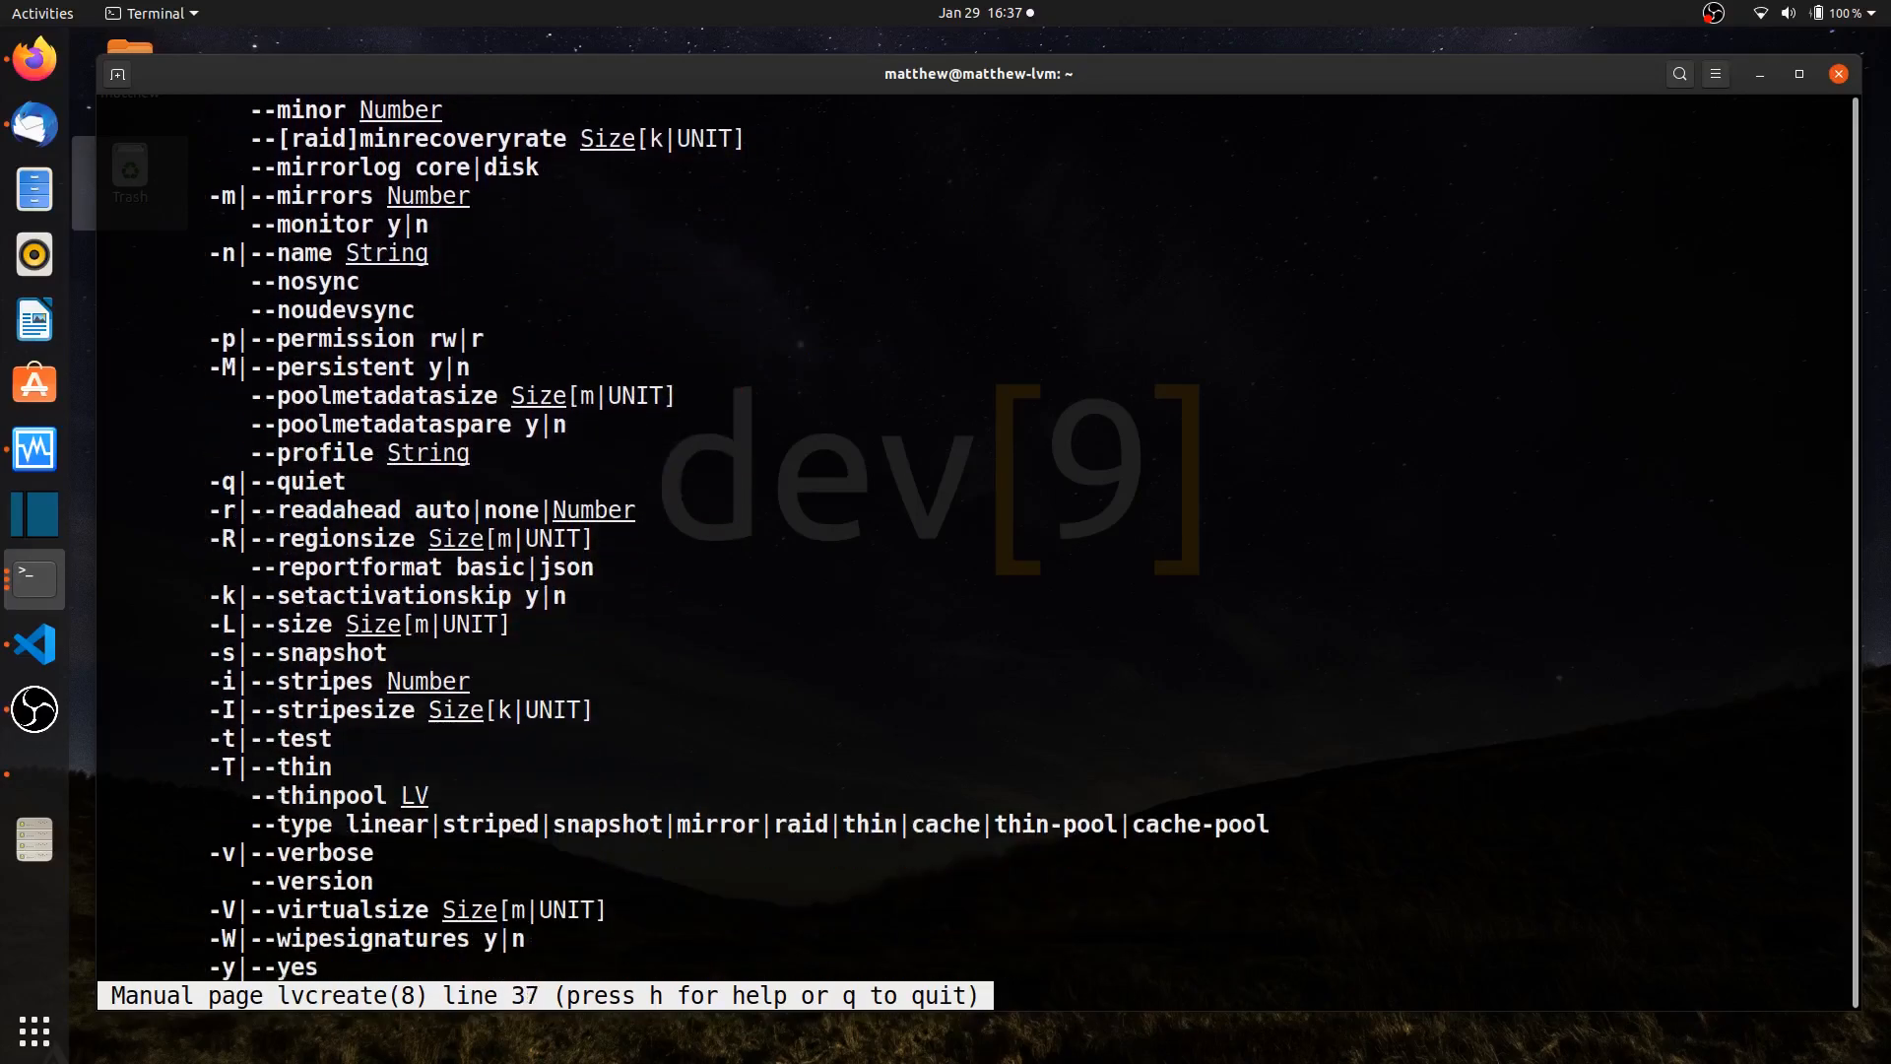
scroll(down, 3)
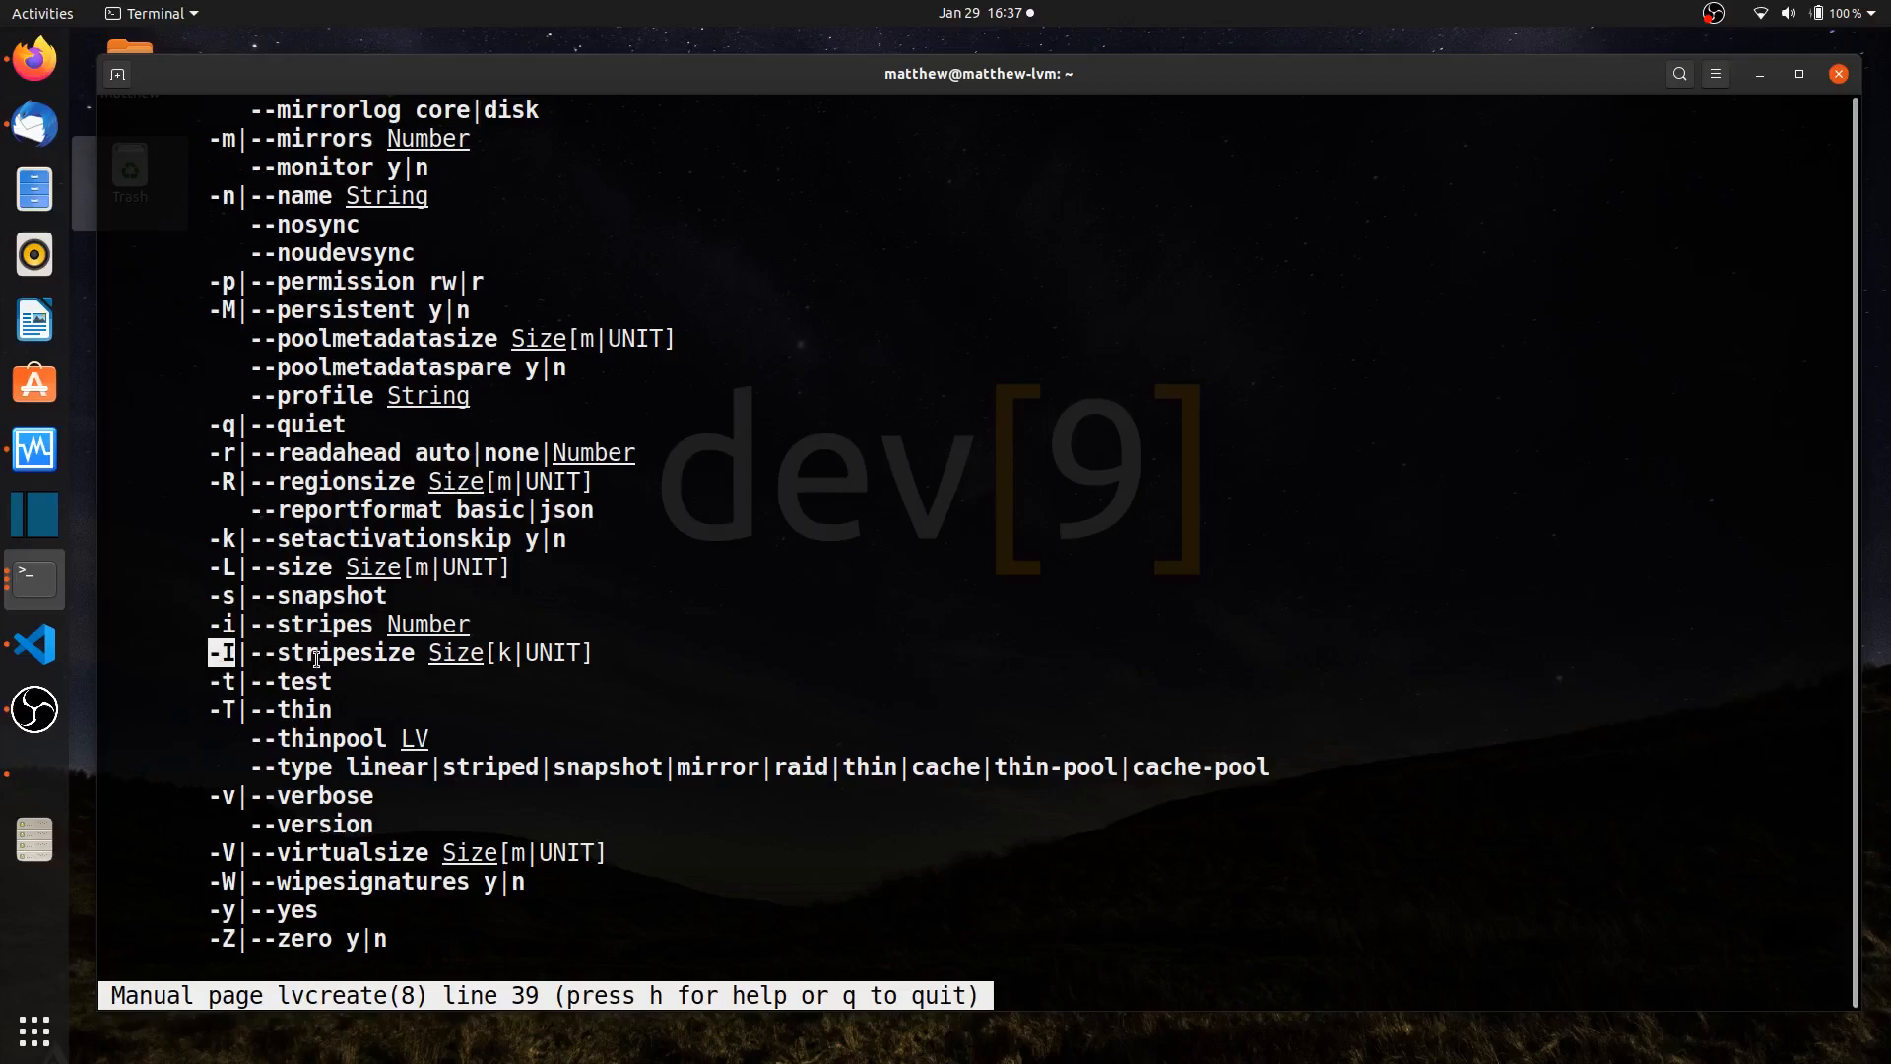
mouse_move(470, 453)
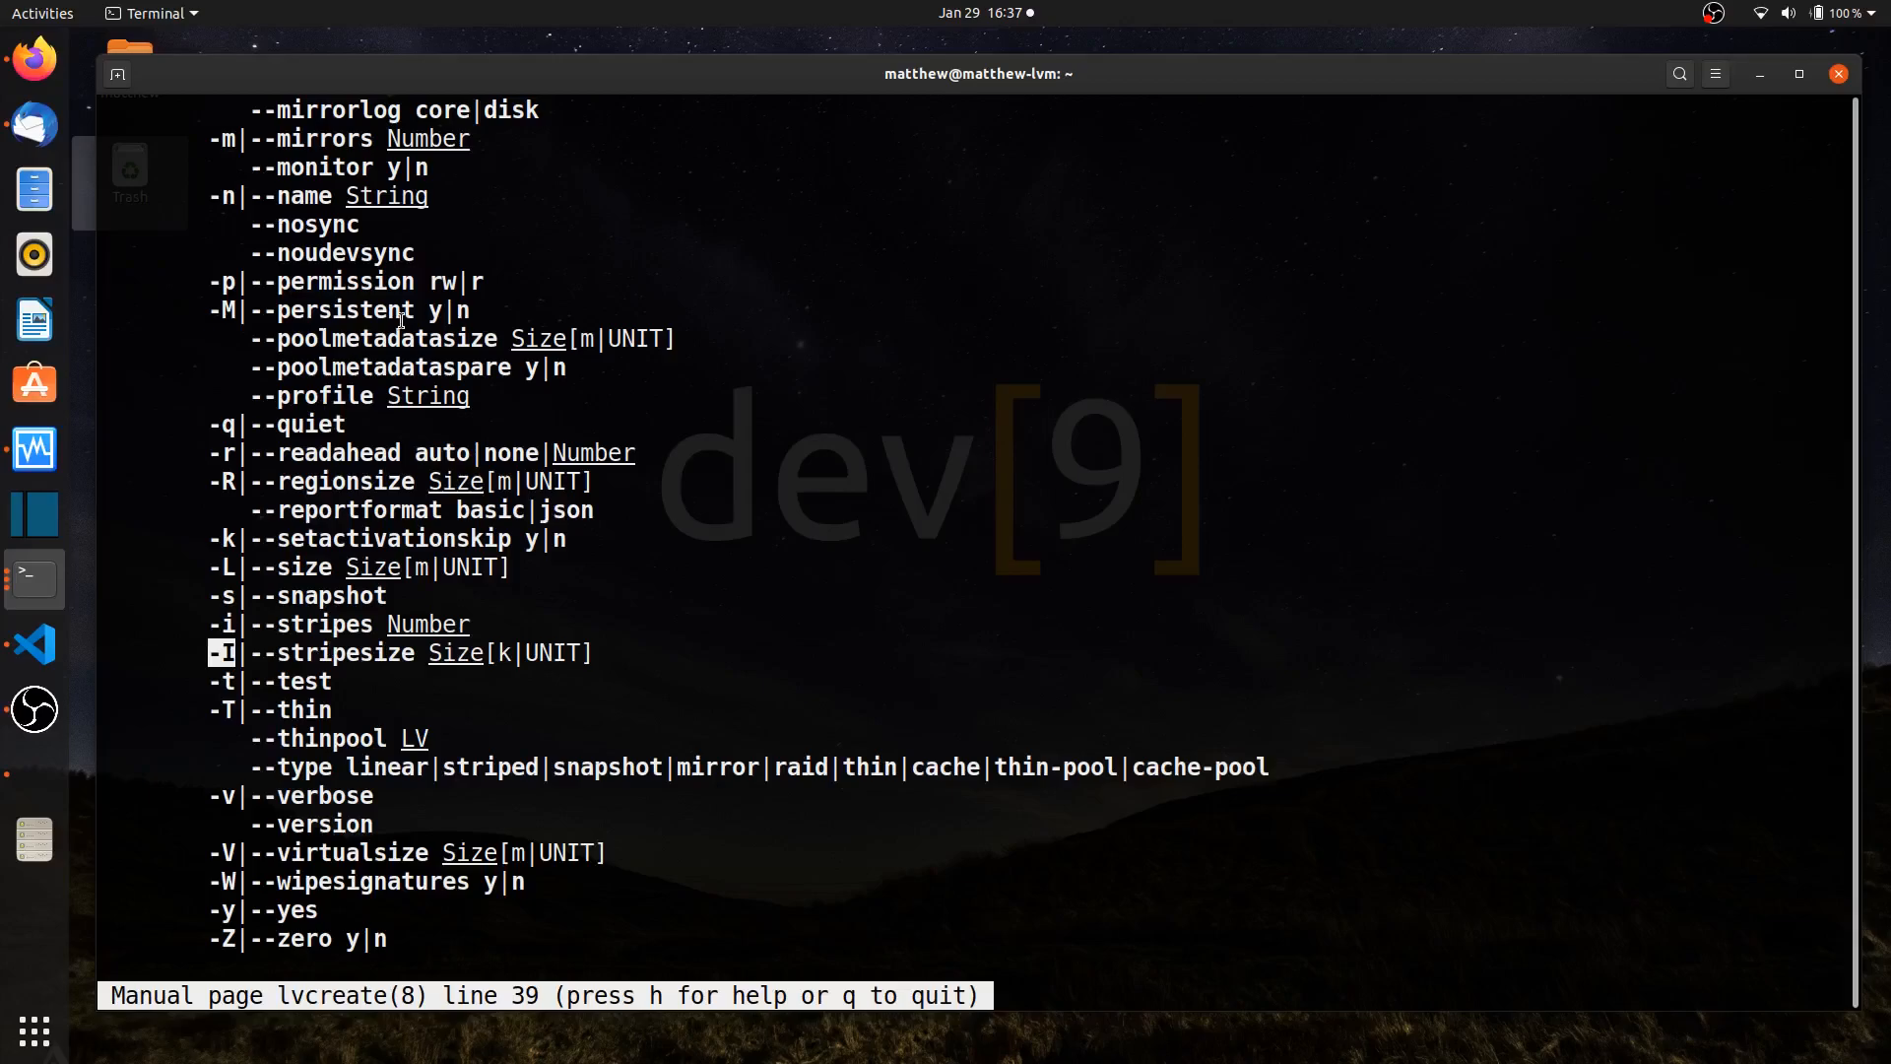
Quit the manual and start sudo lvcreate using -l 100%FREE
key(q)
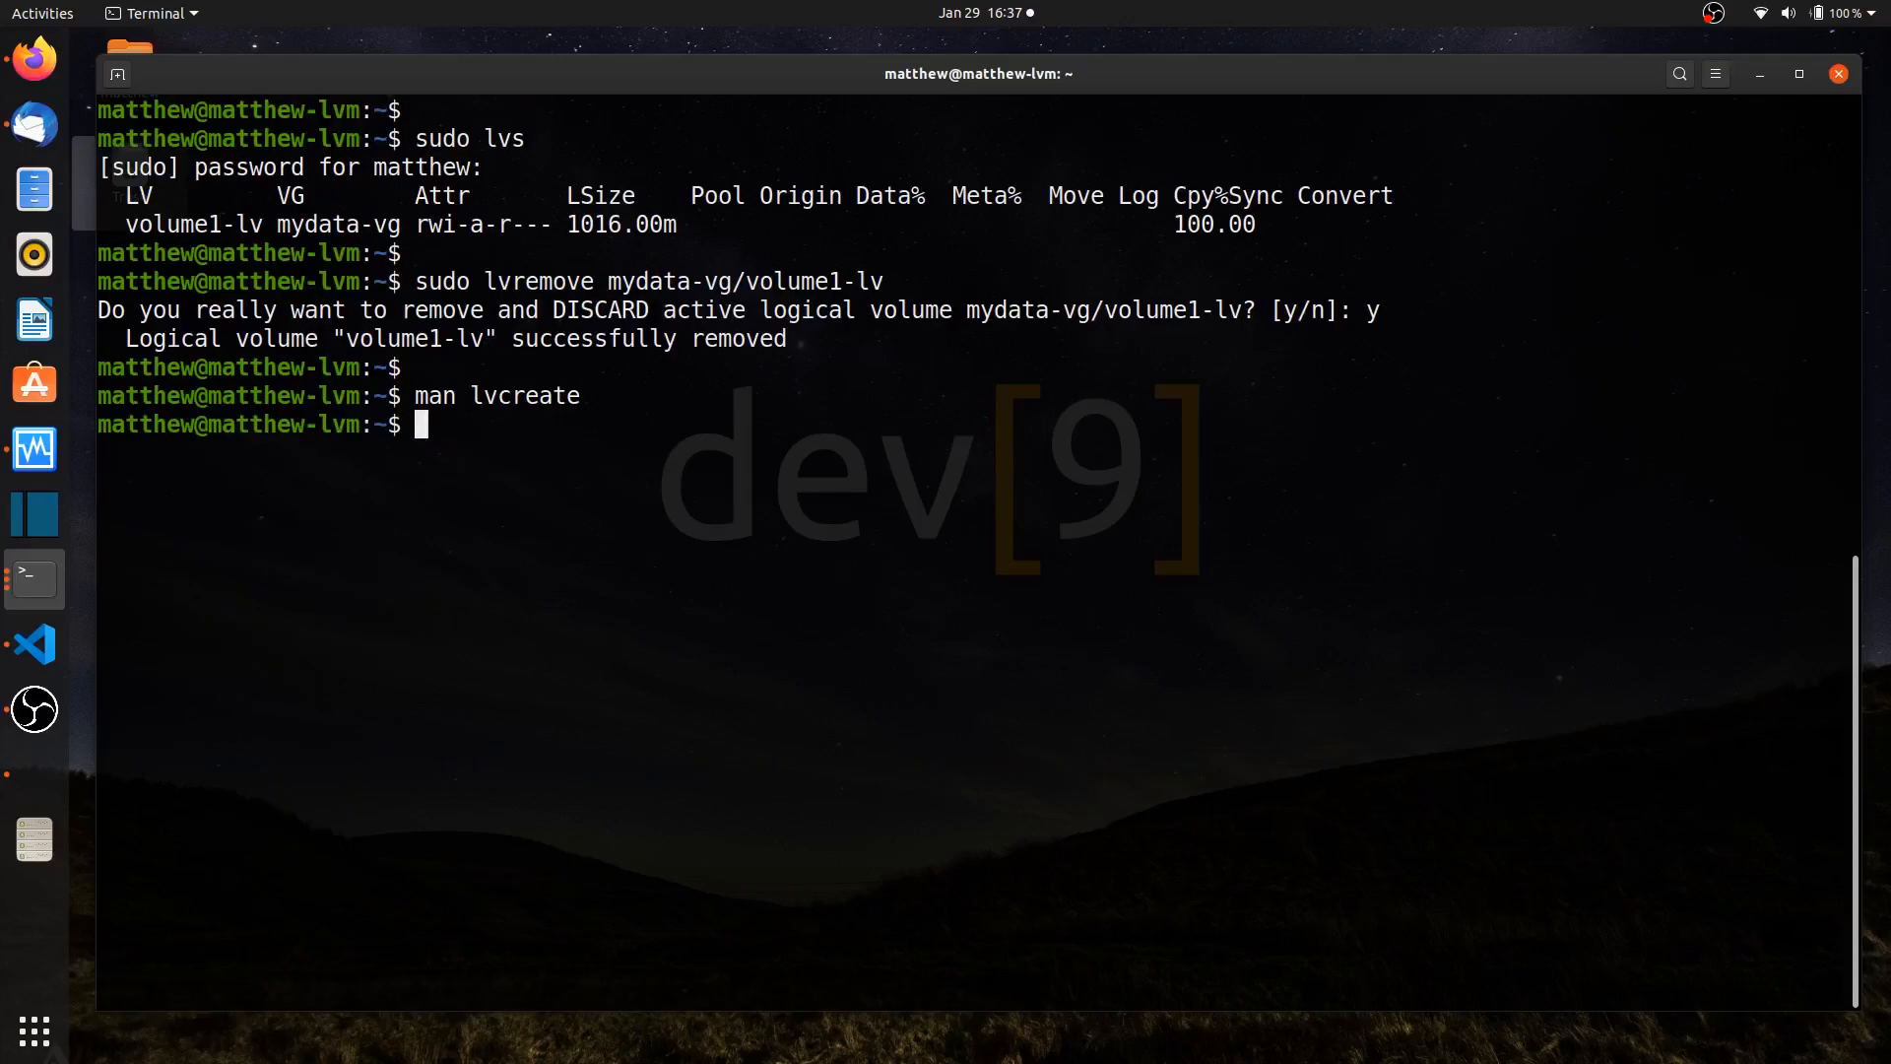
text(s)
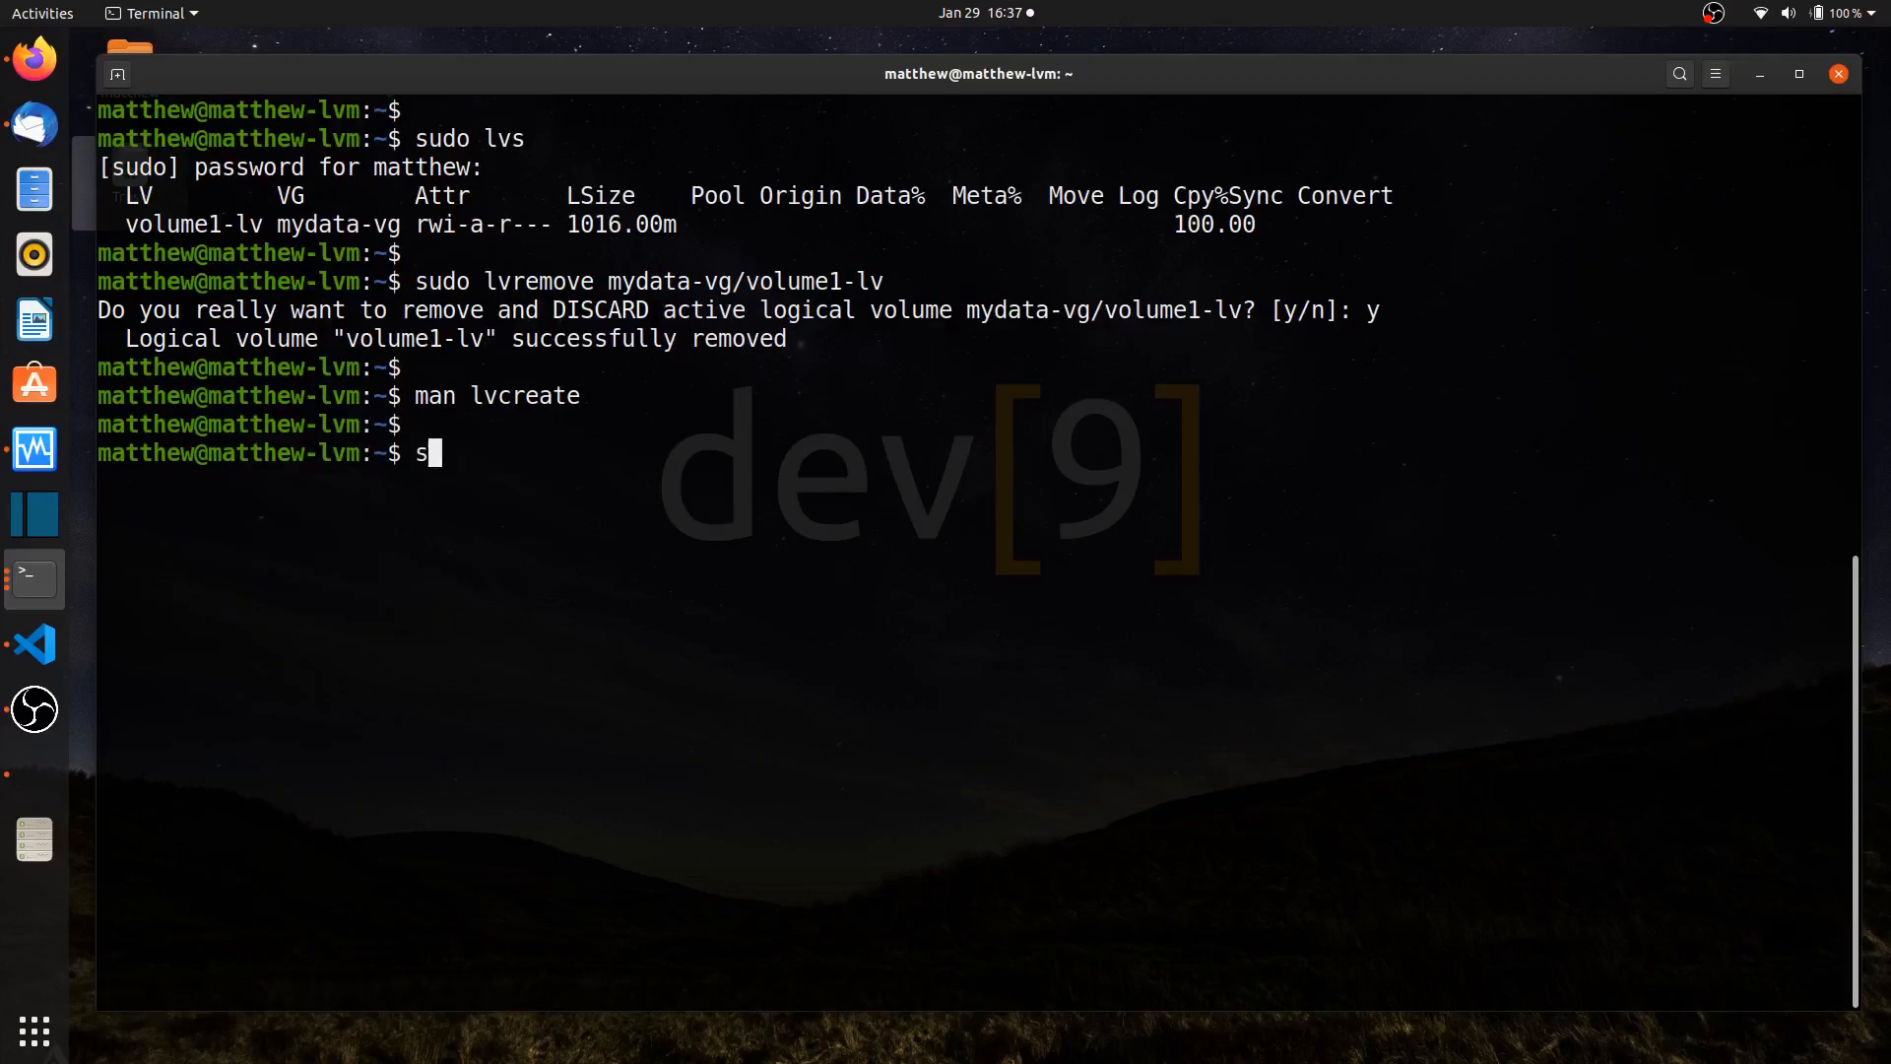
text(udo lvcreate -)
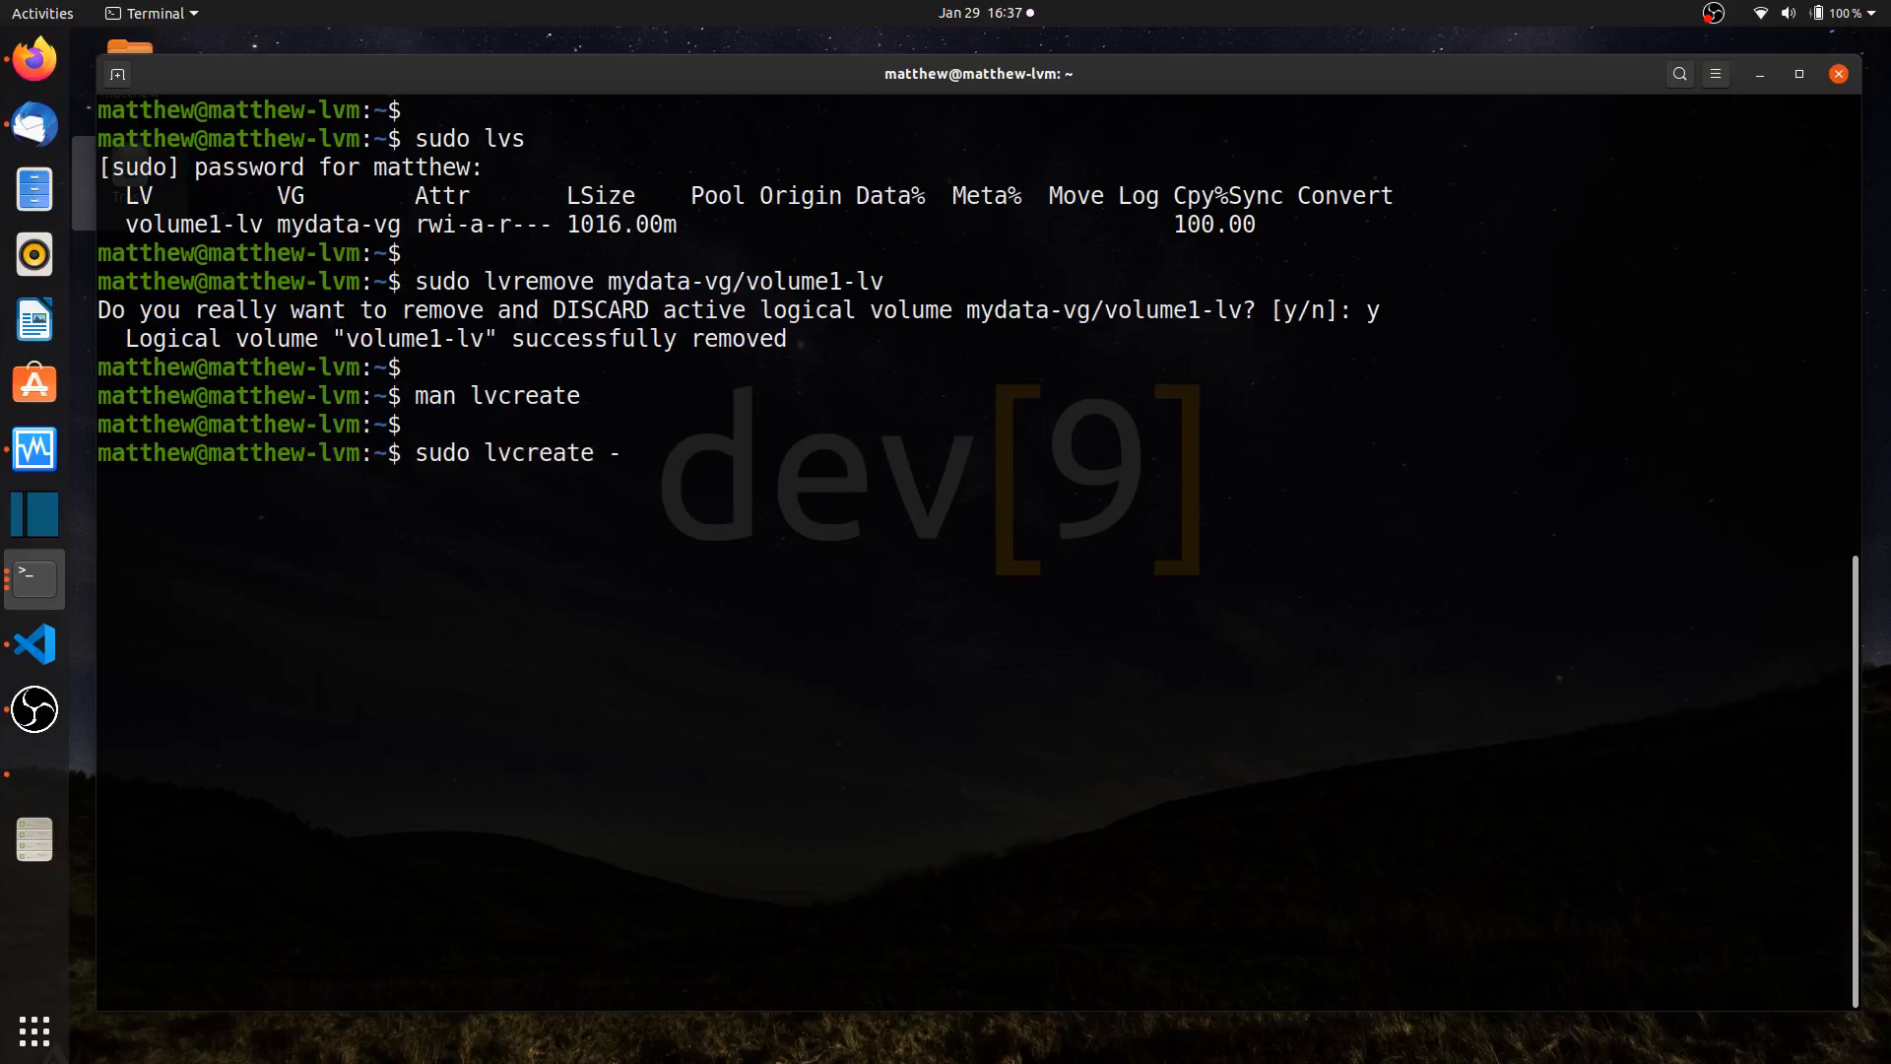
text(l)
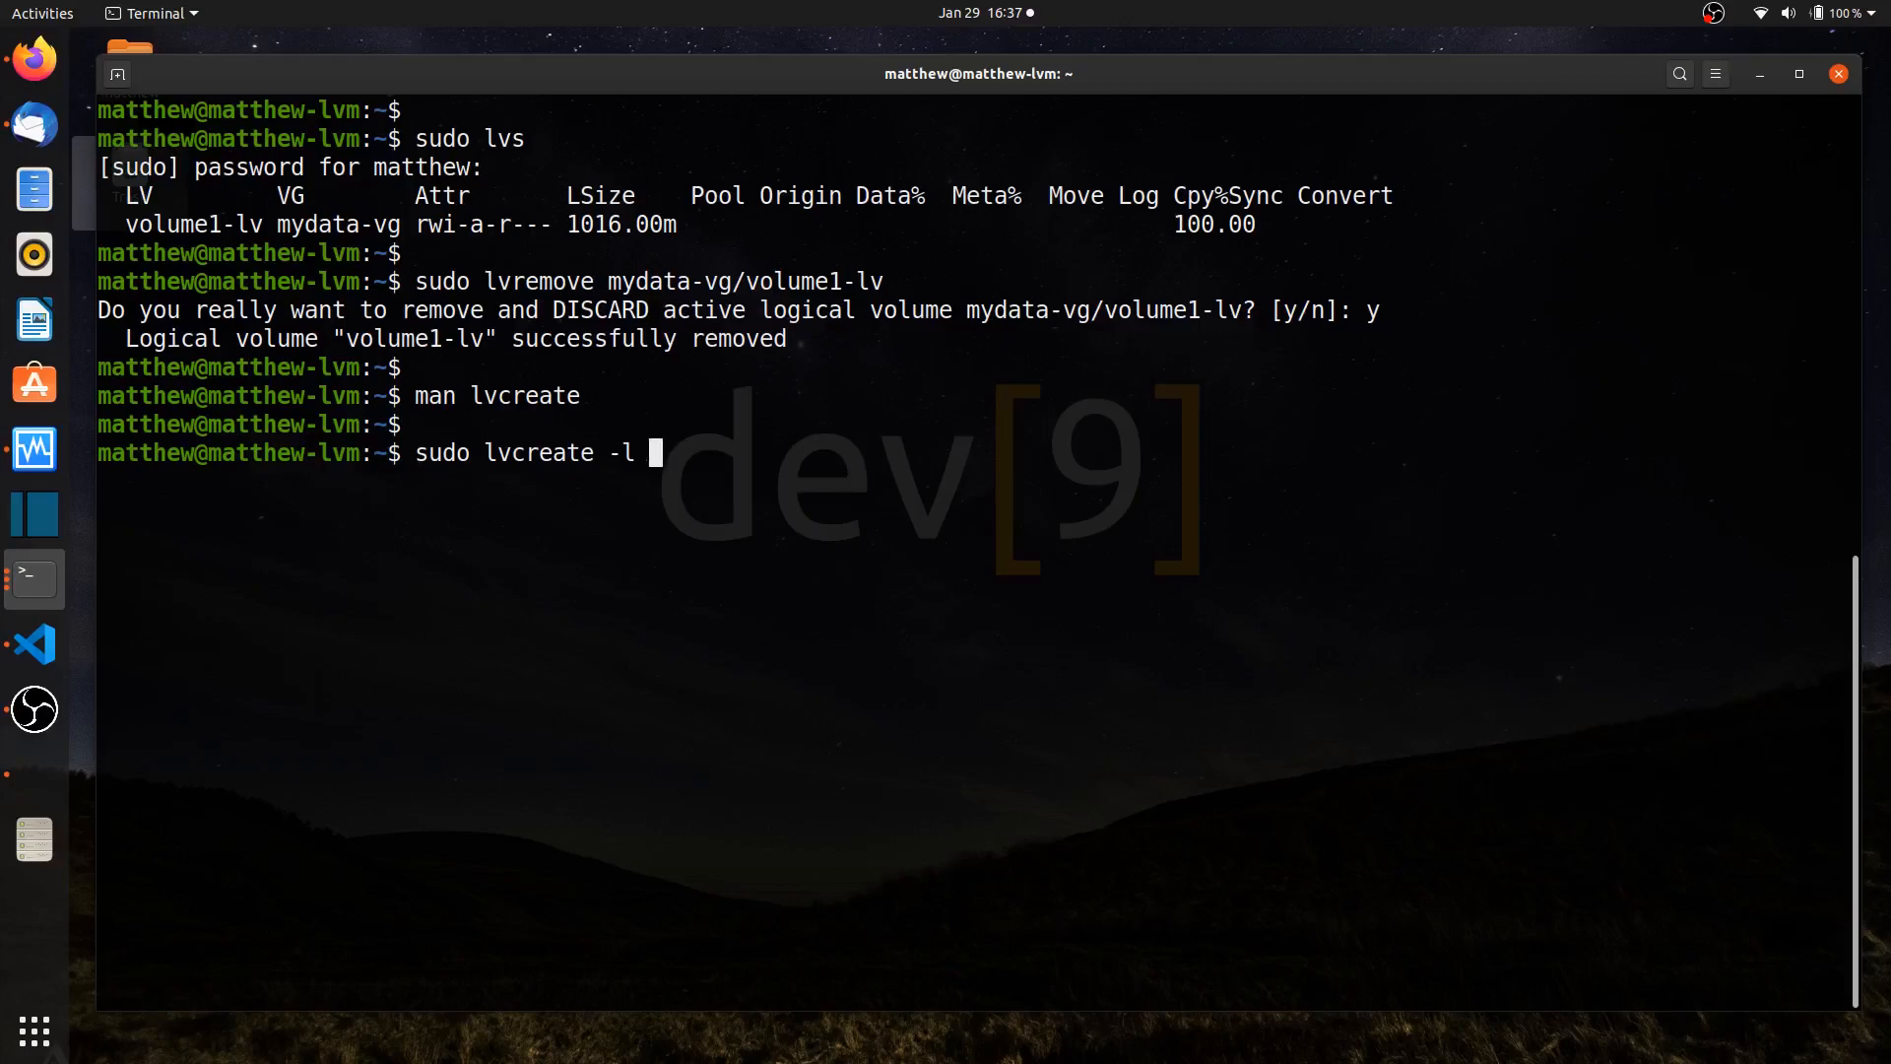
text(100%)
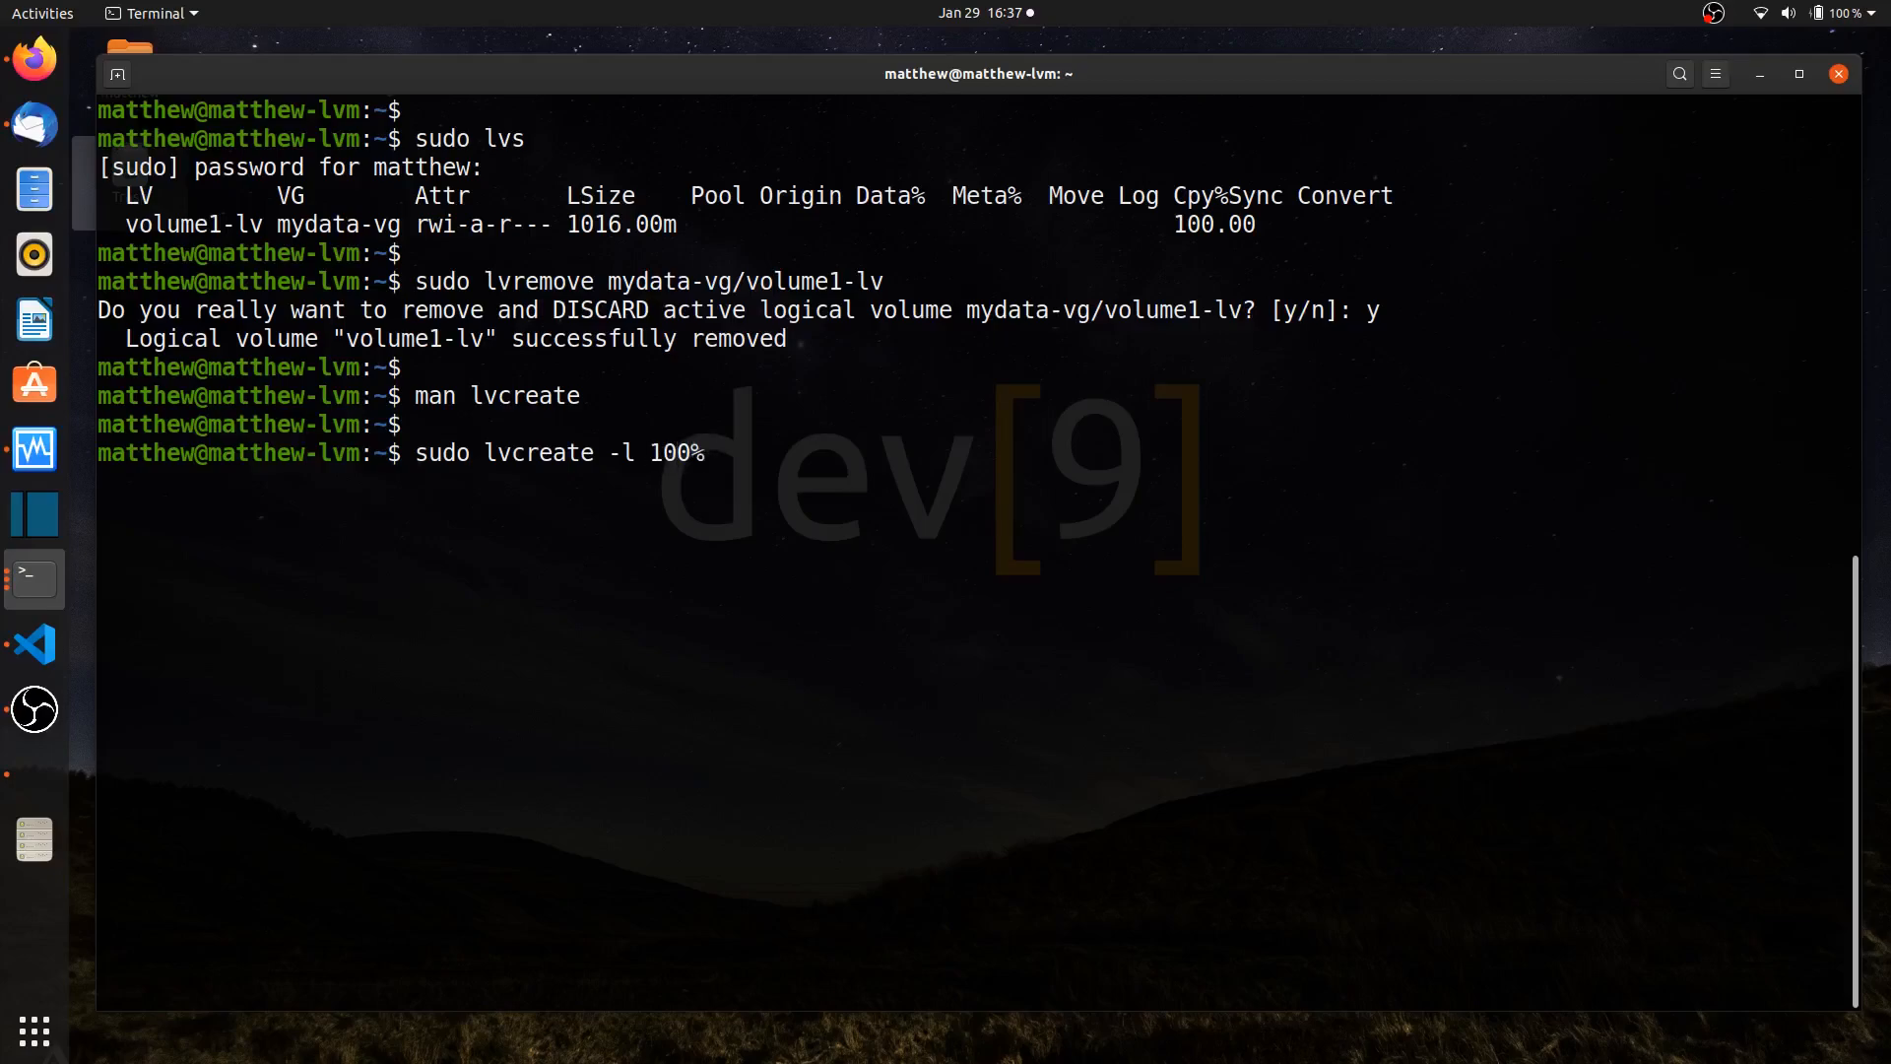
text(FREE)
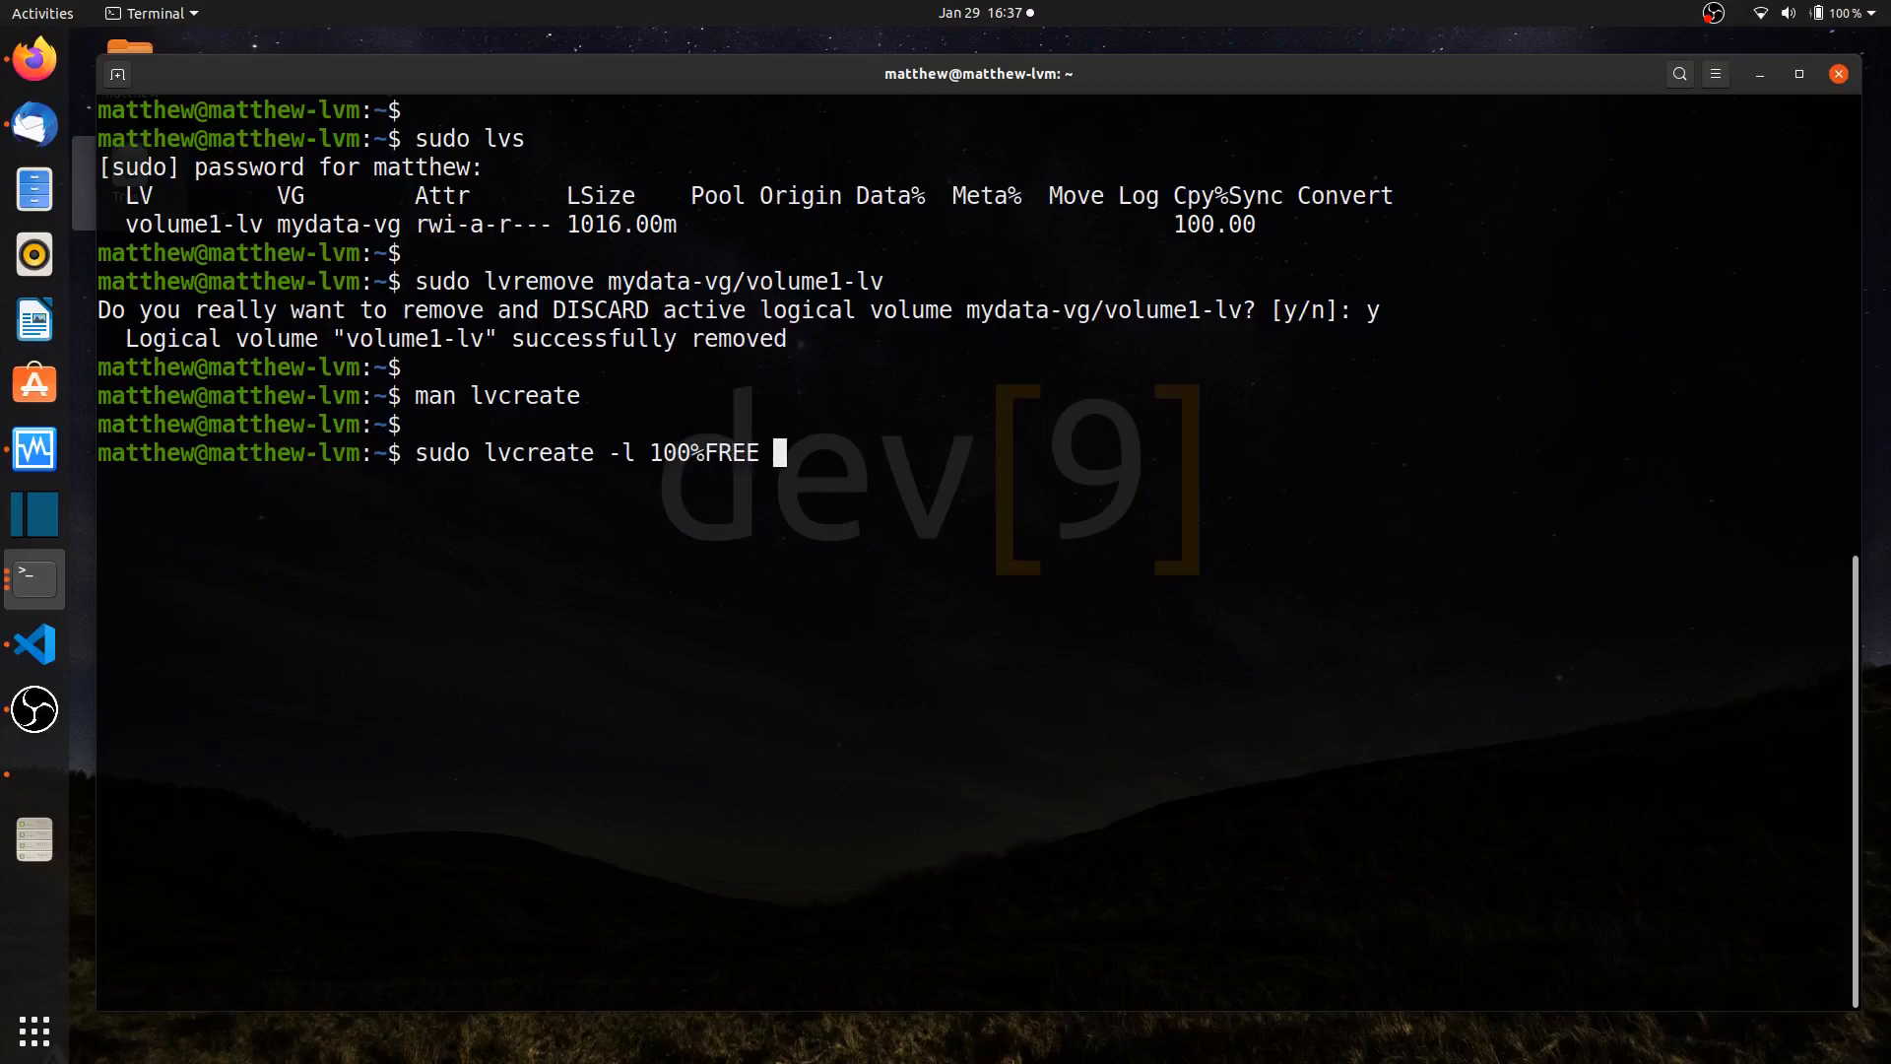
Add the name volume1-lv and --type raid5 to the lvcreate command
text(-)
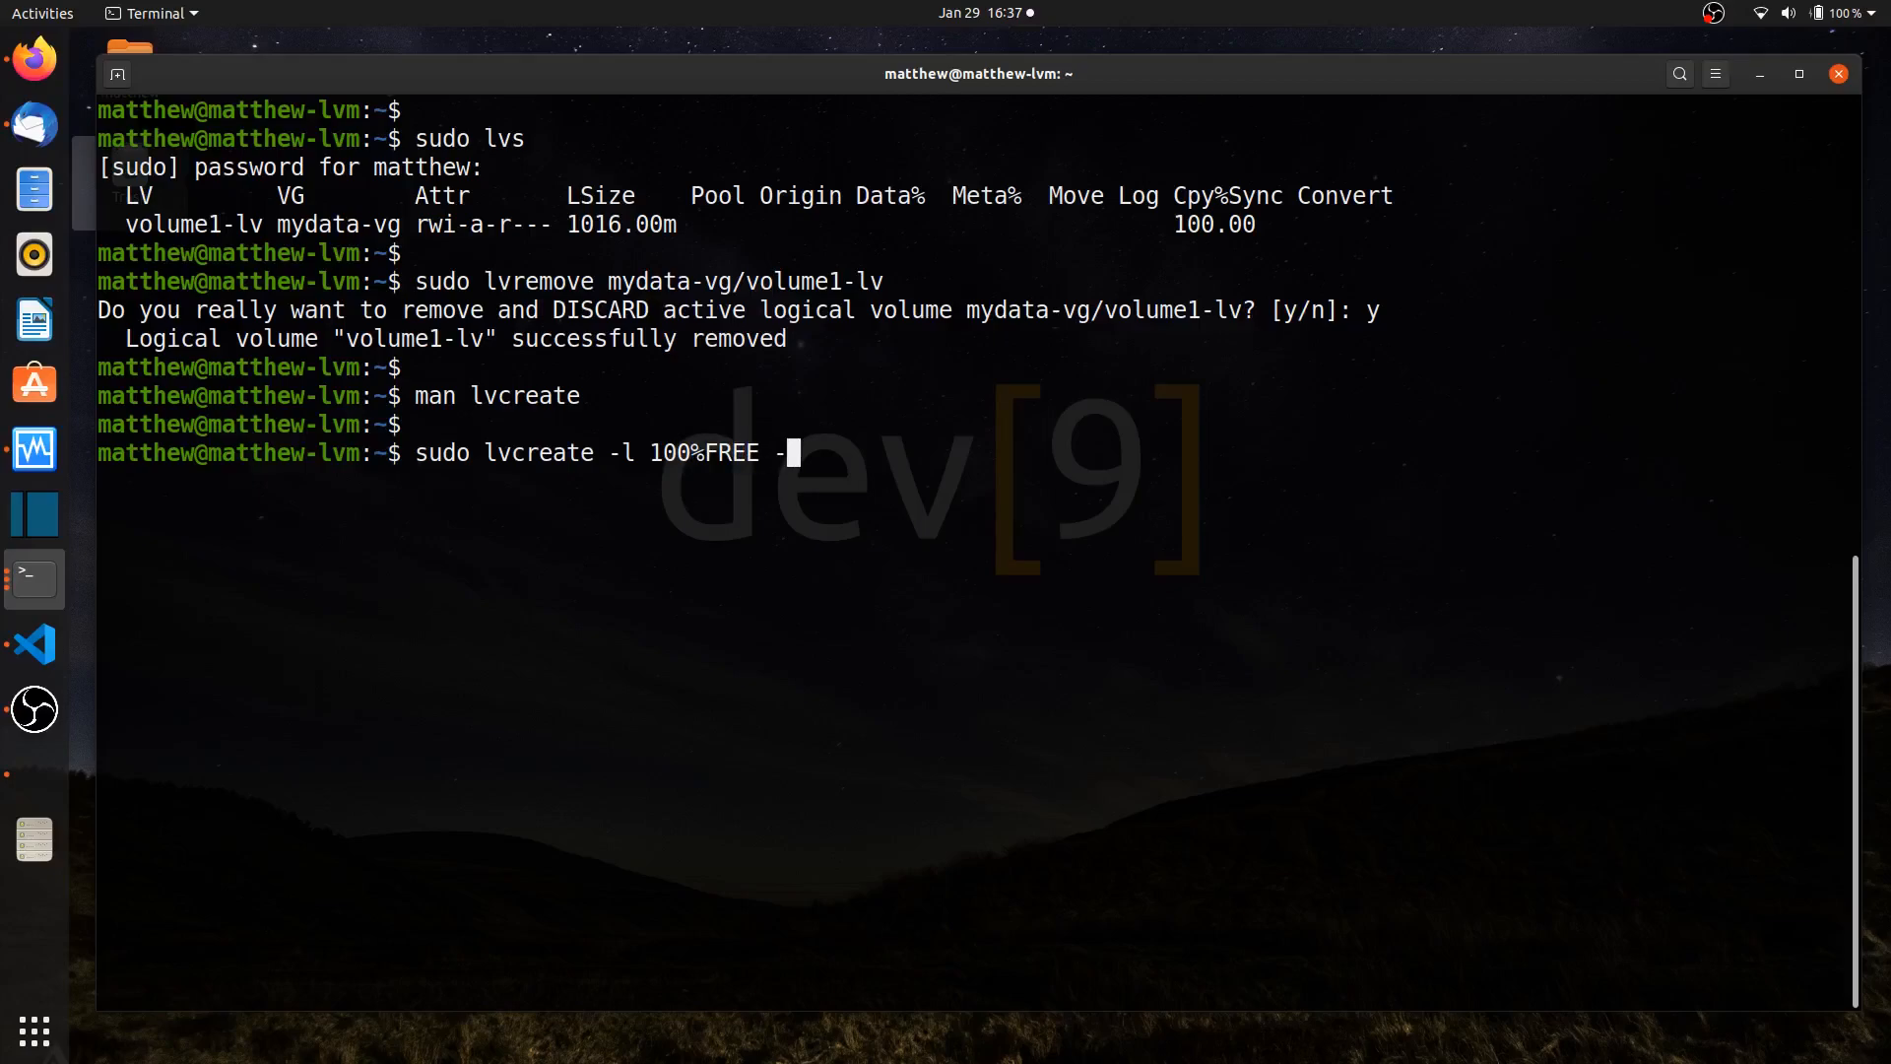
text(n v)
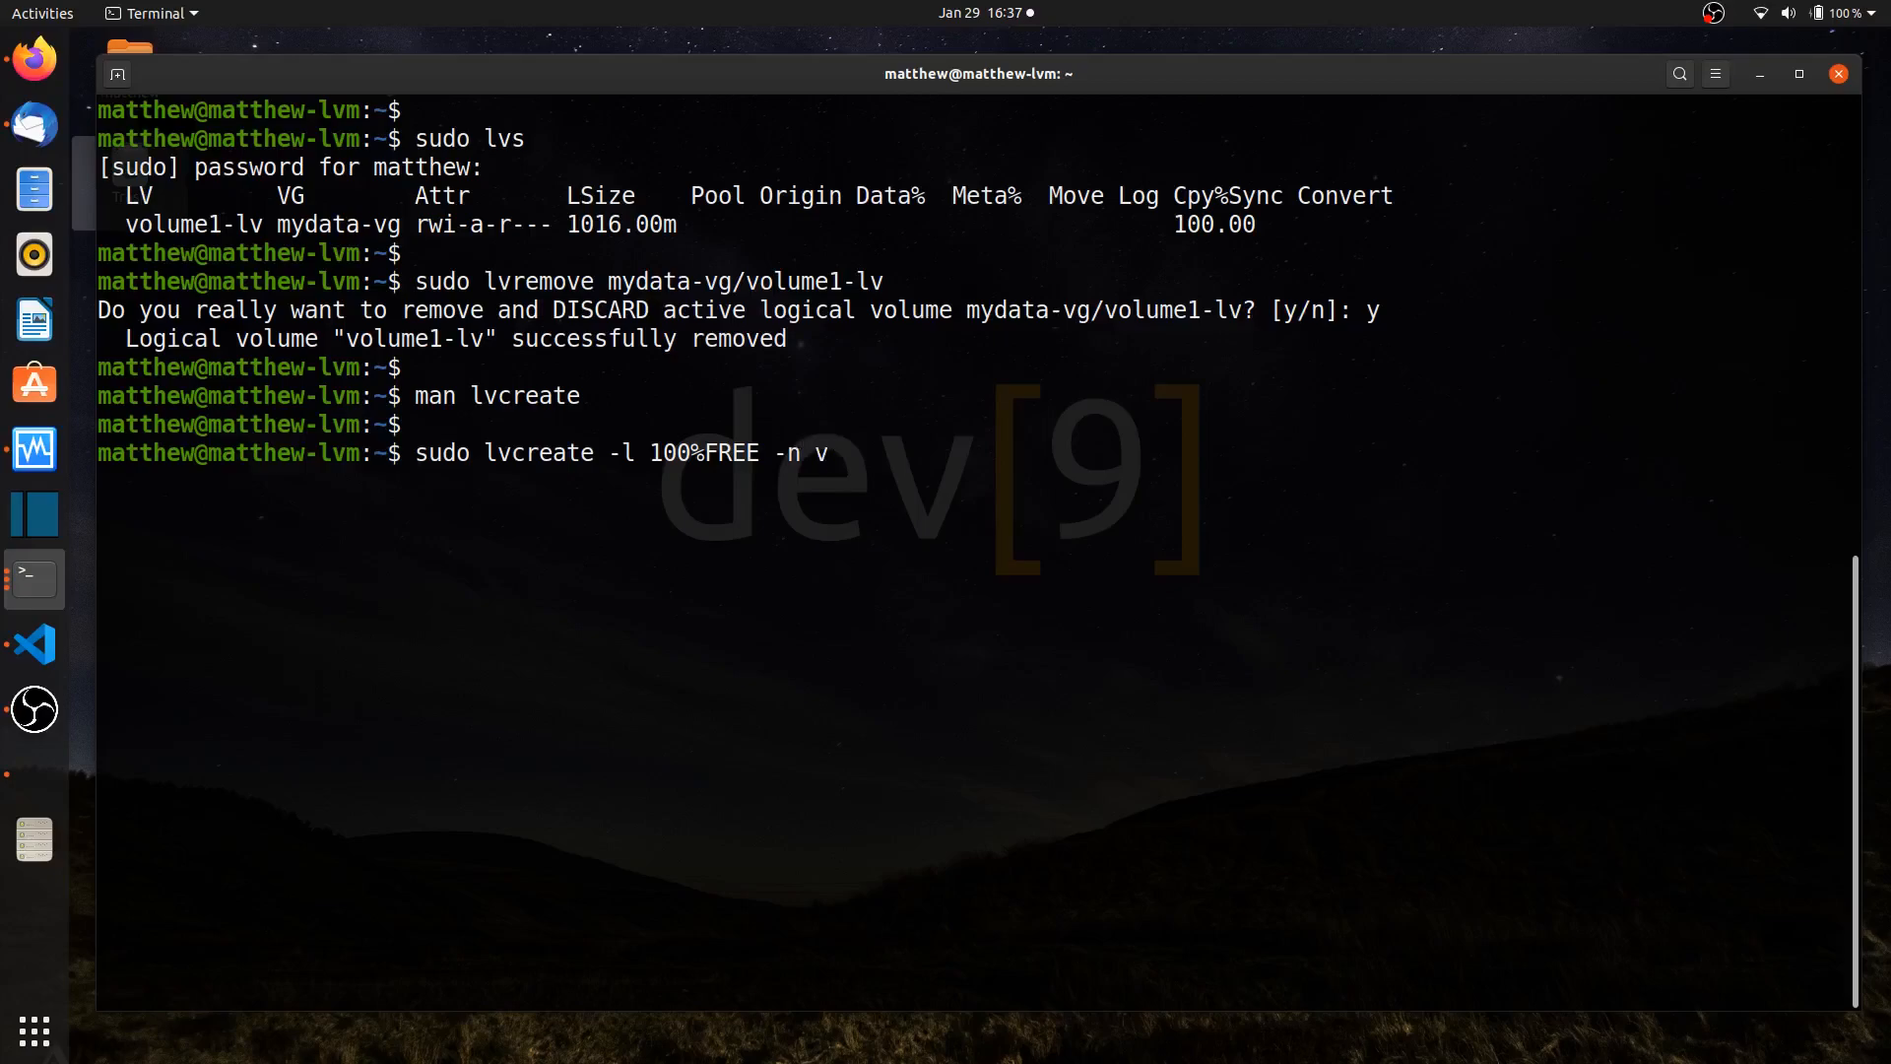
text(olume1)
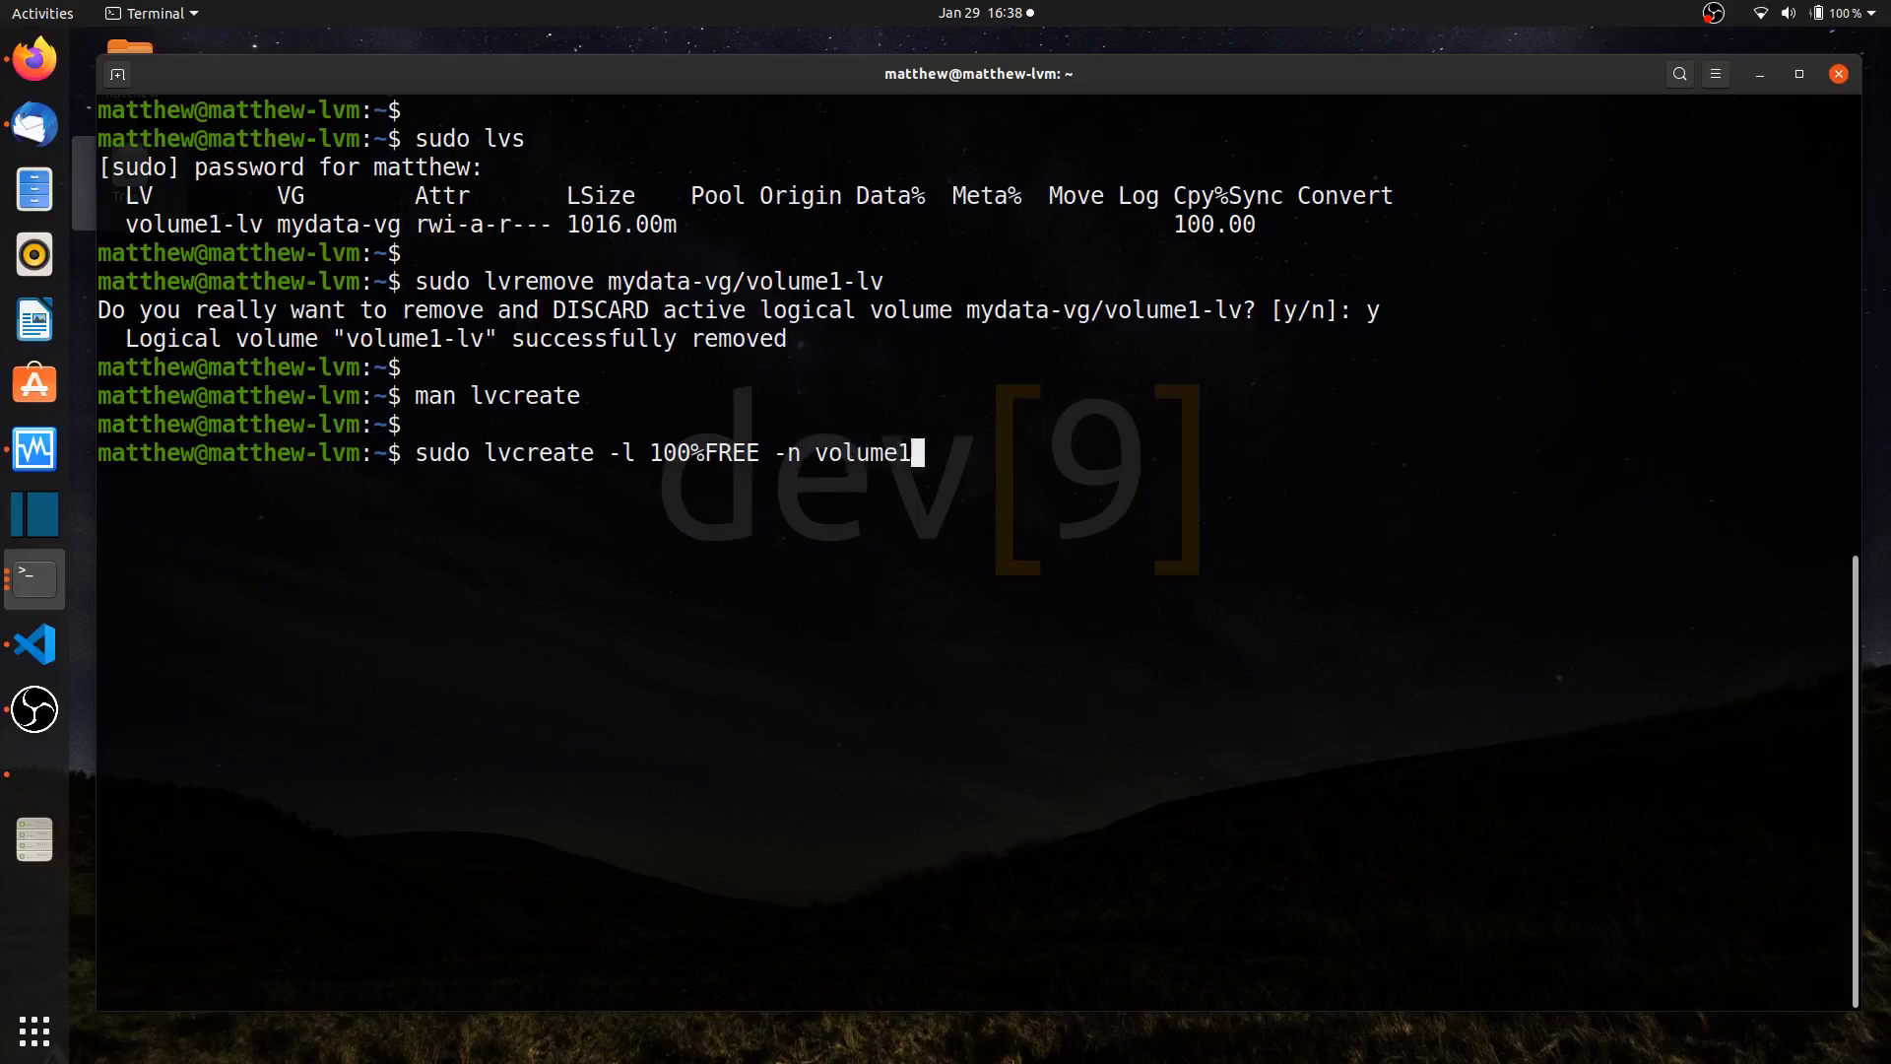
text(-lv)
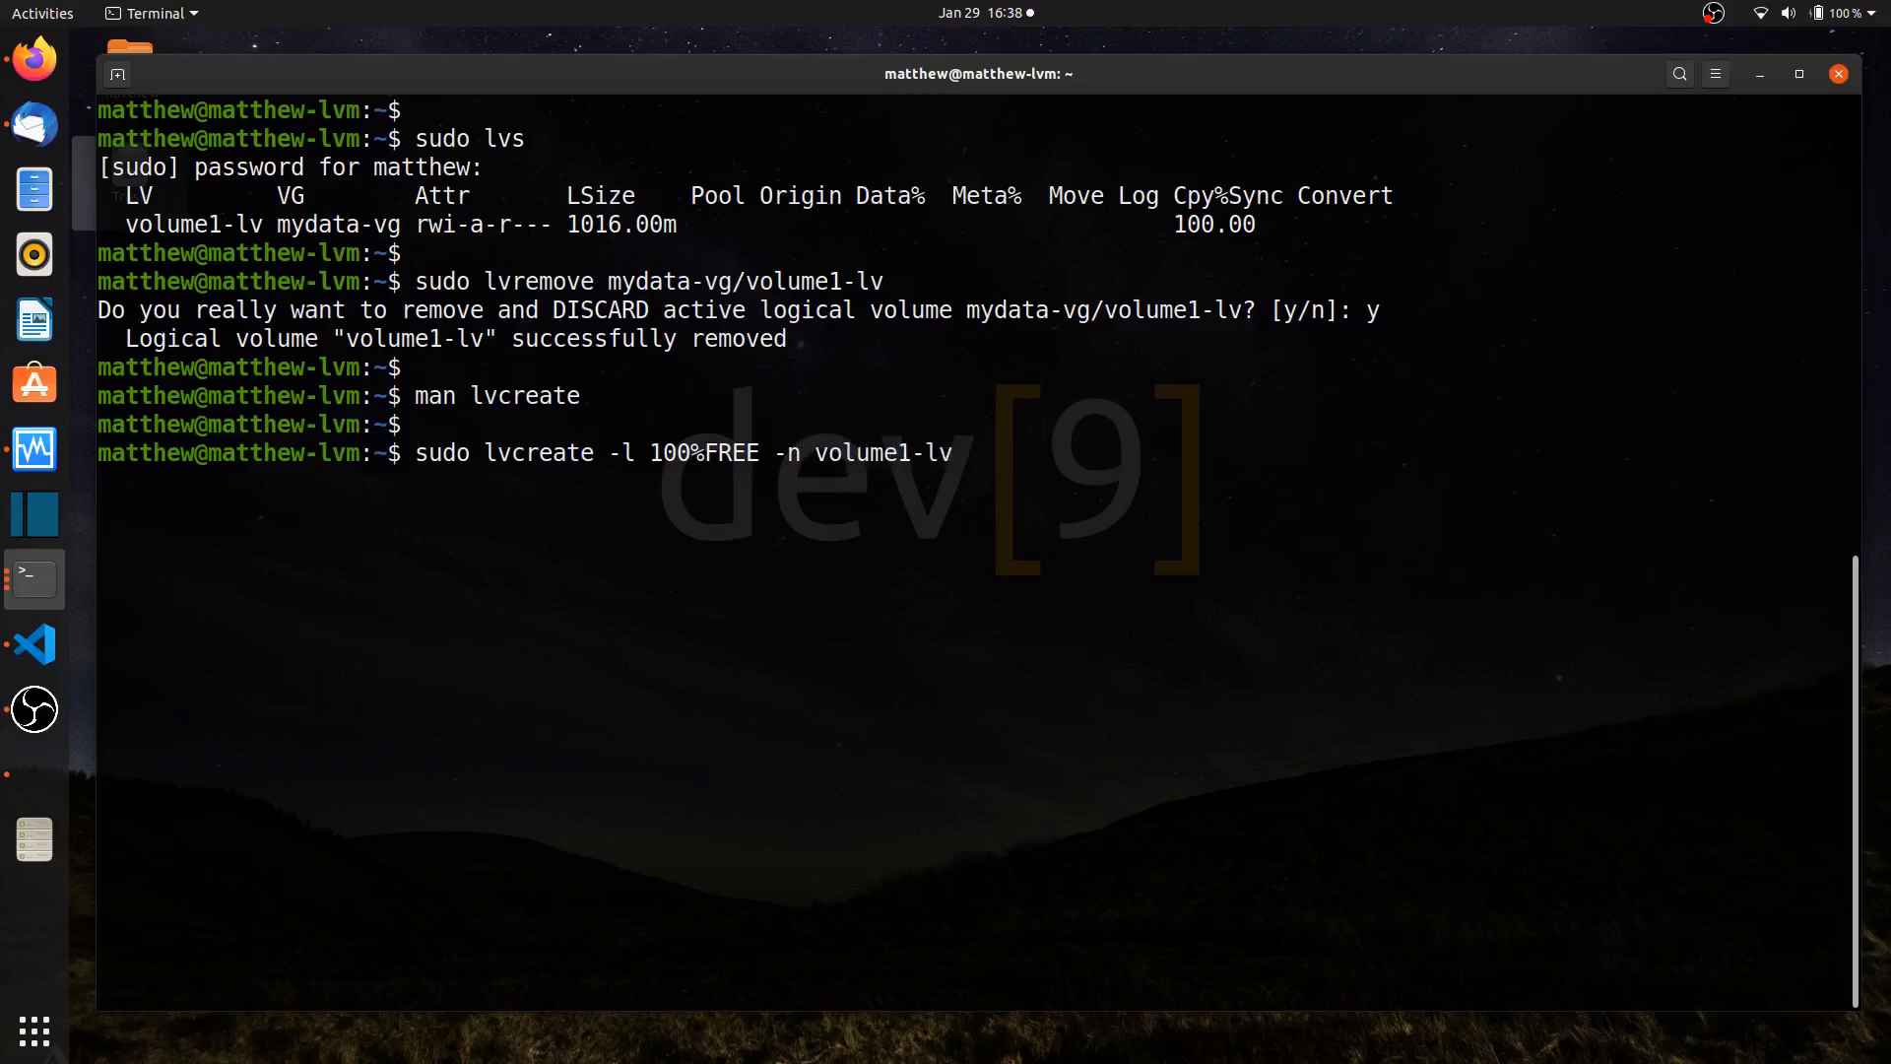
text(" ")
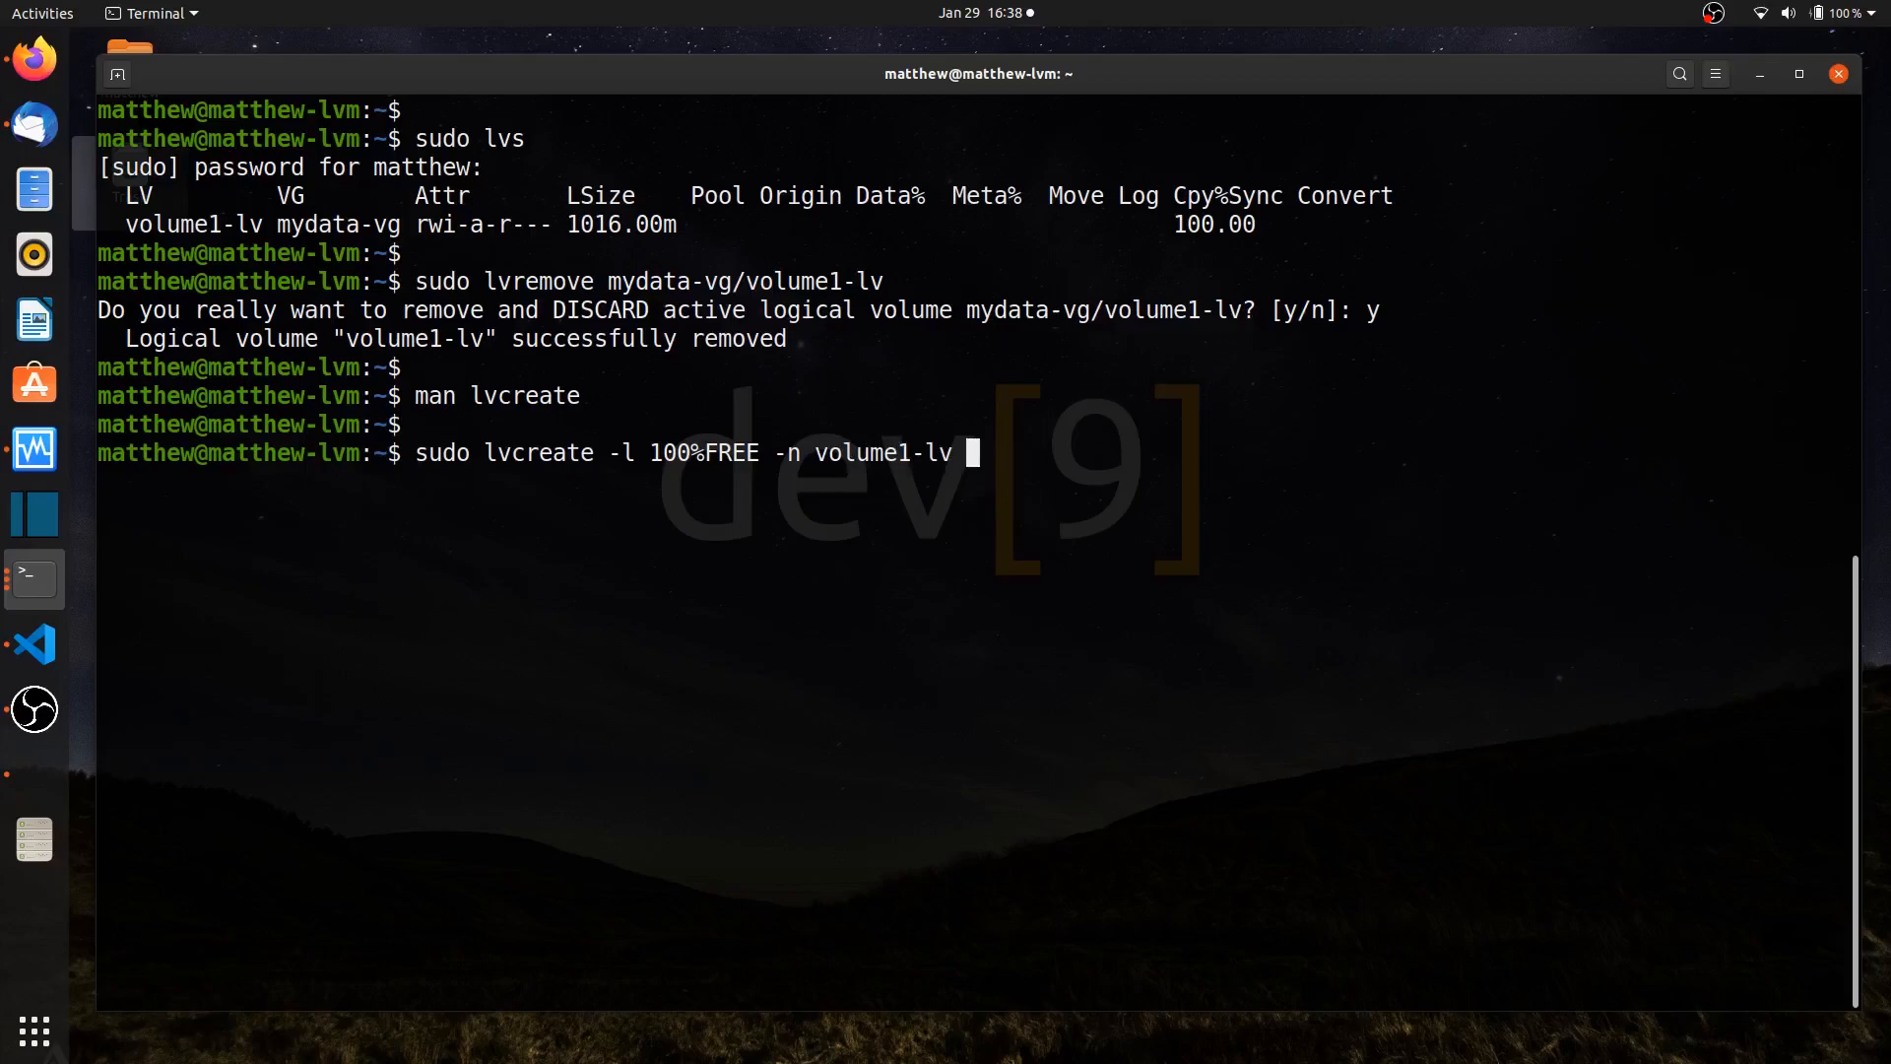
text(--type)
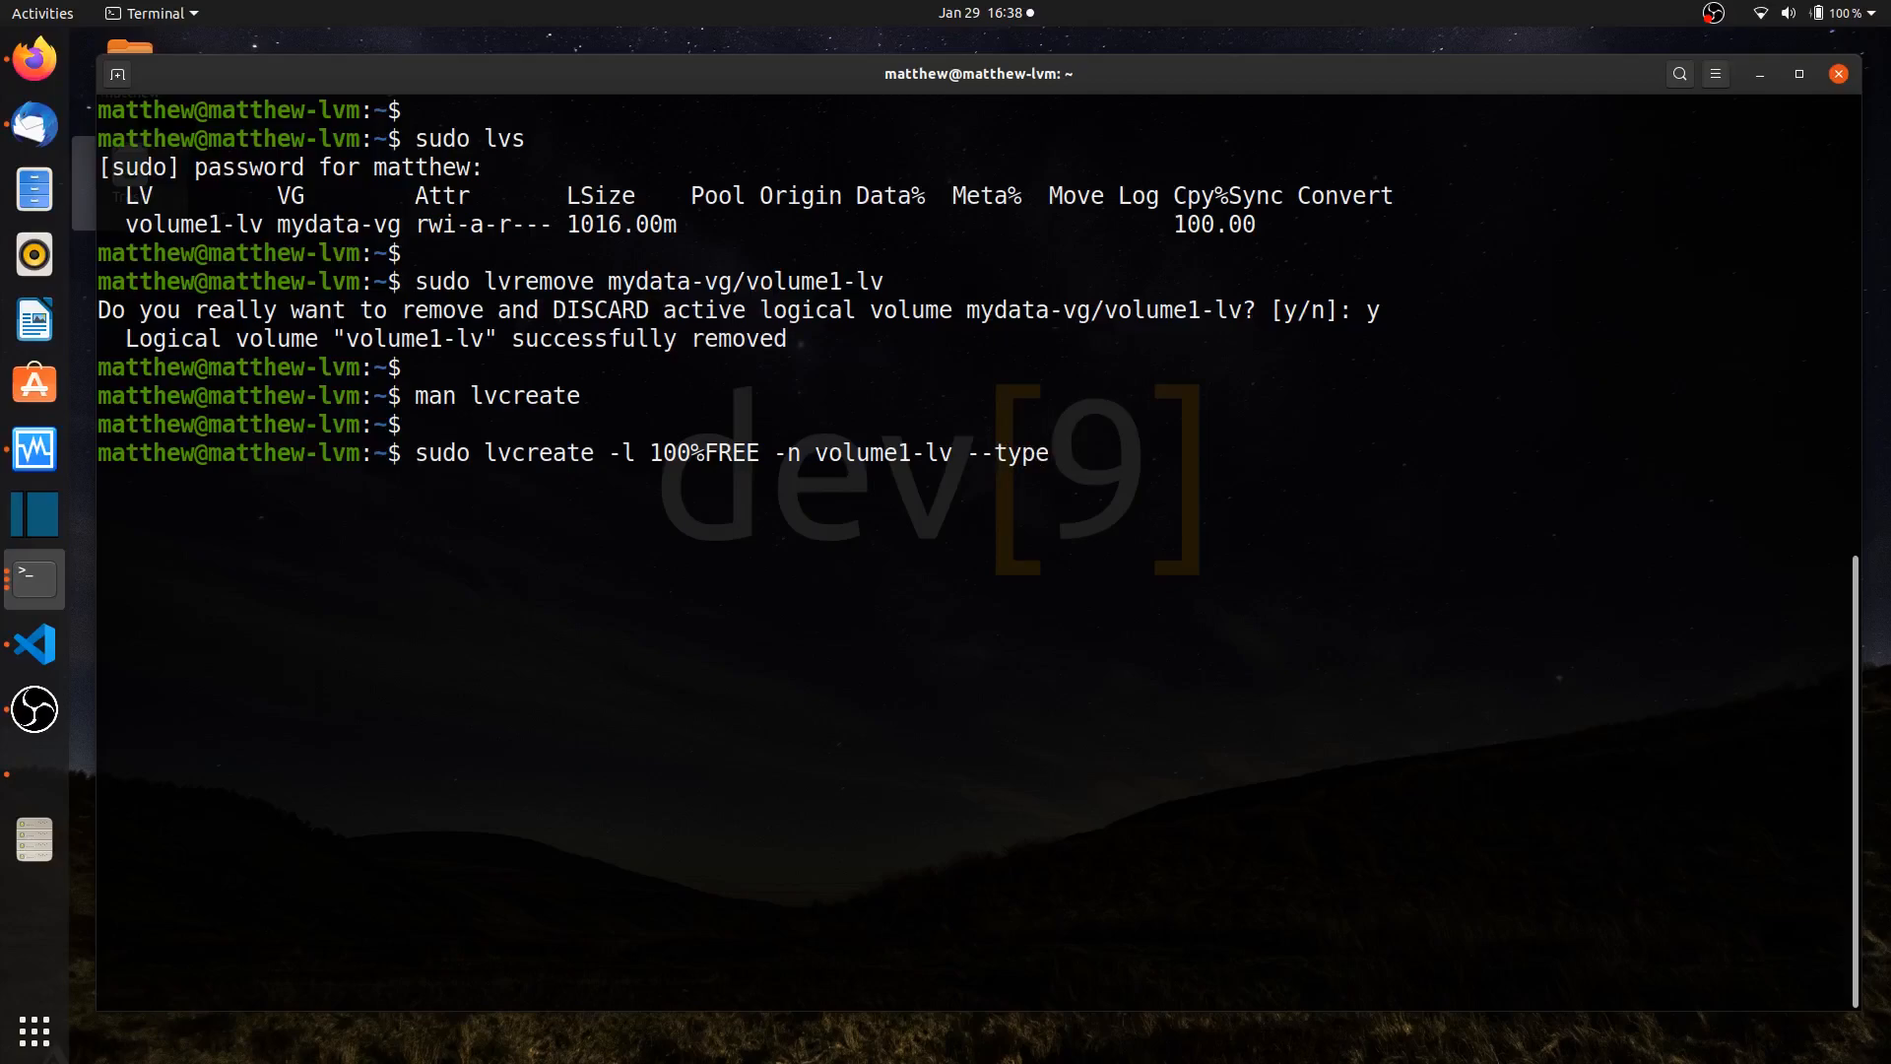
text(raid)
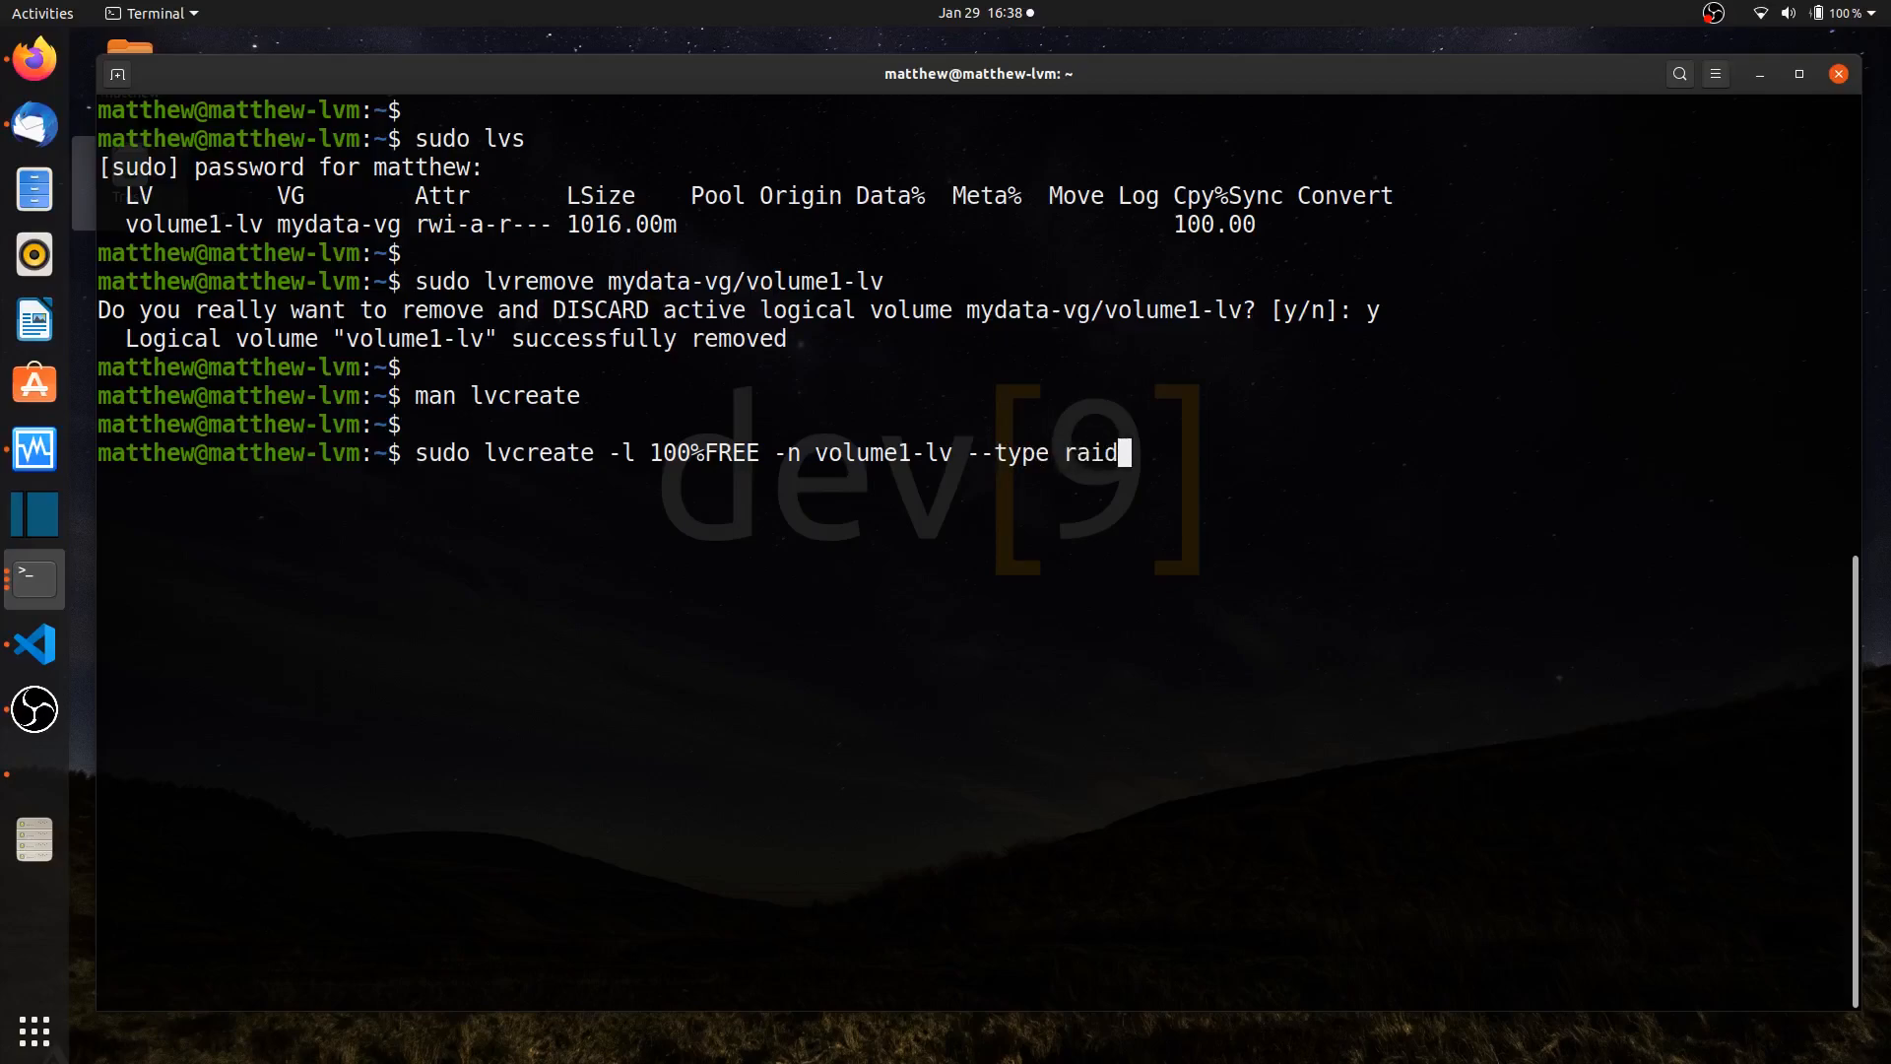
text(5)
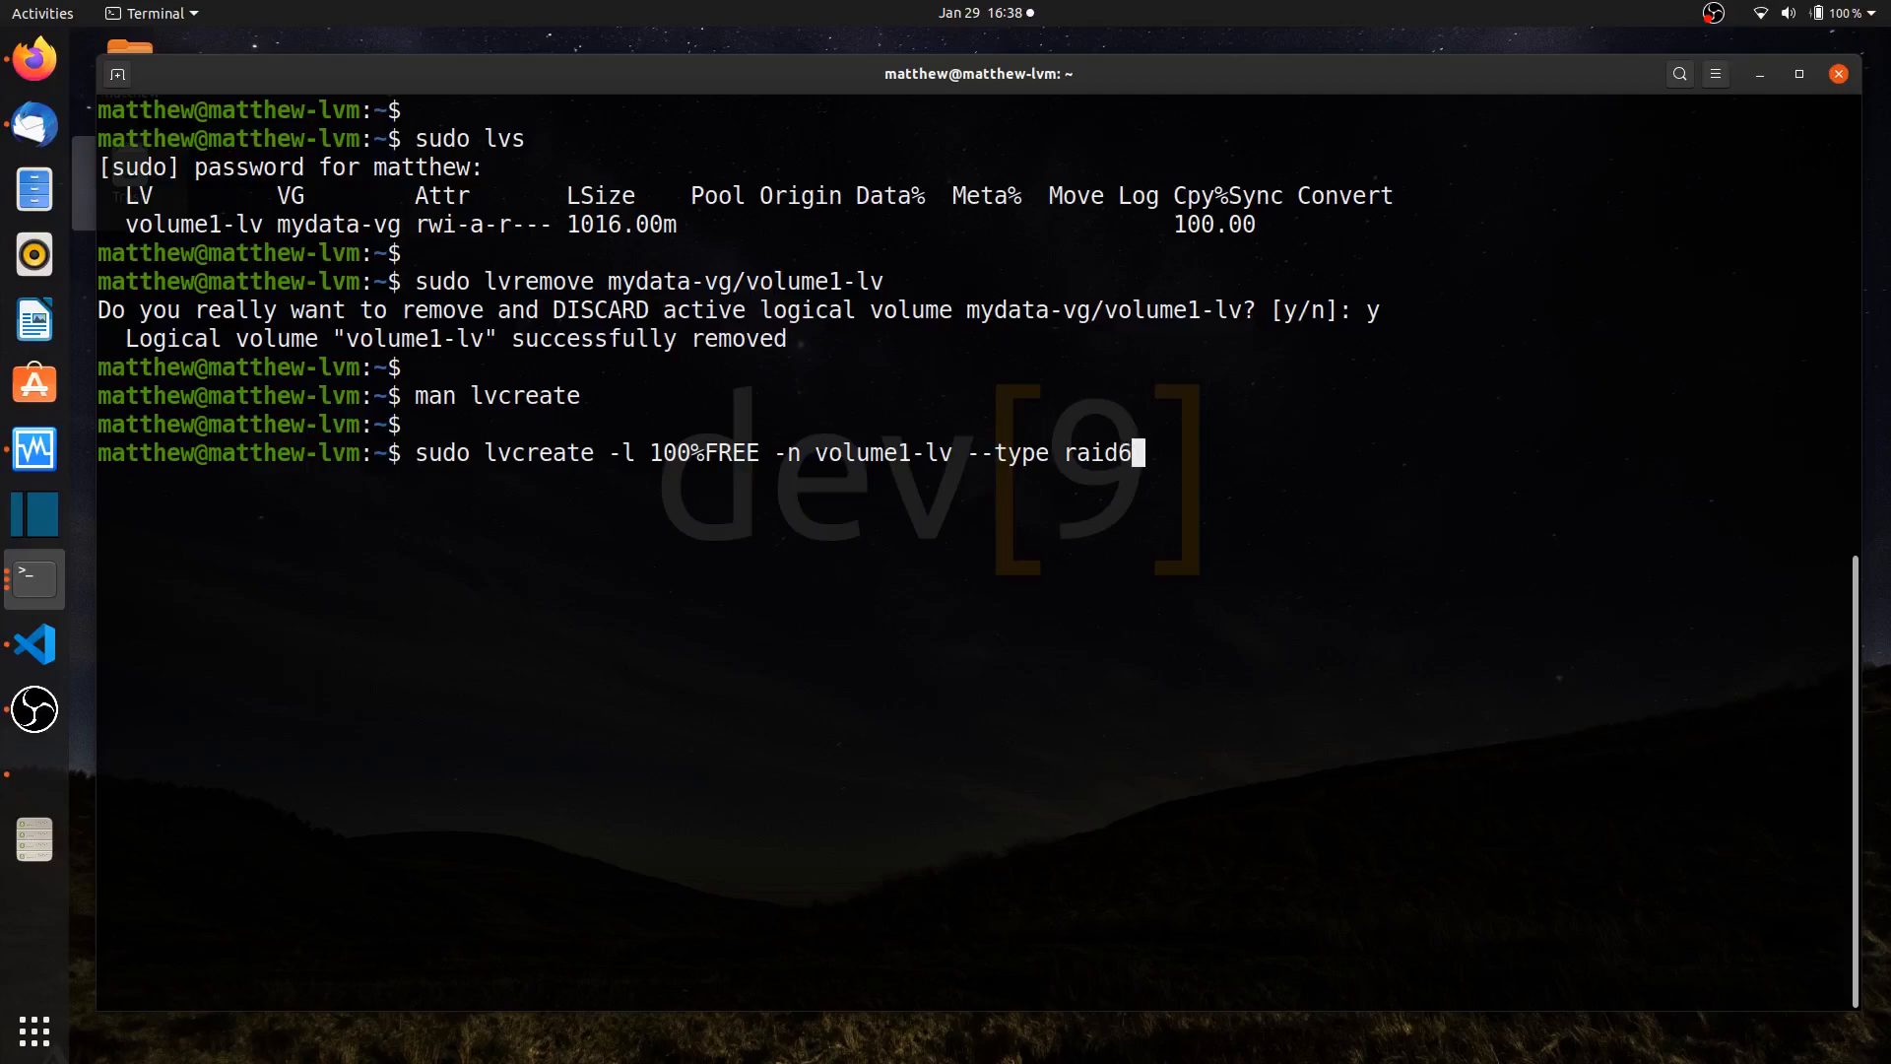
mouse_move(1131, 452)
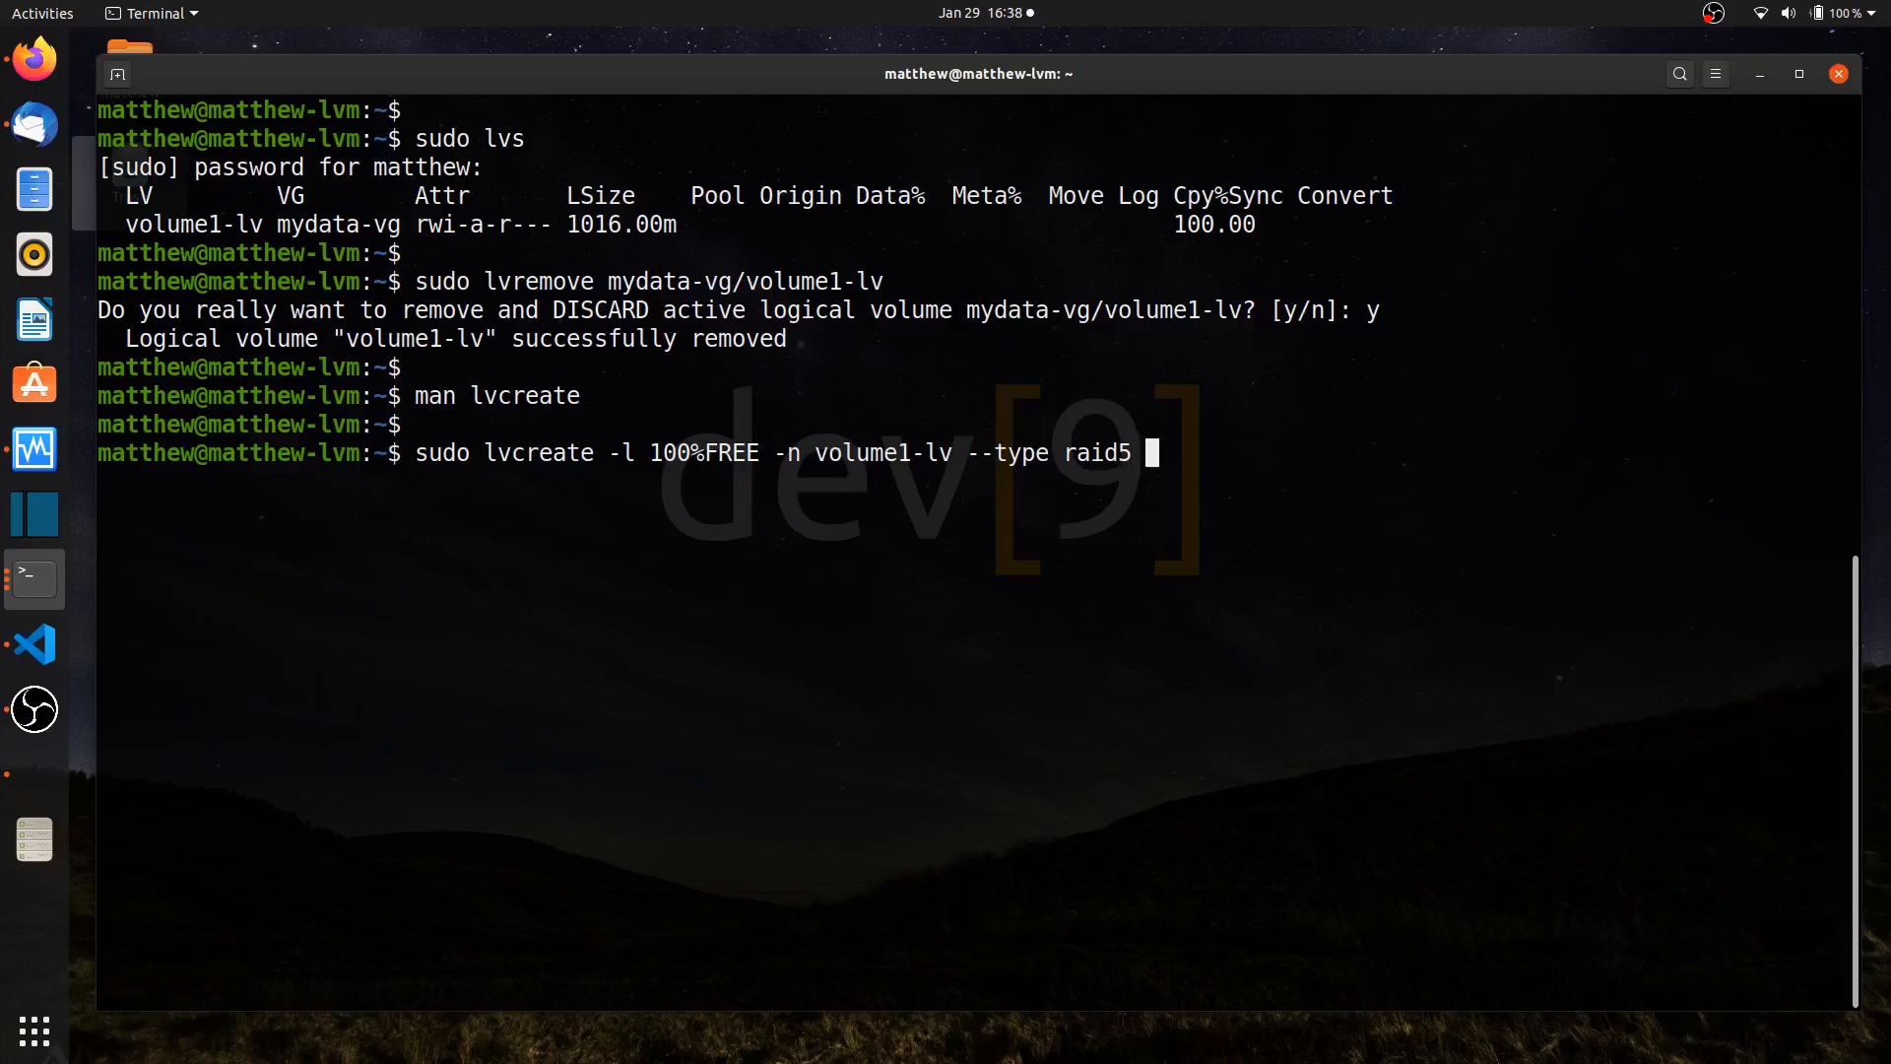
Finish lvcreate with a 128K stripe size on mydata-vg over /dev/sd[b-d]
text(-I)
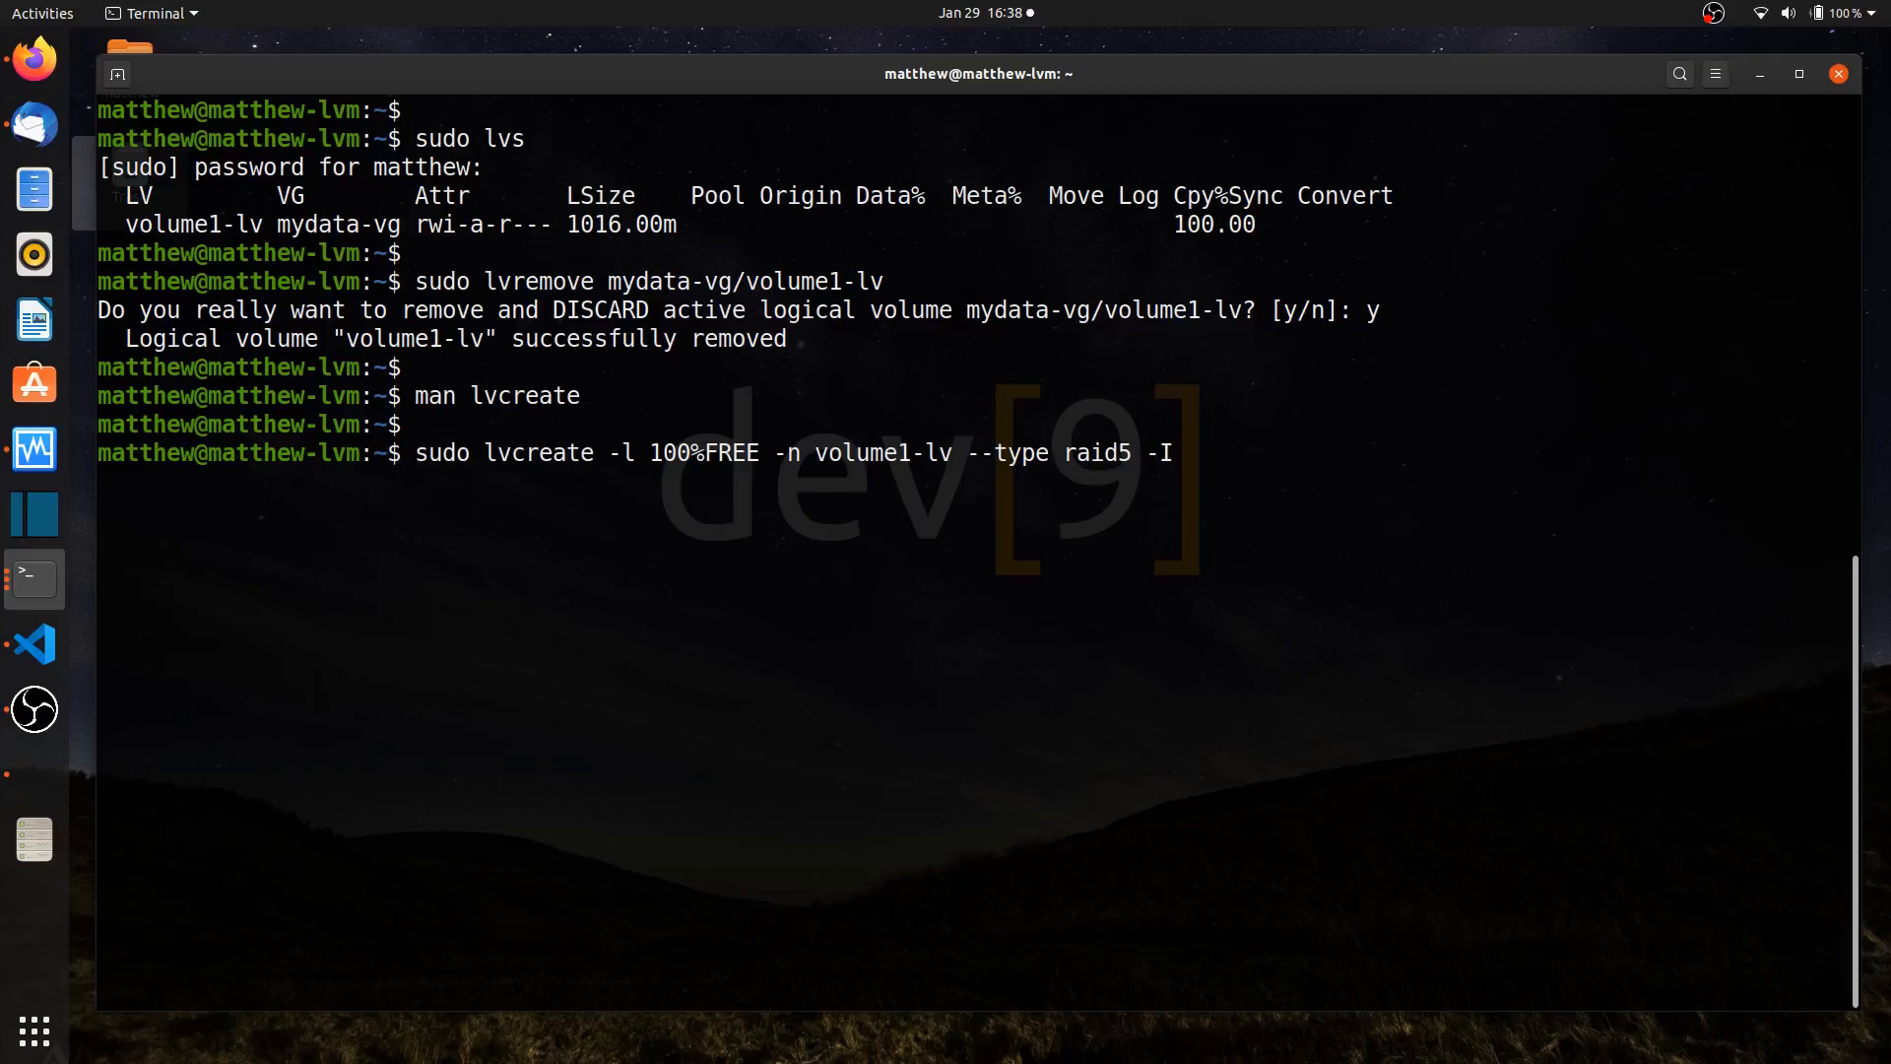
text(6)
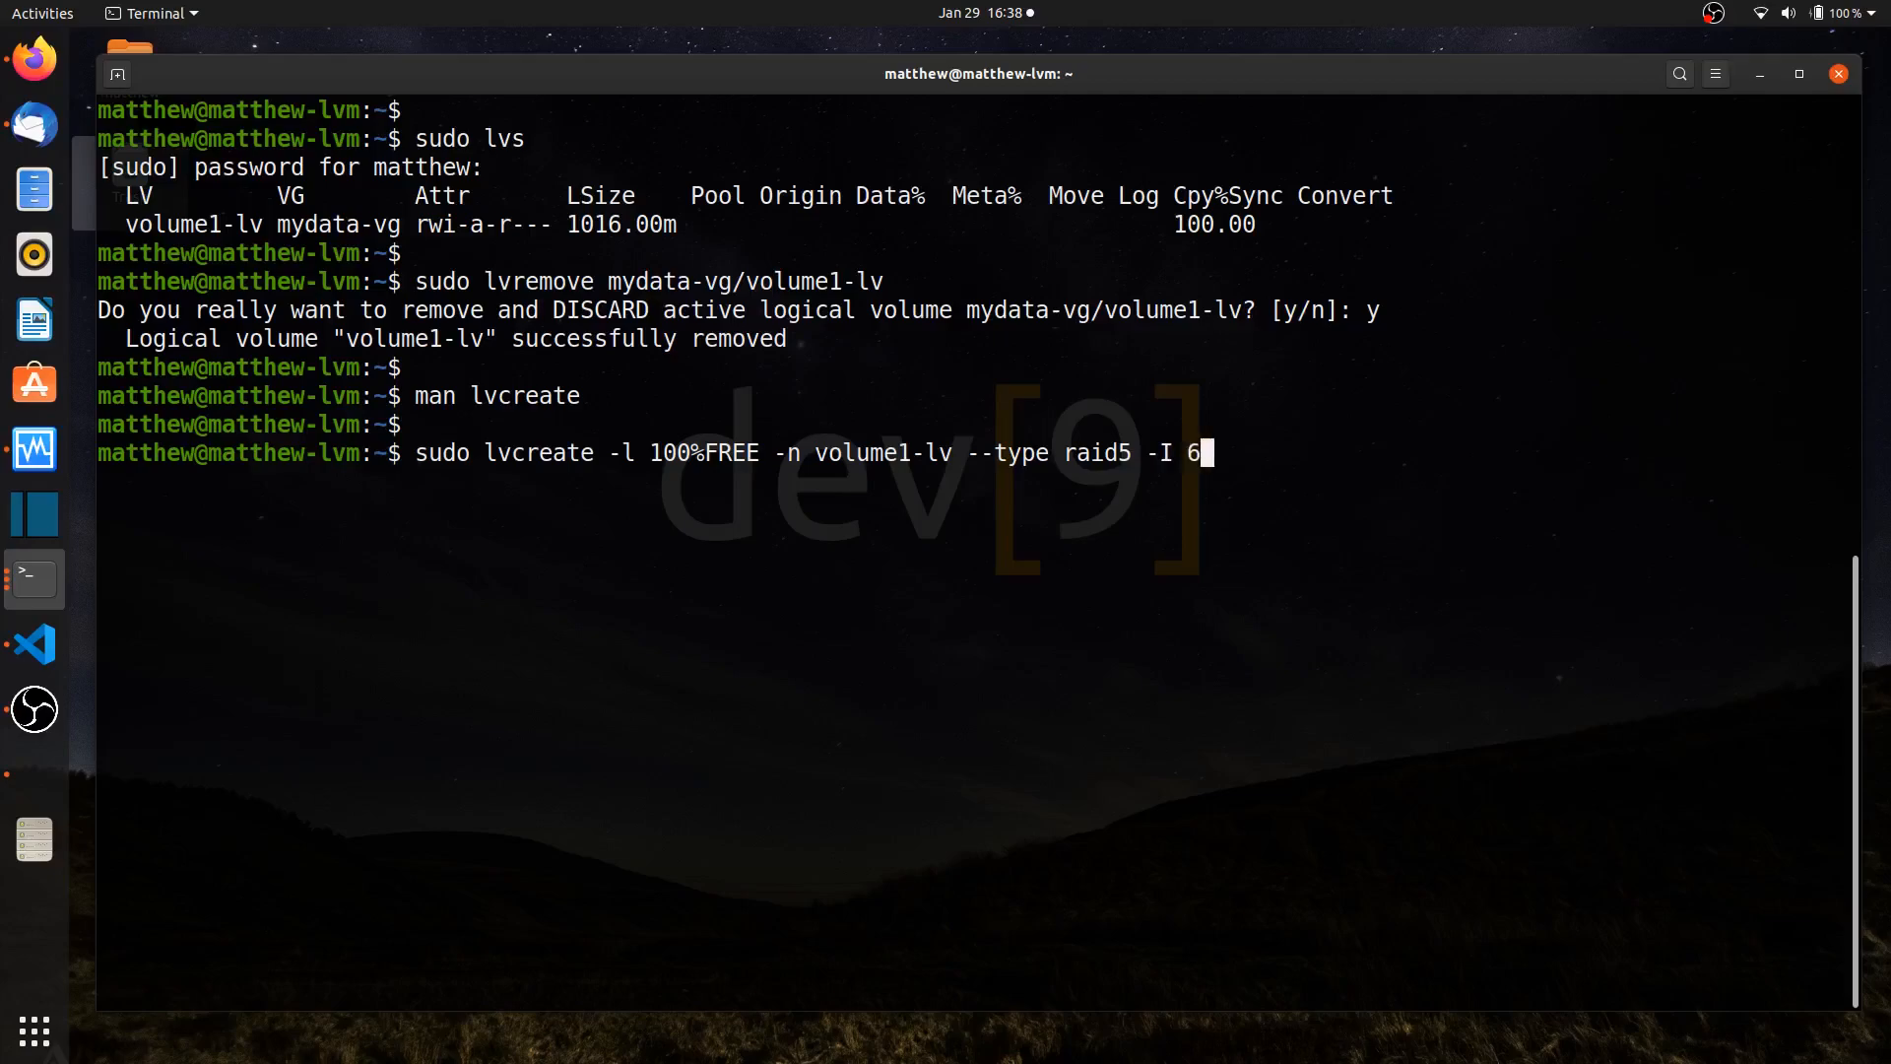
text(4K)
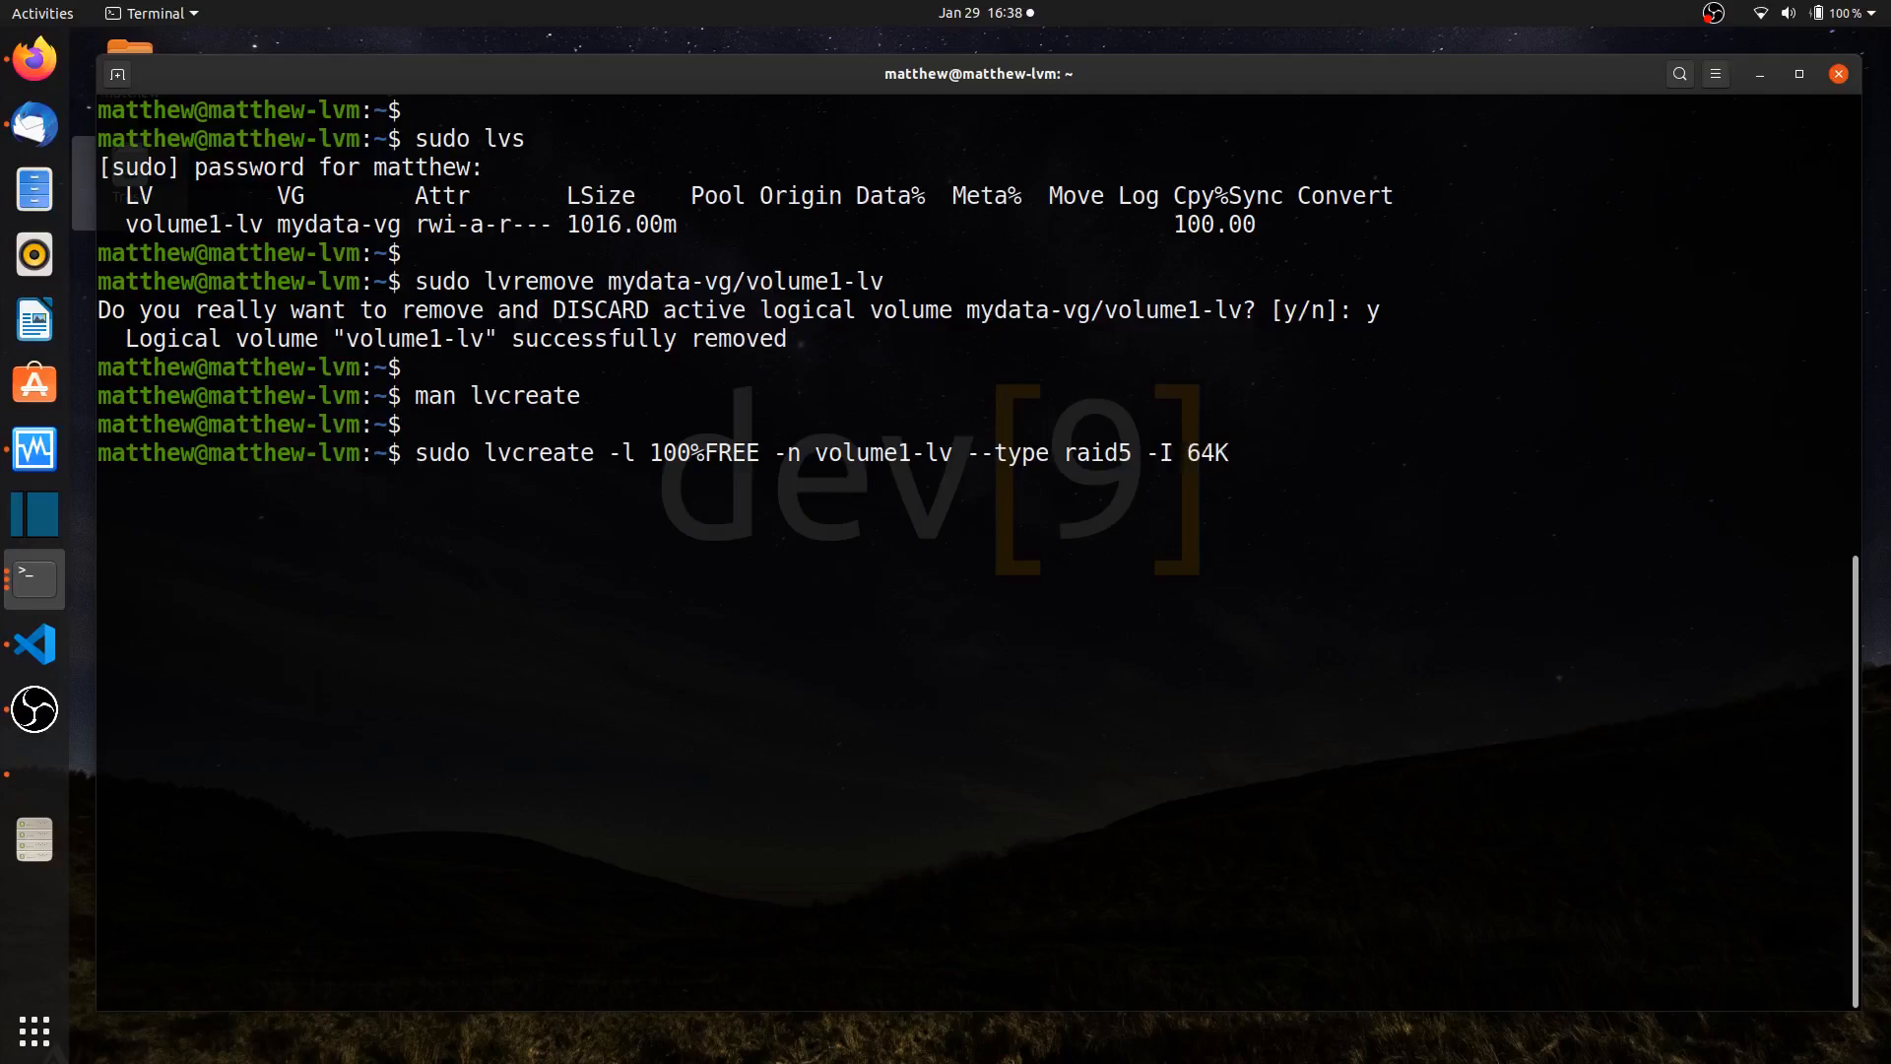
key(BackSpace)
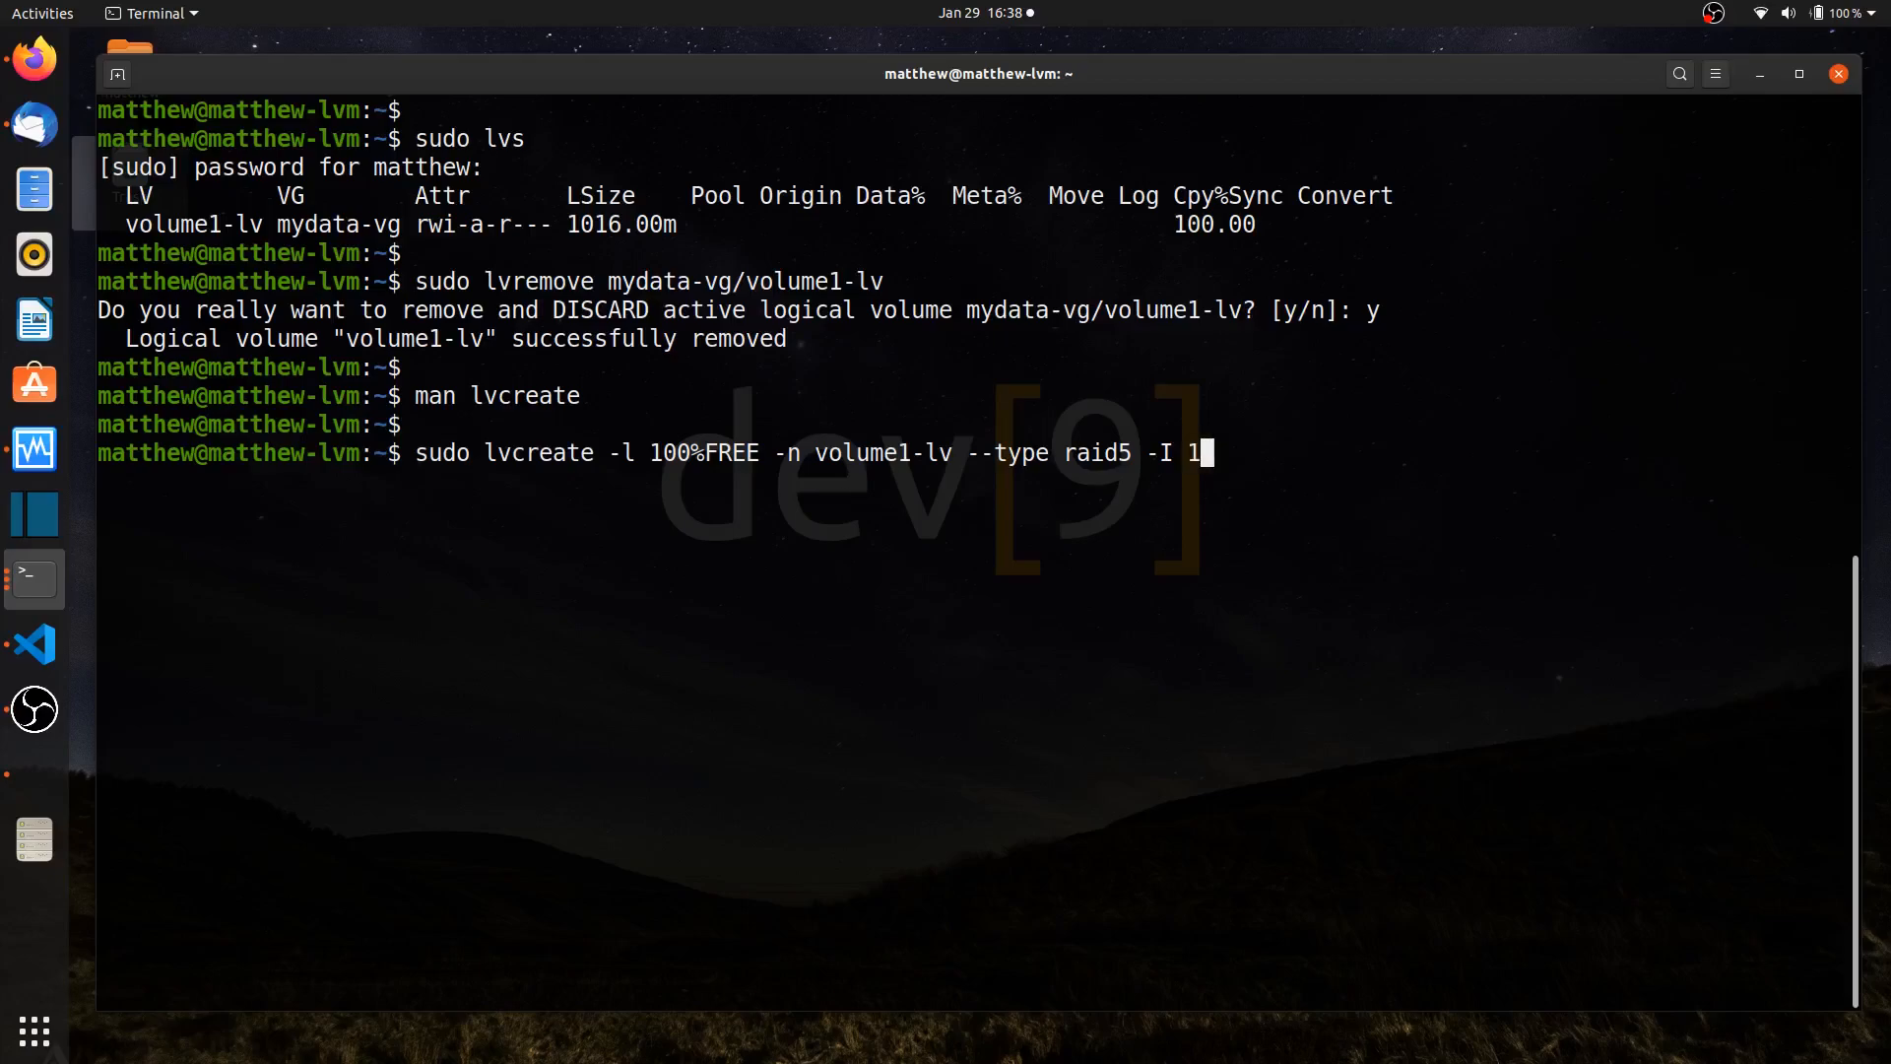
text(28L)
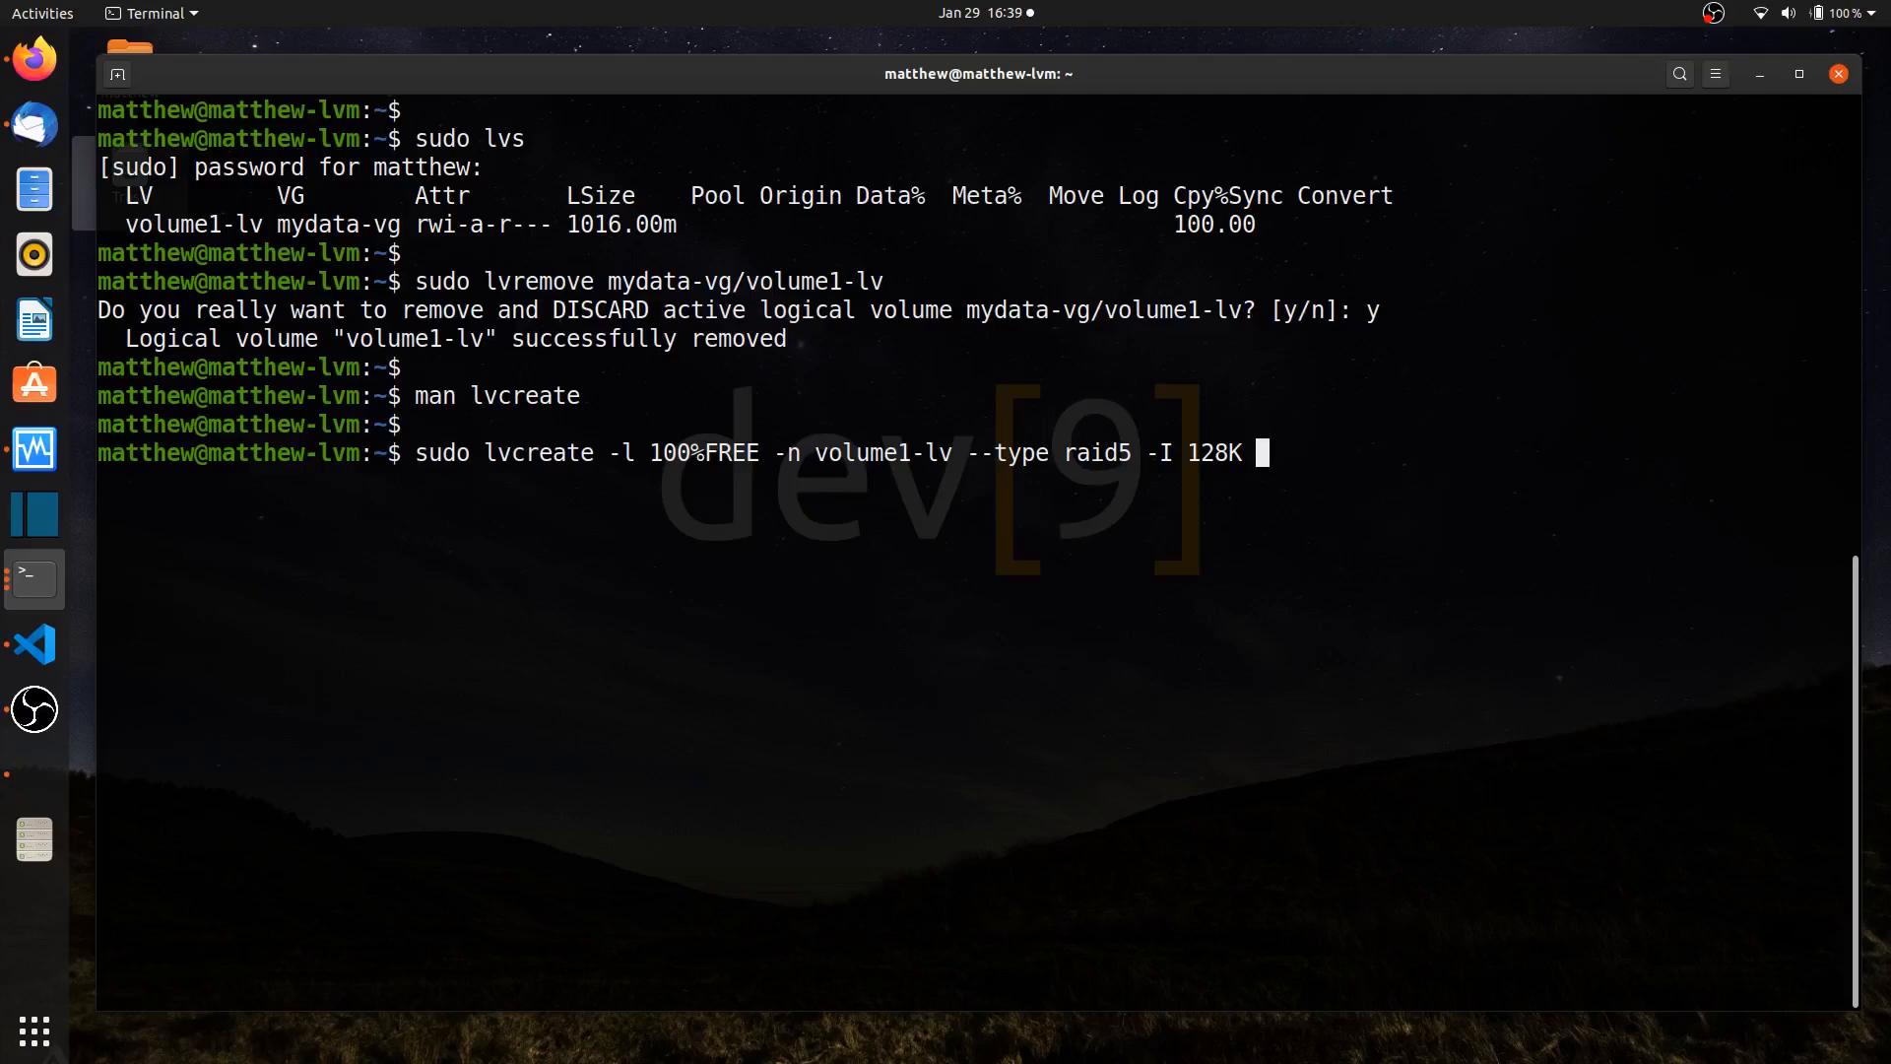
text(mydata)
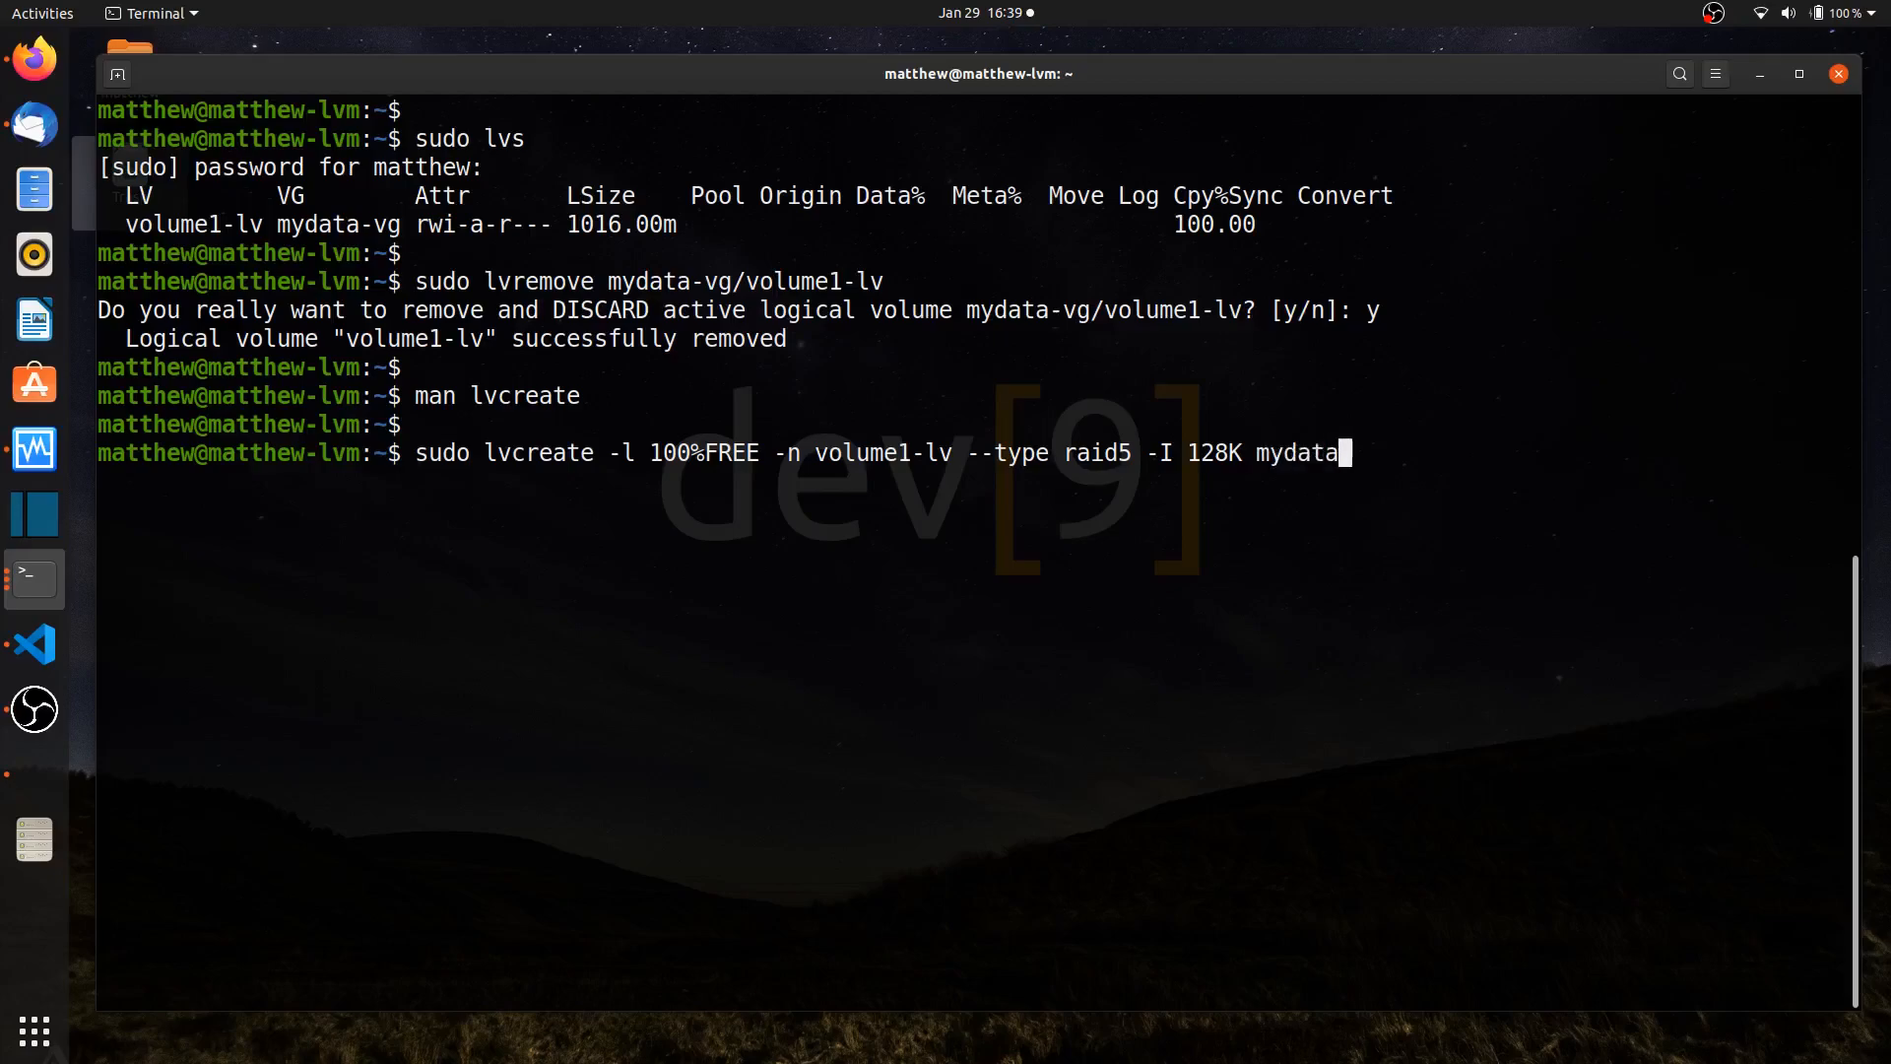
text(-vg)
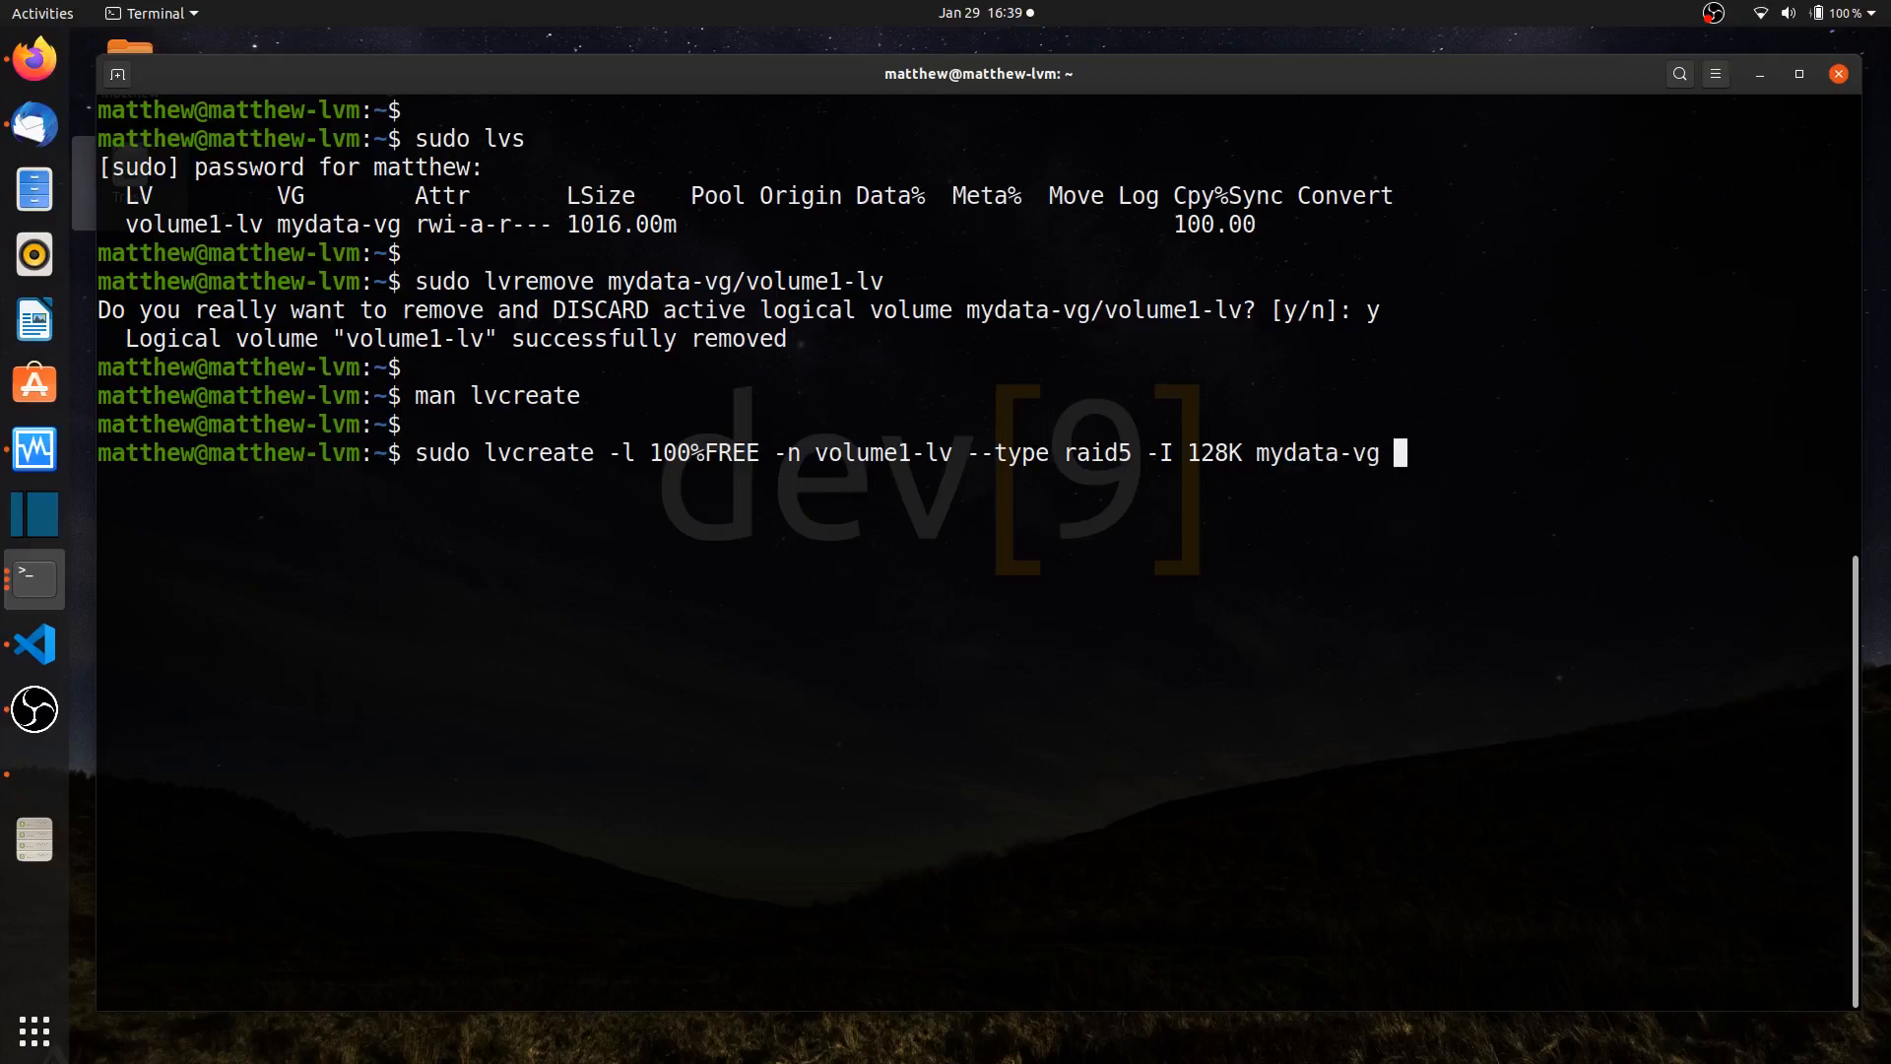
text(/dev/s)
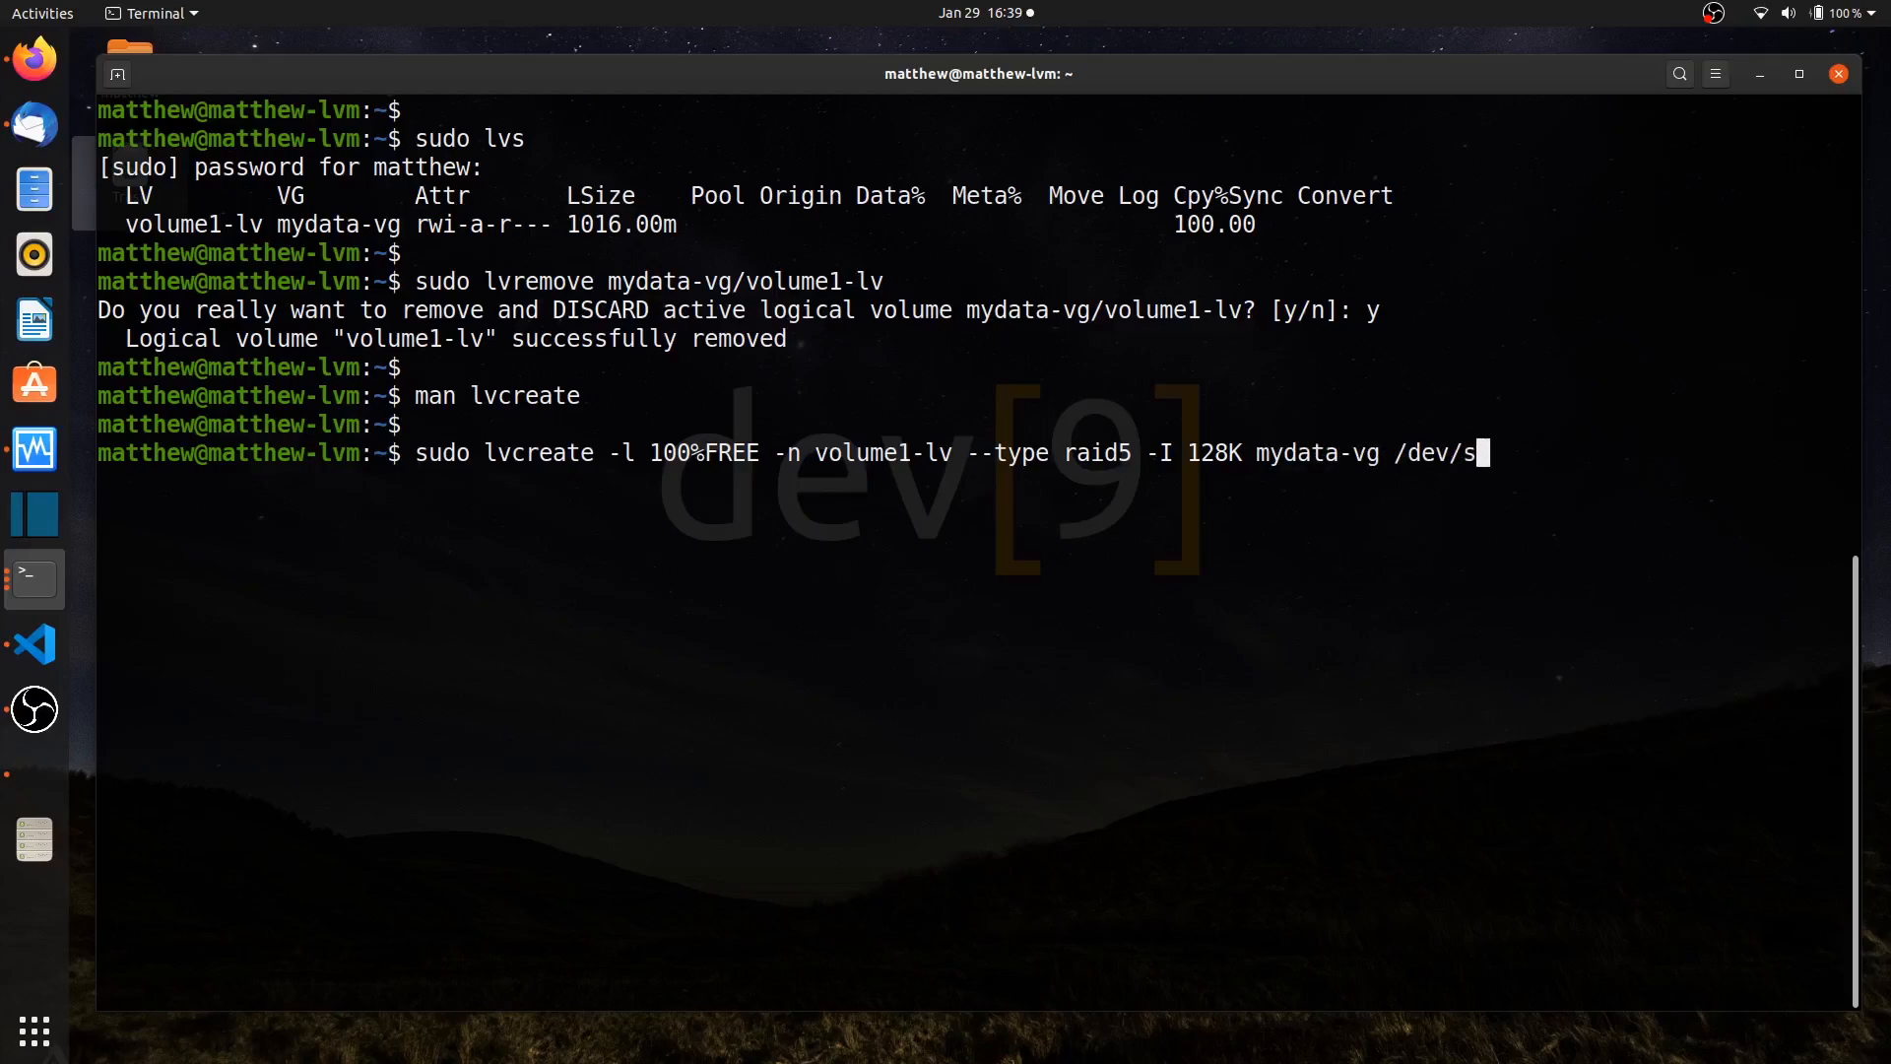
text(d)
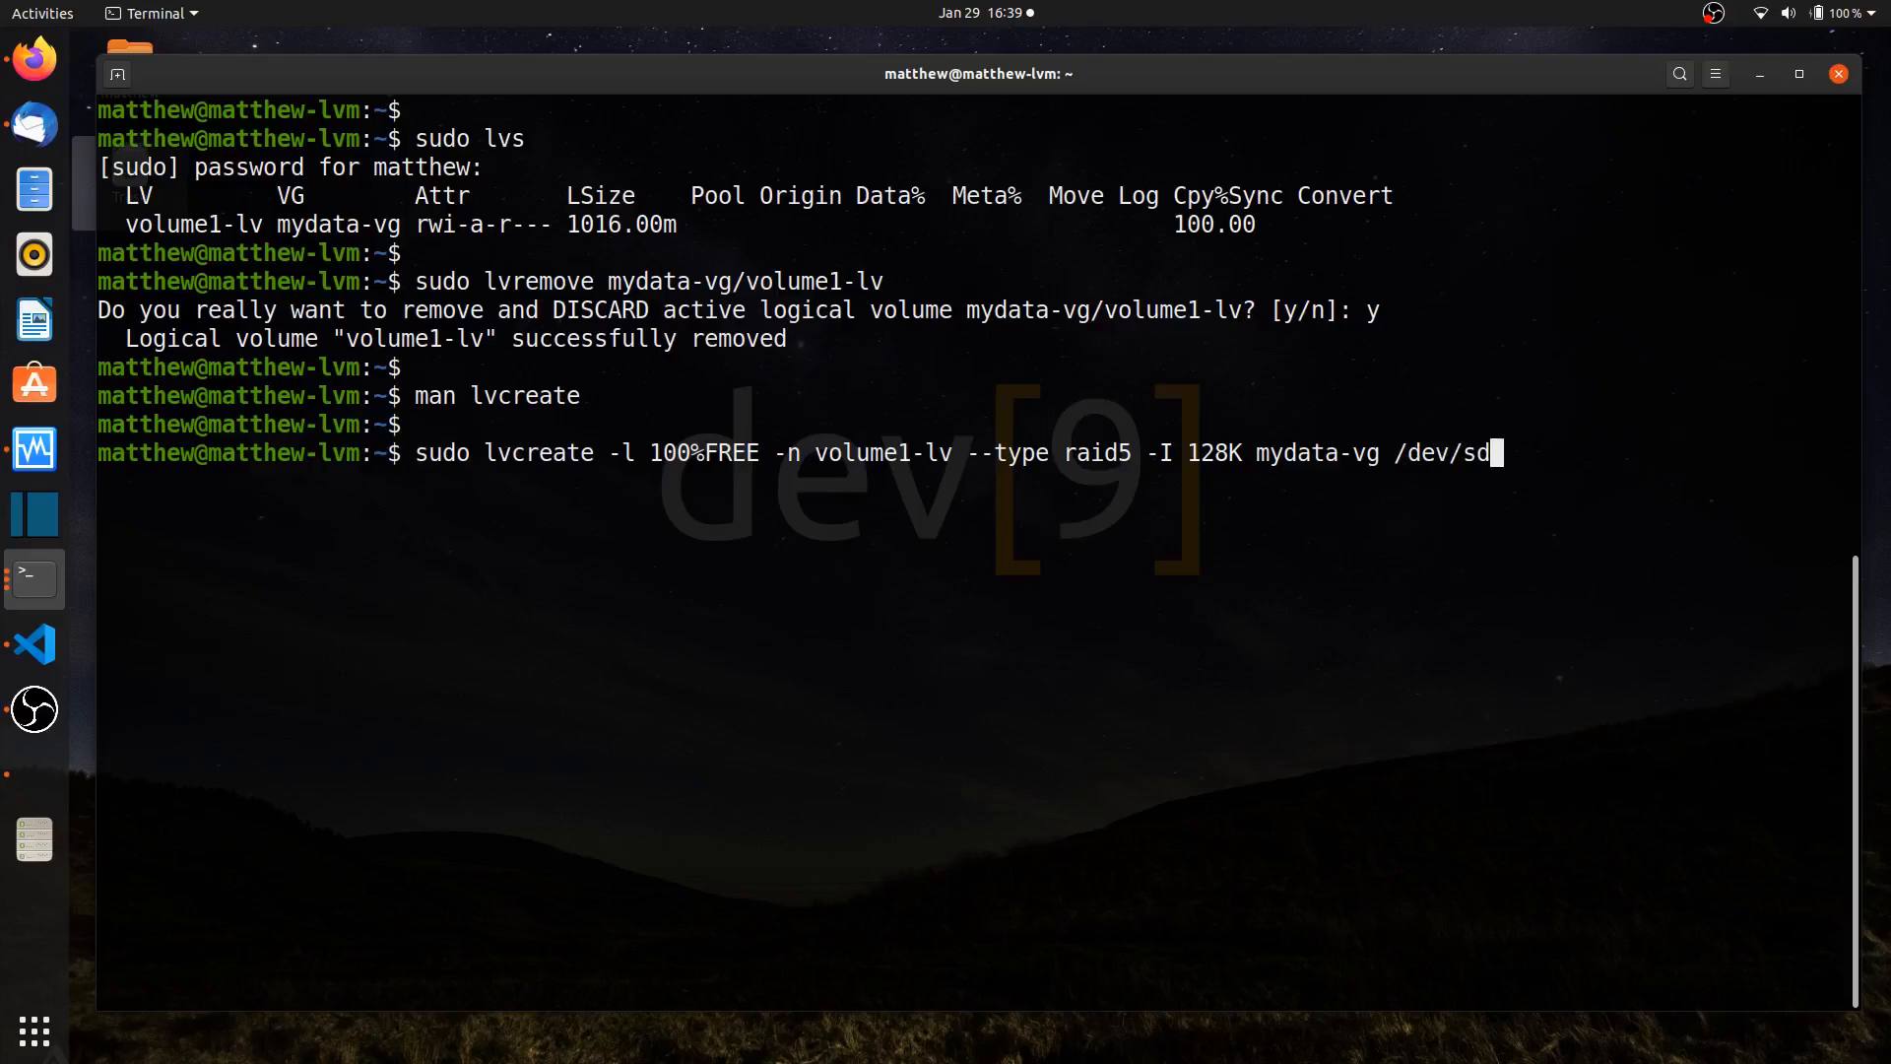
text([b)
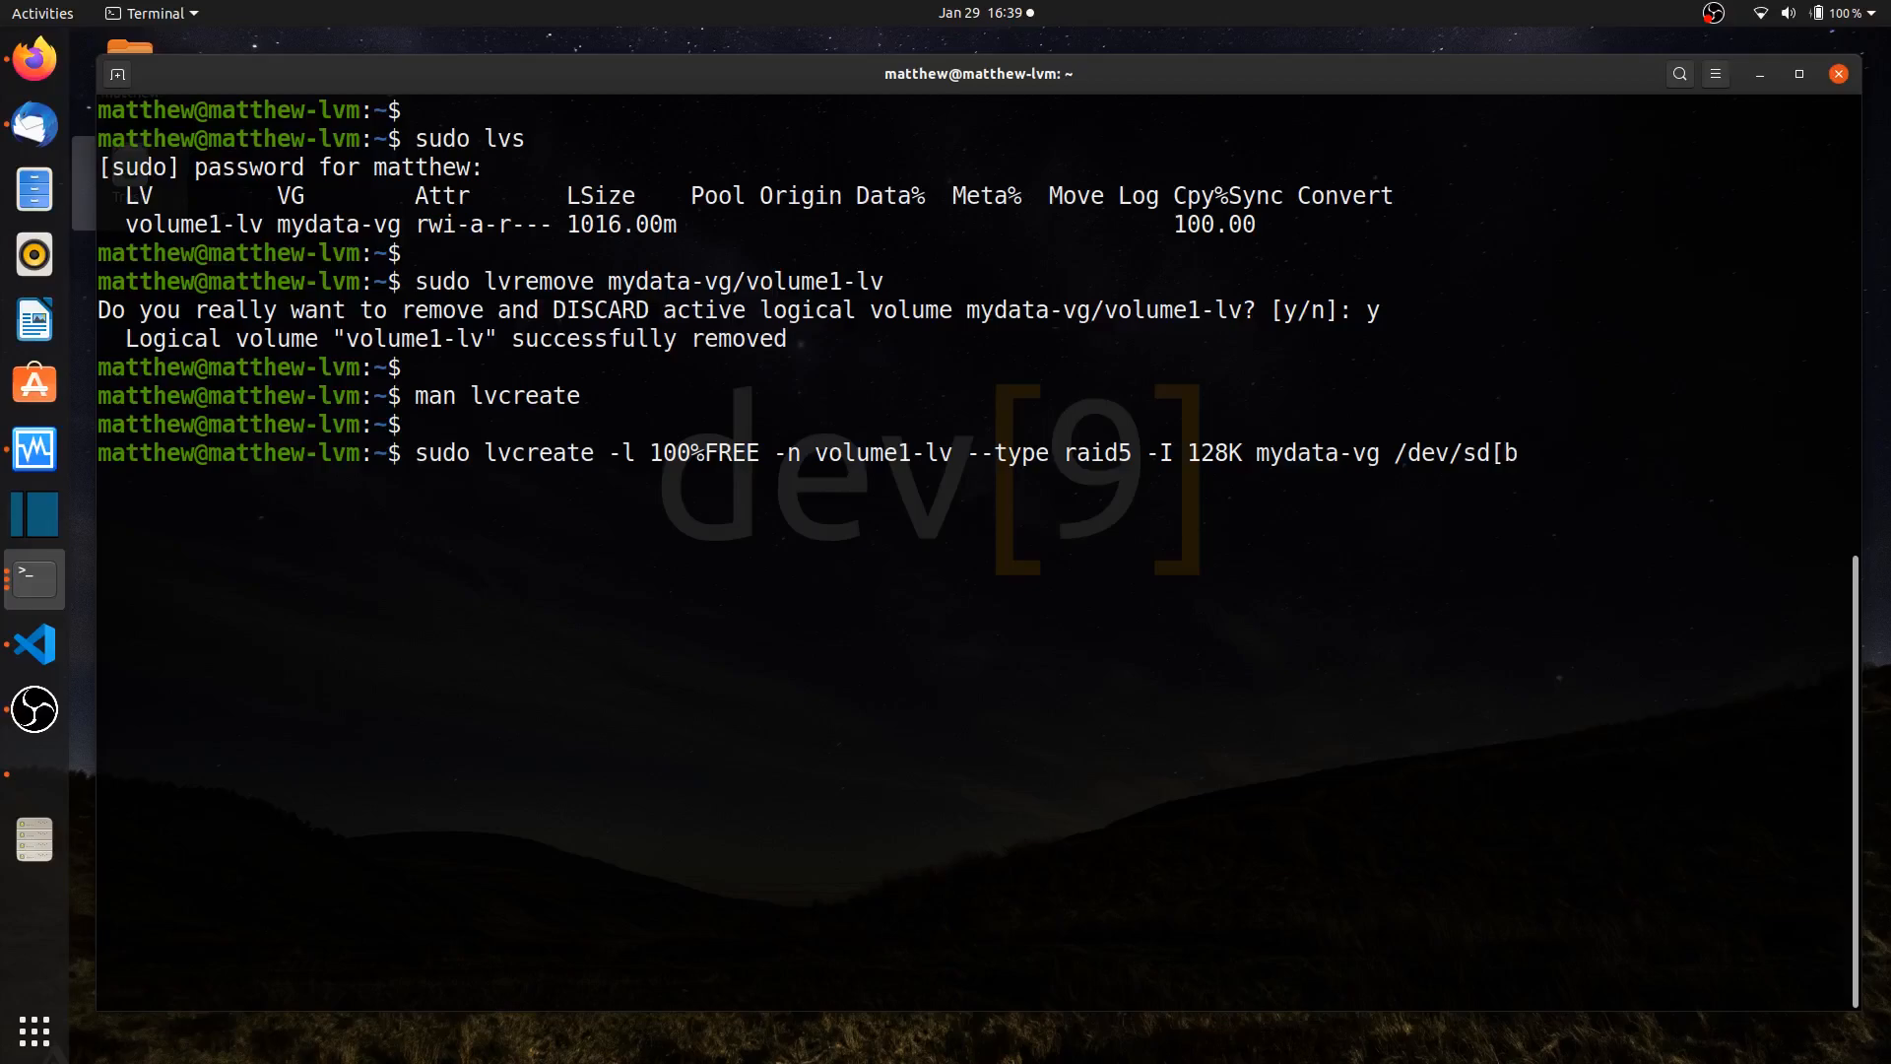
text(-d)
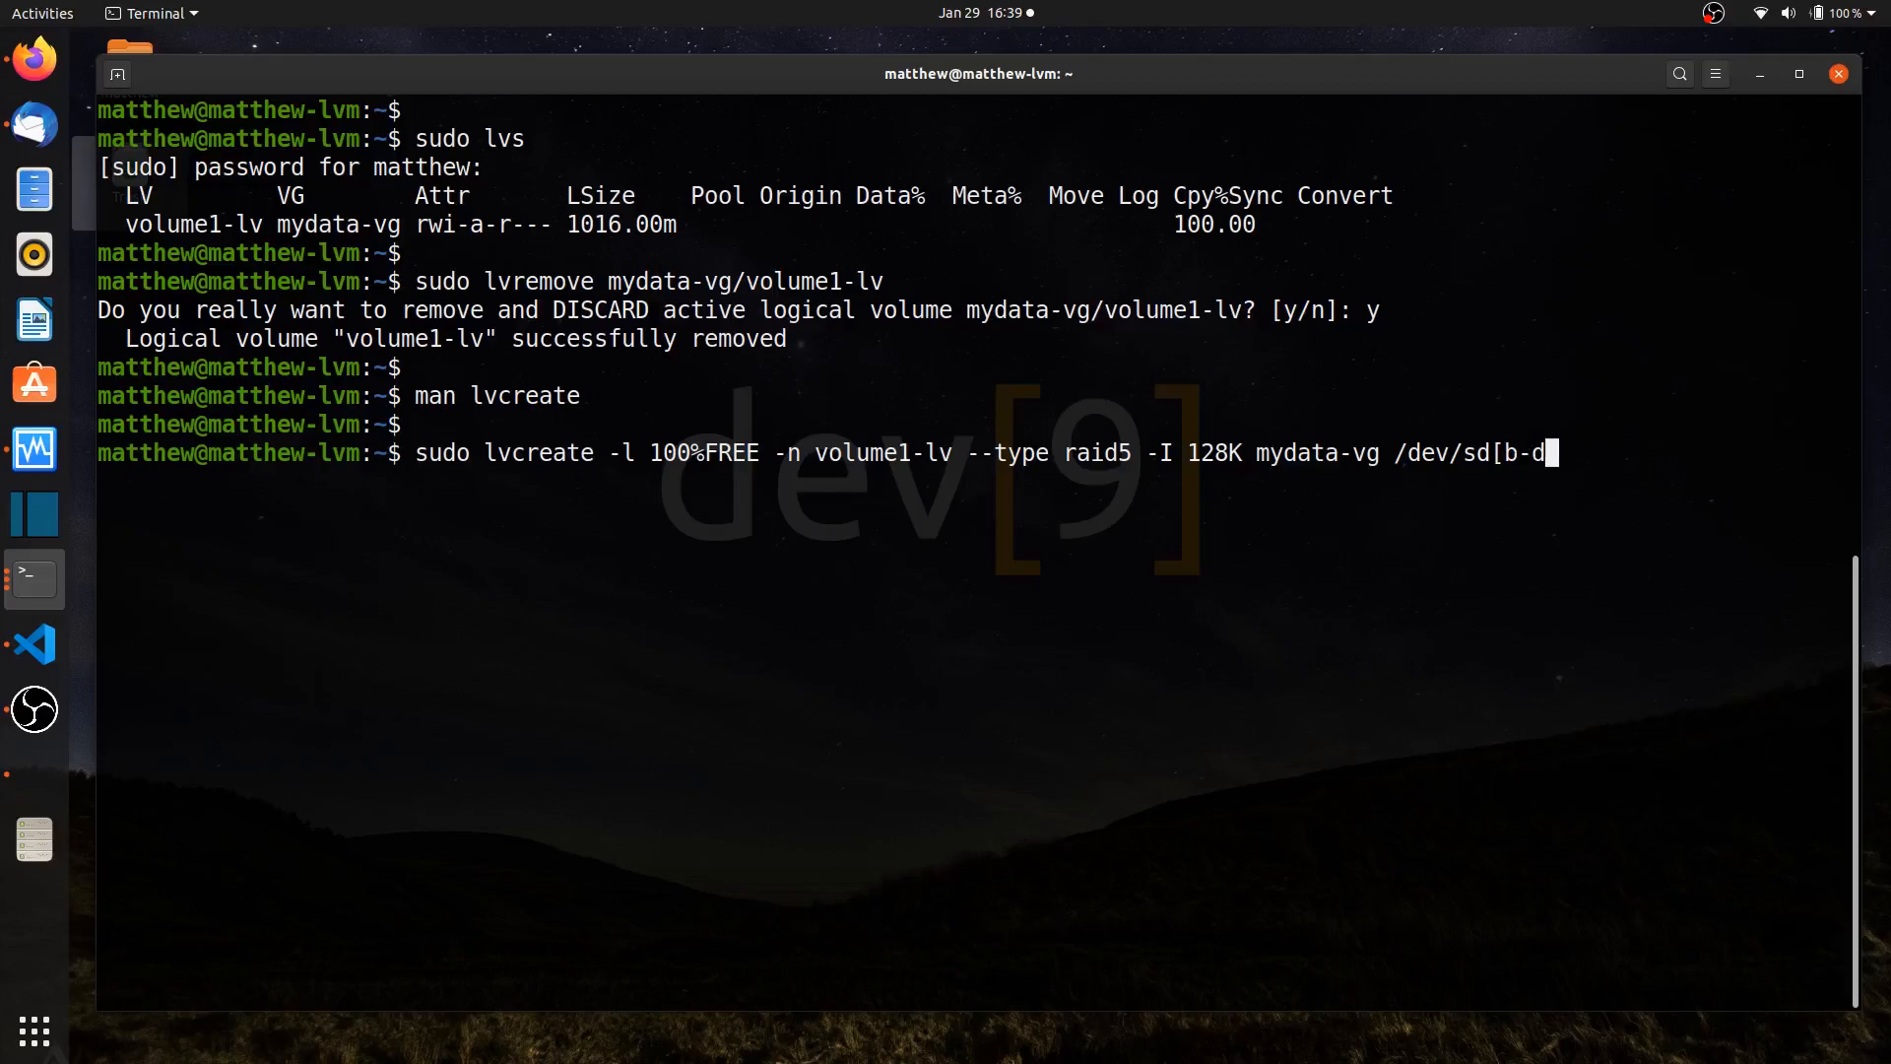
text(])
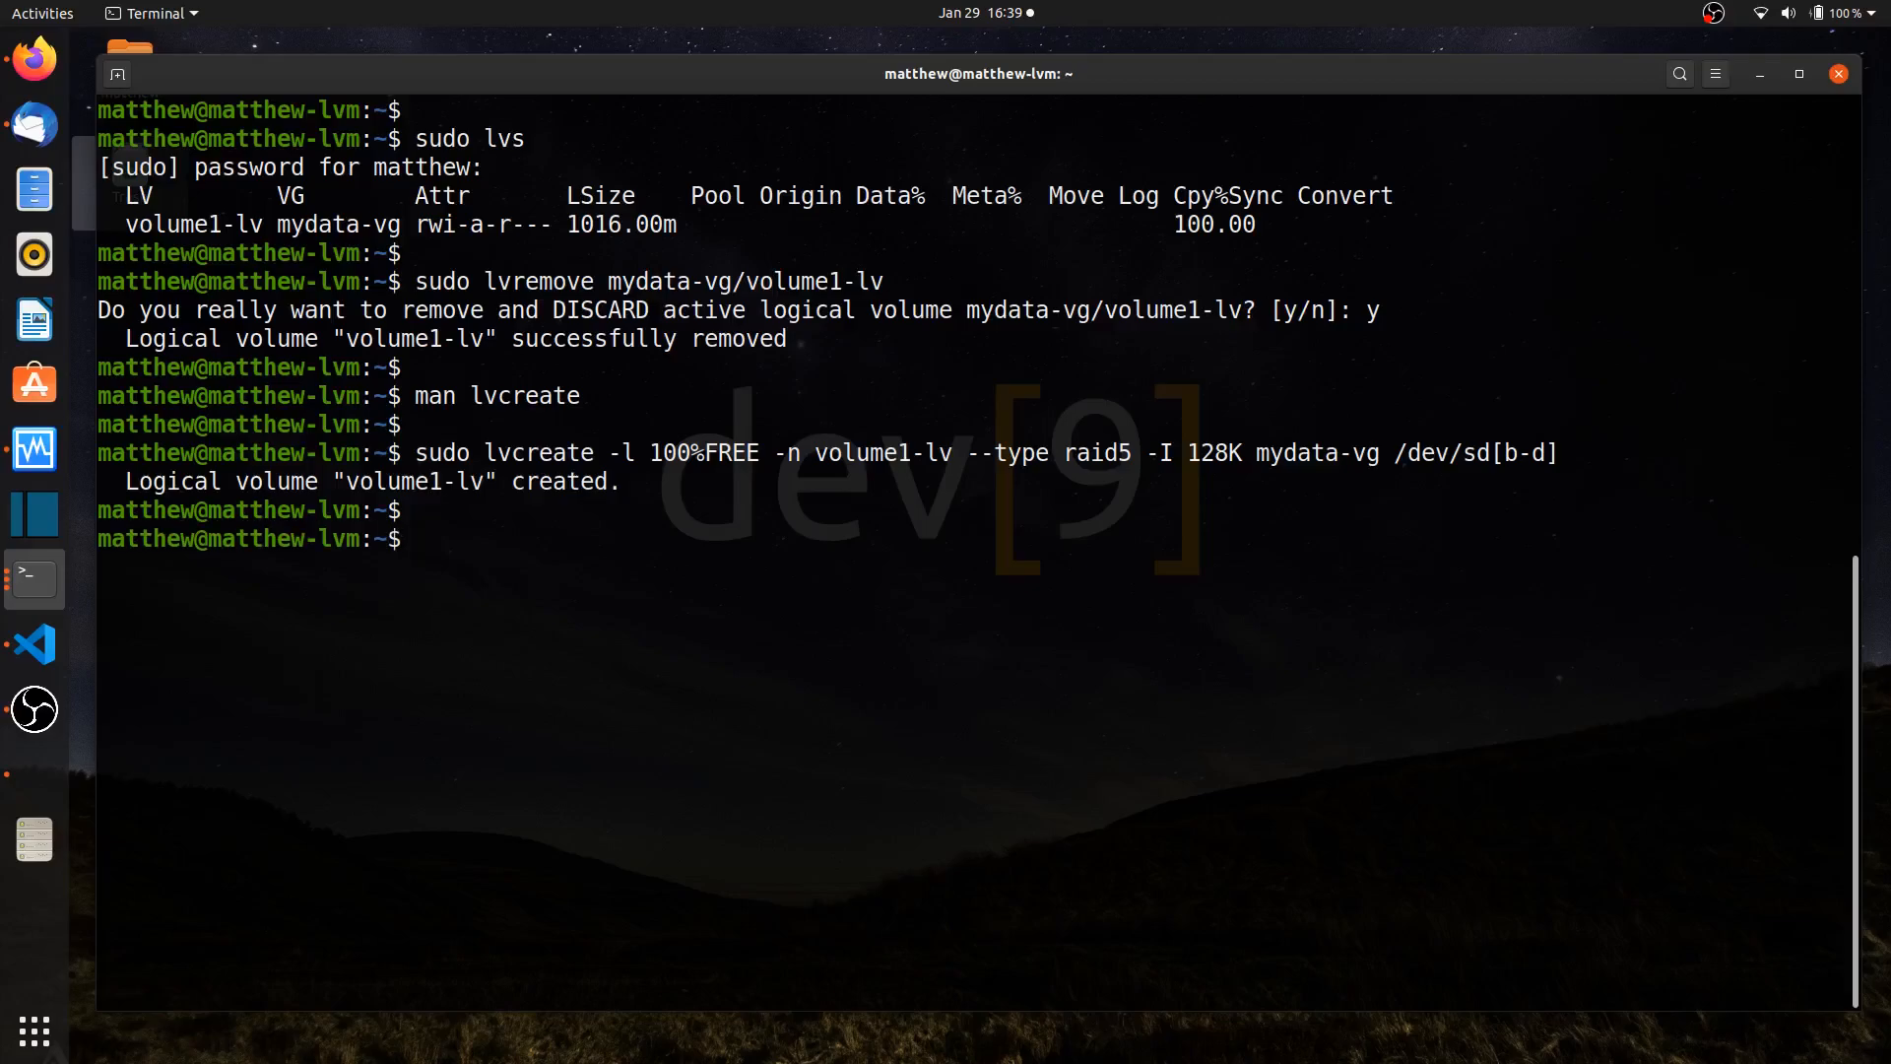
Run sudo lvdisplay and highlight volume1-lv's raid5 type value
text(sudo)
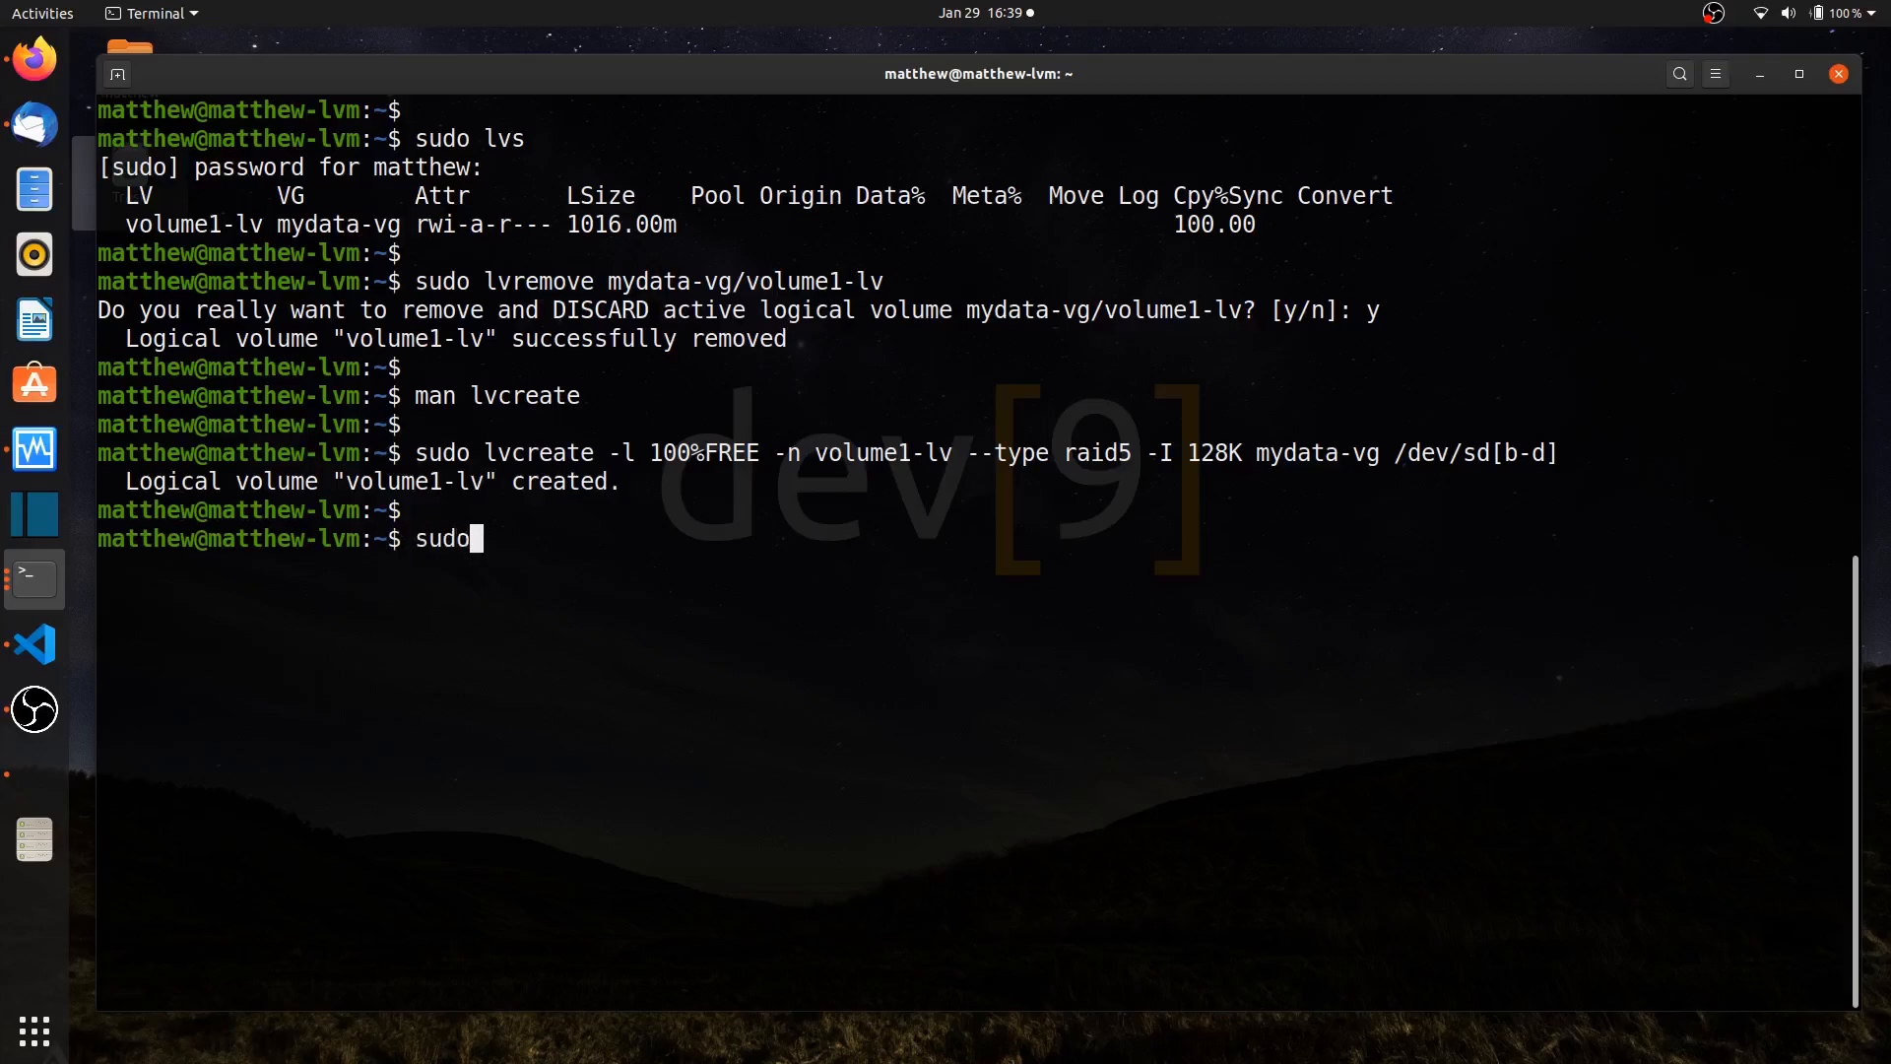
text(lvdisplay)
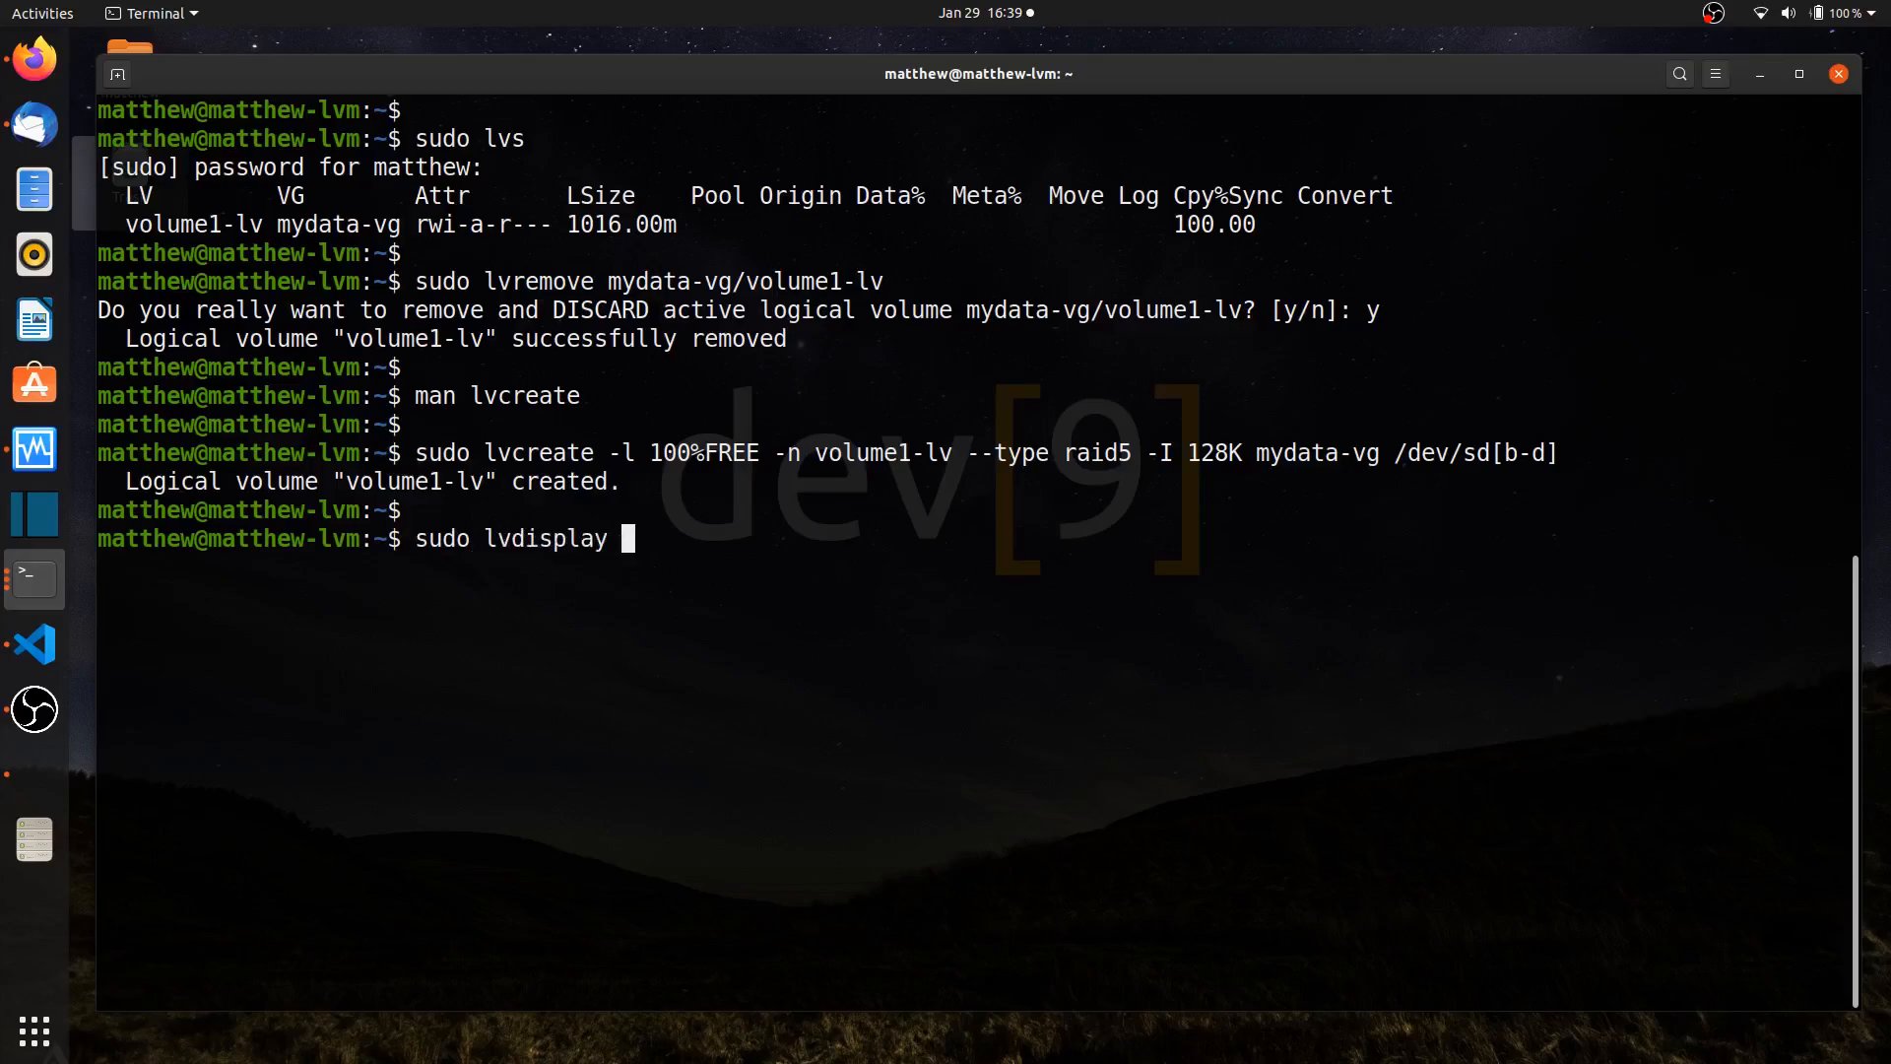
key(Return)
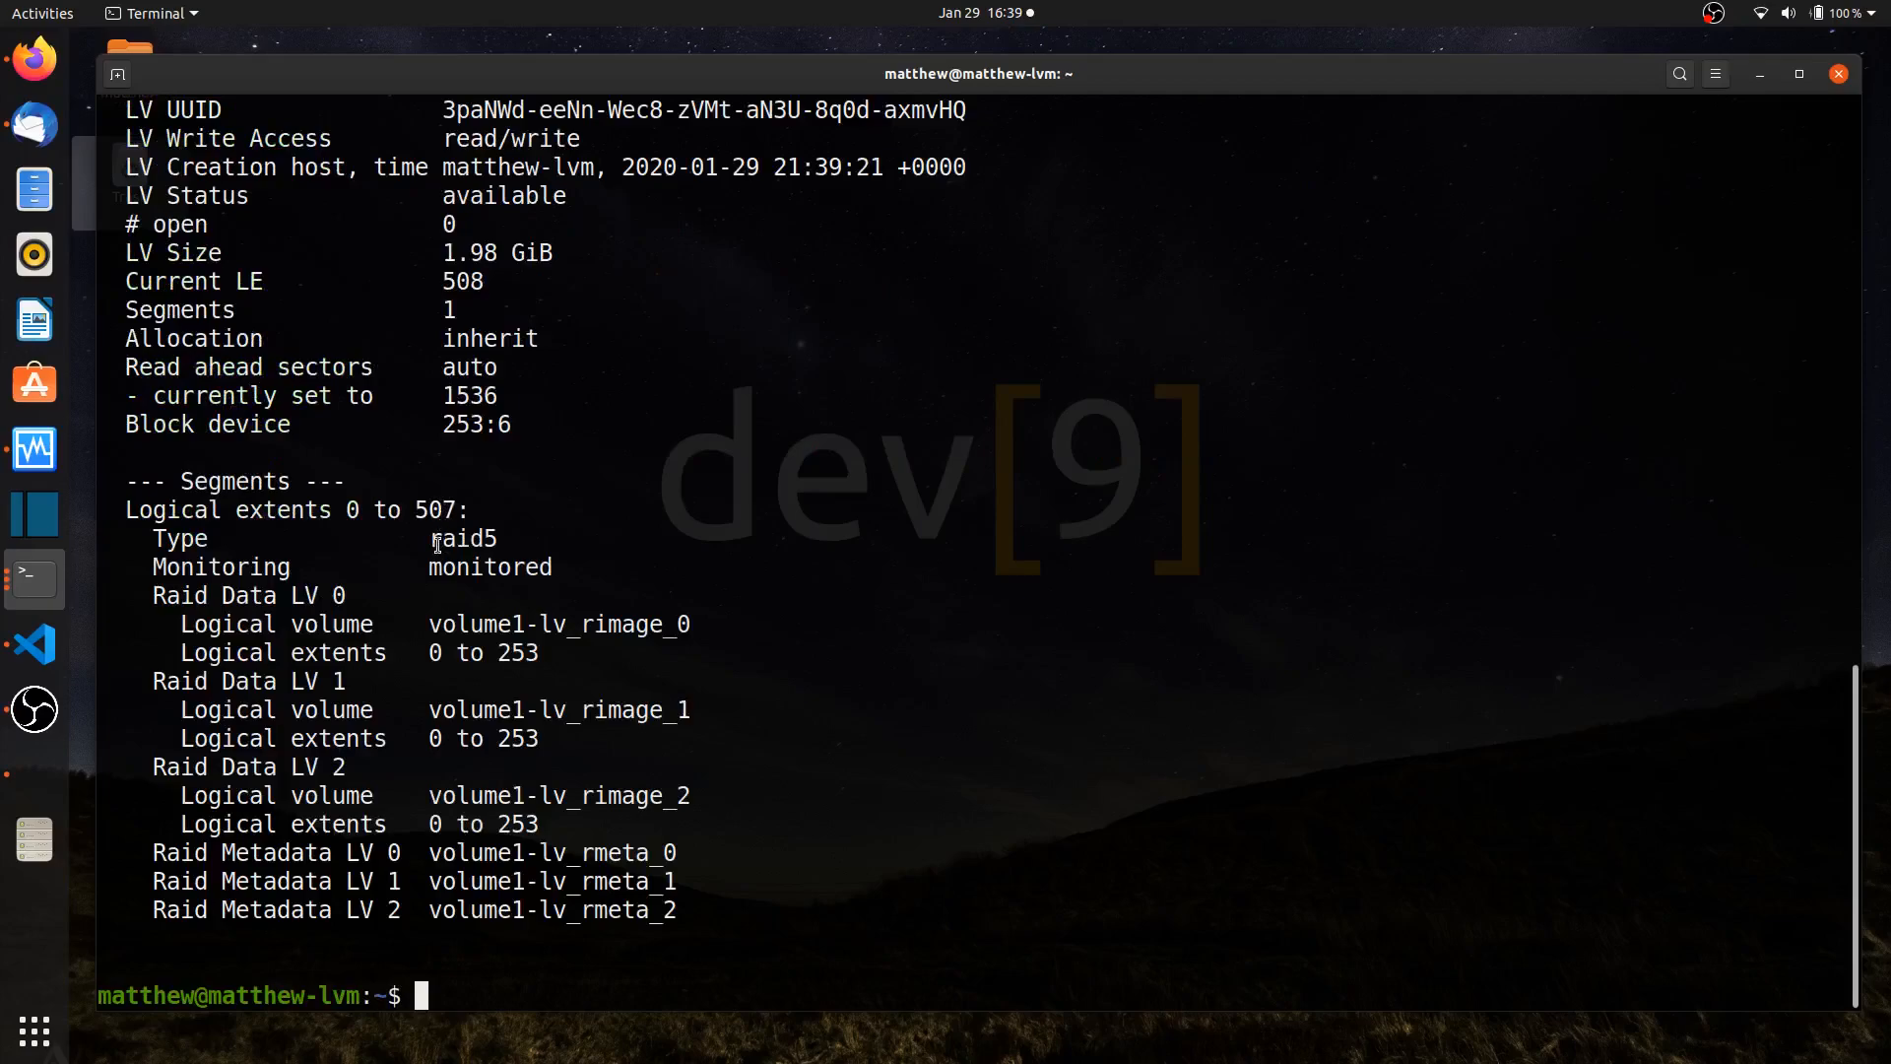
double_click(463, 538)
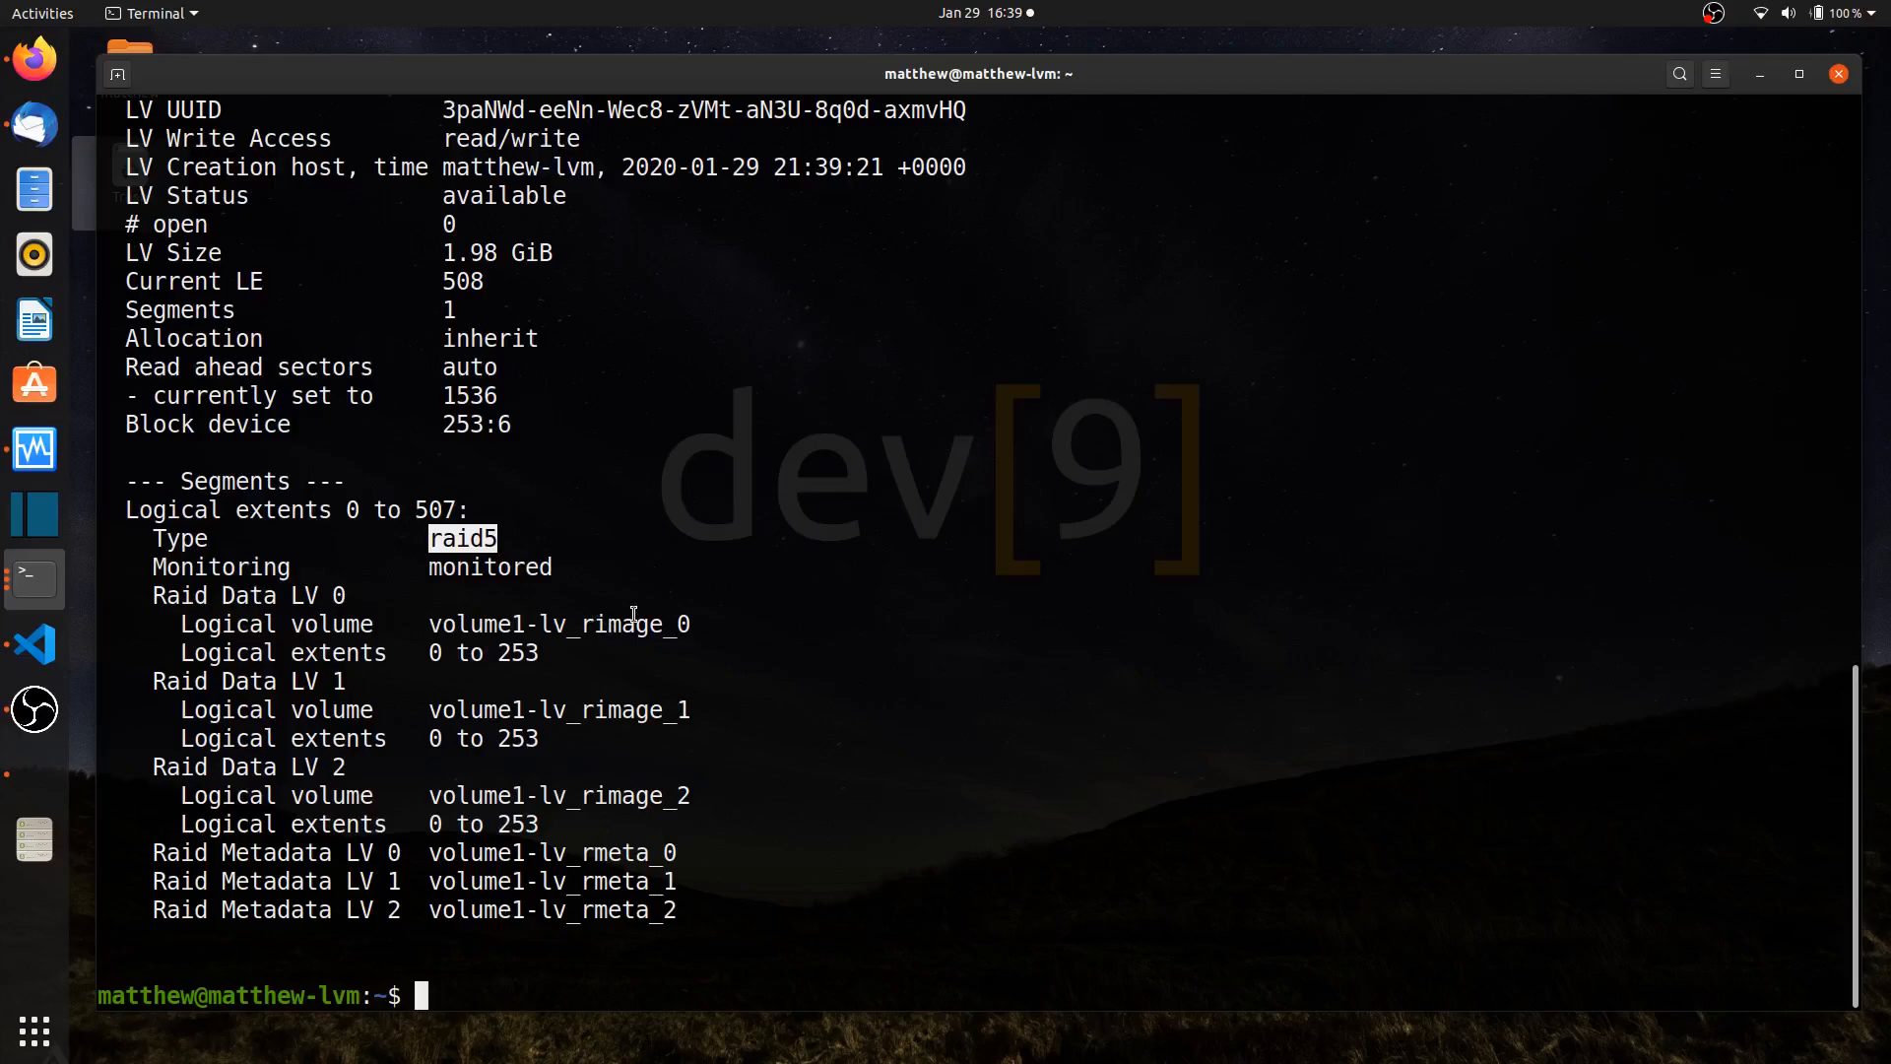
mouse_move(690, 756)
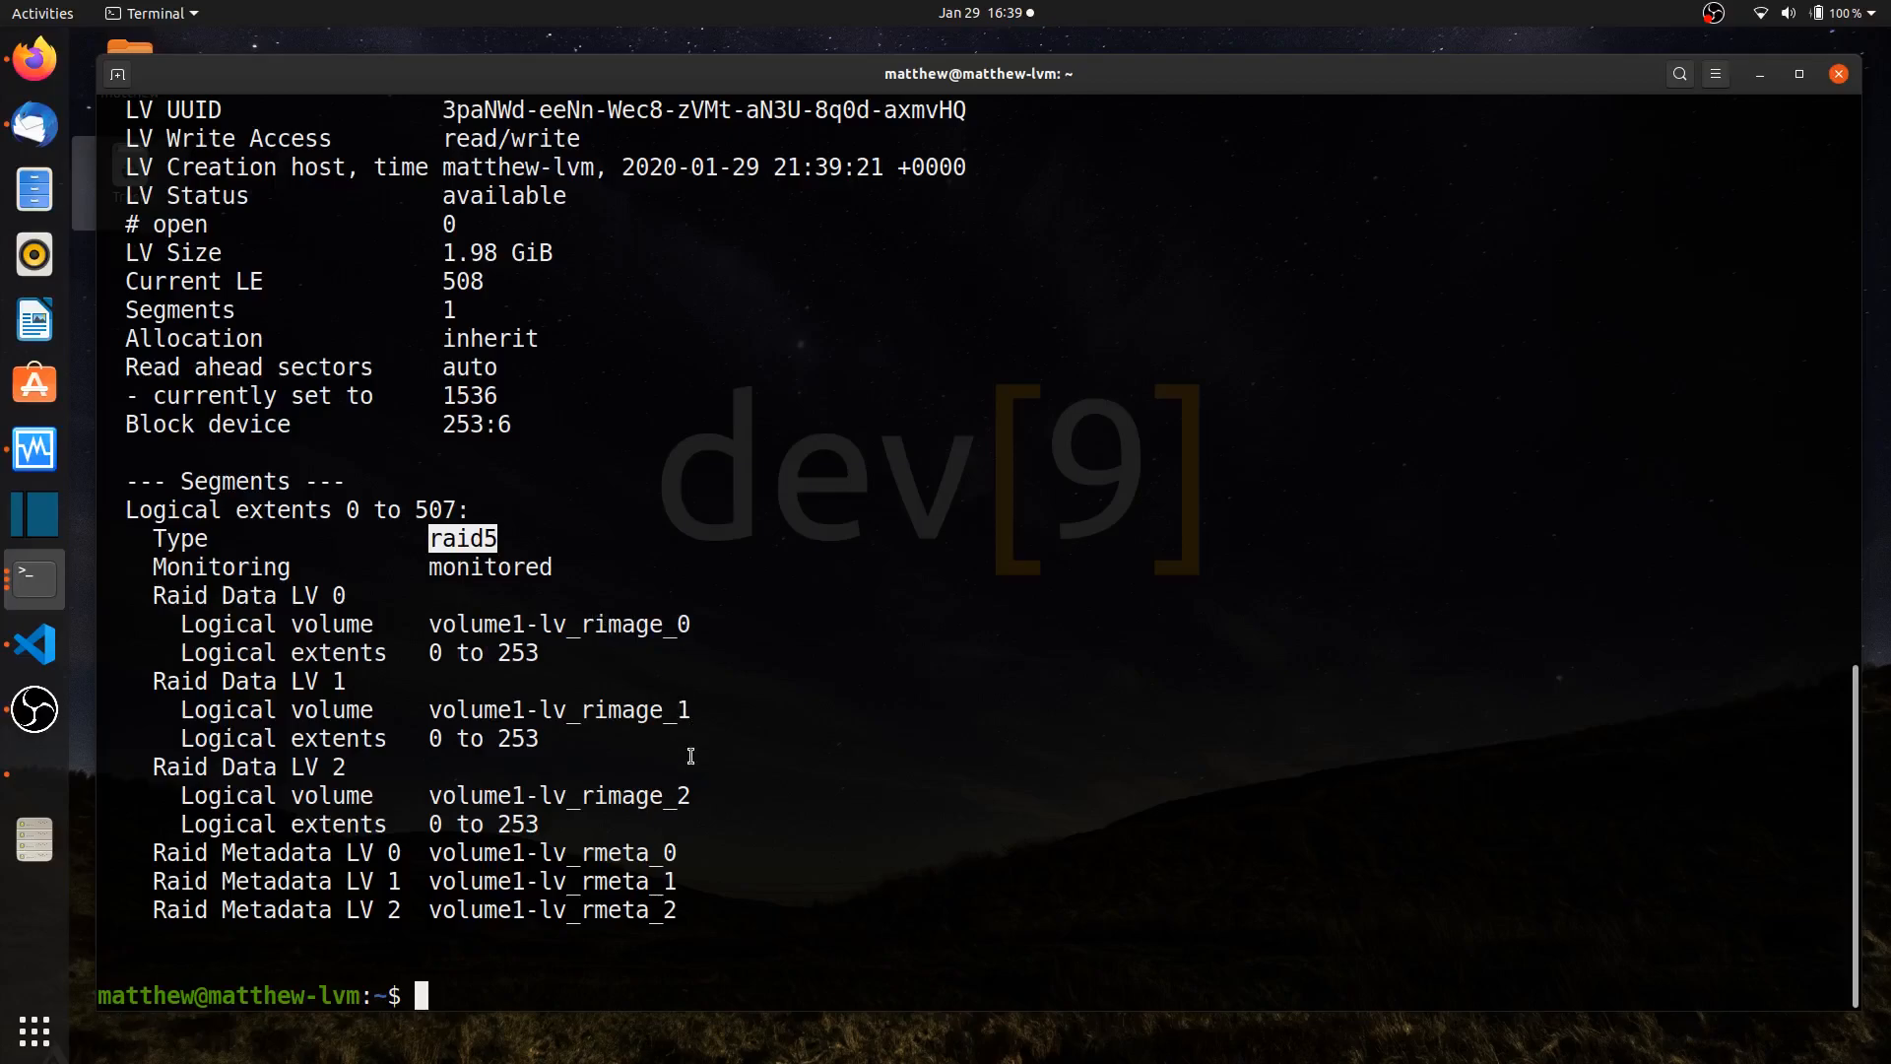
mouse_move(644, 761)
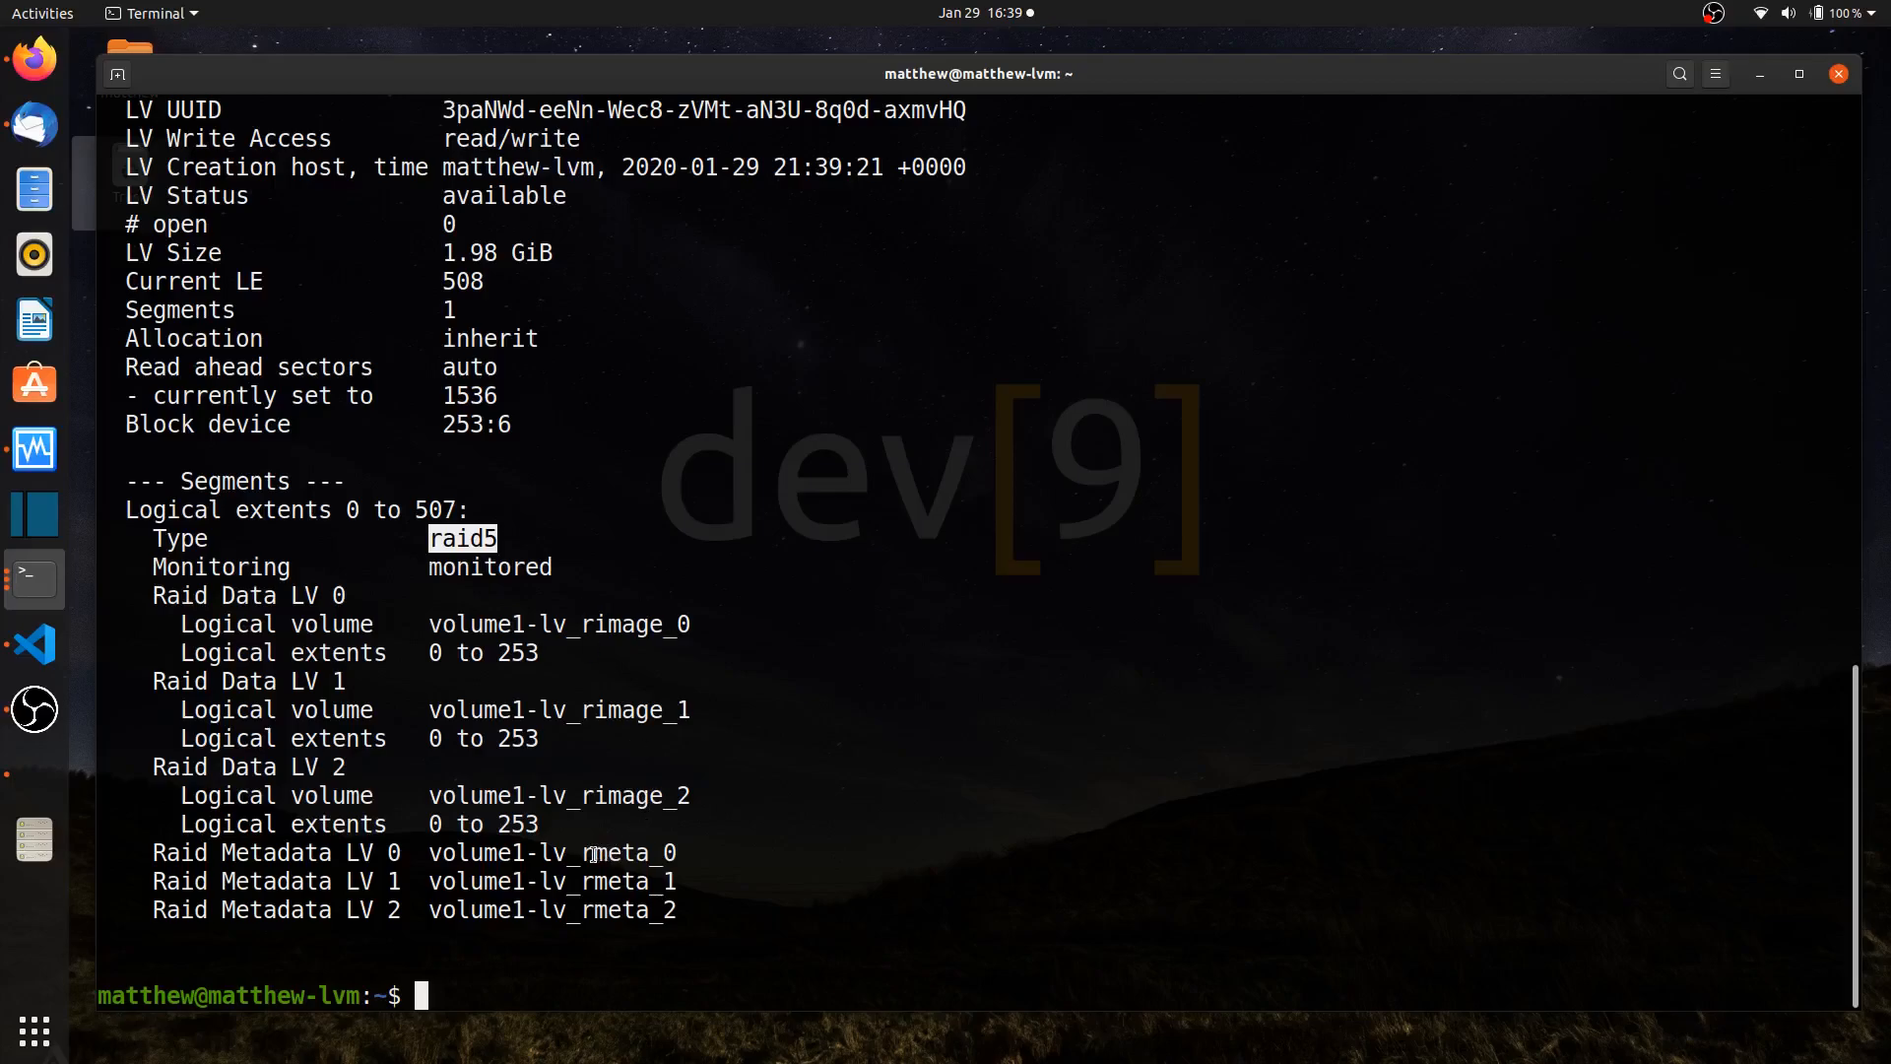
key(Return)
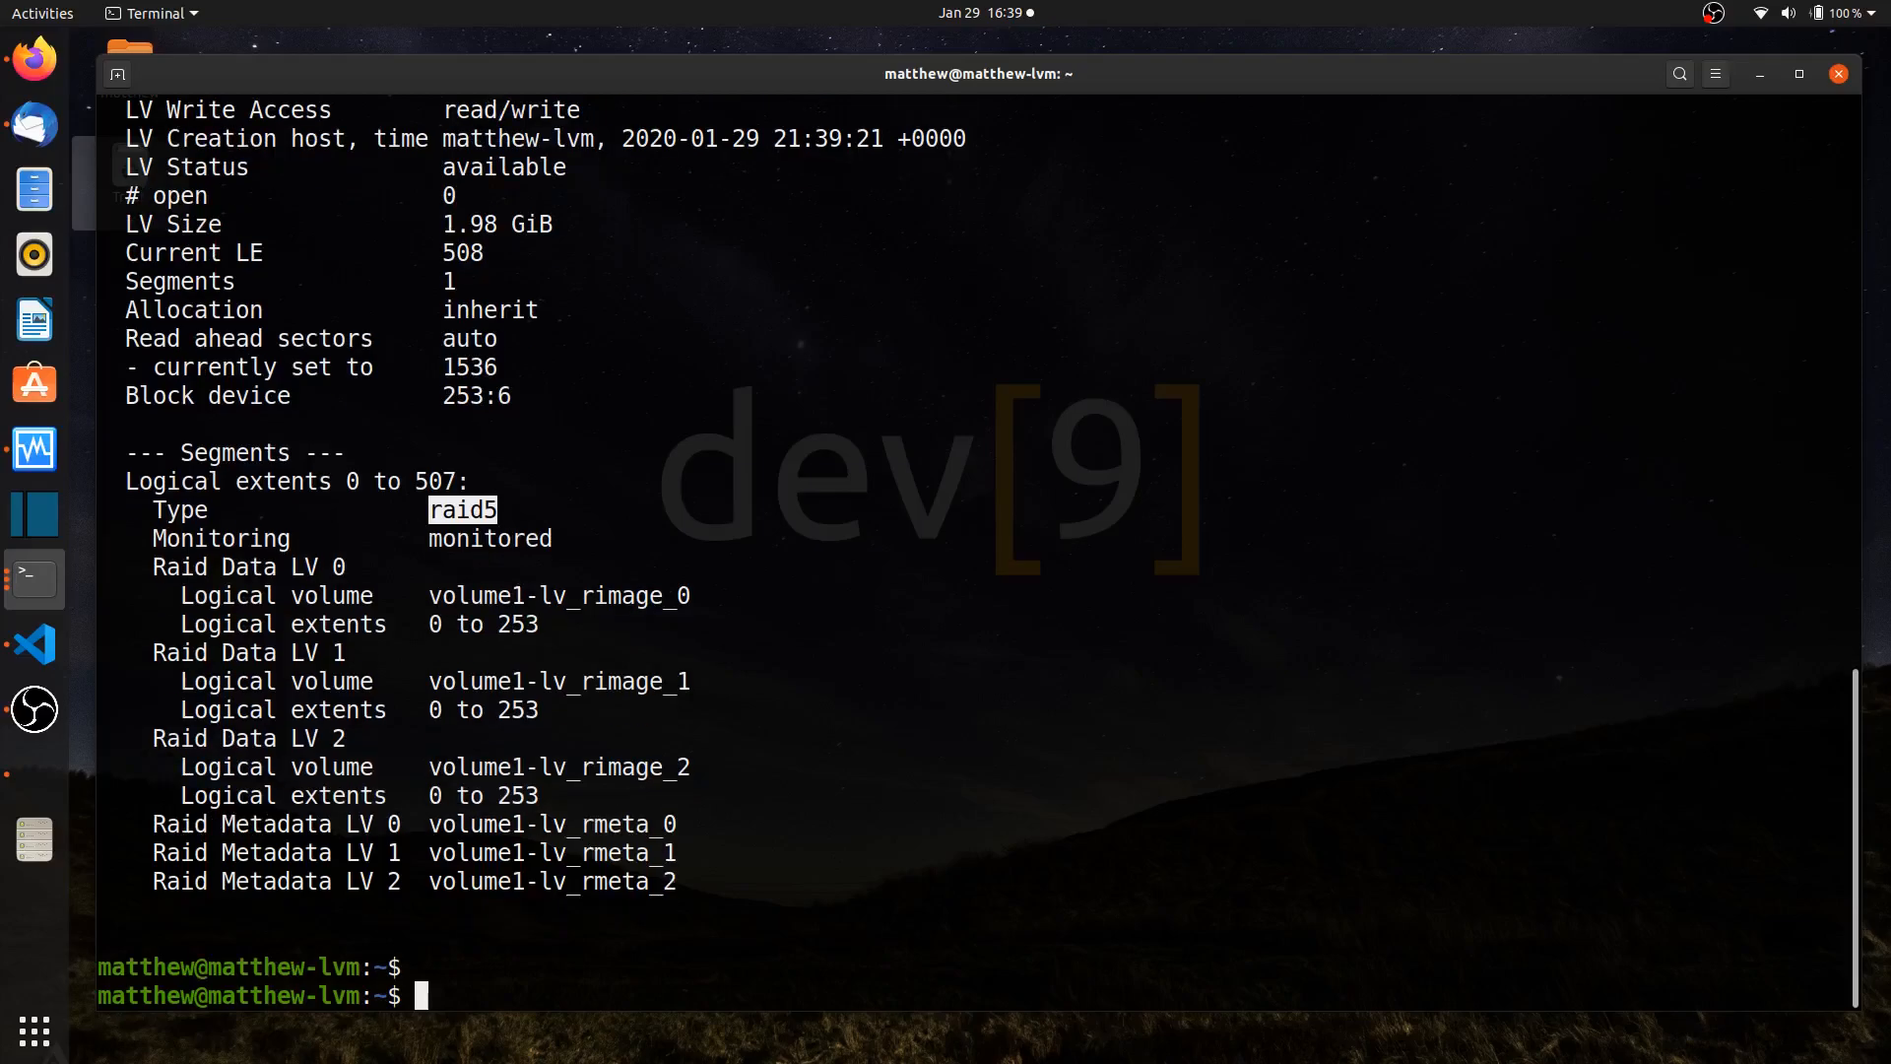
Enter lsblk to show rimage and rmeta sub-volumes on sdb, sdc and sdd
text(lsblk)
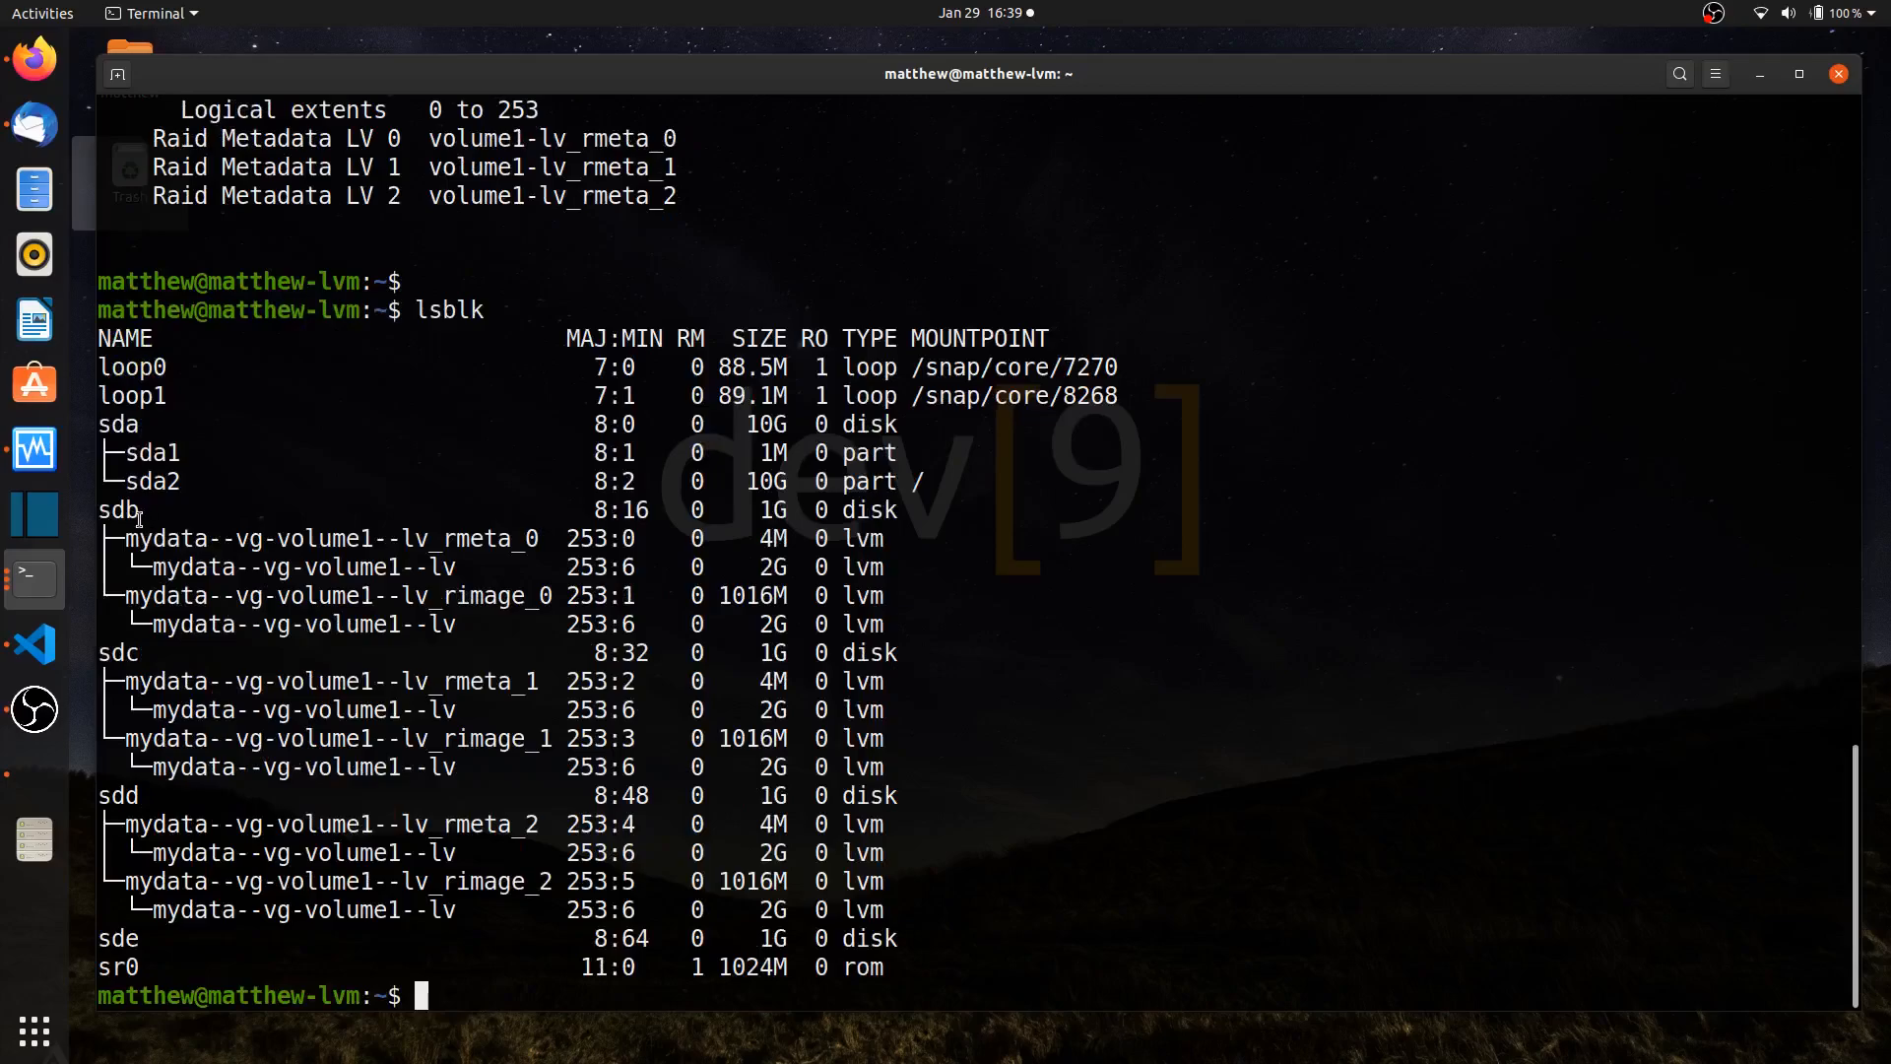
mouse_move(246, 595)
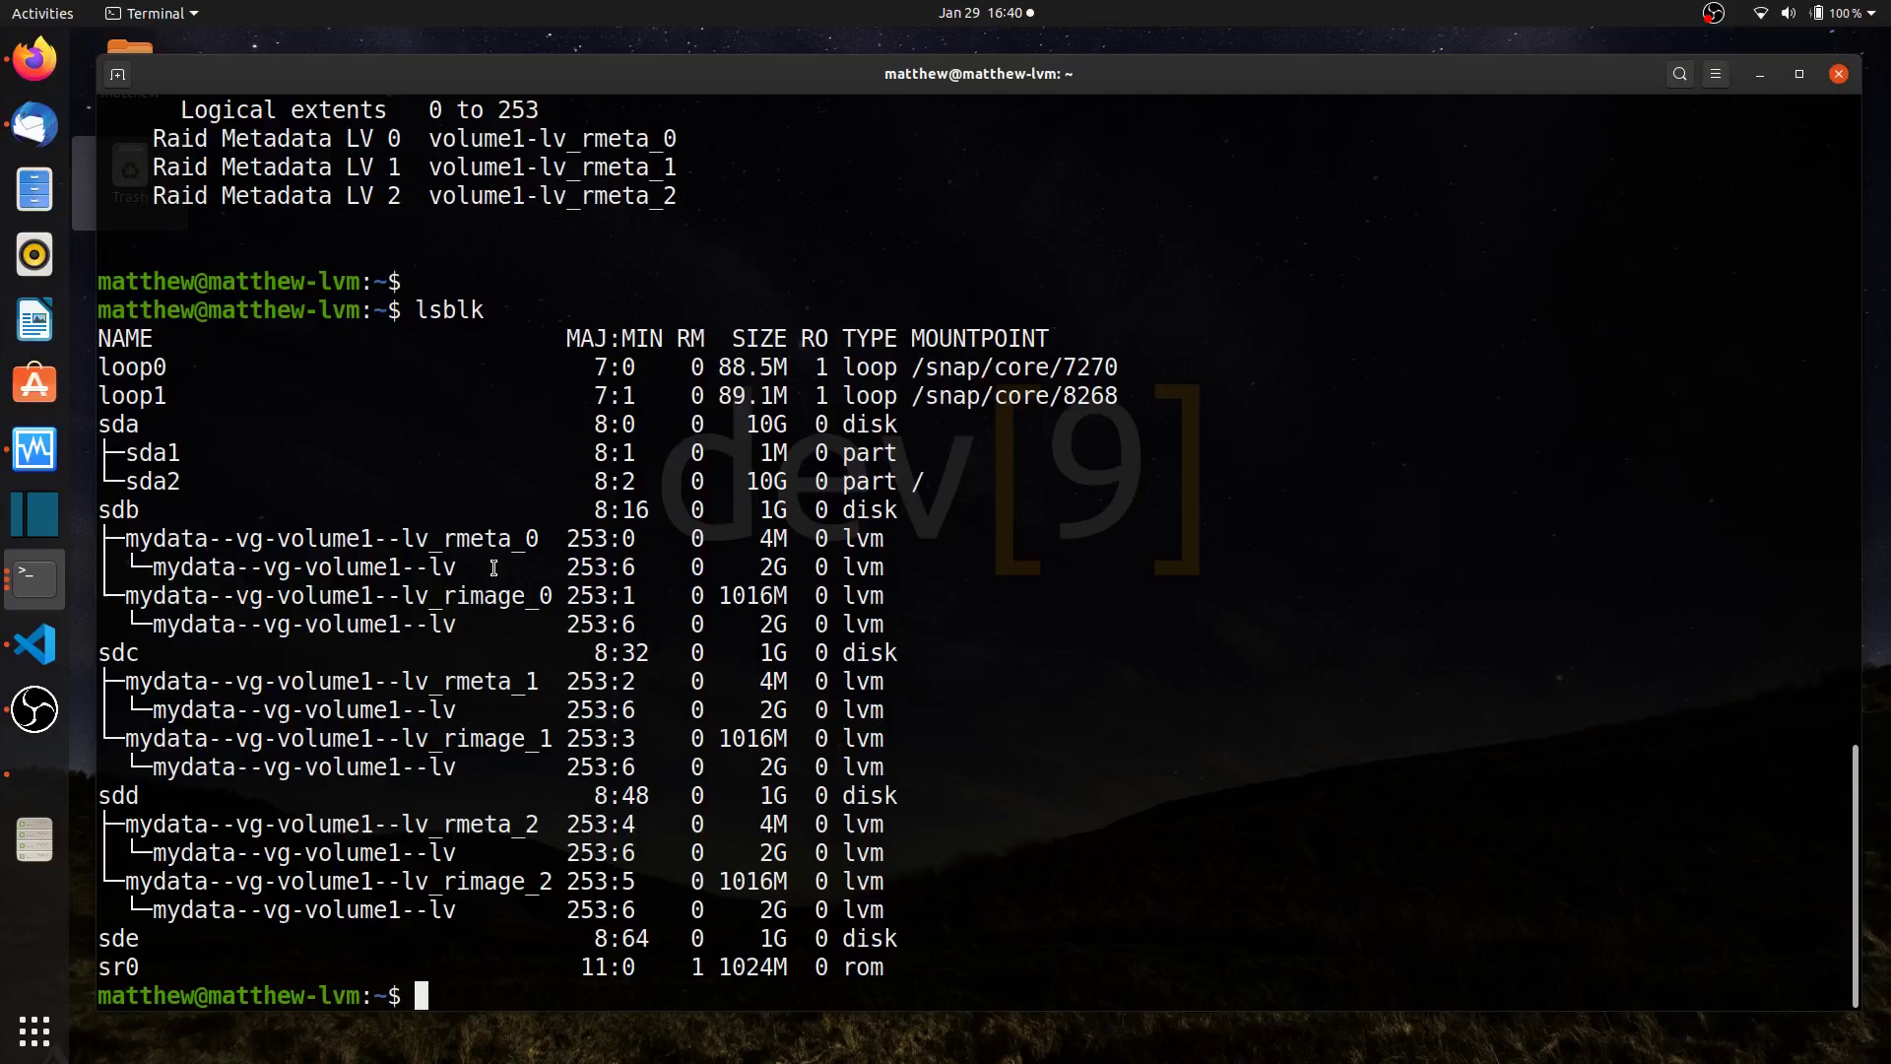
mouse_move(491, 625)
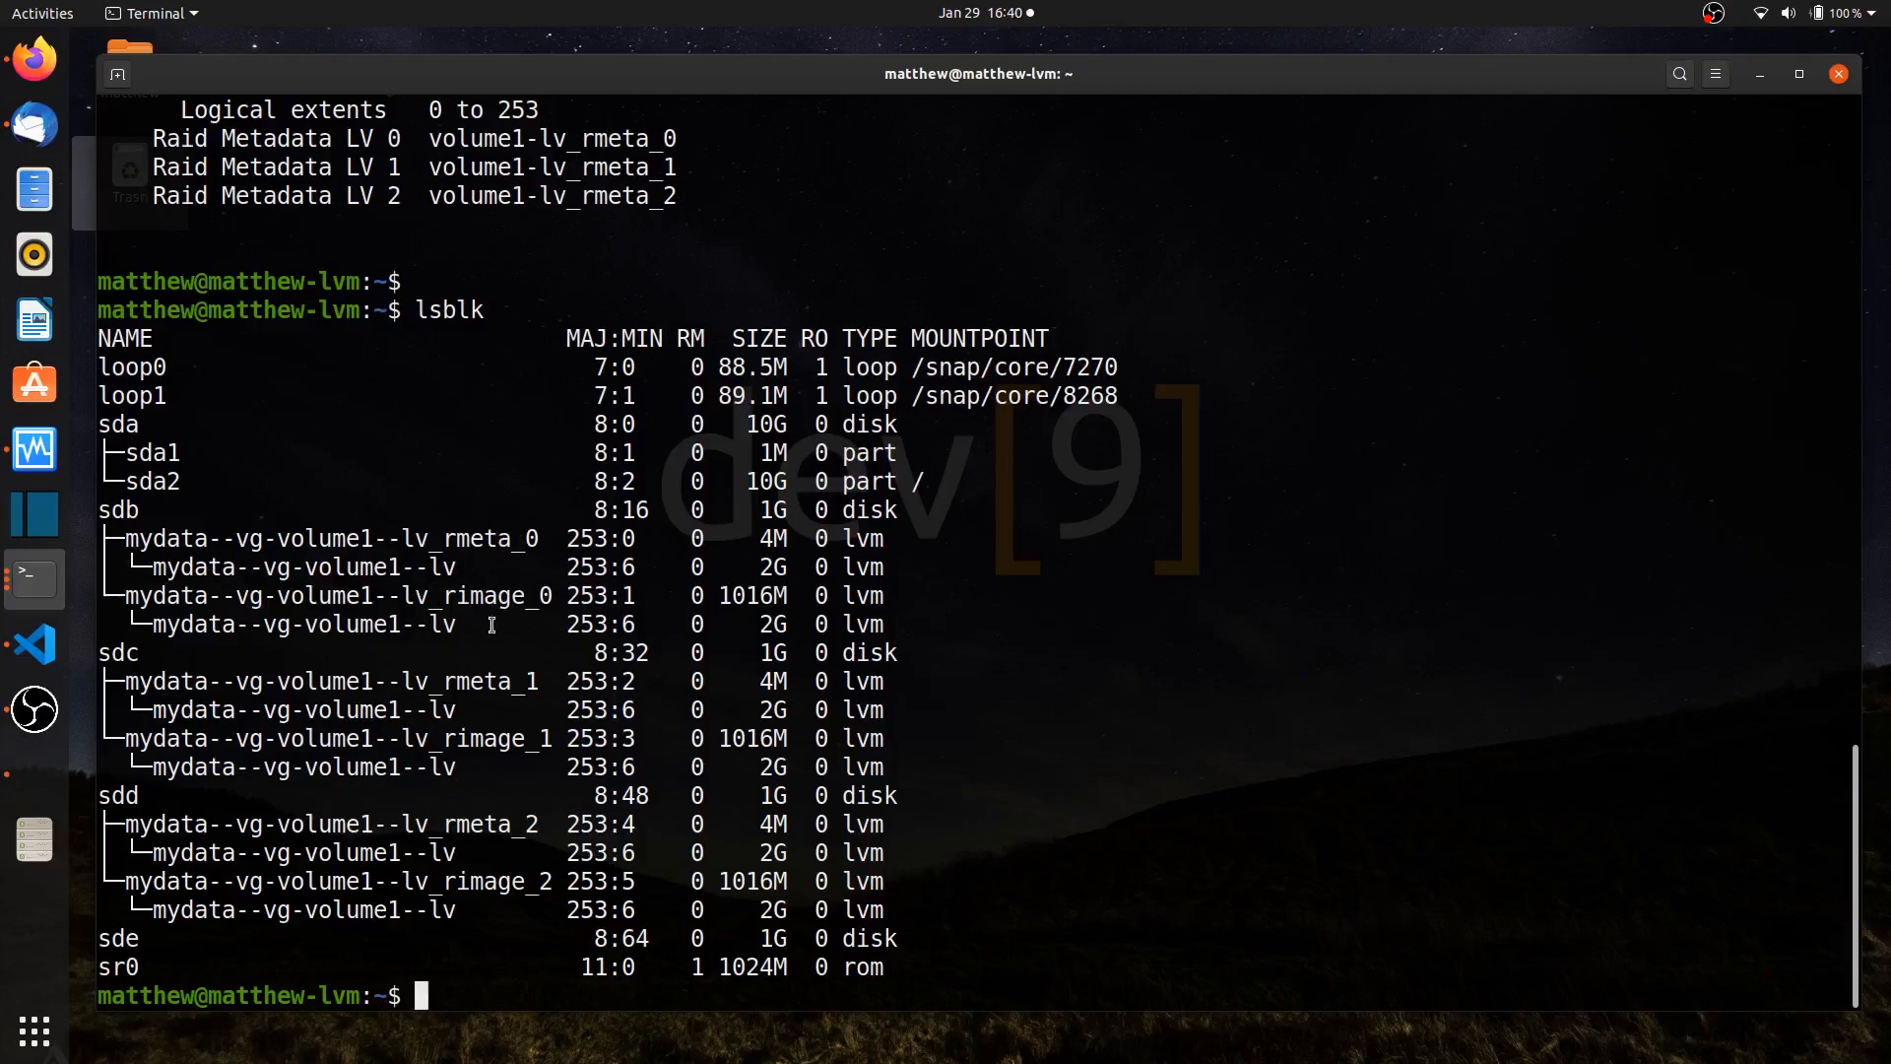
mouse_move(506, 663)
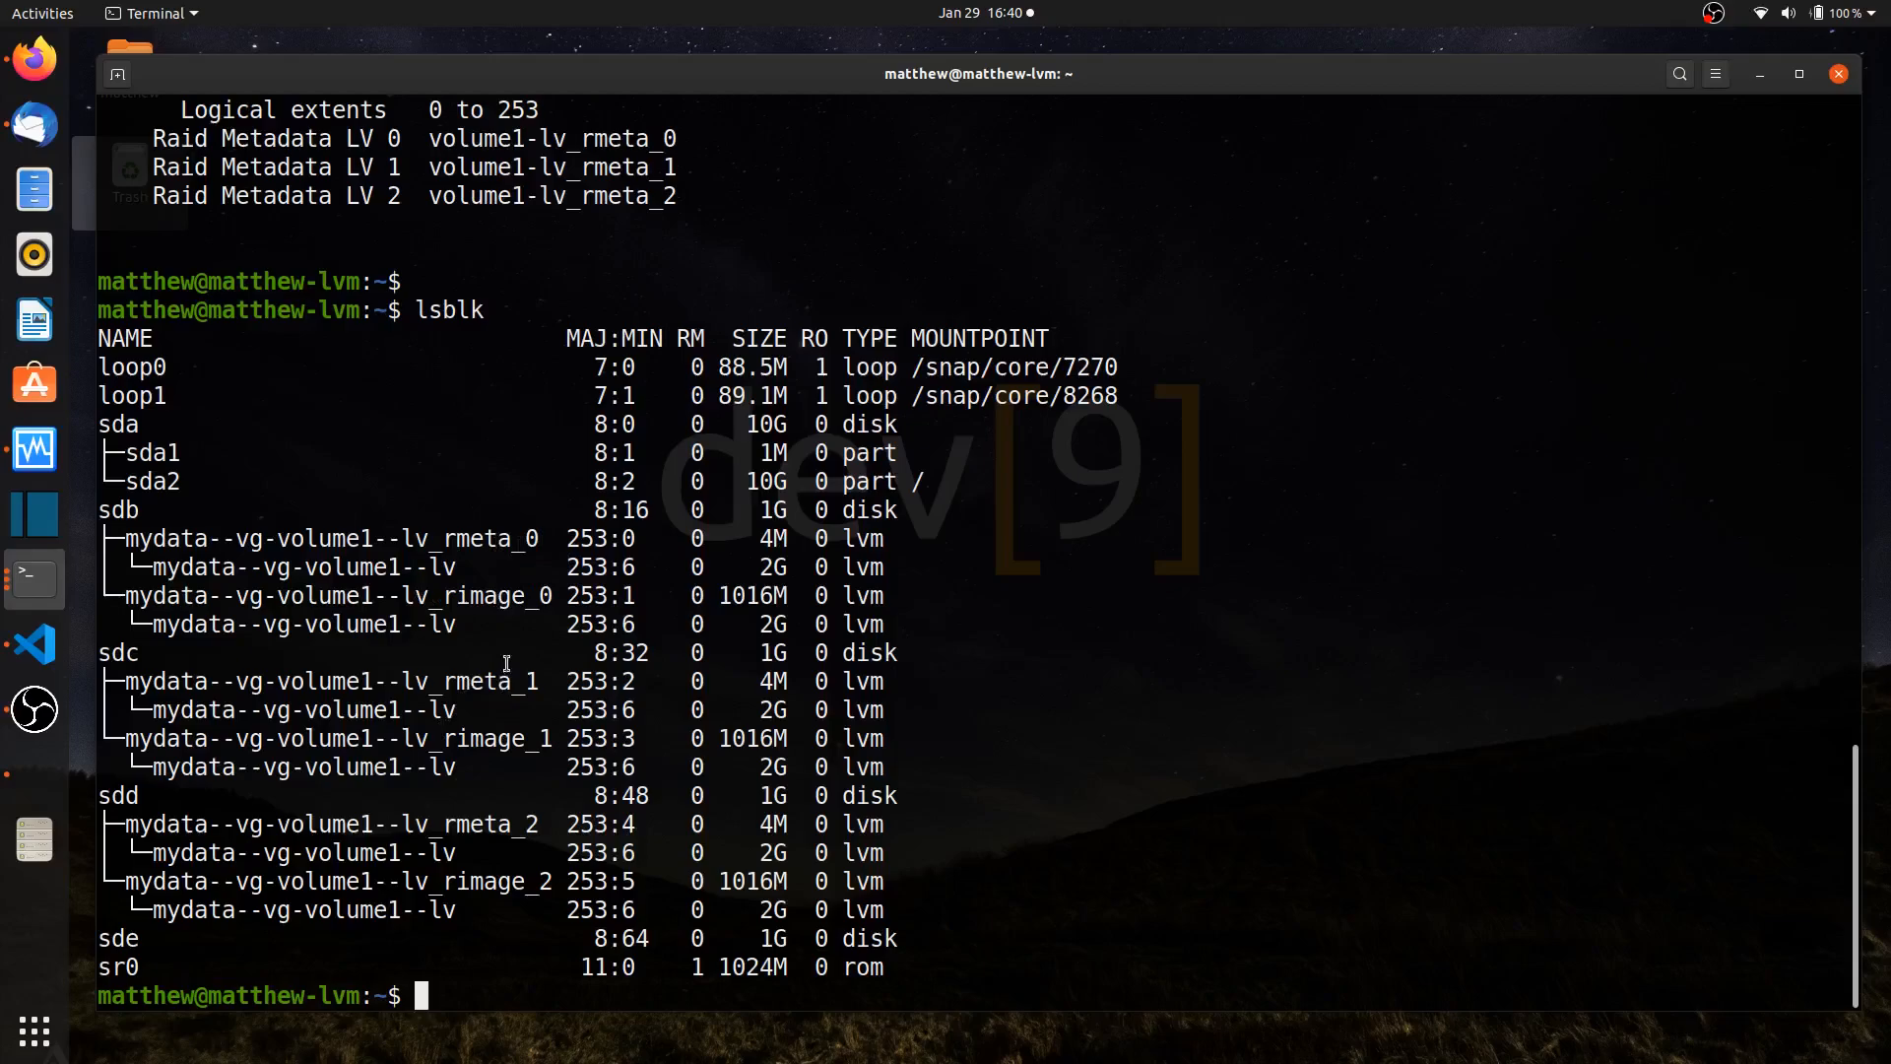
mouse_move(521, 854)
text(sudo lvs)
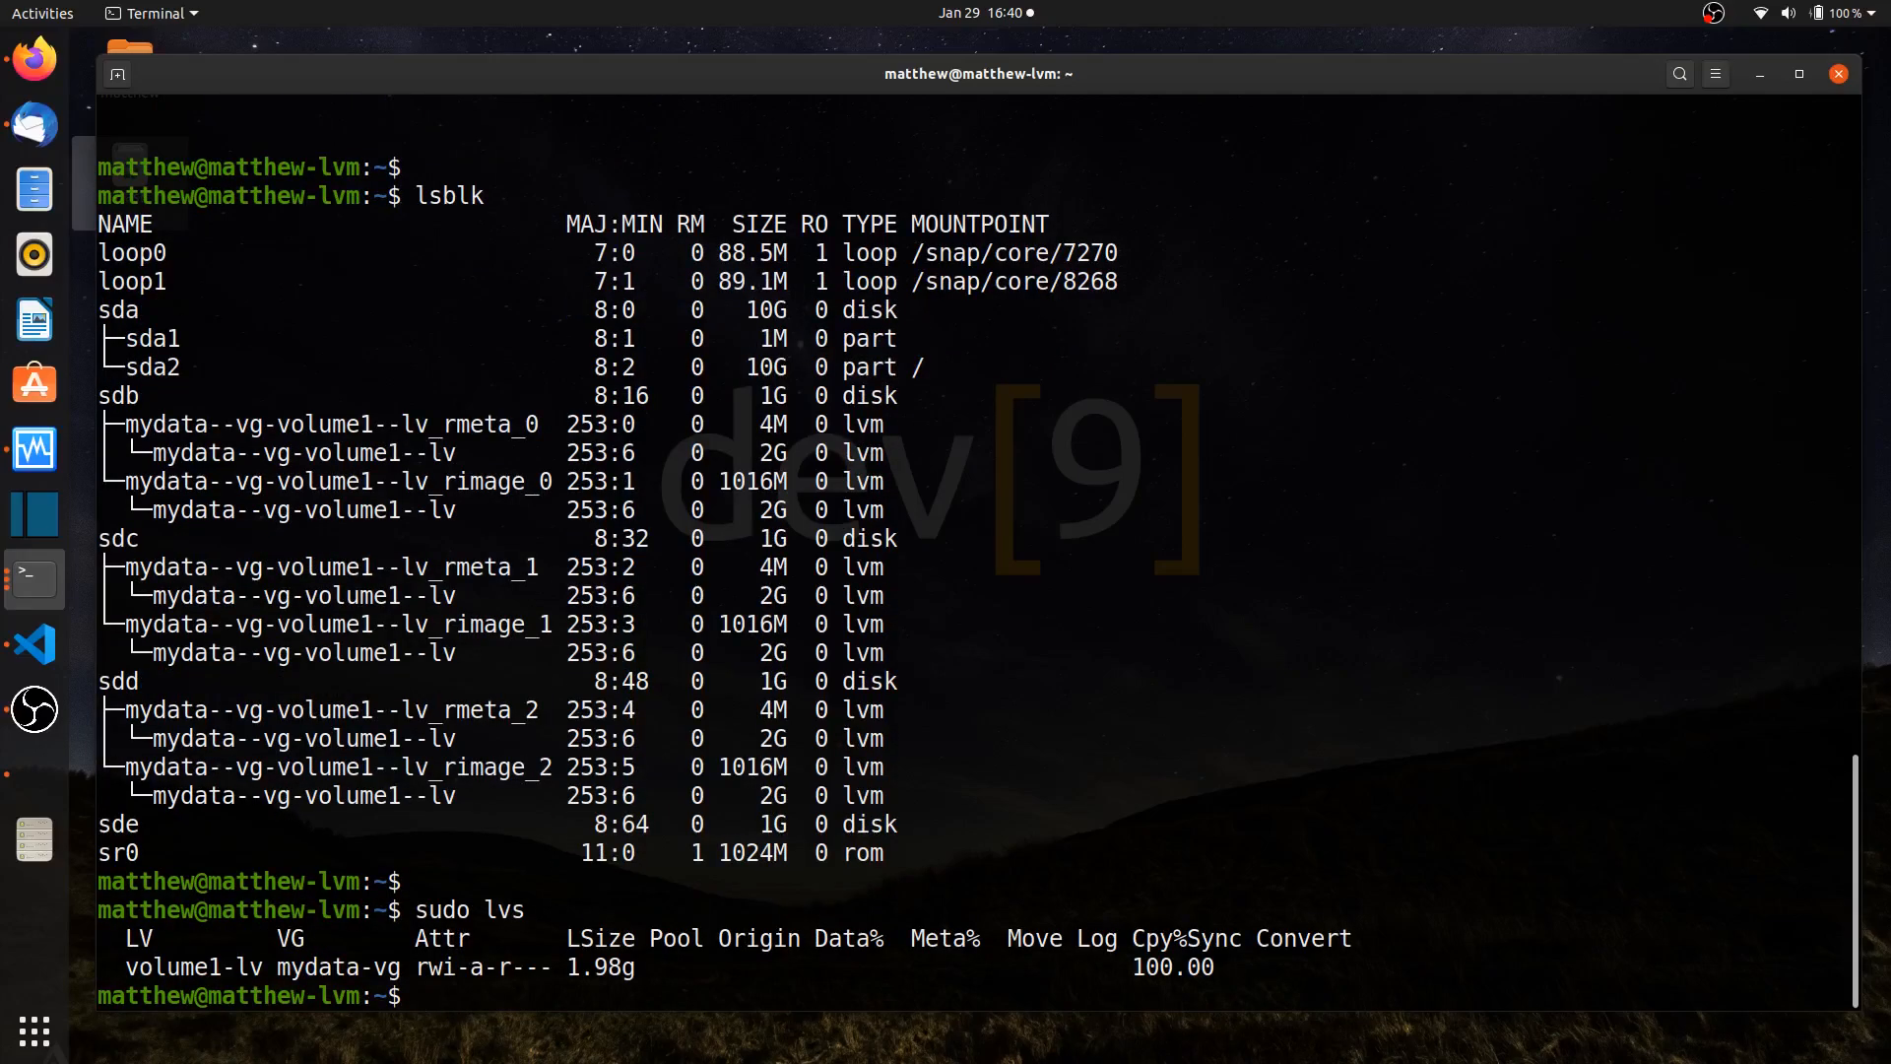
double_click(598, 967)
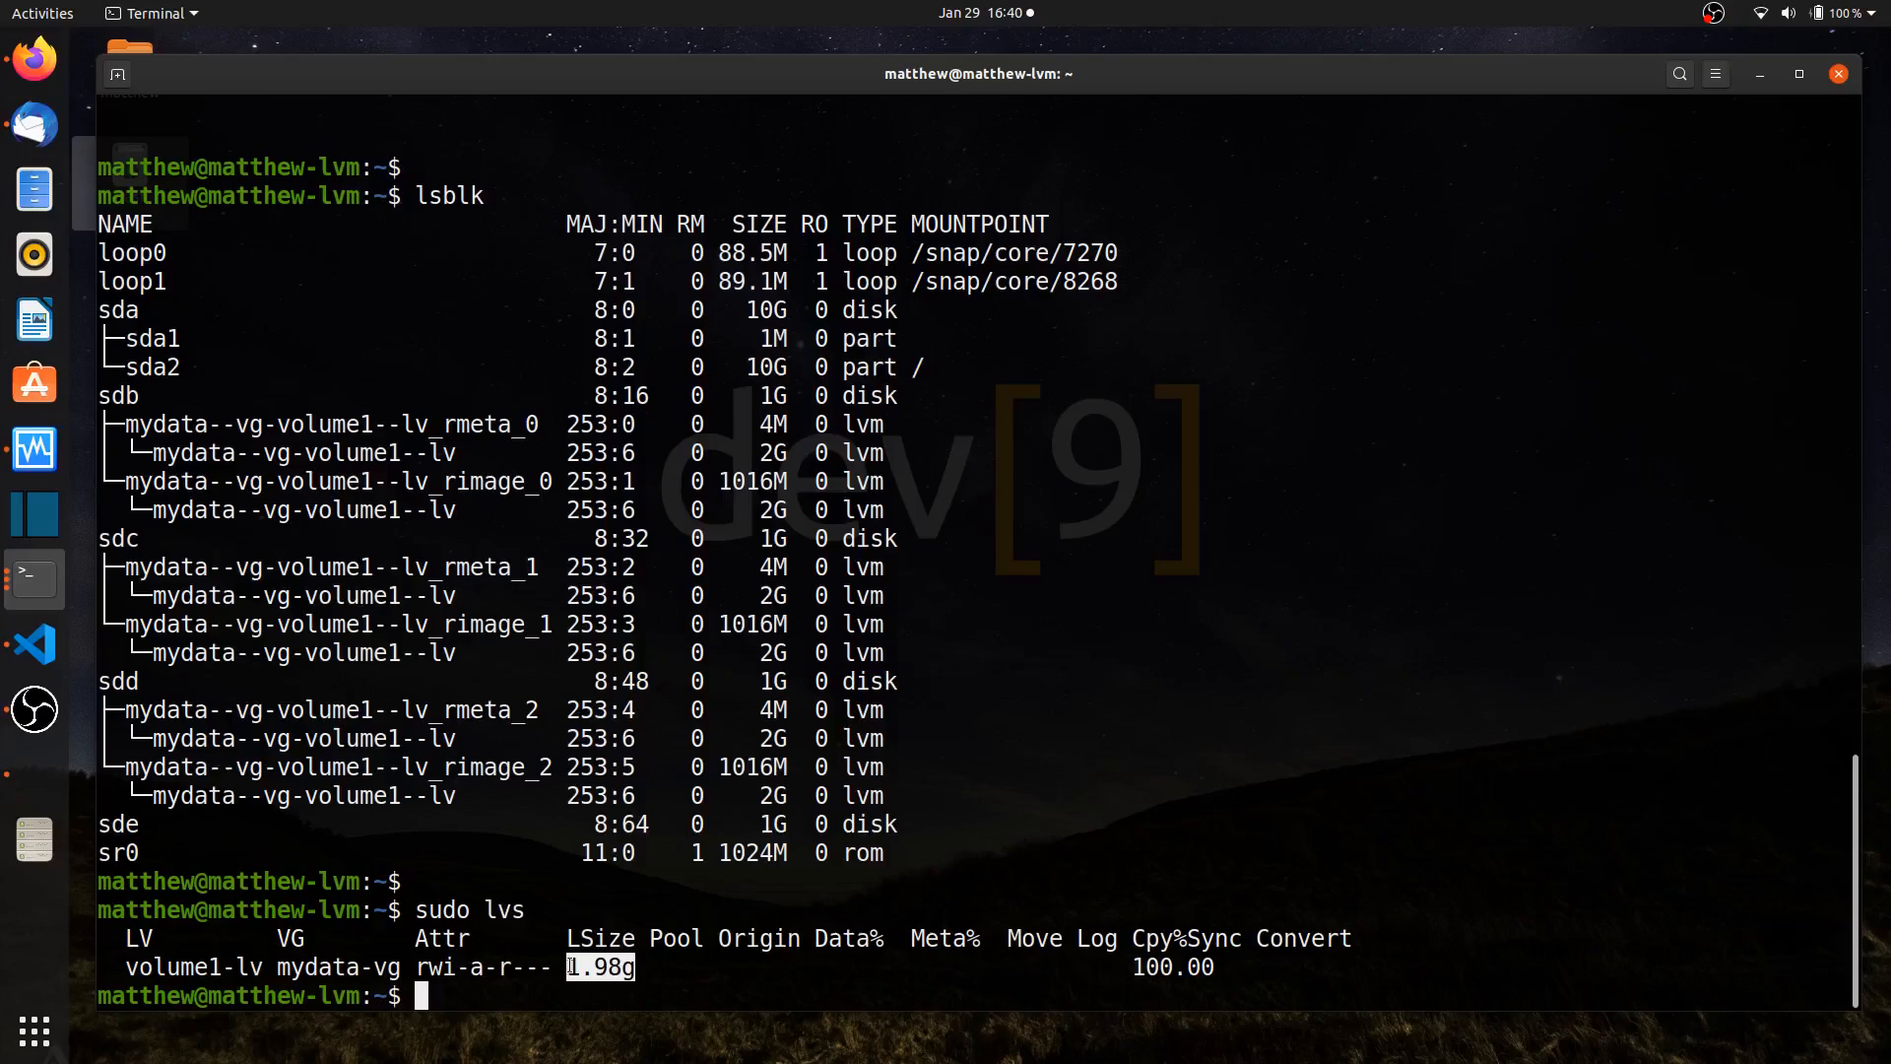
scroll(down, 3)
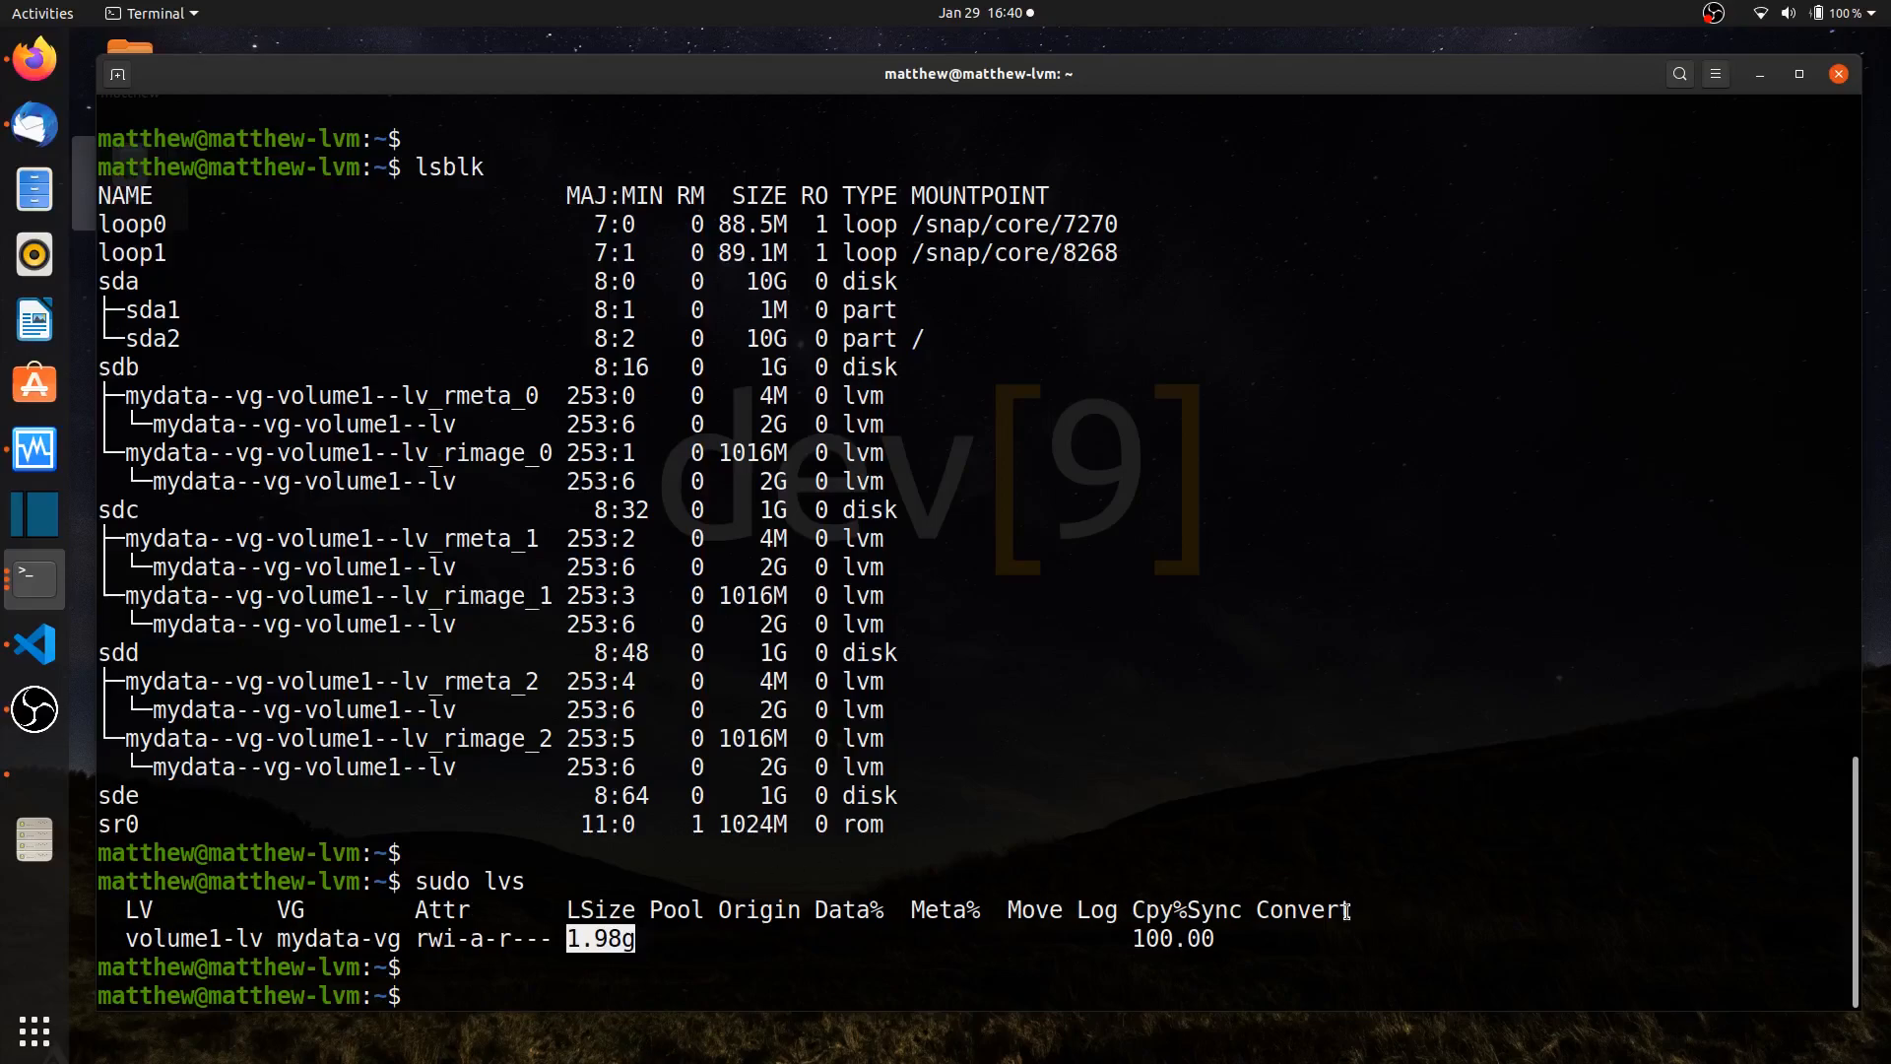
mouse_move(820, 983)
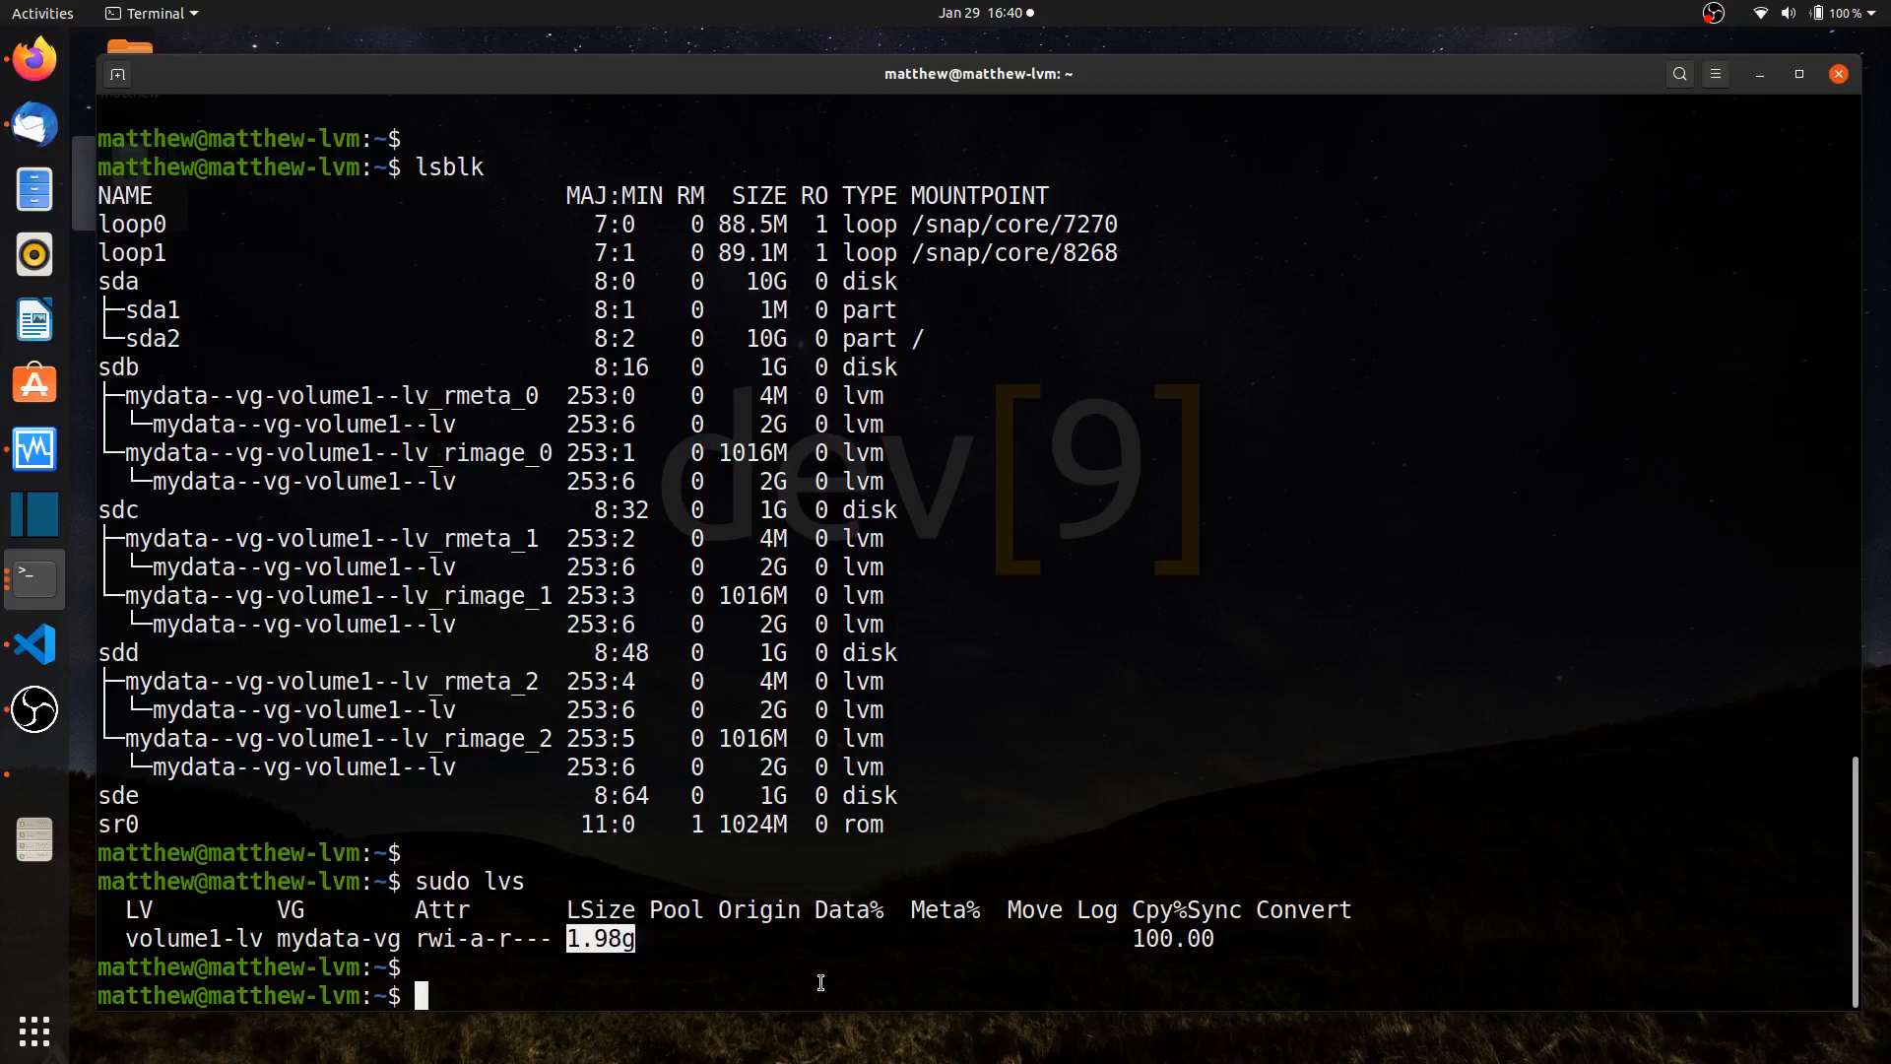
Enter sudo lvs -o+lv_all to report every field for volume1-lv
text(sudo lvs)
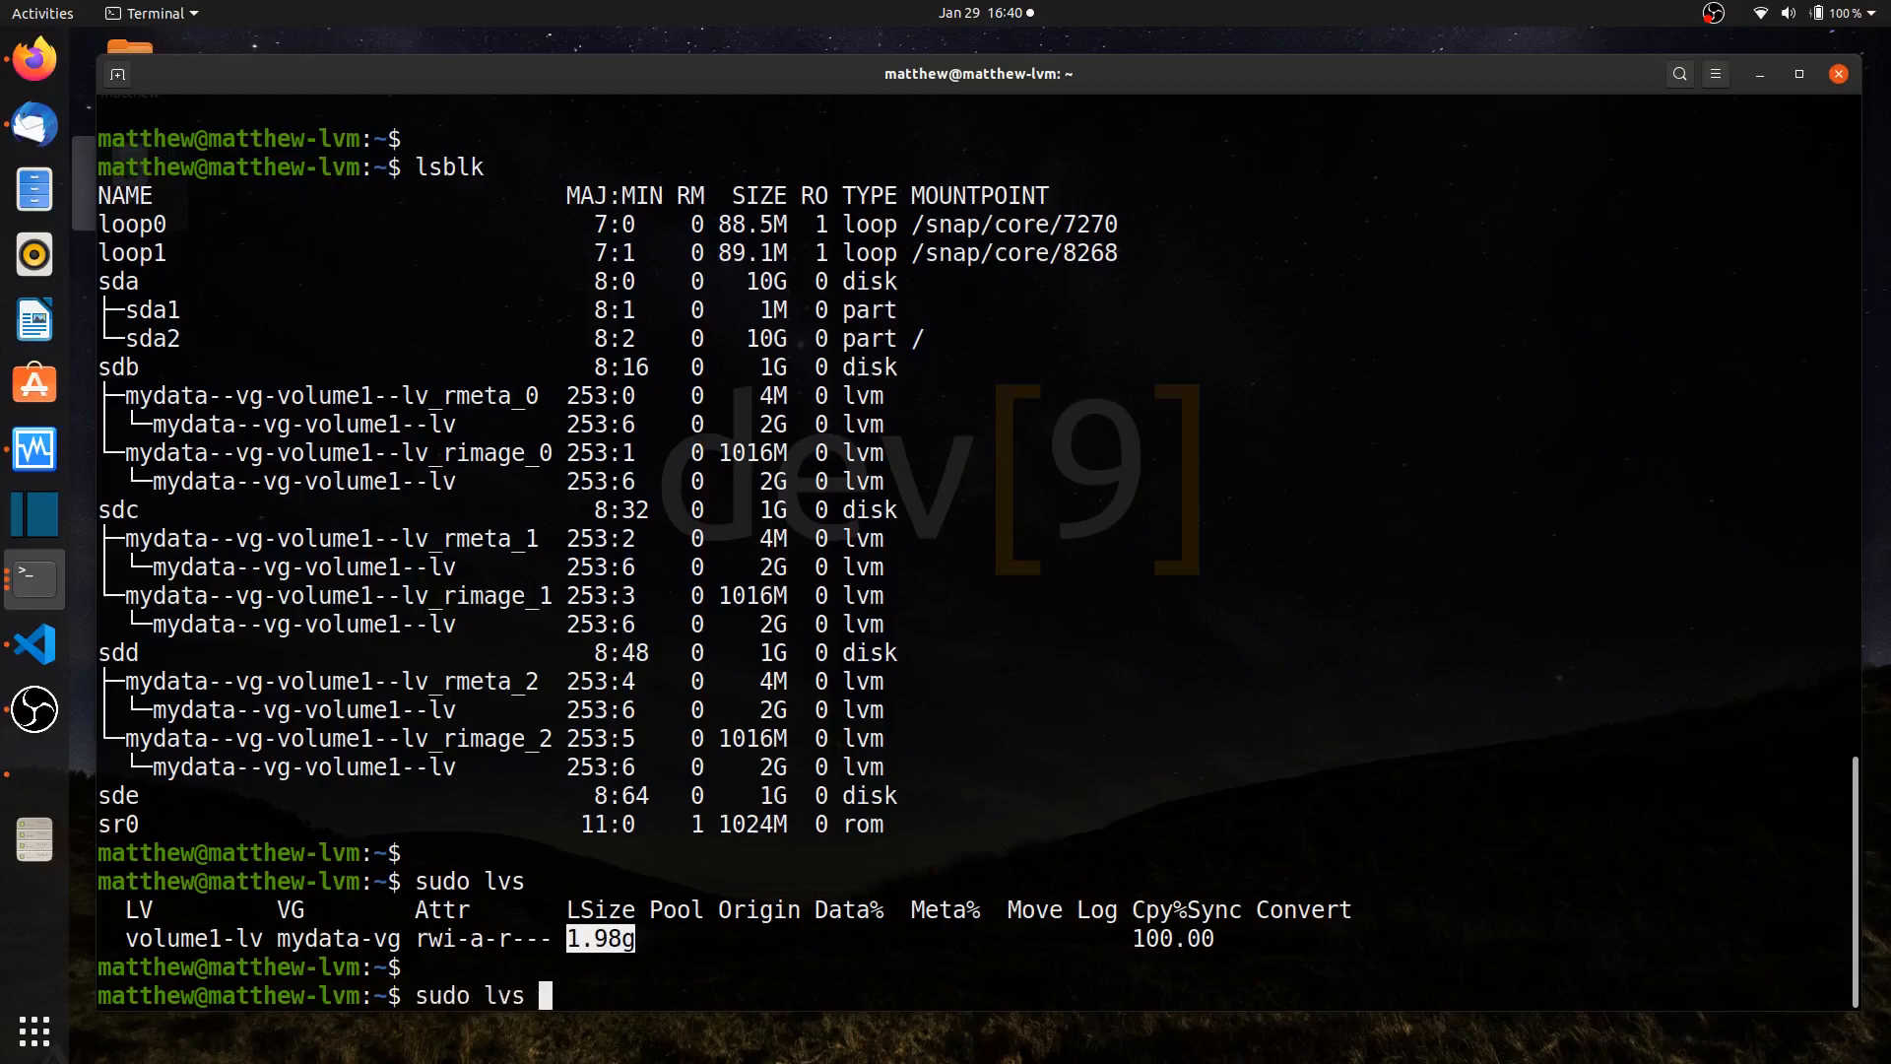
text(-o)
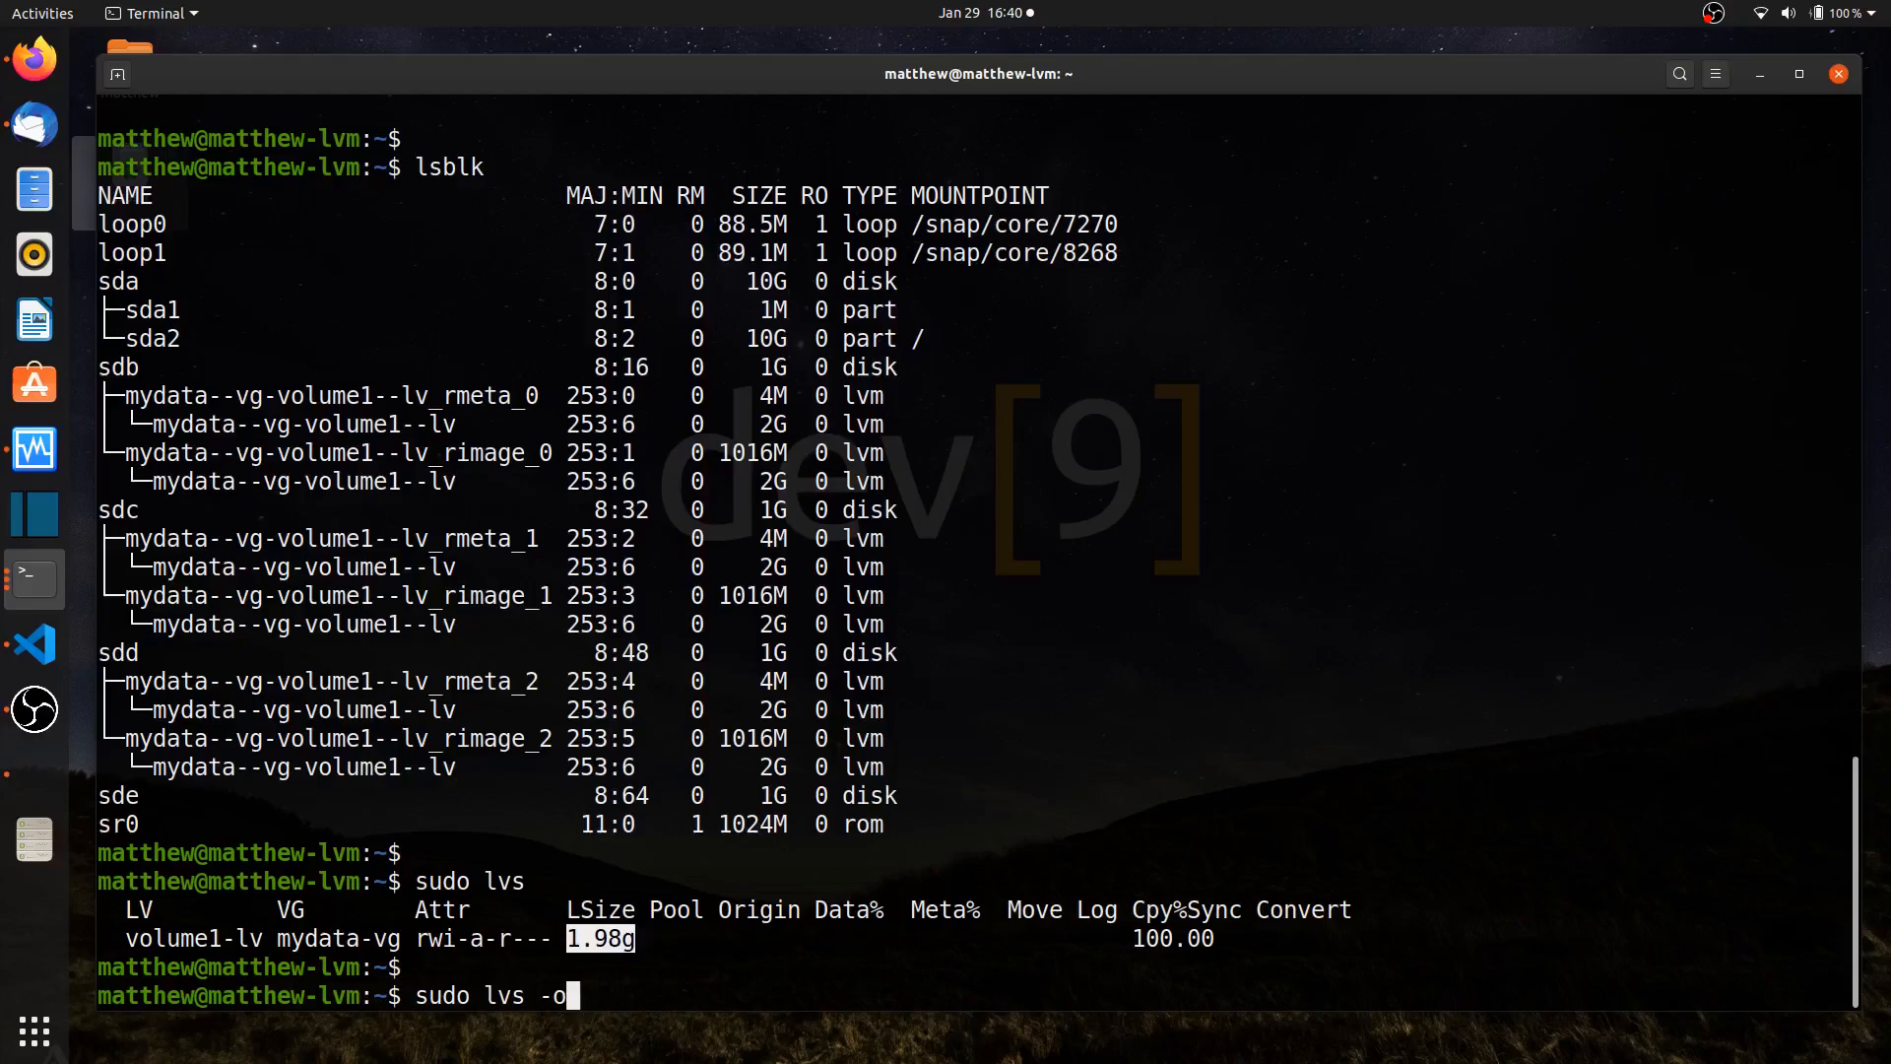
text(+)
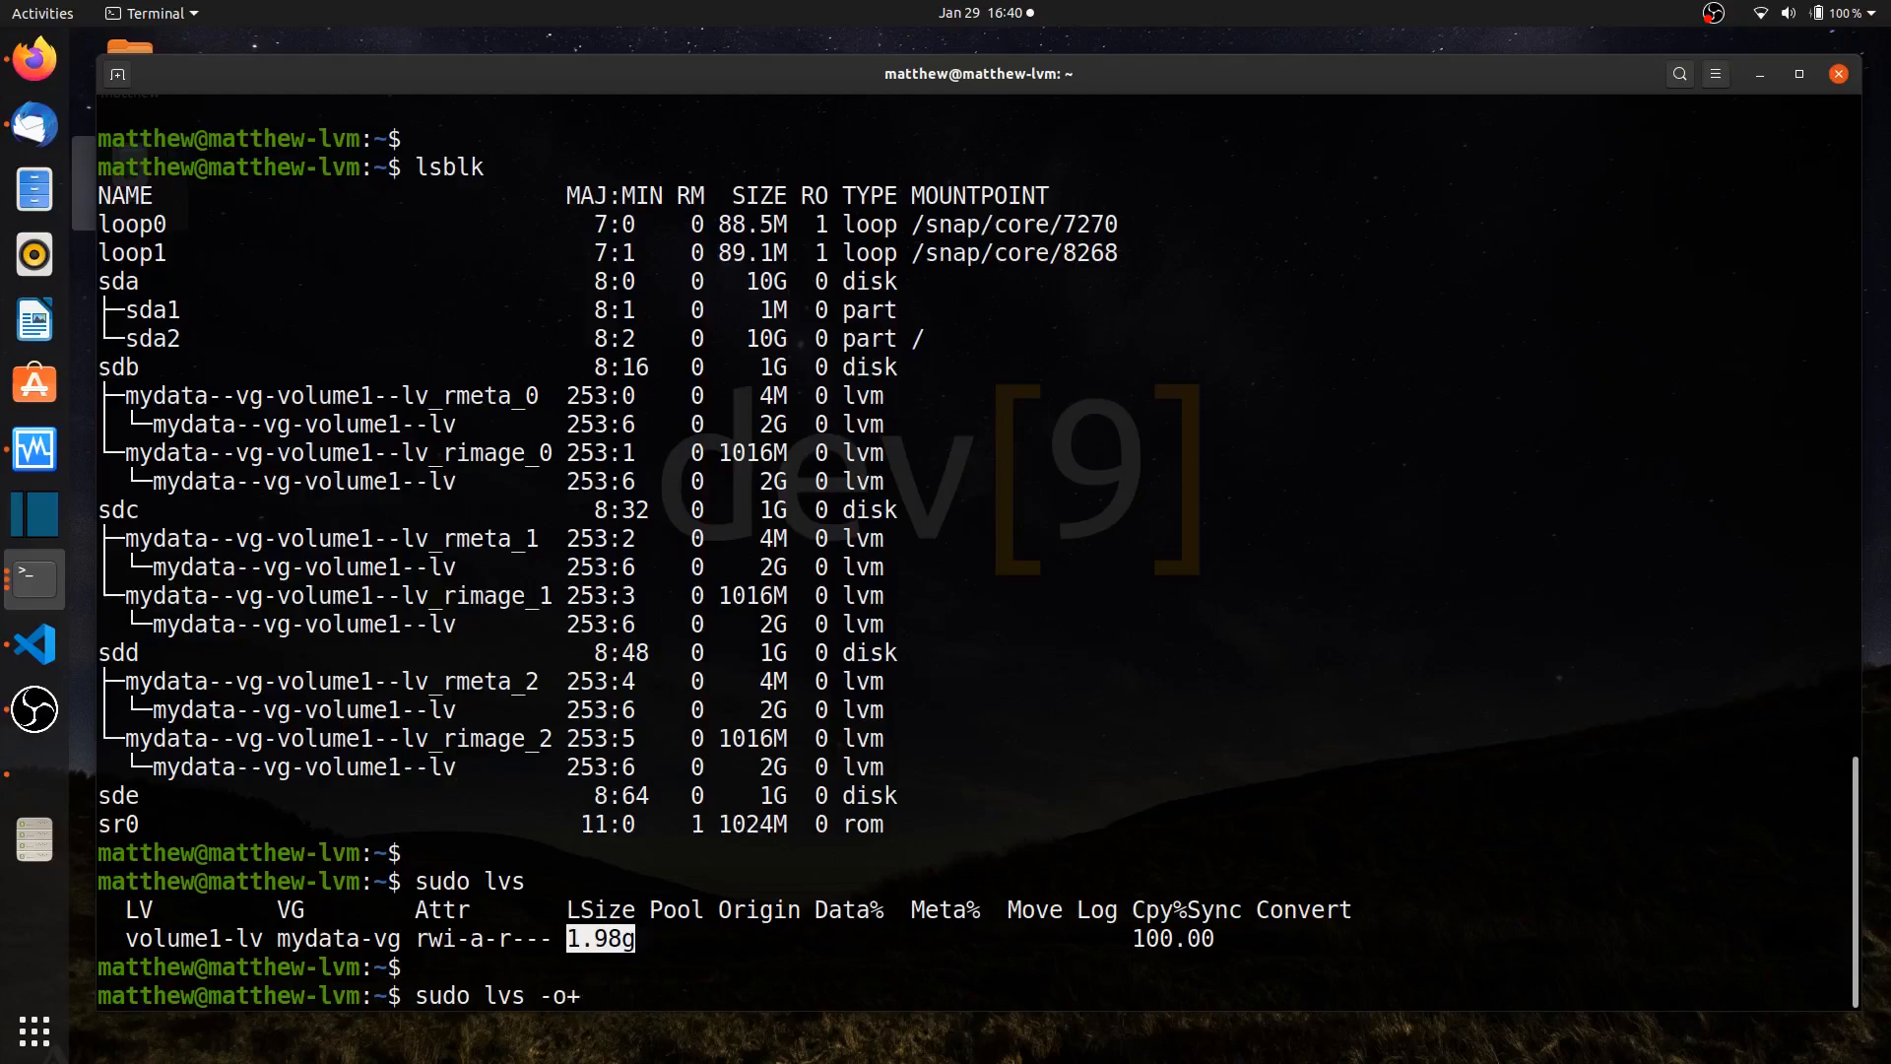
text(lv_all)
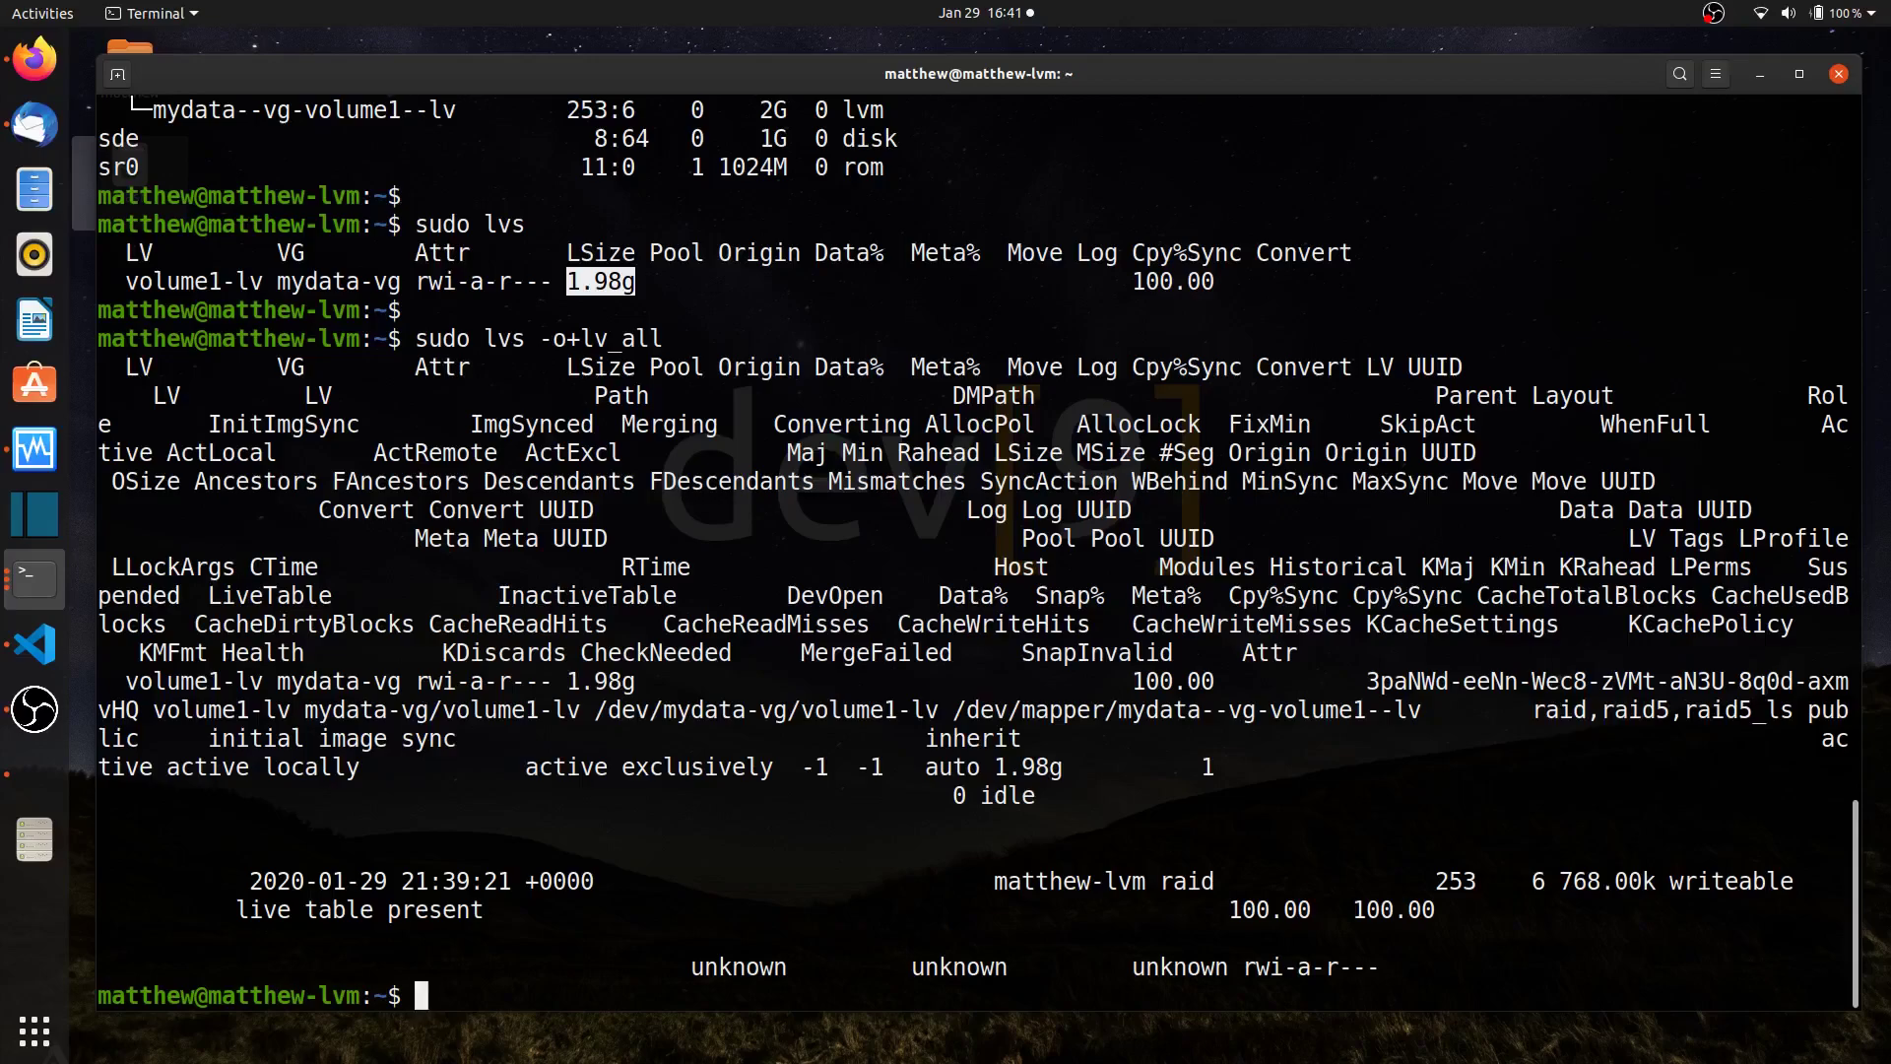
Run sudo lvs -o+lv_all --rows, highlight the Layout field, and scroll the output
text(sudo lvs -o+lv_all)
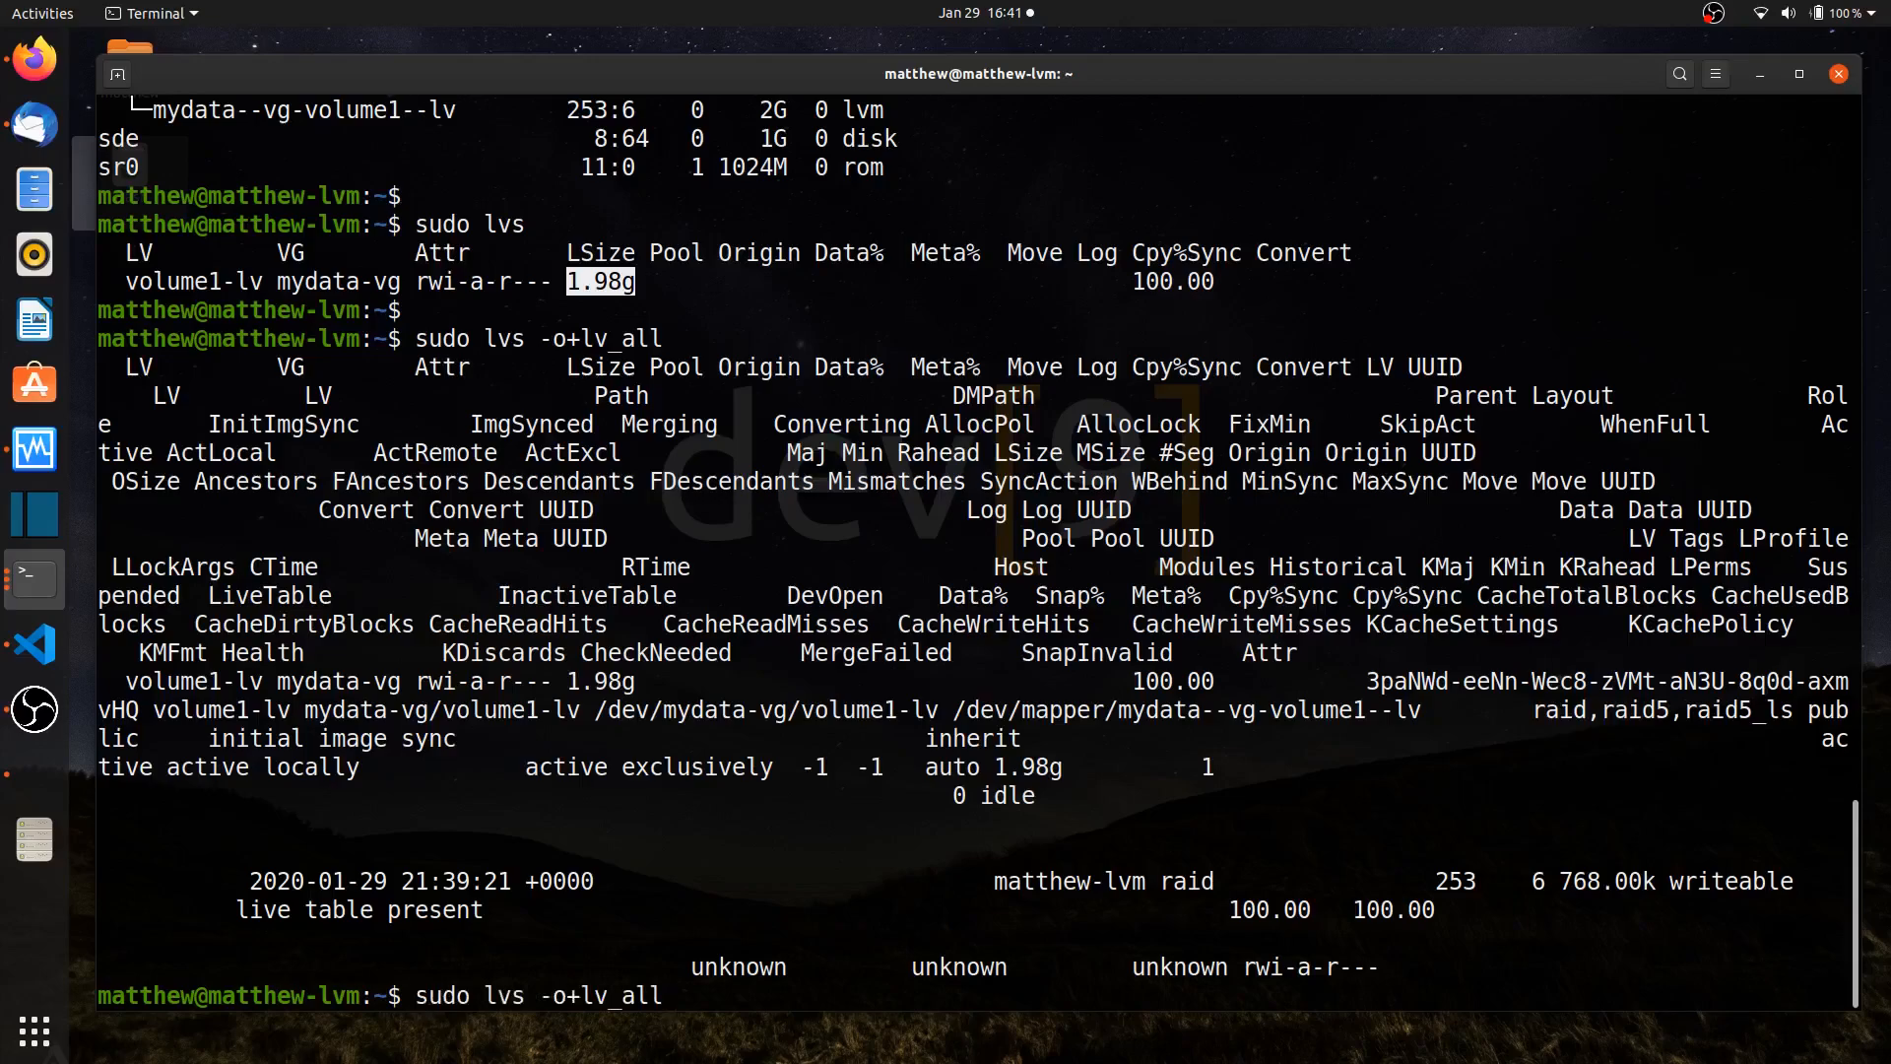
text(-)
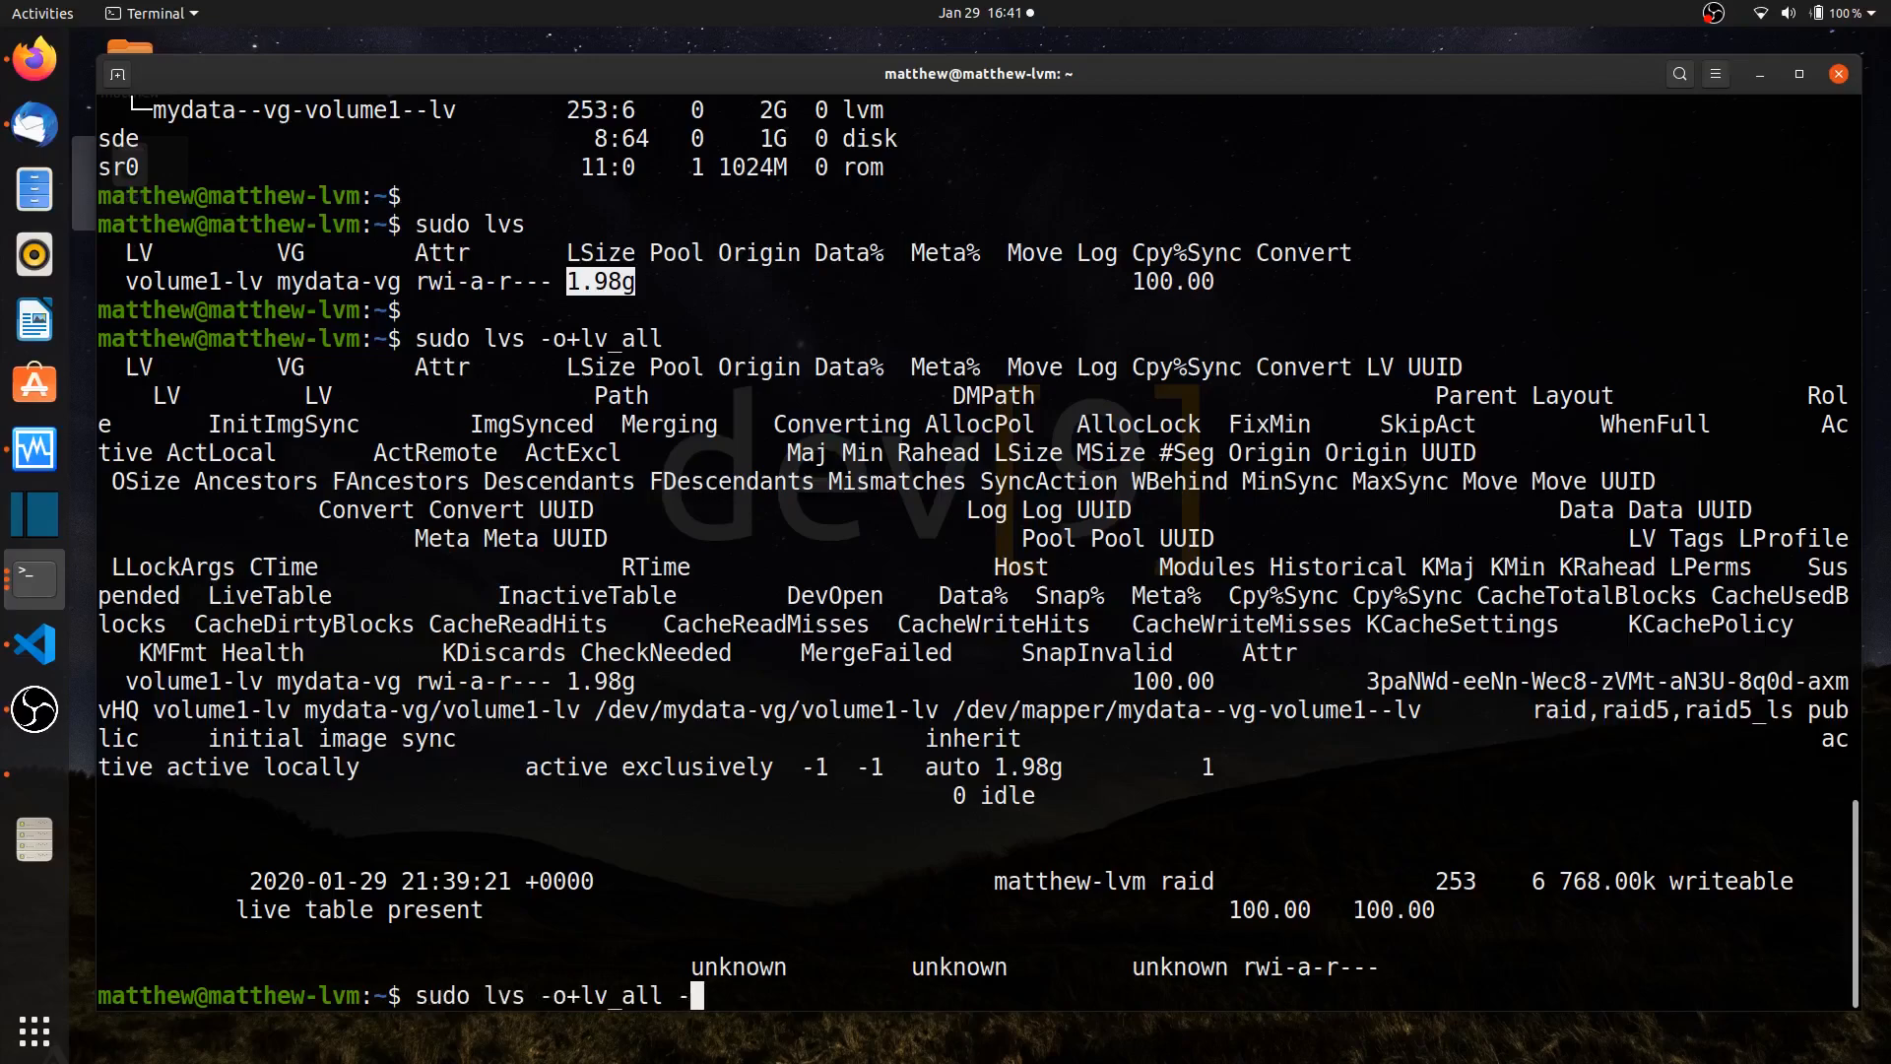
text(-row)
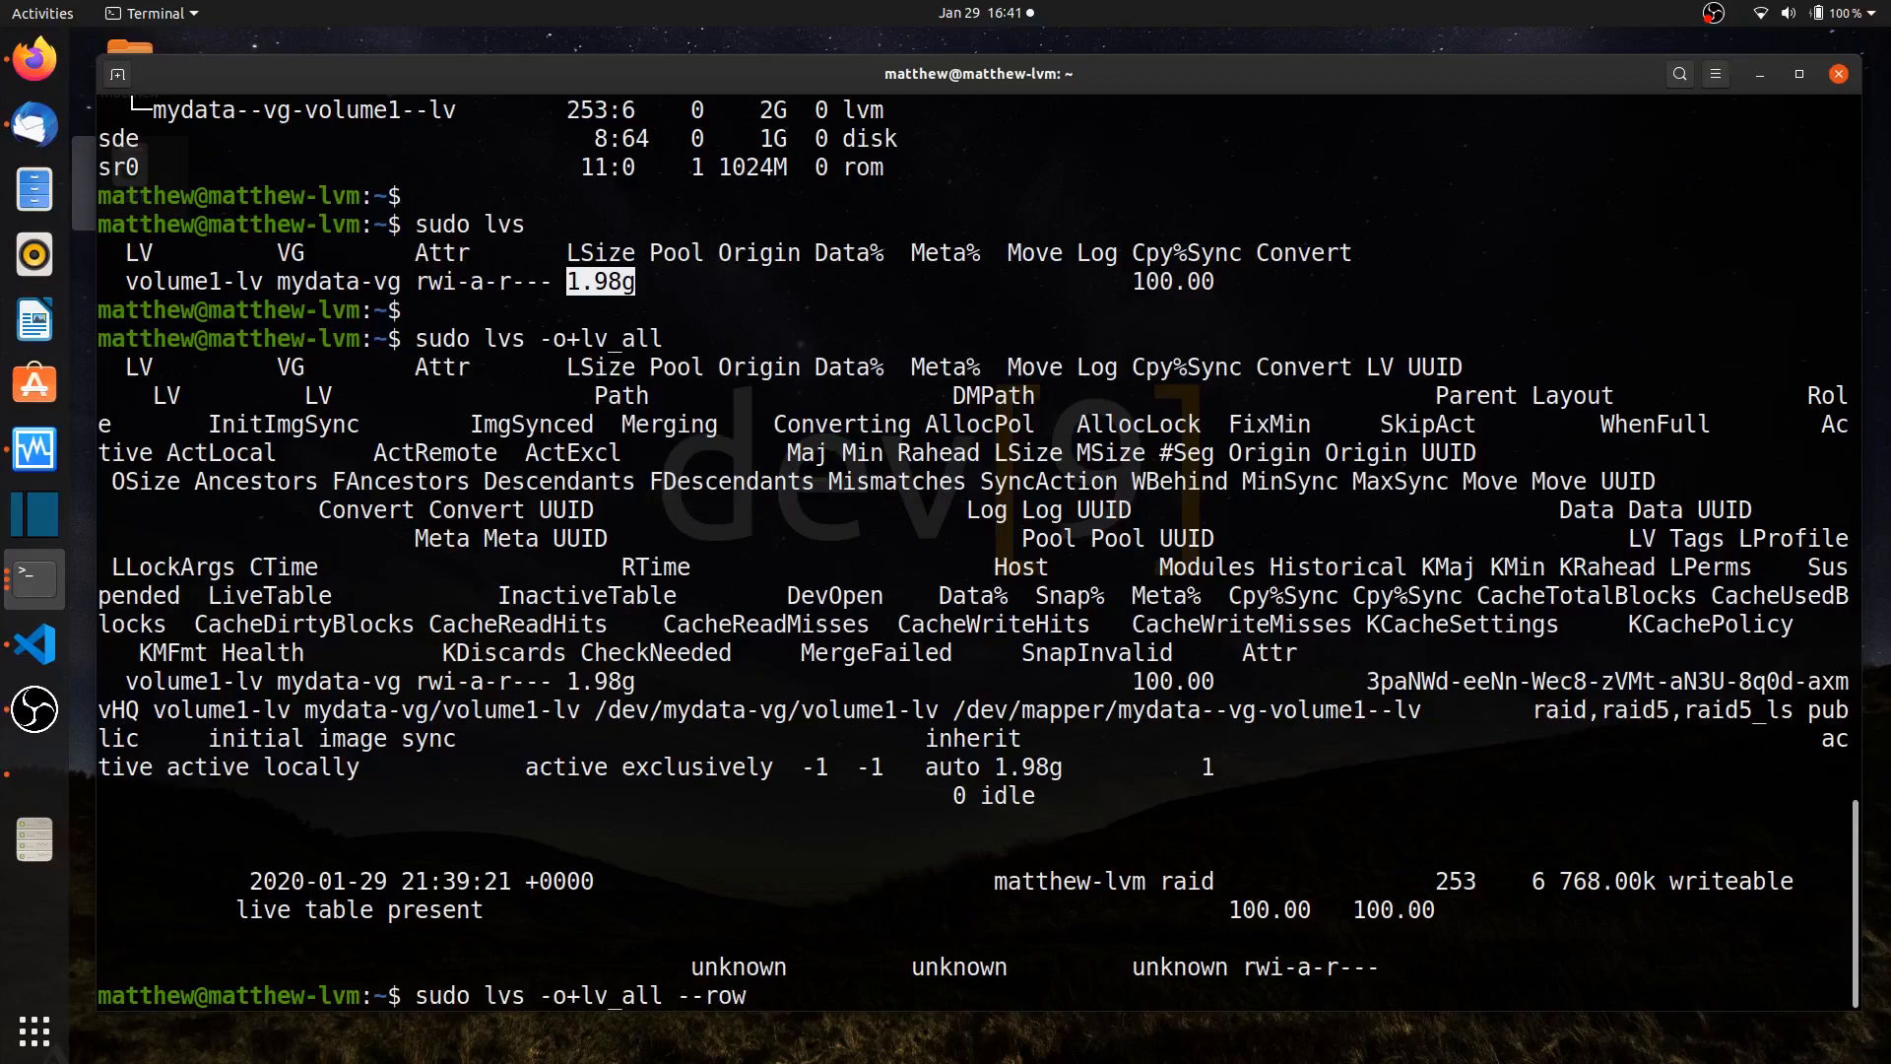
text(s)
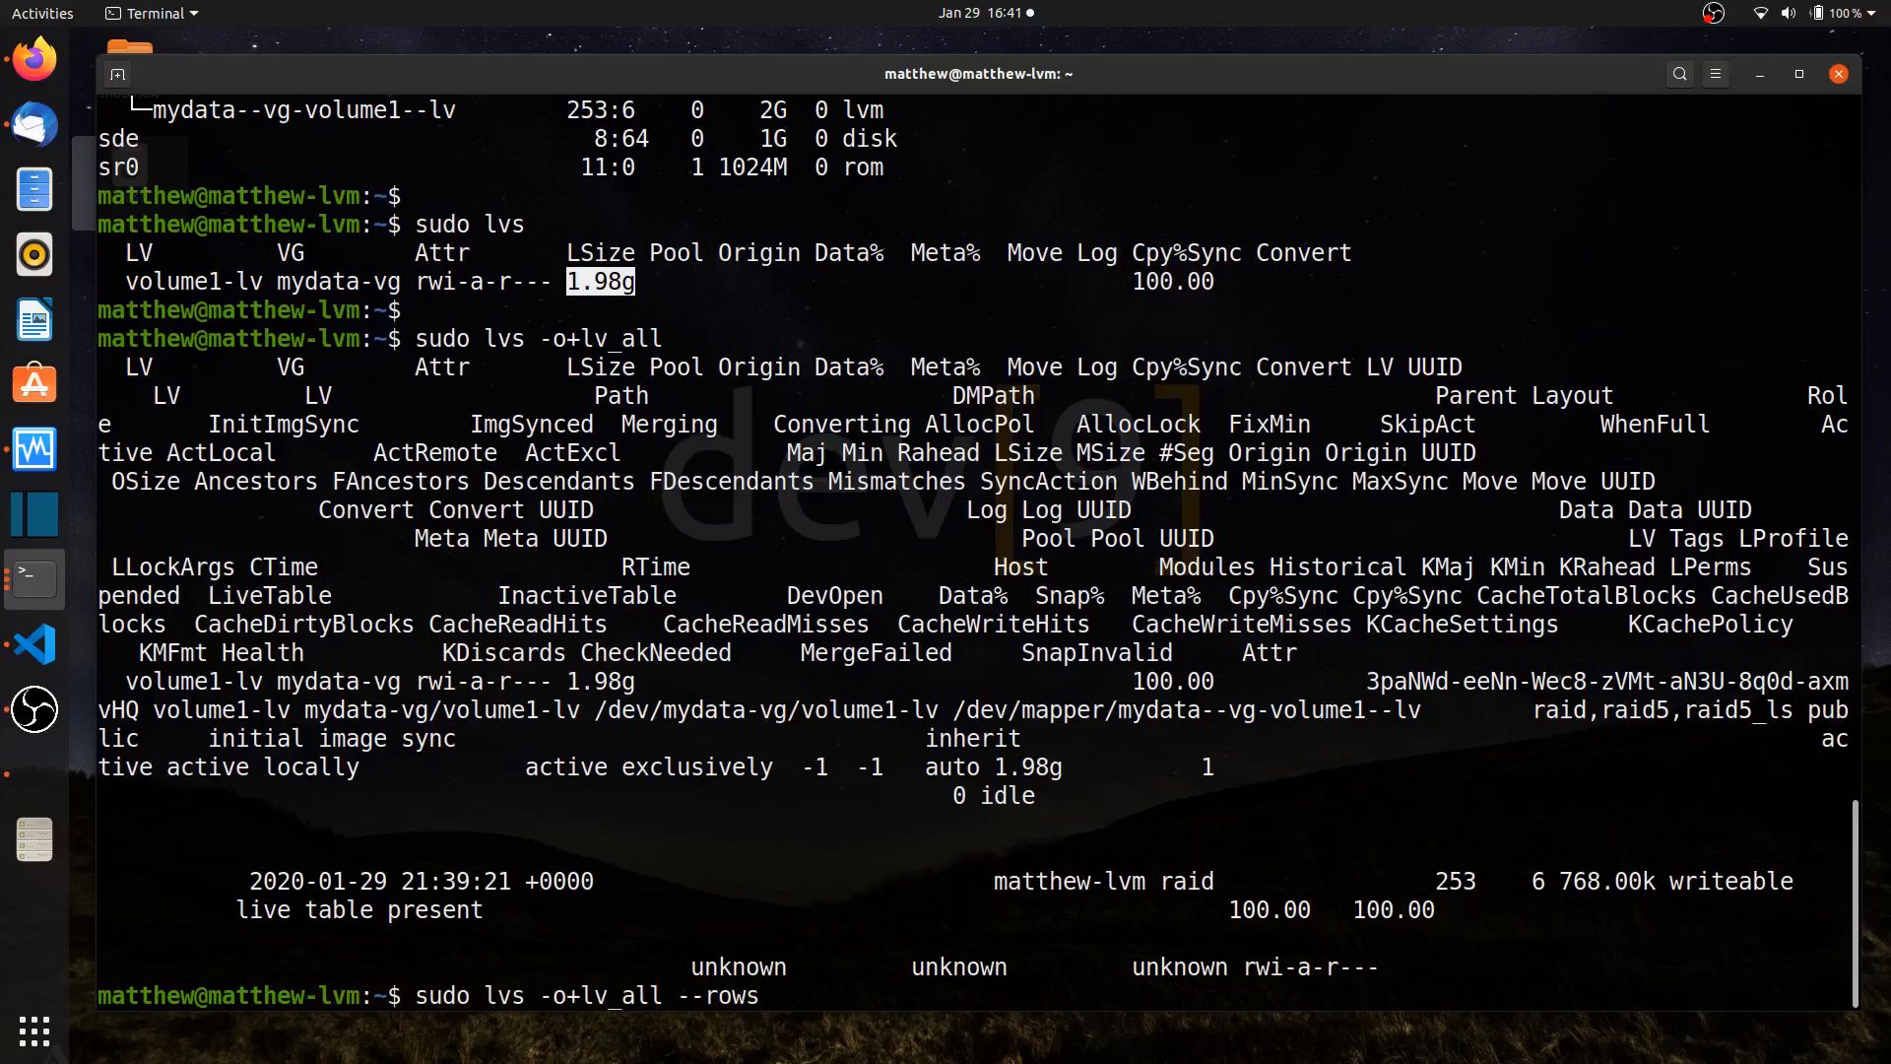
key(Return)
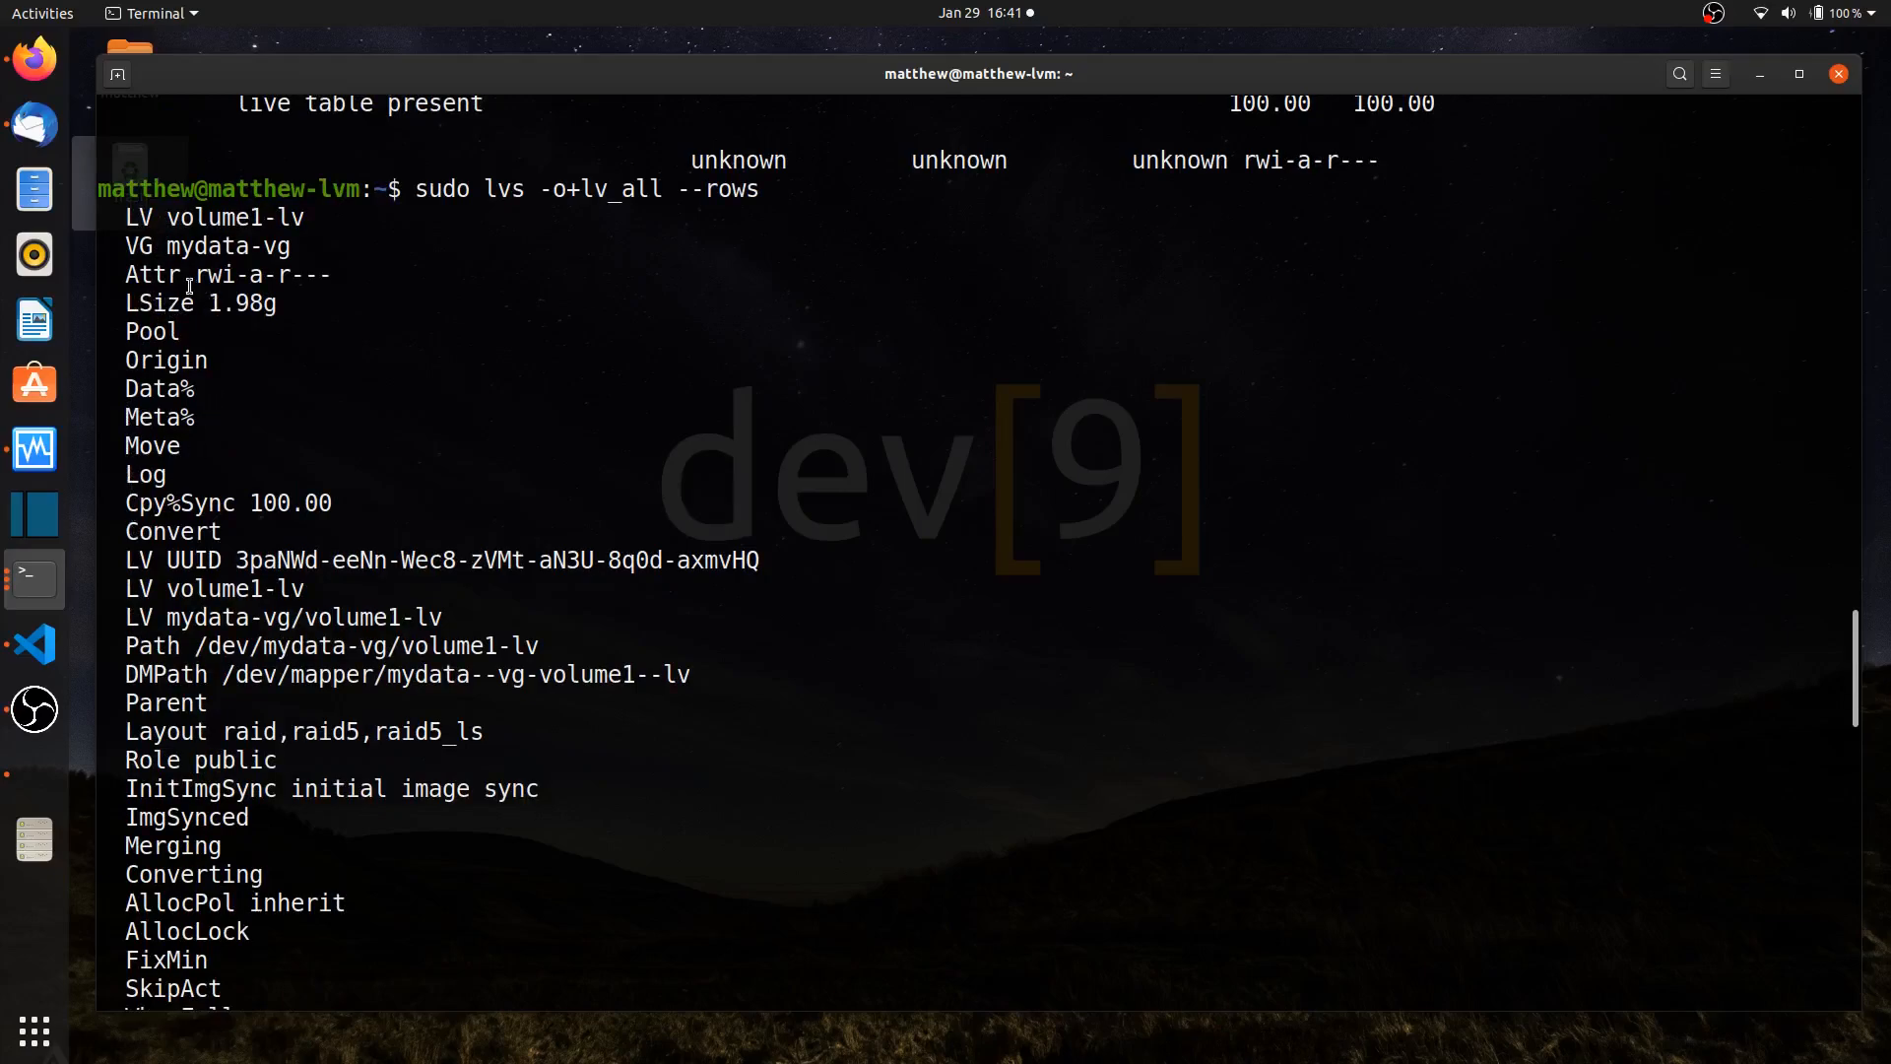
mouse_move(181, 361)
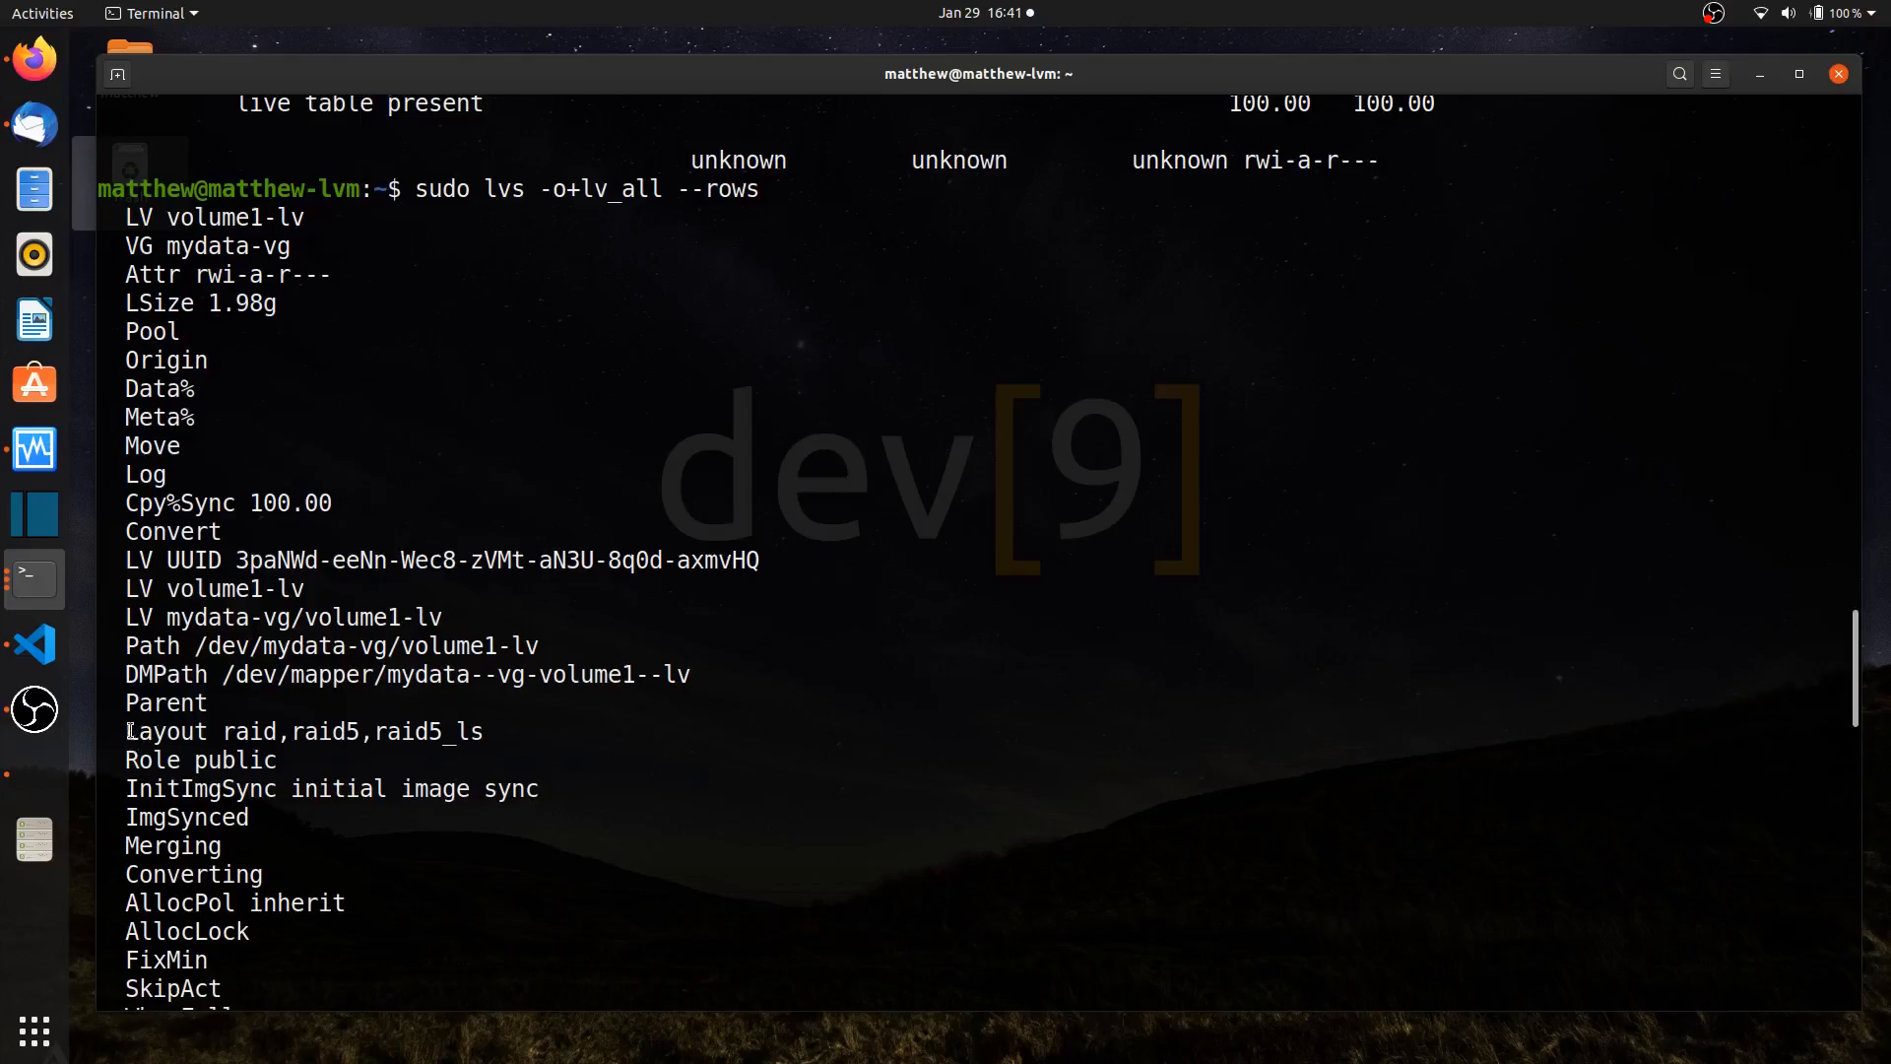
double_click(166, 731)
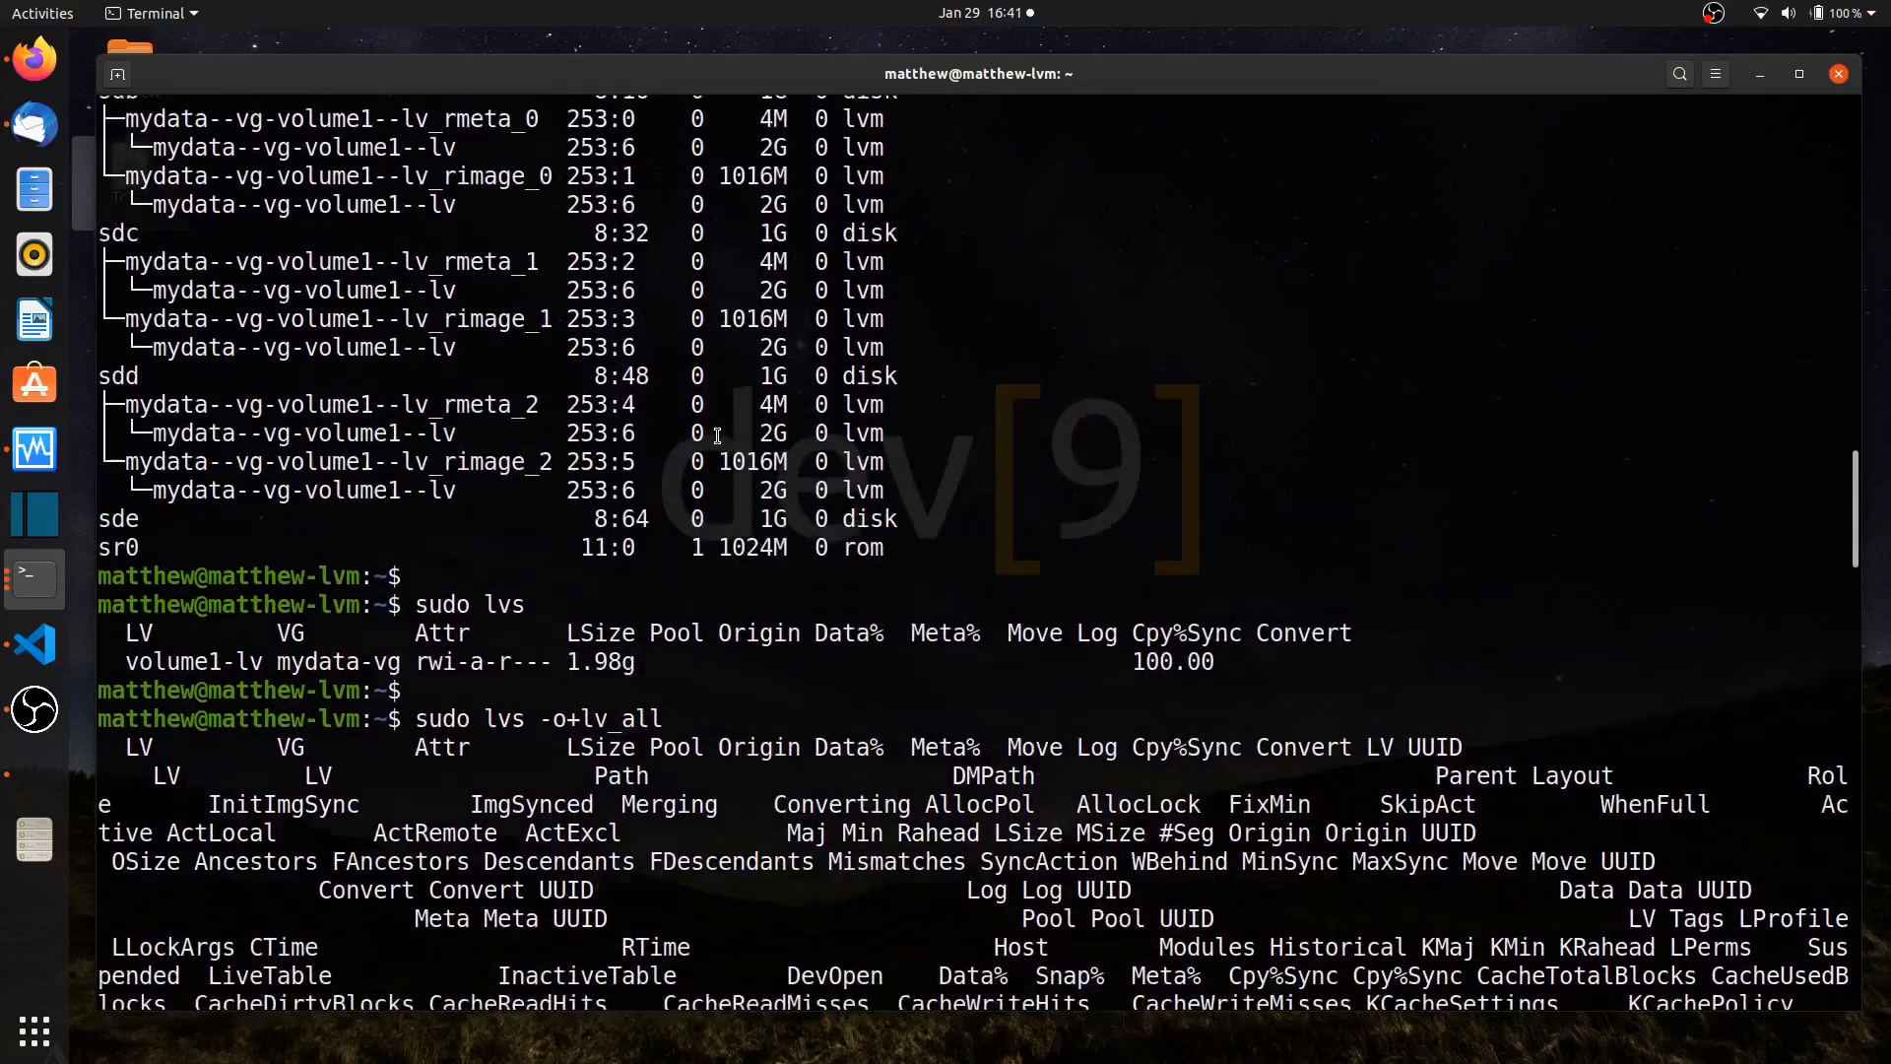
scroll(down, 3)
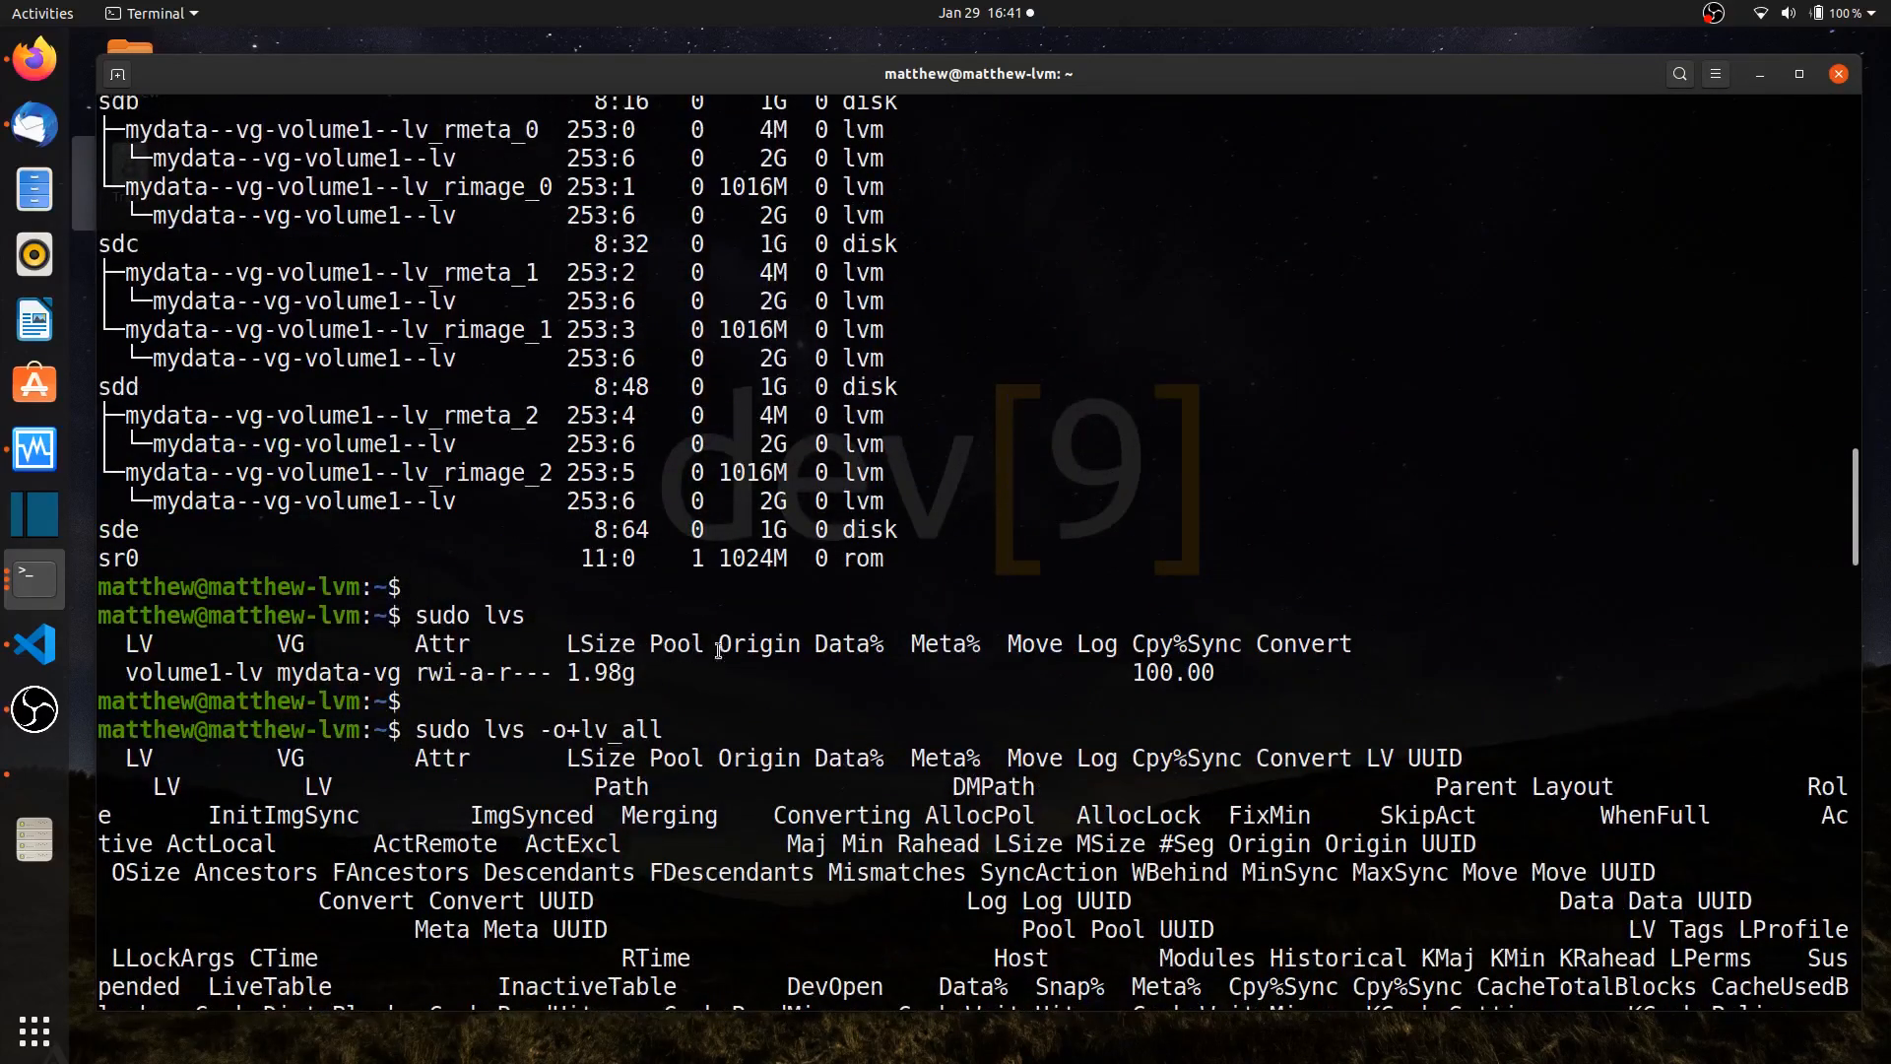
mouse_move(1209, 643)
text(sudo lvs -o+lv_all --rows)
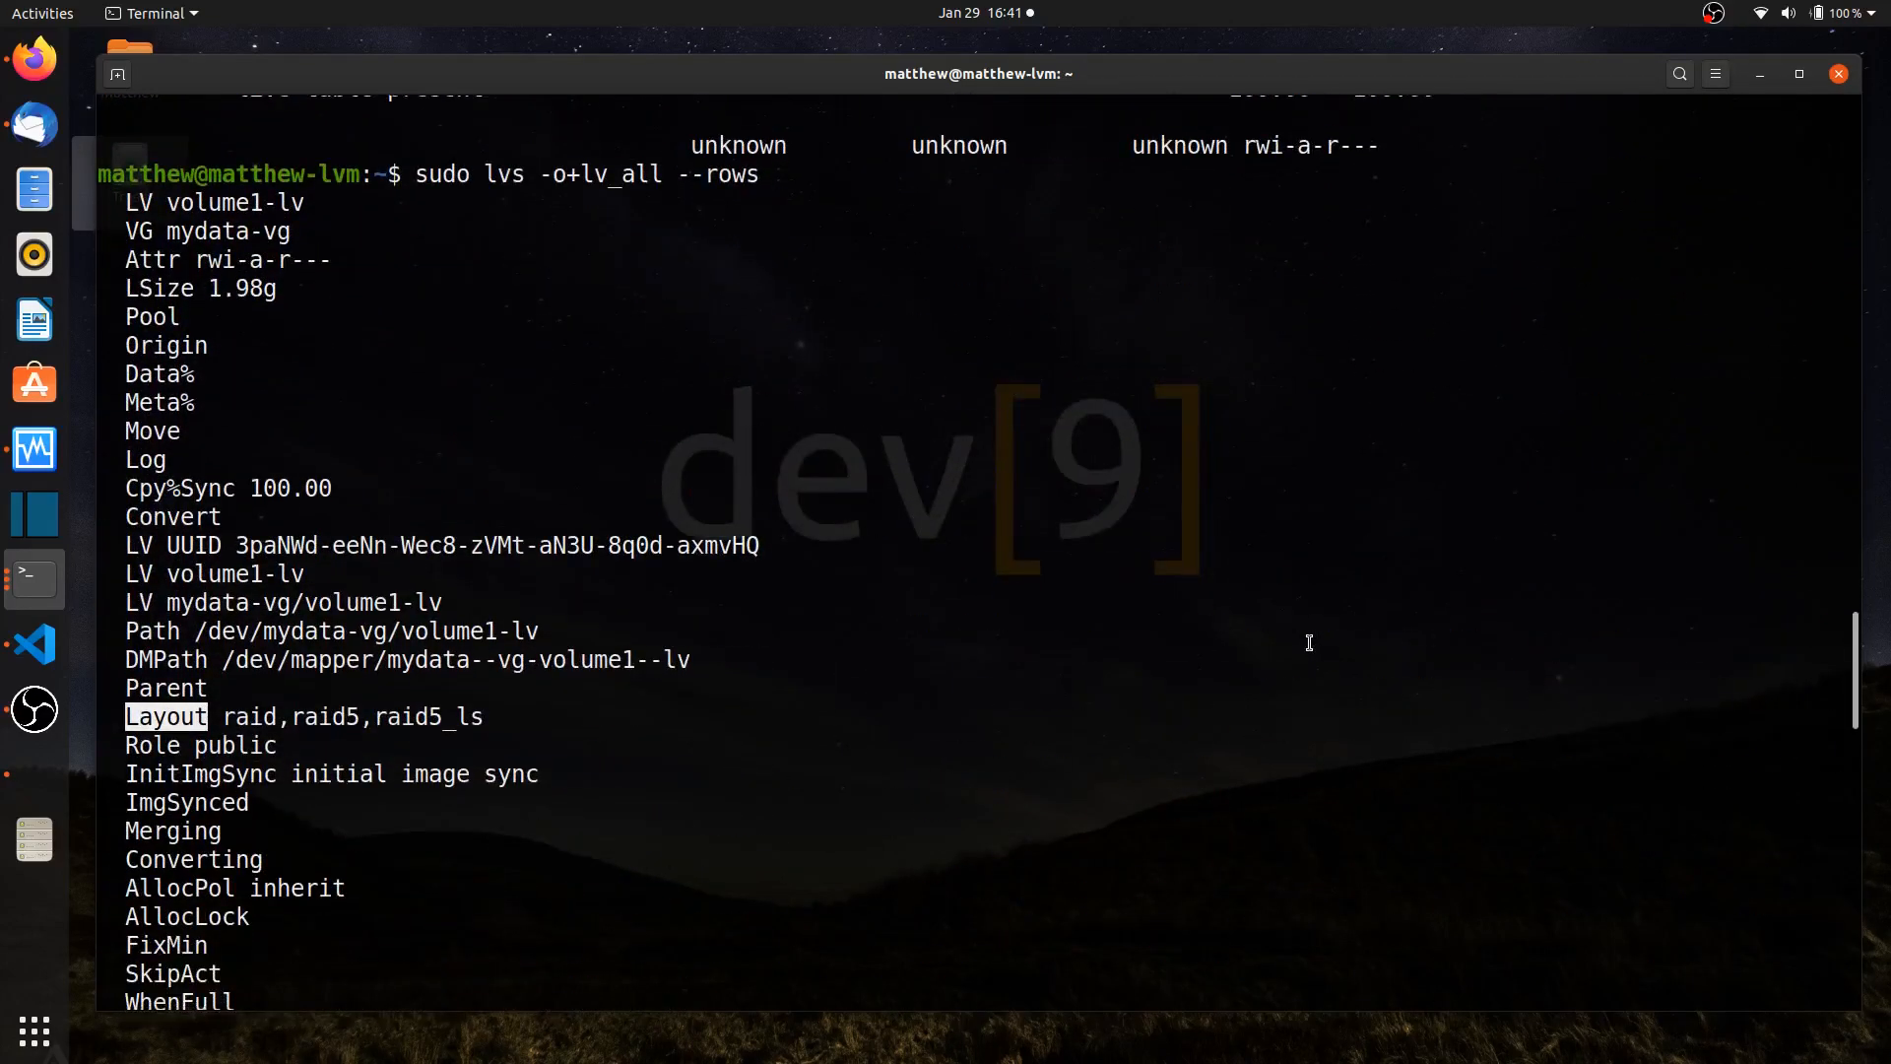
mouse_move(1067, 767)
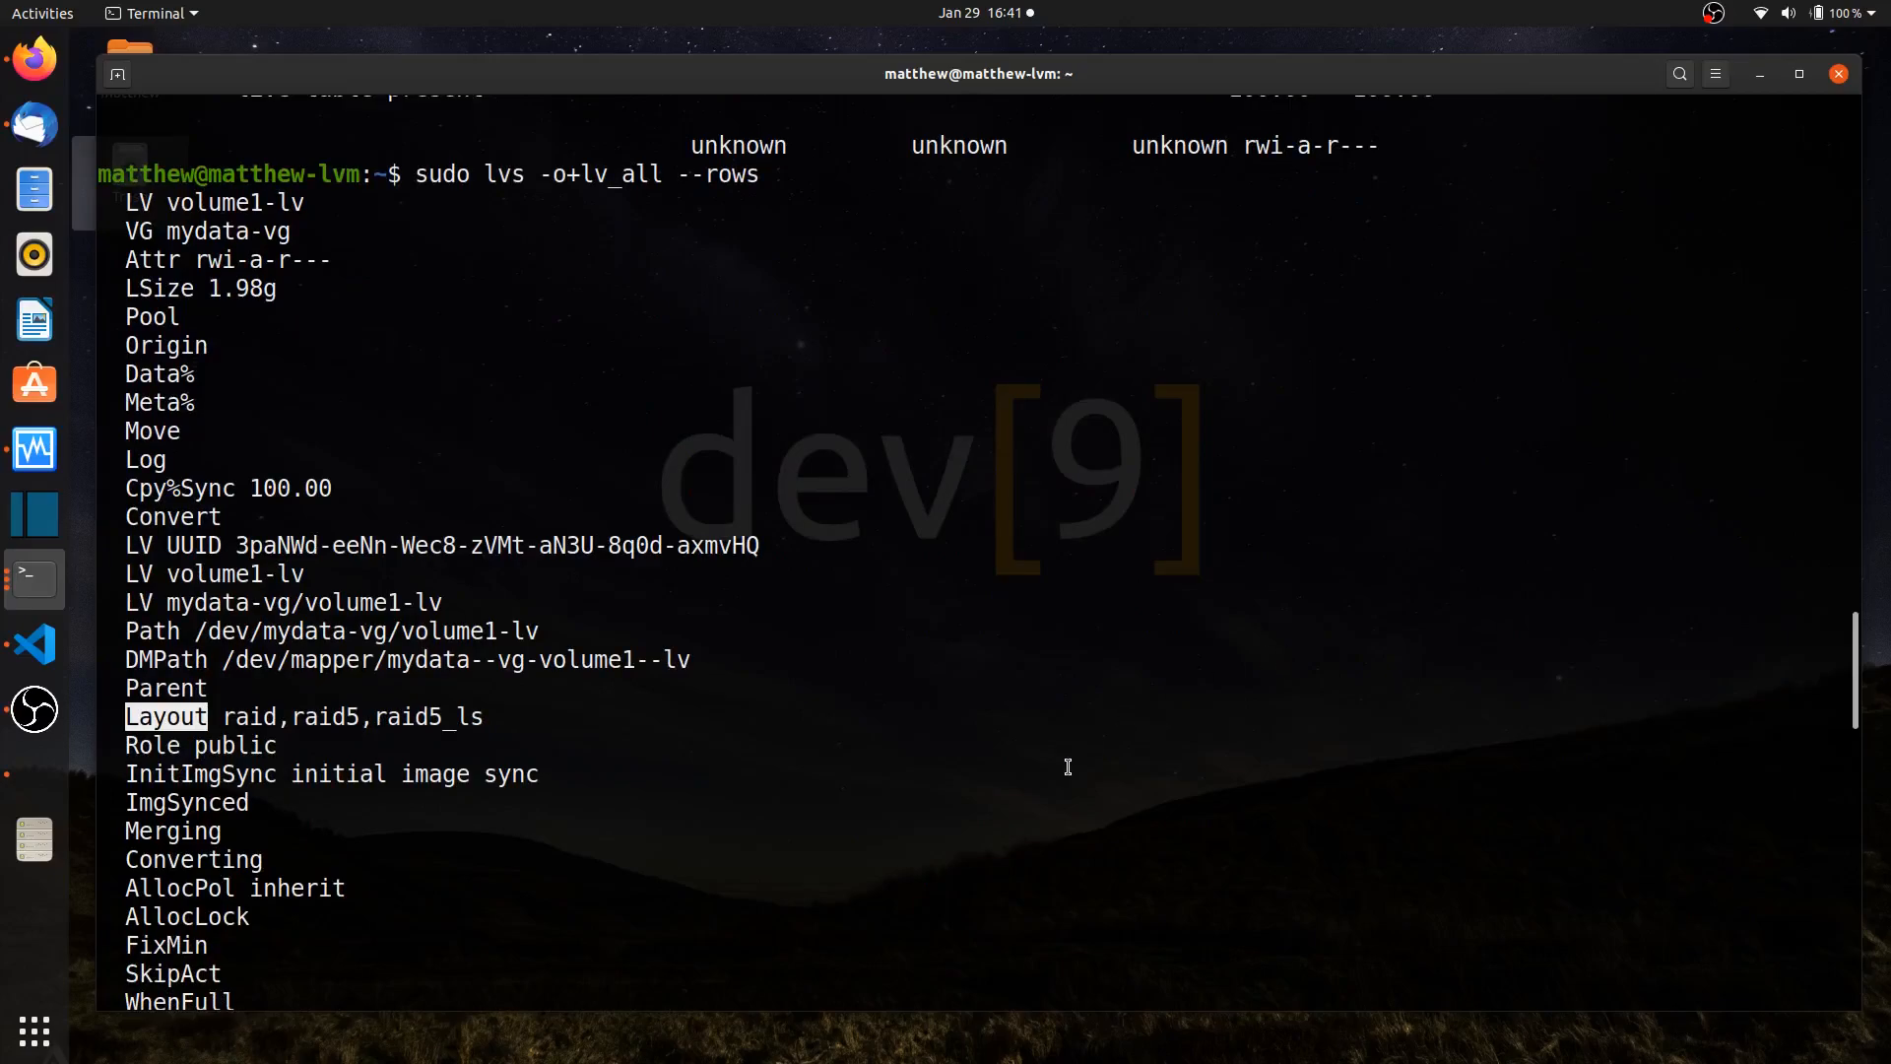
scroll(down, 3)
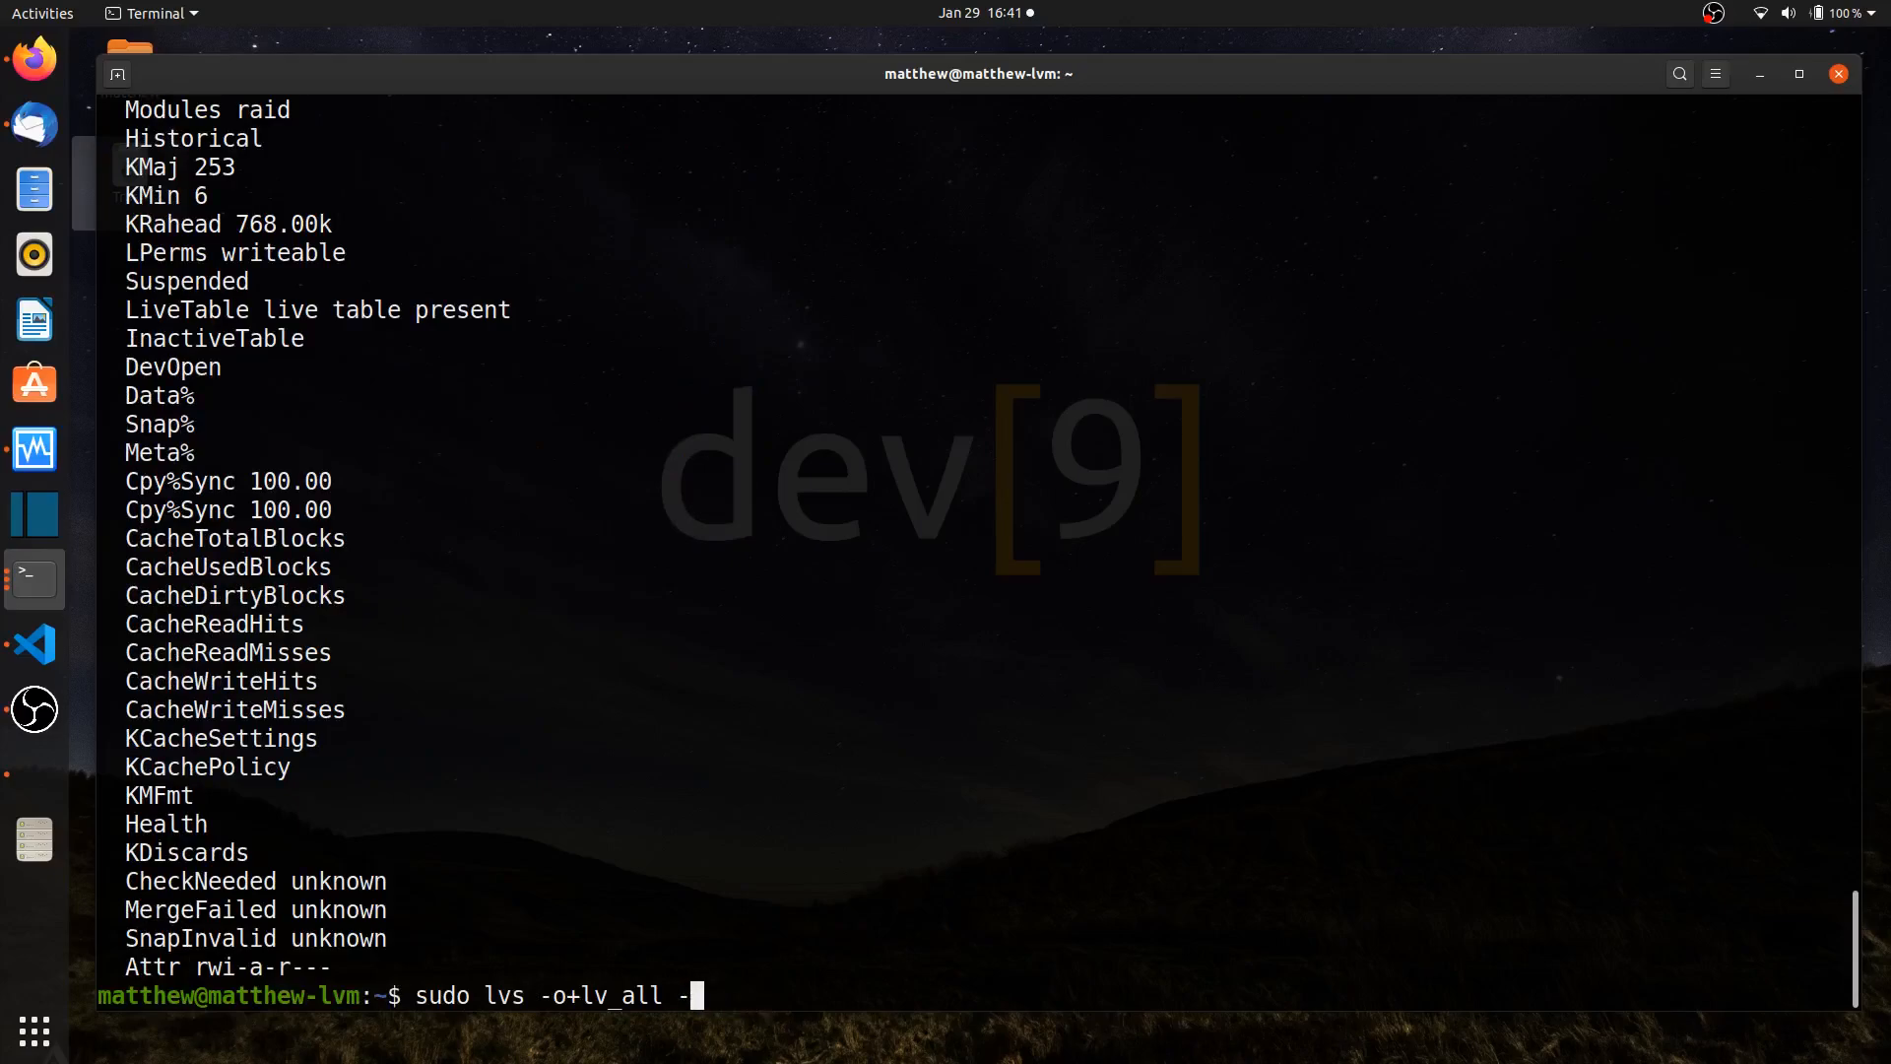
Run sudo lvs -o+Layout, showing volume1-lv's layout as raid,raid5,raid5_ls
key(BackSpace)
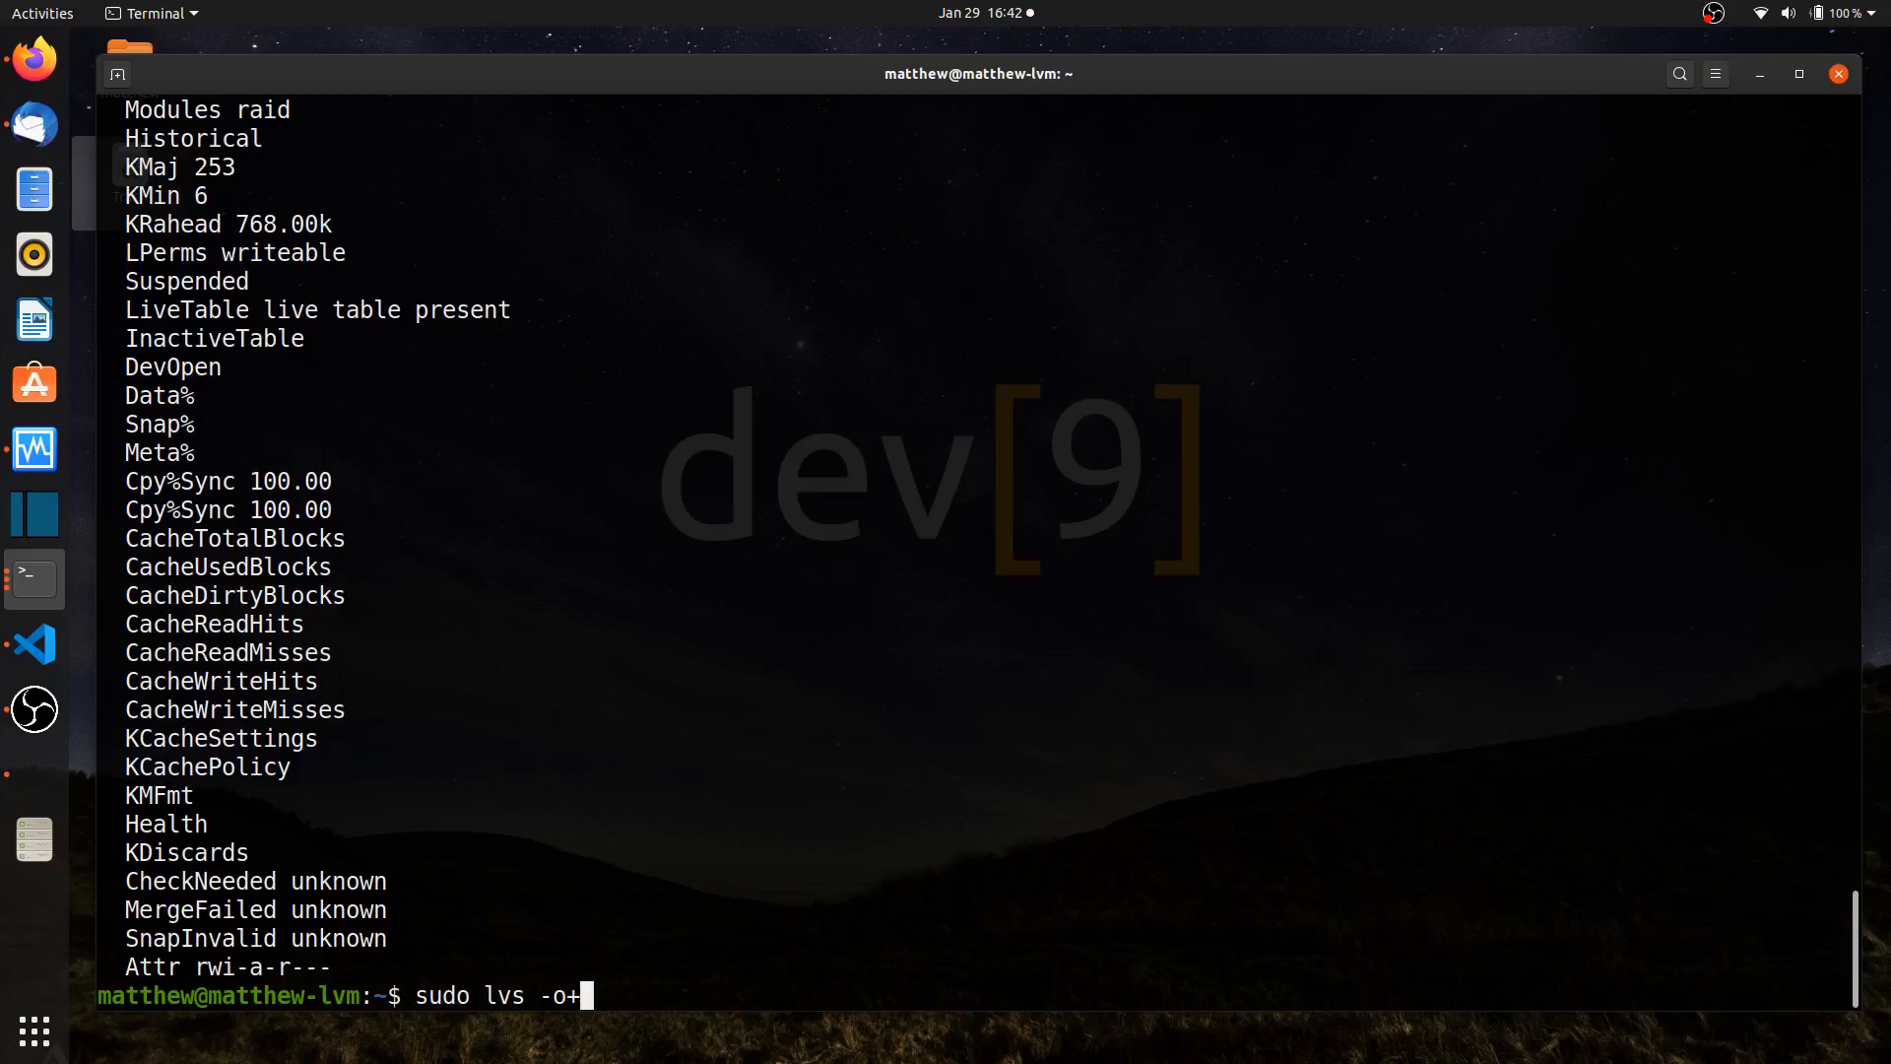
text(Lay)
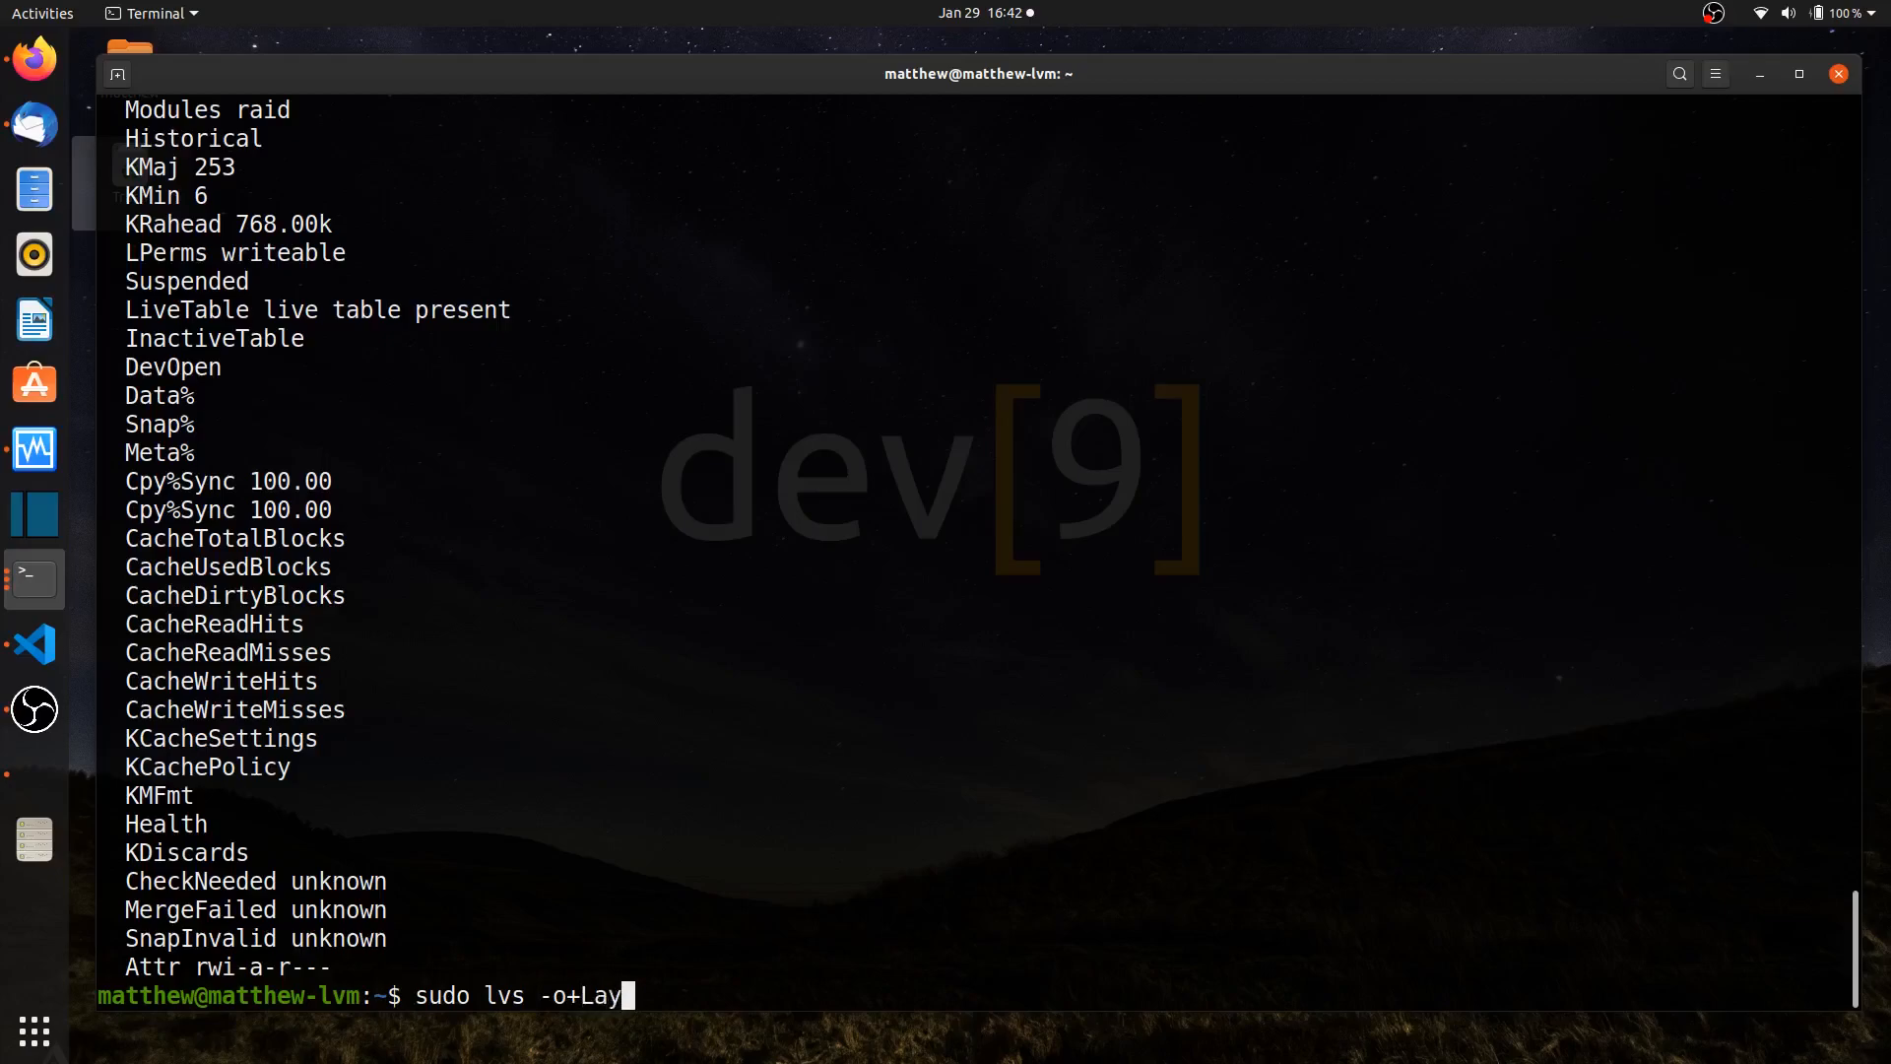
text(out)
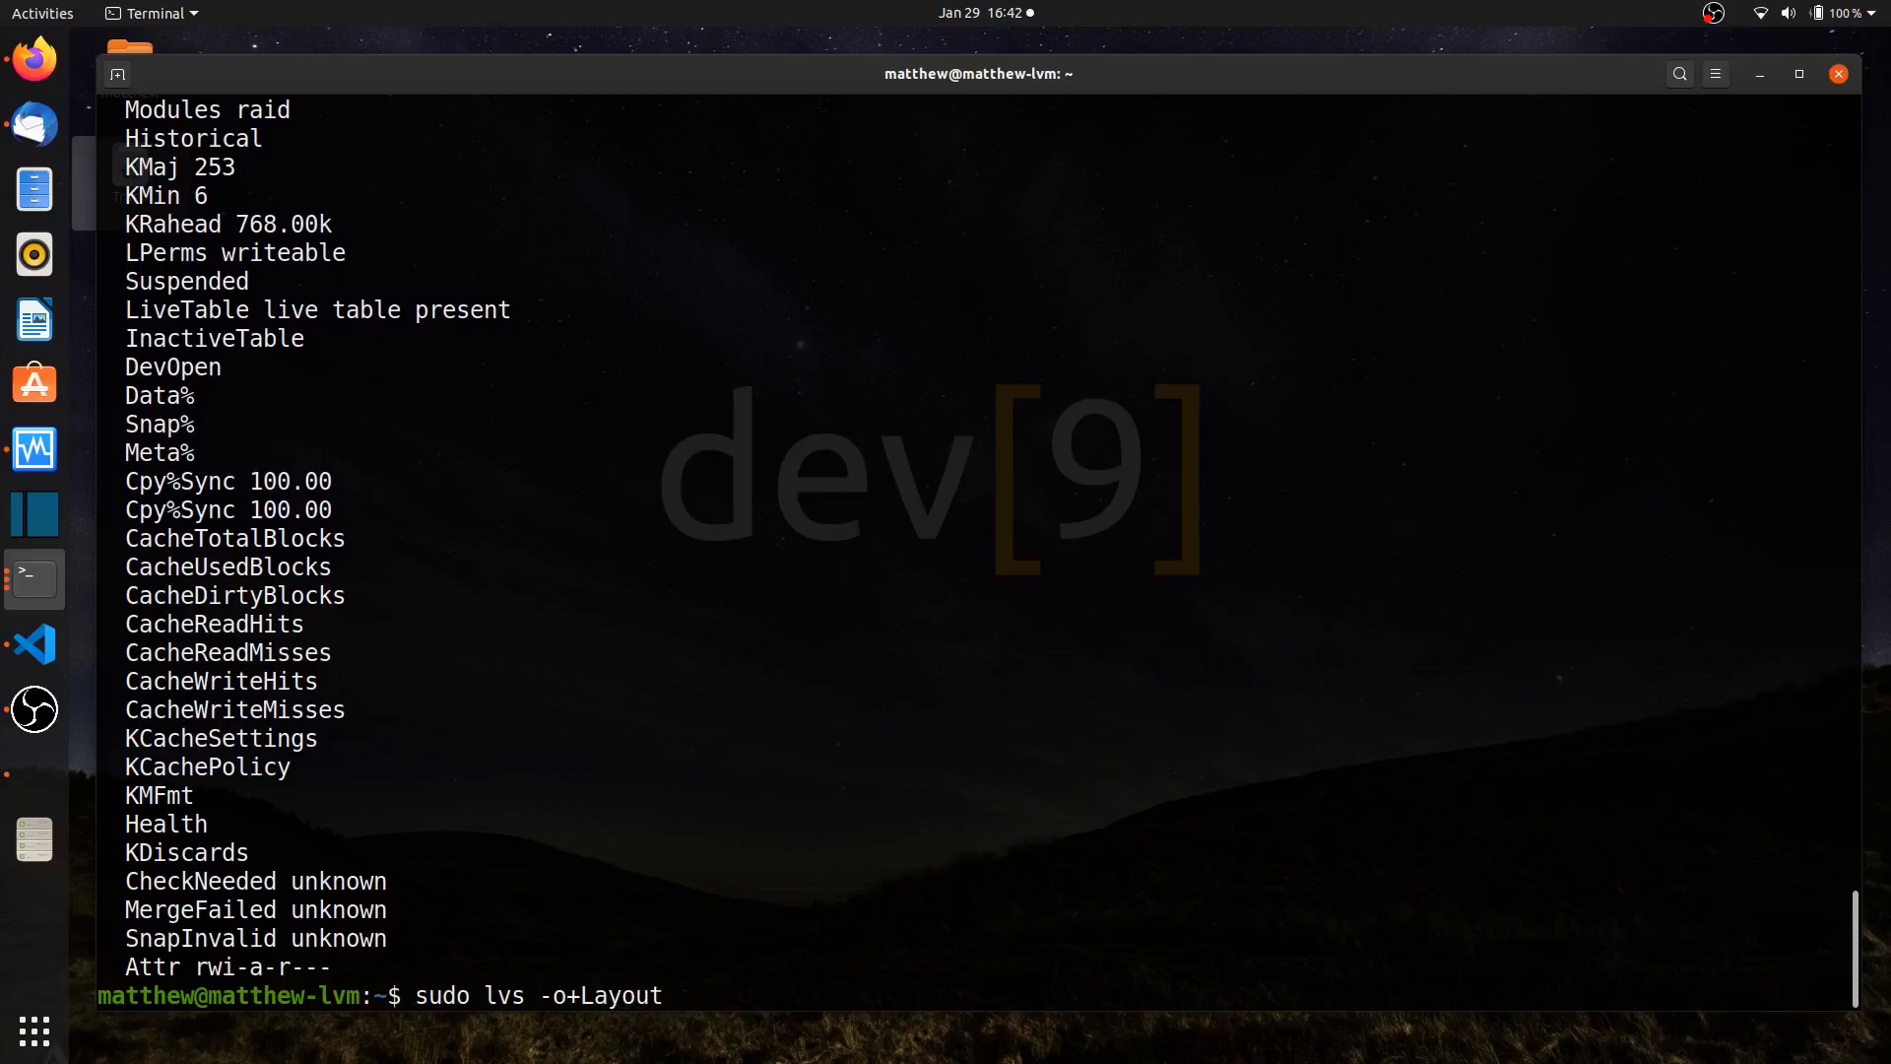
key(Return)
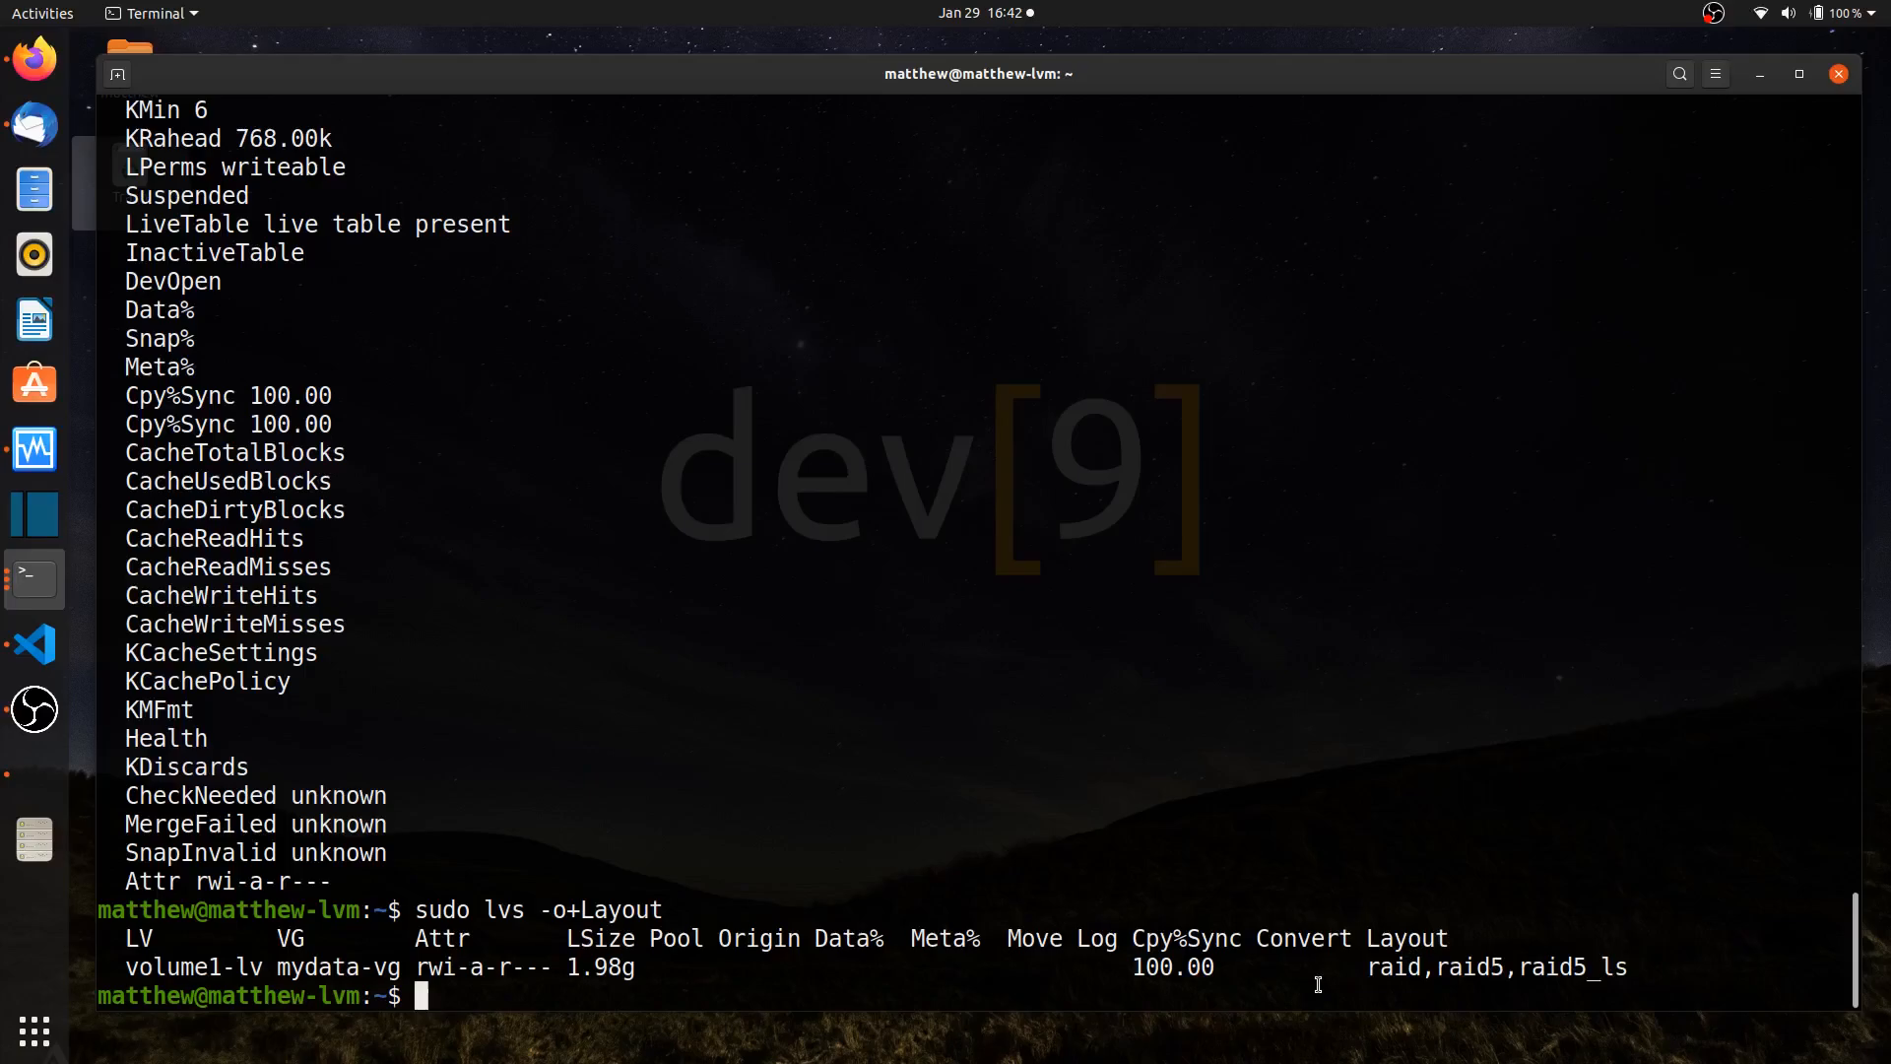
key(Return)
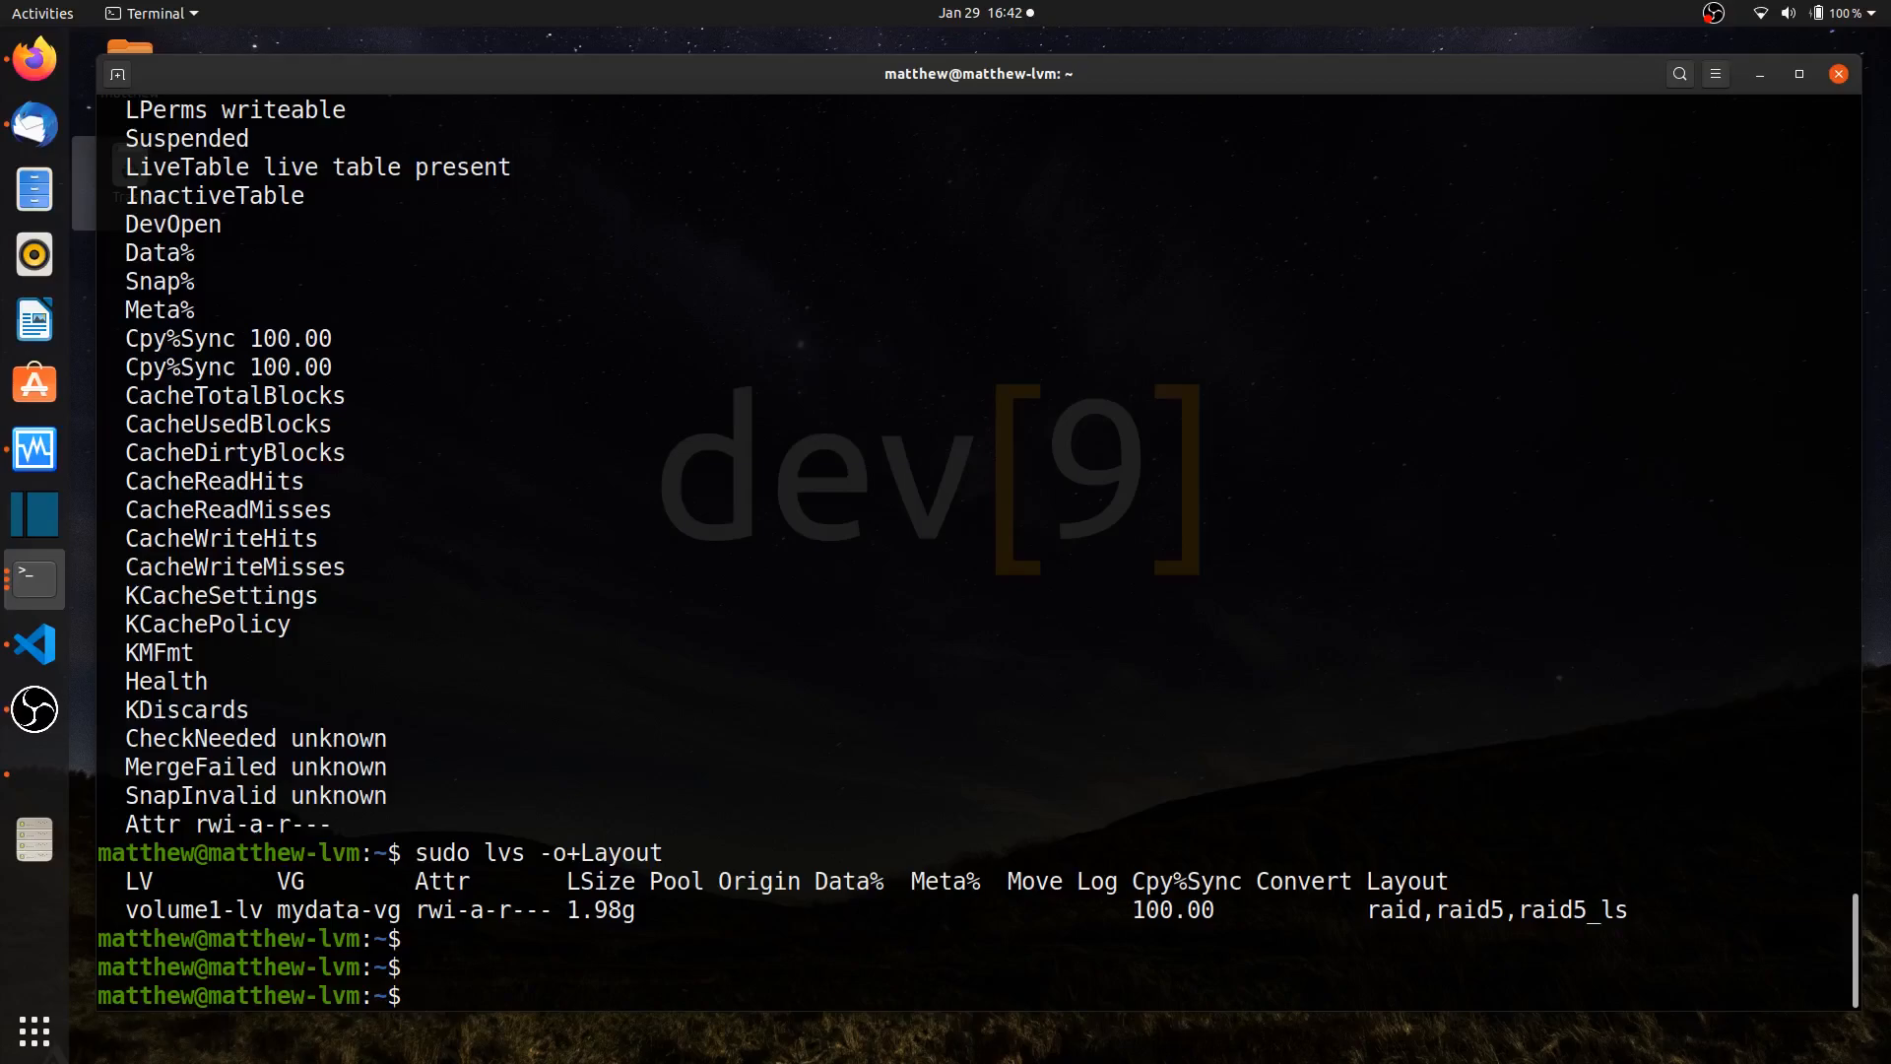
Run lsblk and sudo pvs, highlighting sde with all 1020.00m free
text(lsblk)
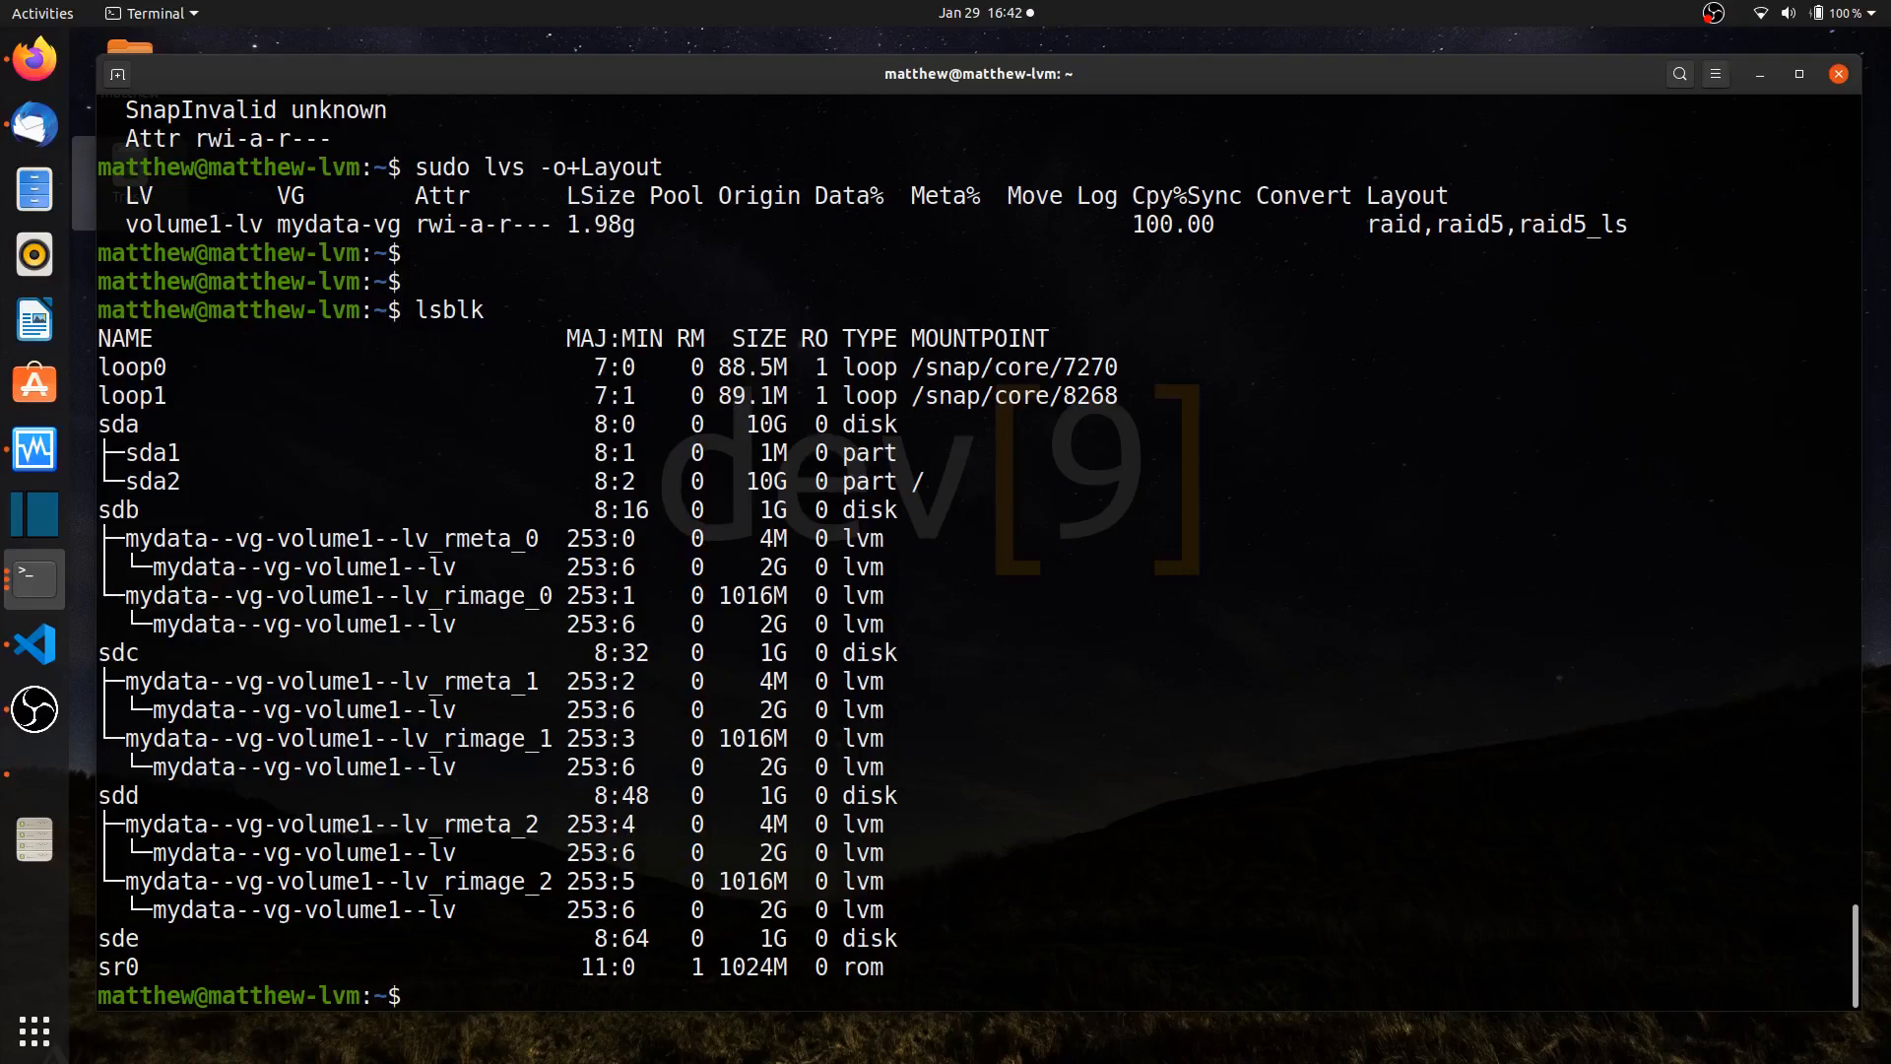
text(sudo pvs)
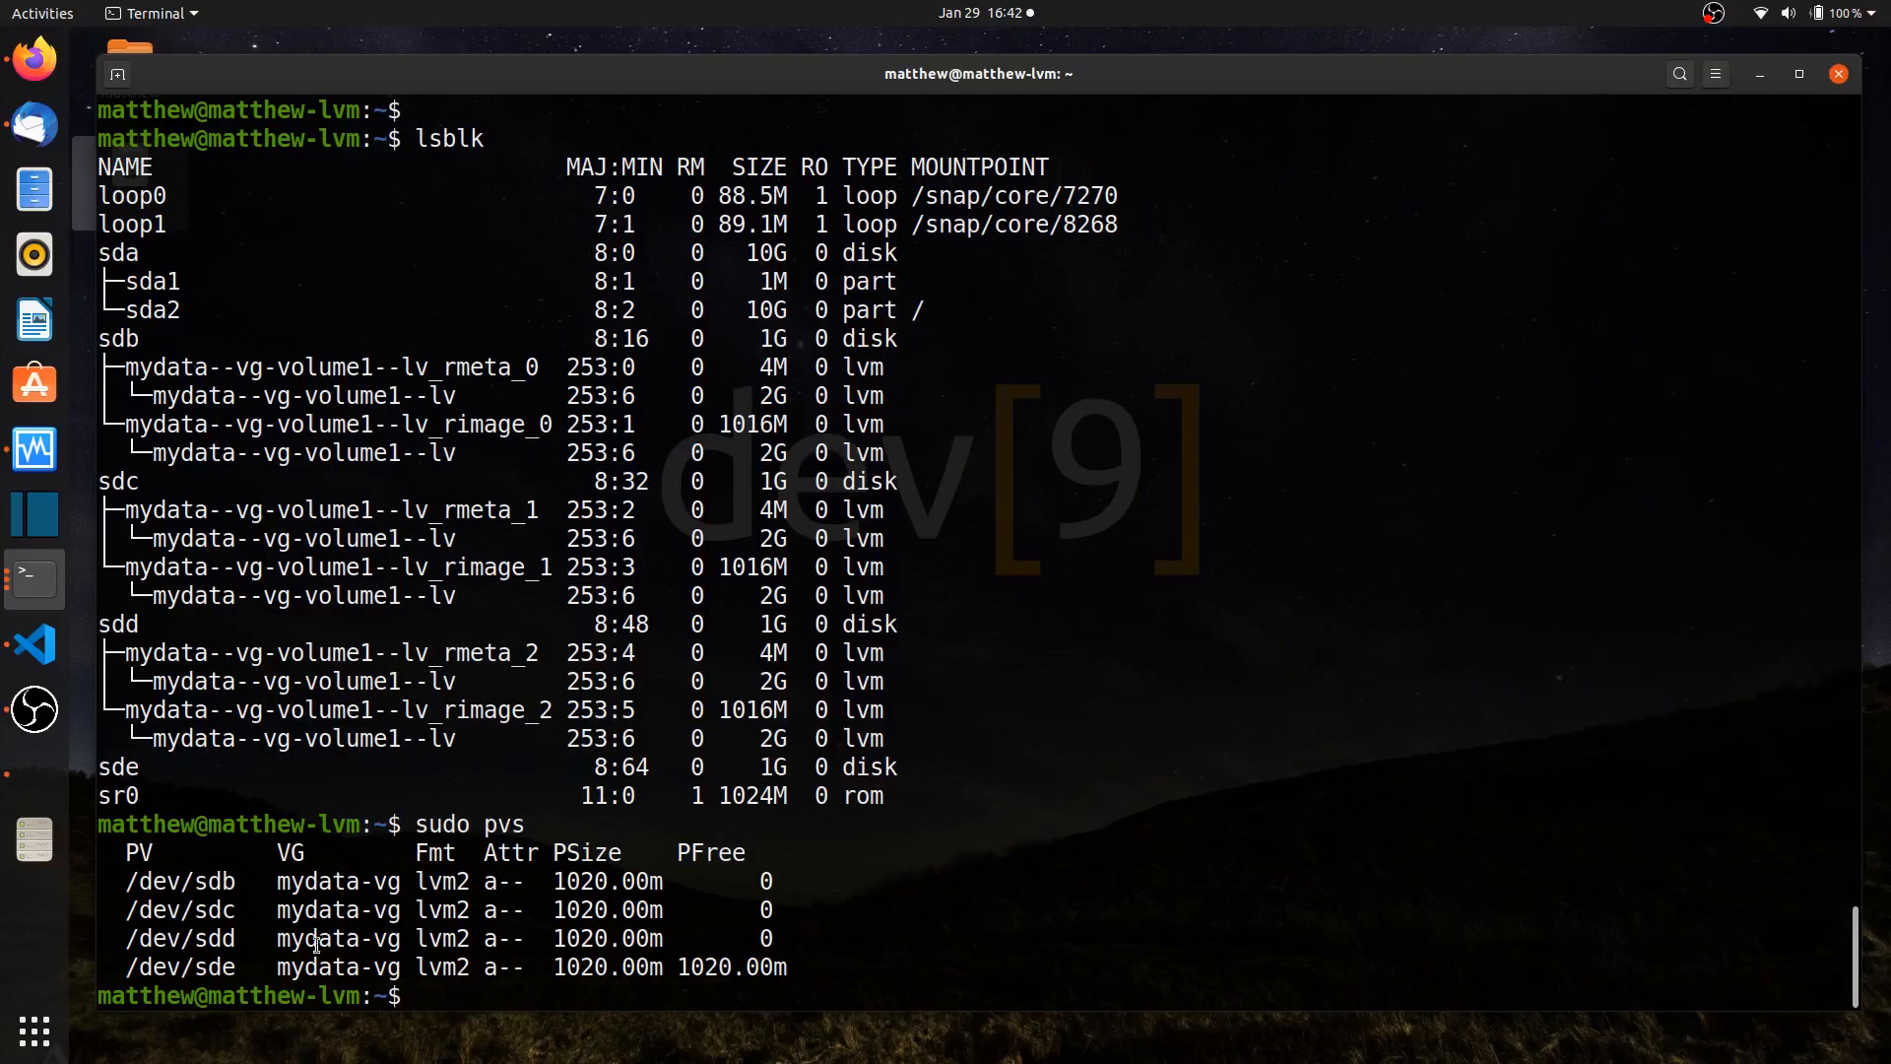
double_click(325, 966)
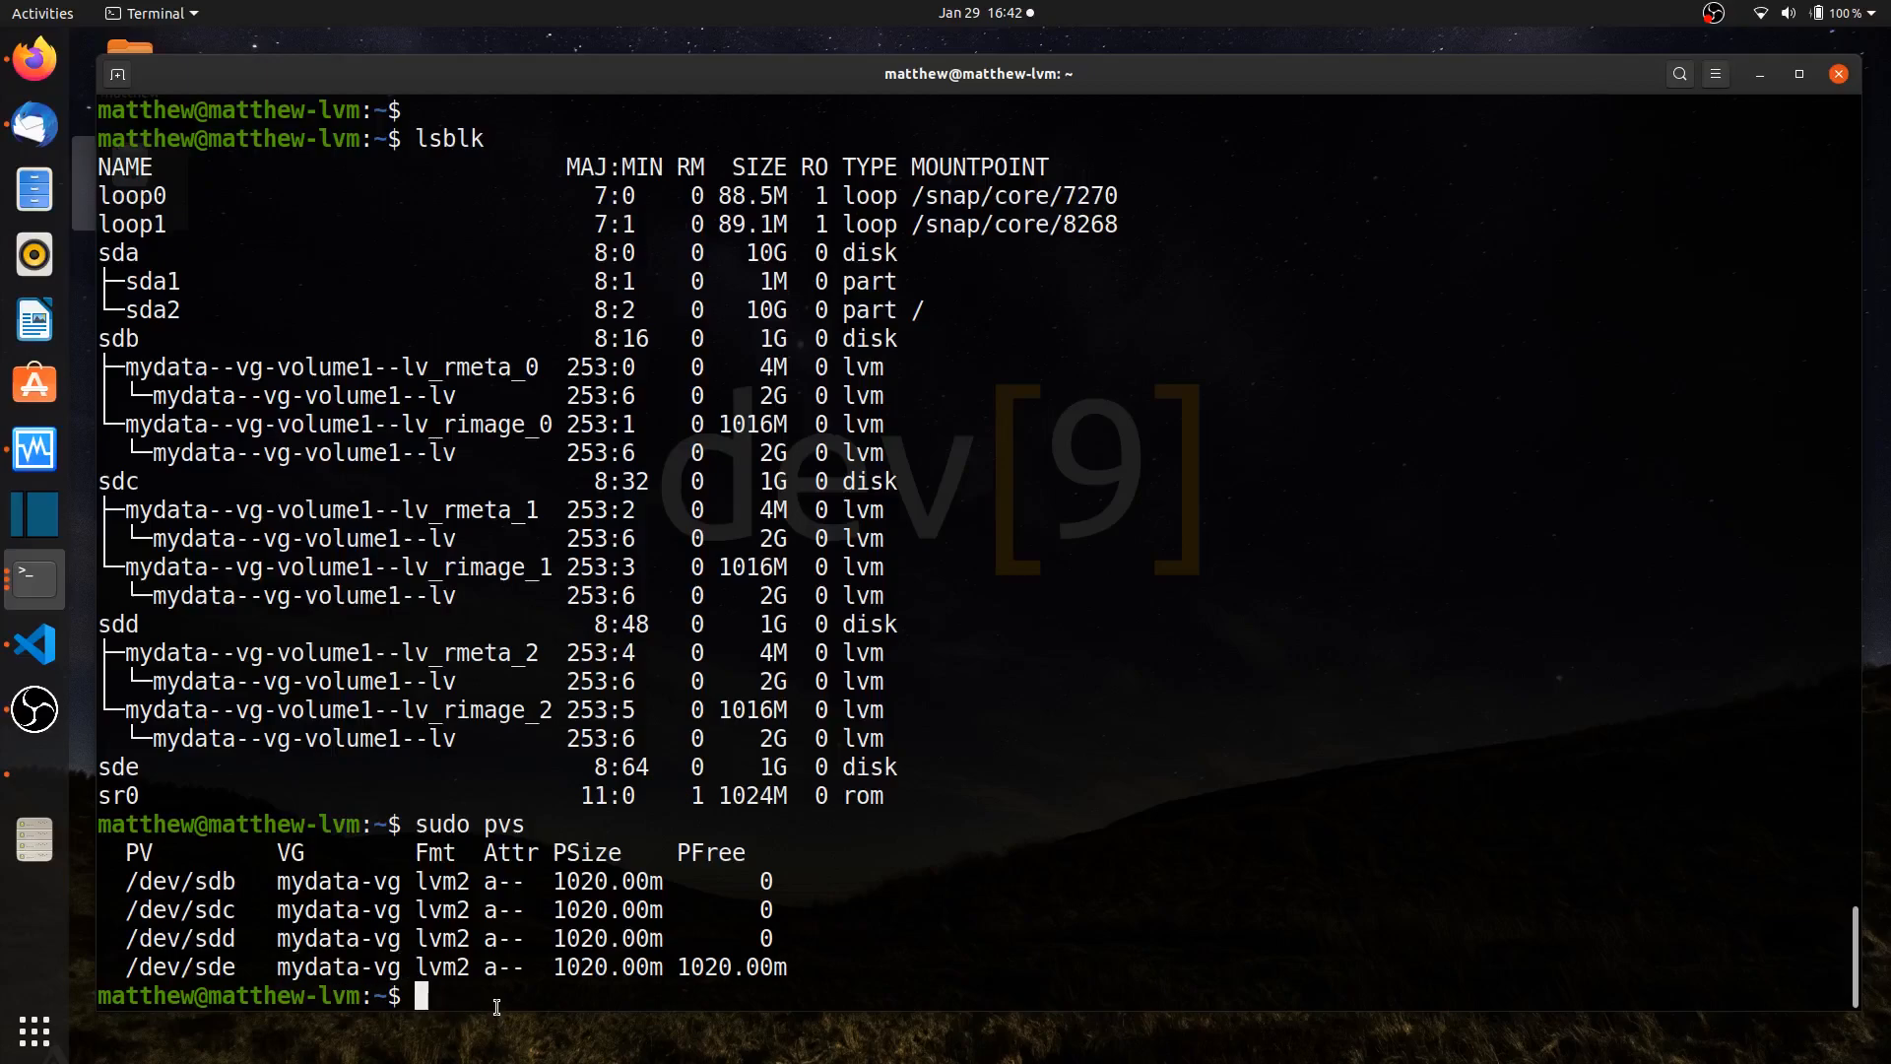
Begin the conversion command, replacing pvmove with lvconvert
text(pvmove)
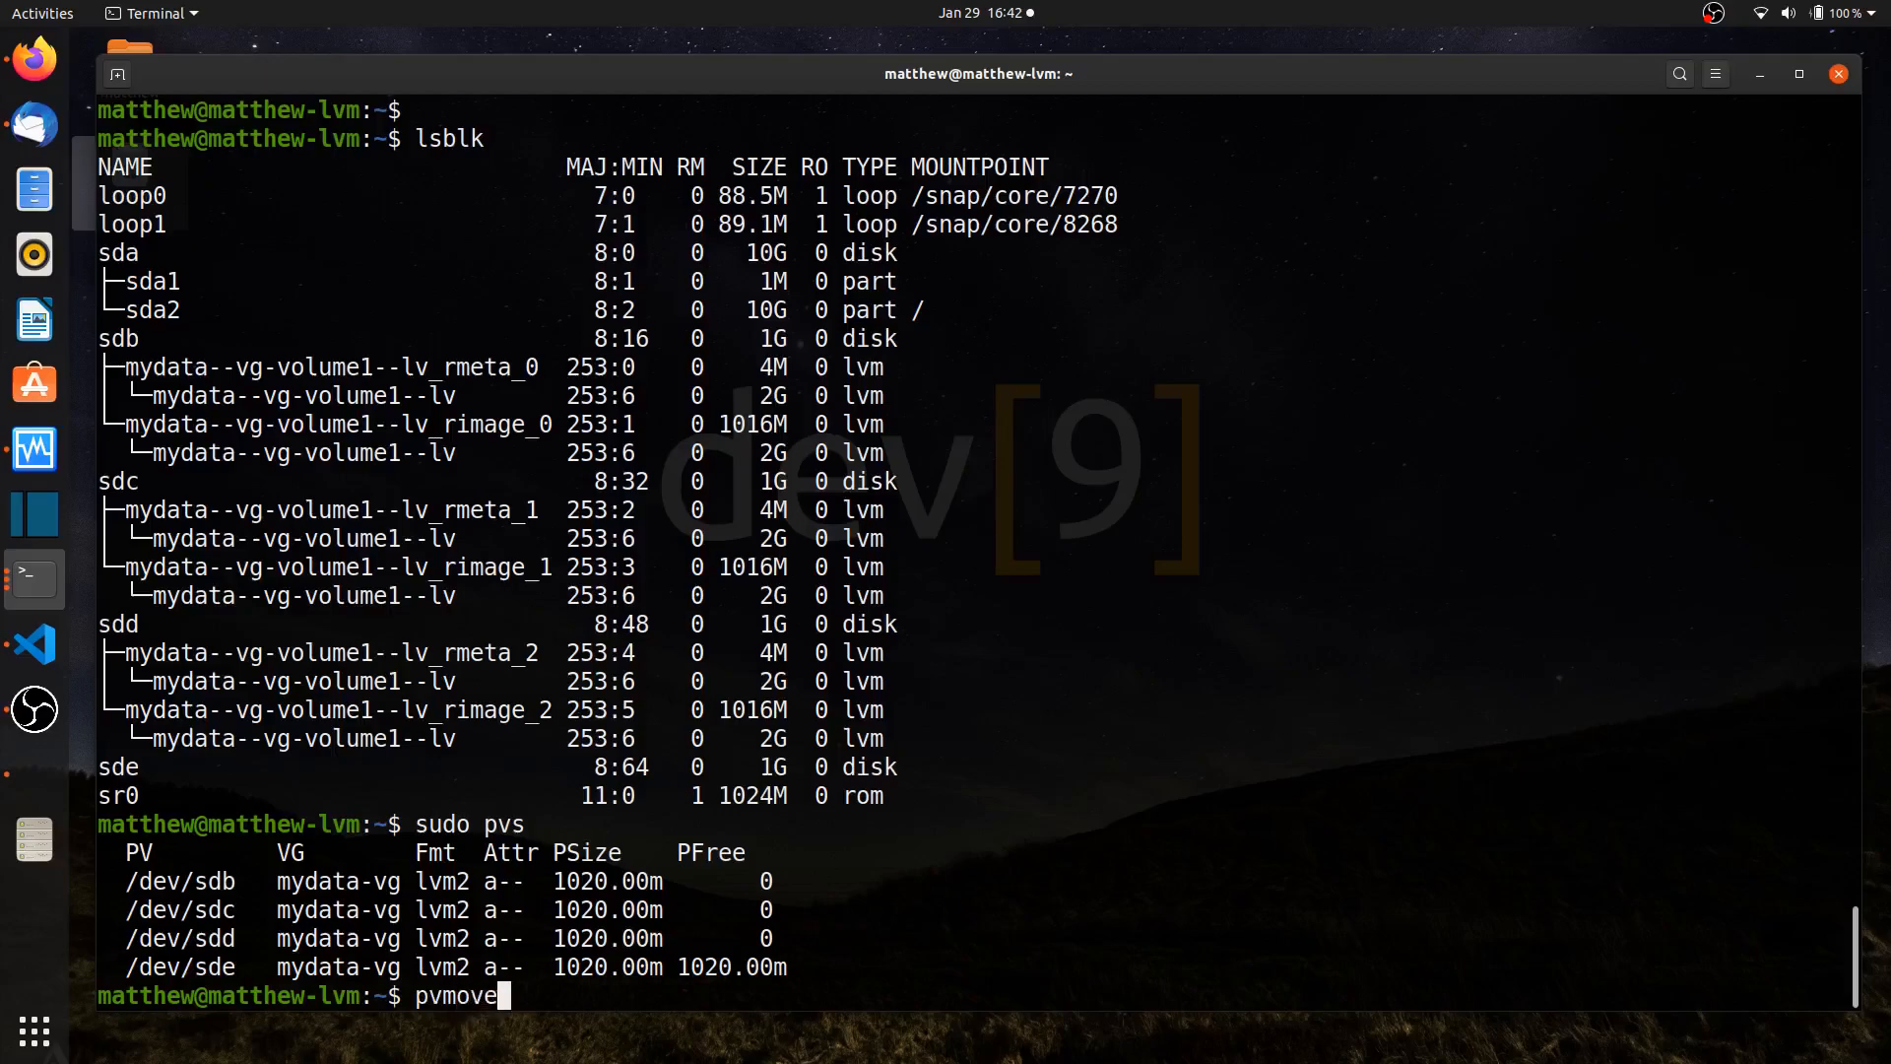
key(BackSpace)
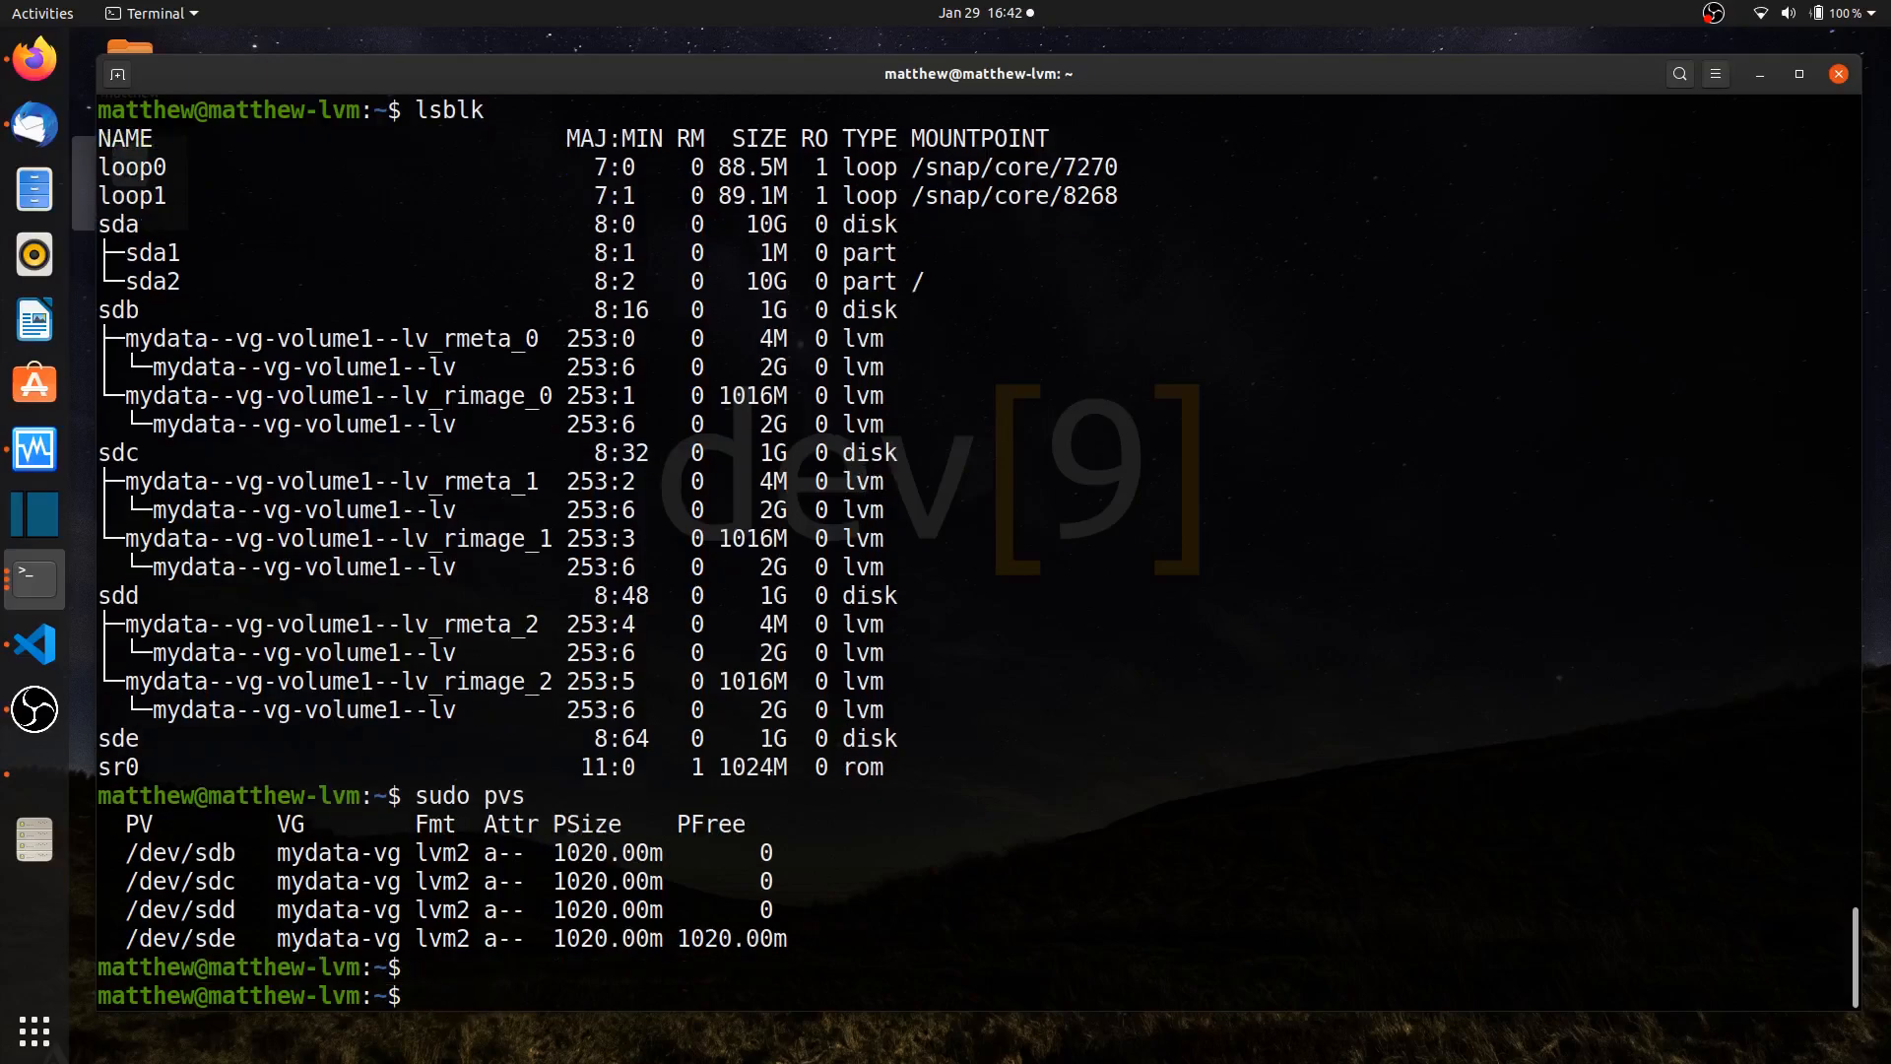
text(lvcon)
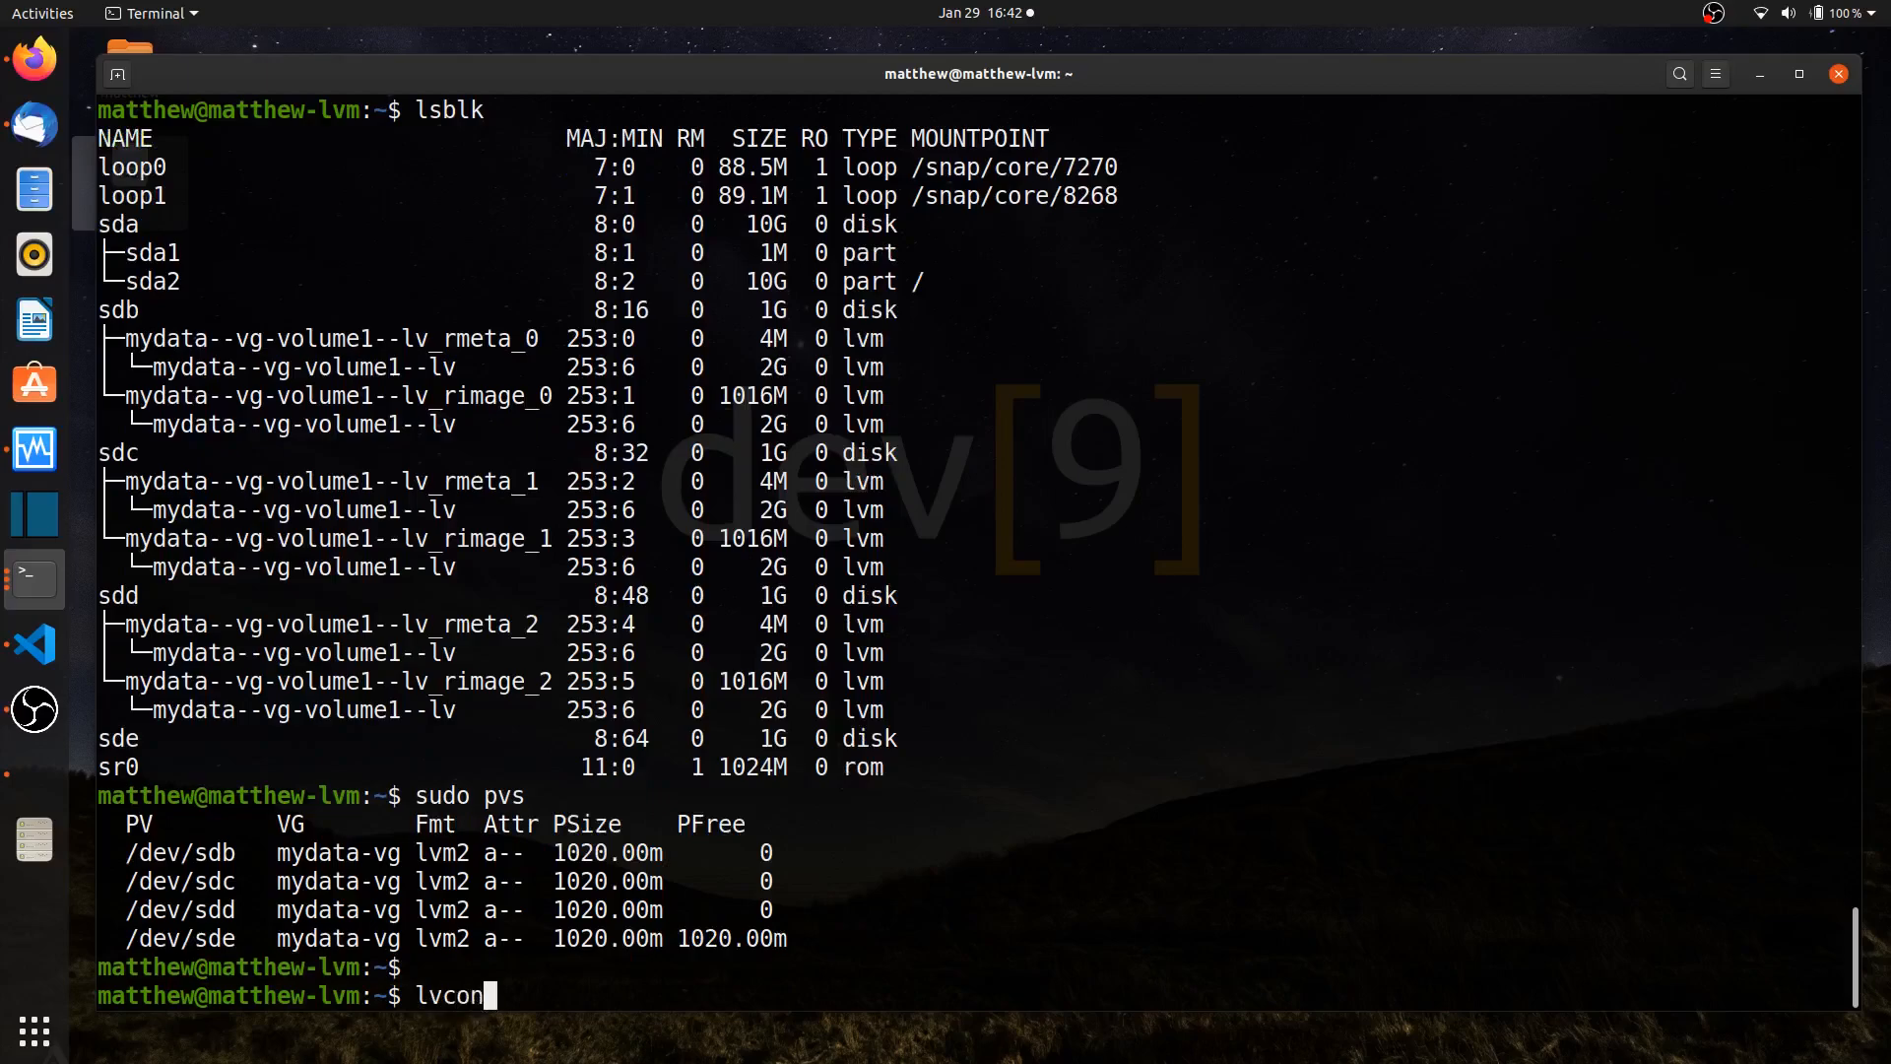
text(vert)
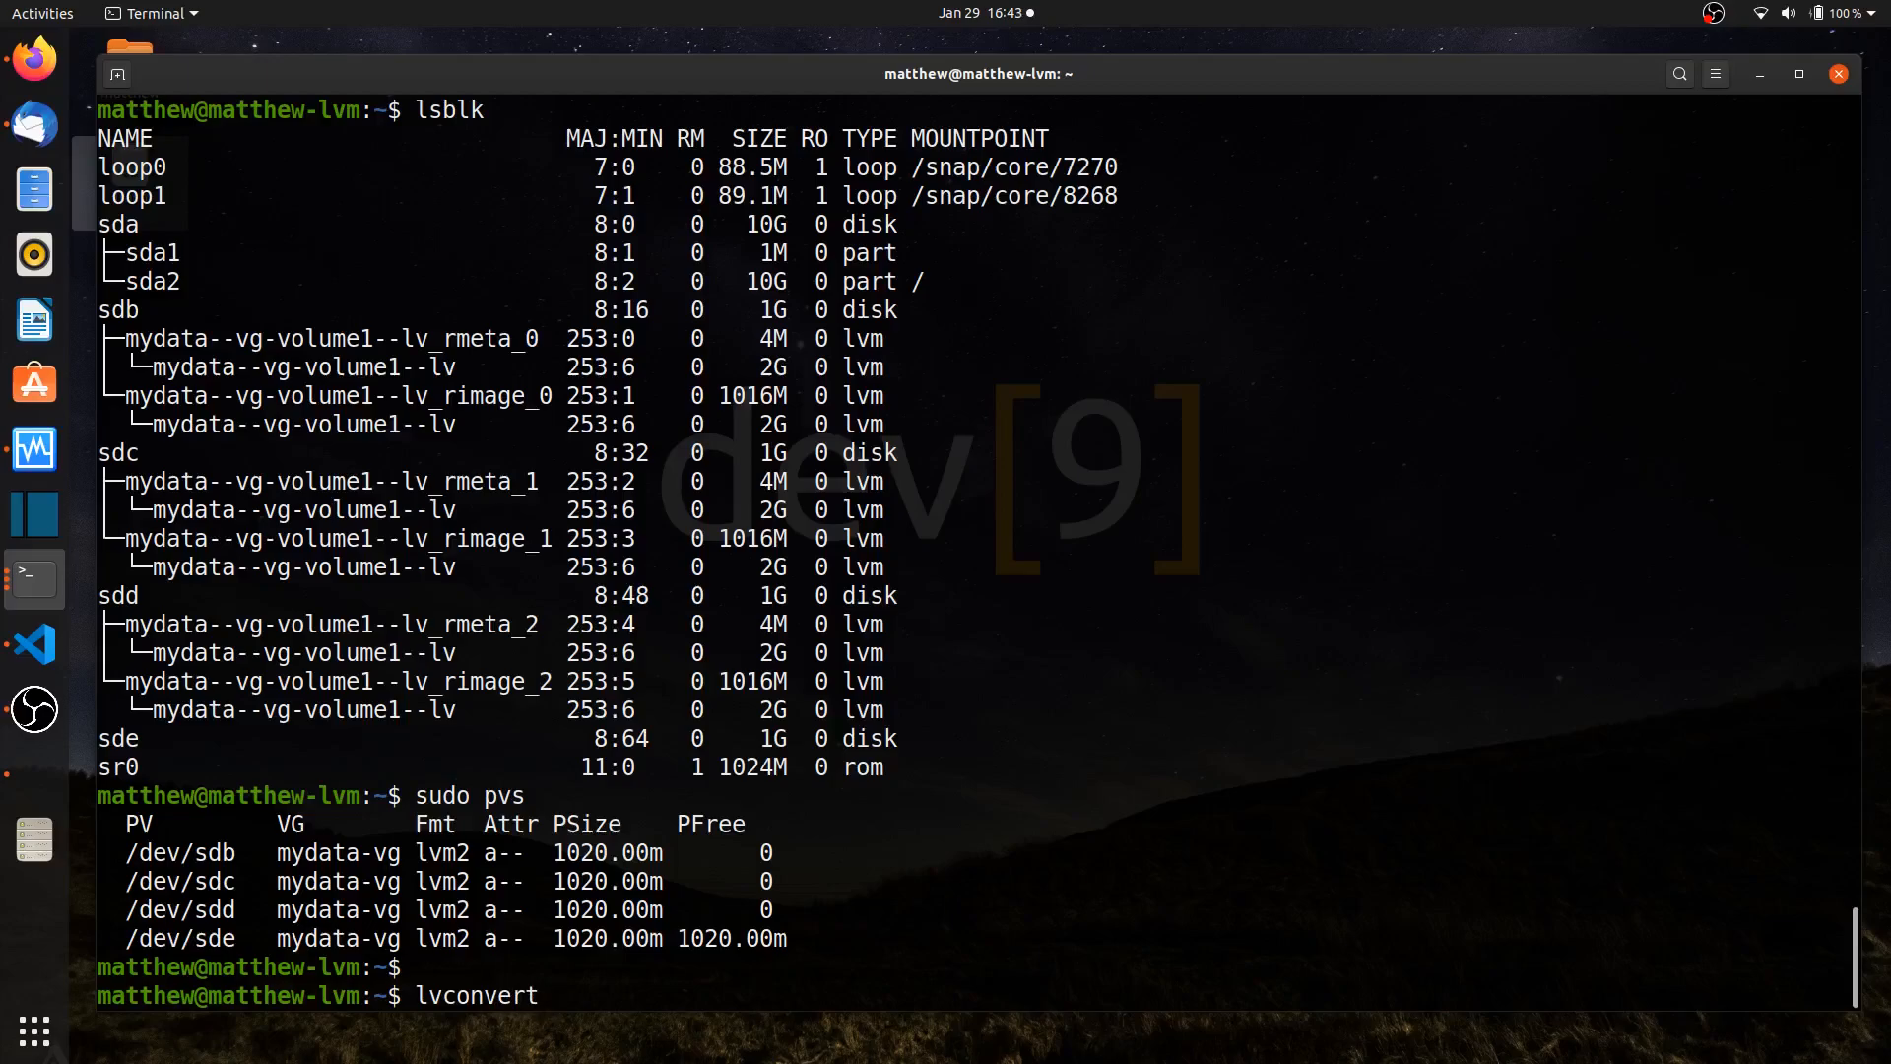
Replace /dev/sdb with /dev/sde in mydata-vg/volume1-lv using sudo lvconvert --replace
text(sudo)
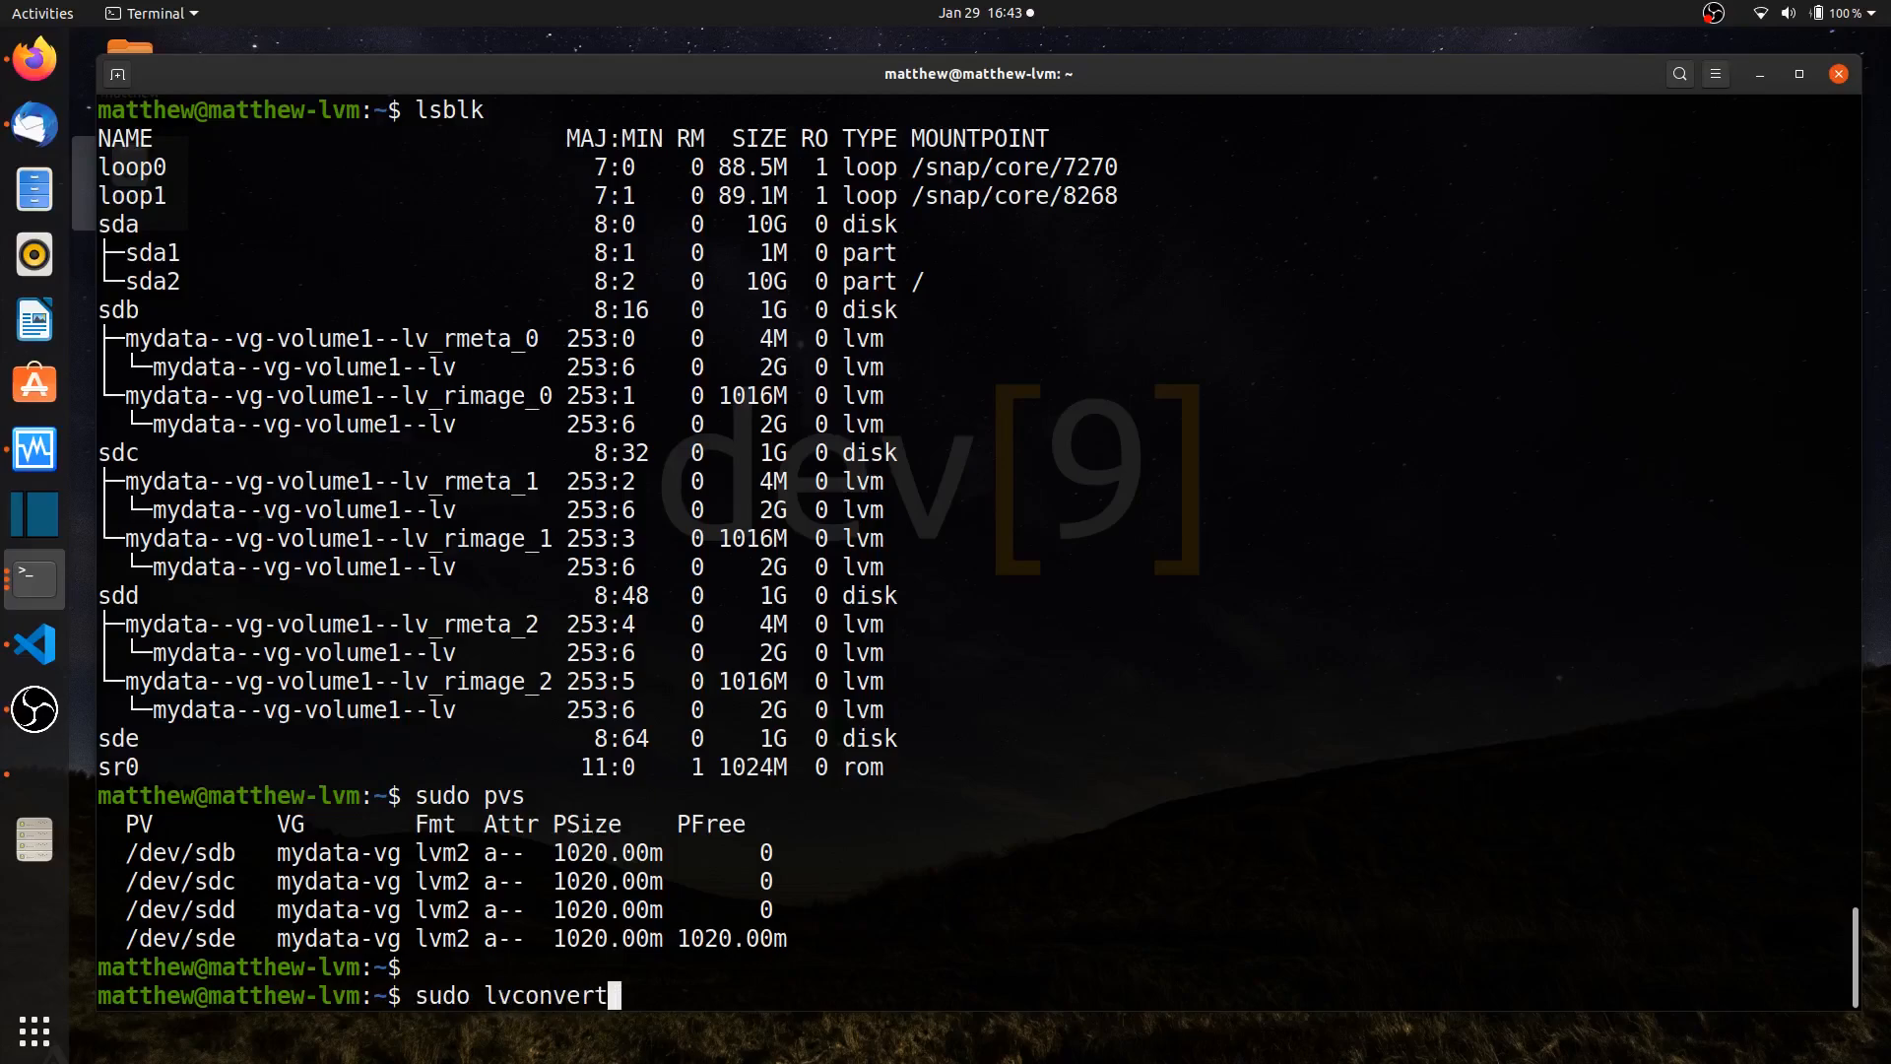
text(--repla)
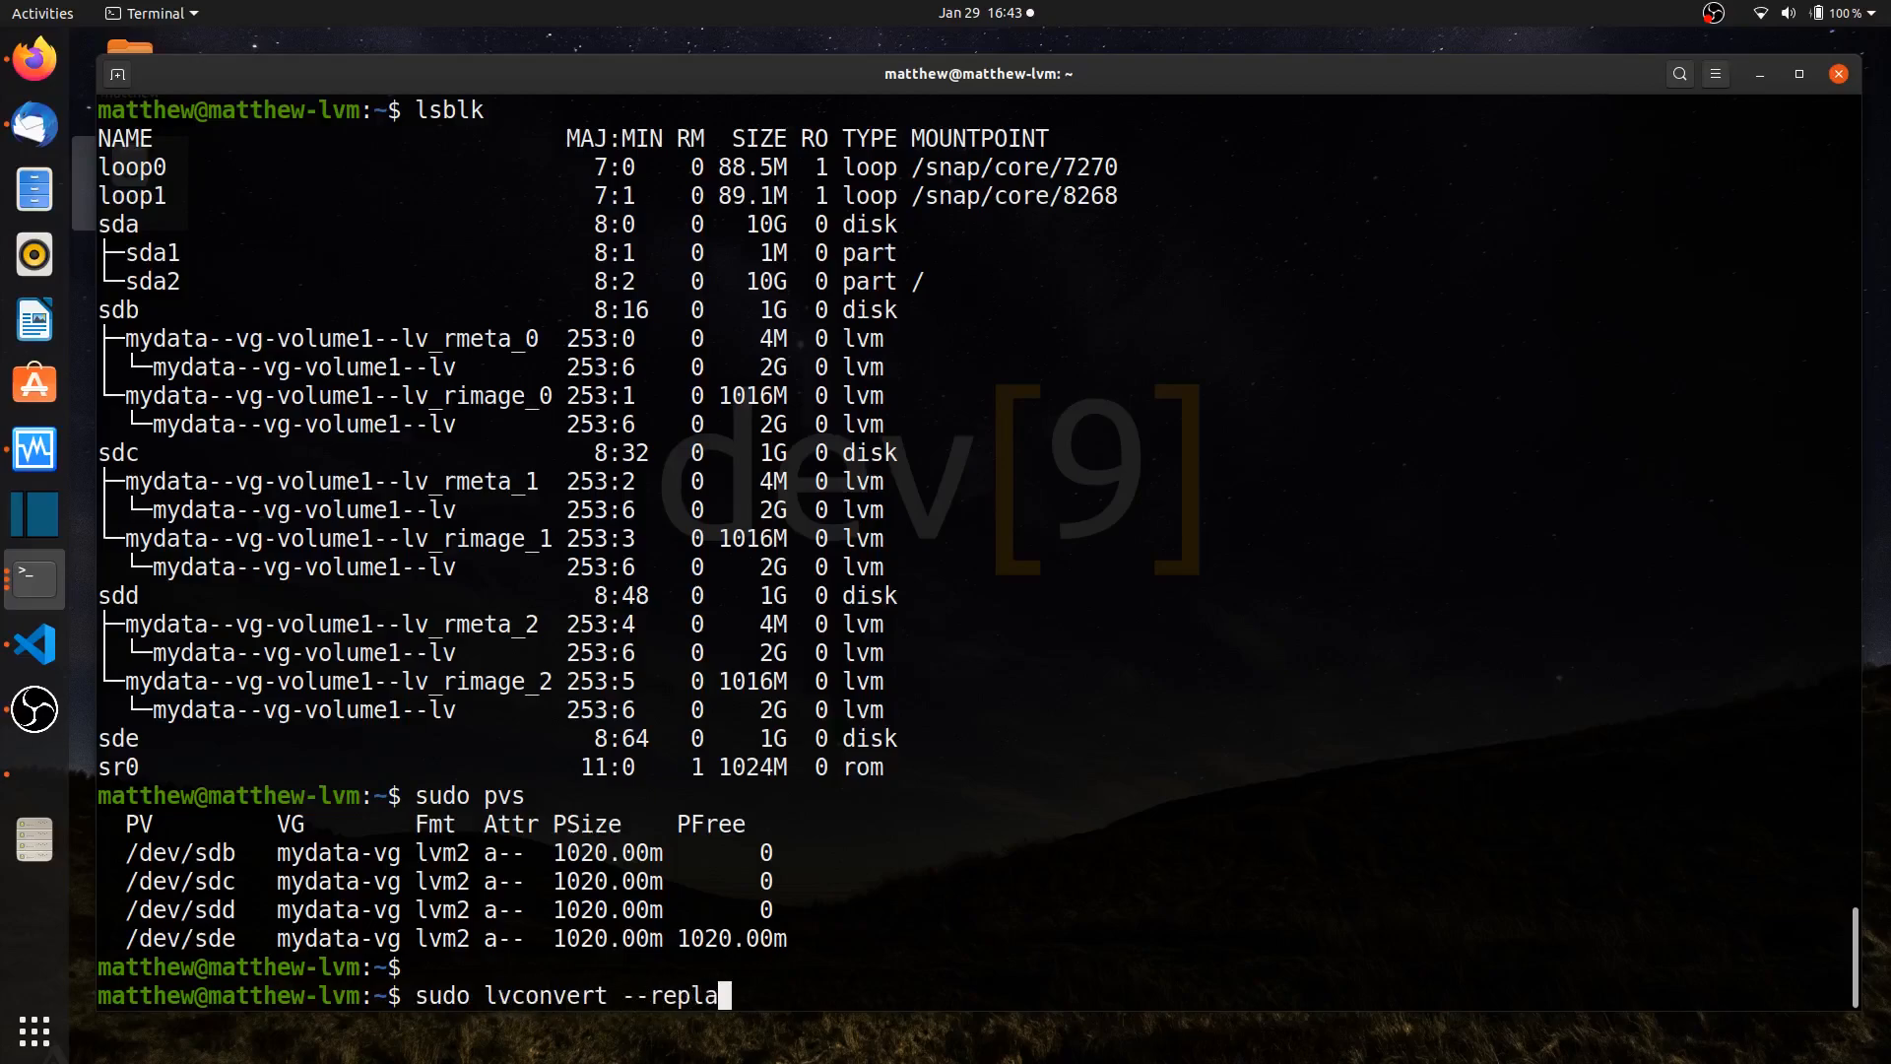
text(ce)
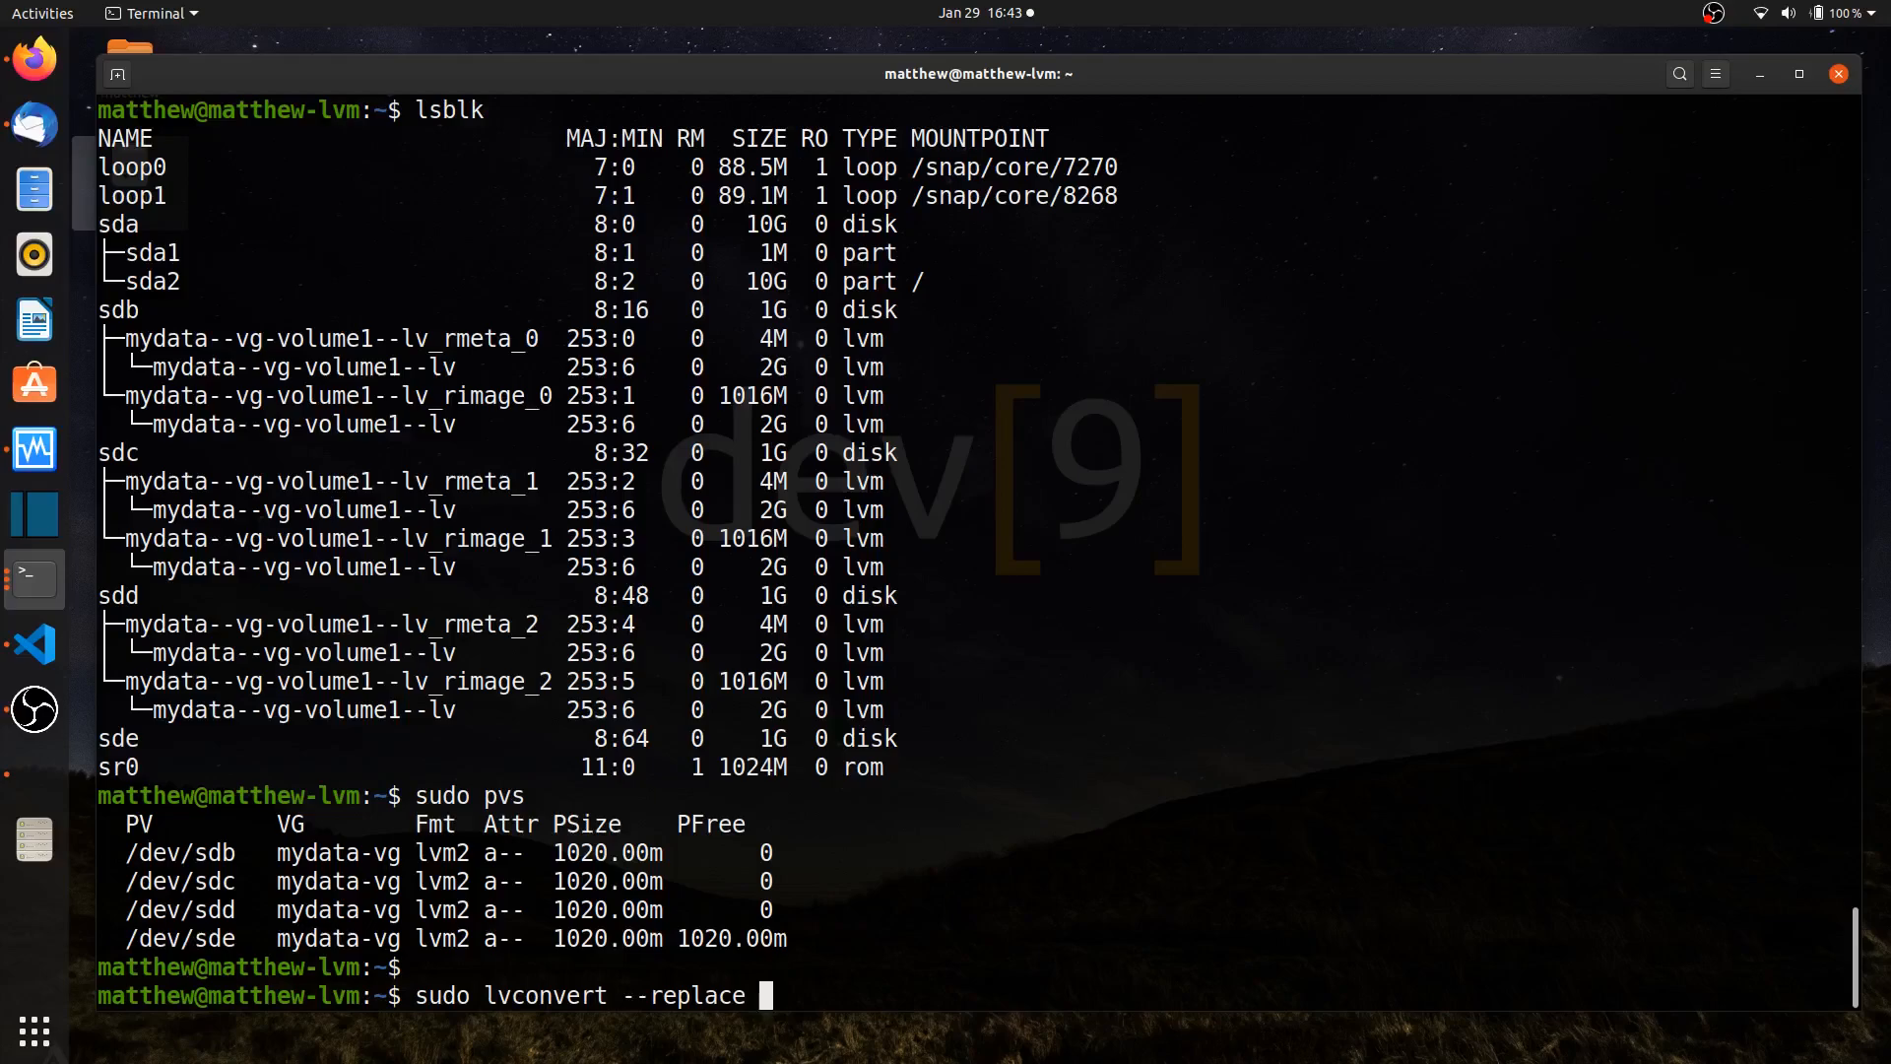
text(/dev/sd)
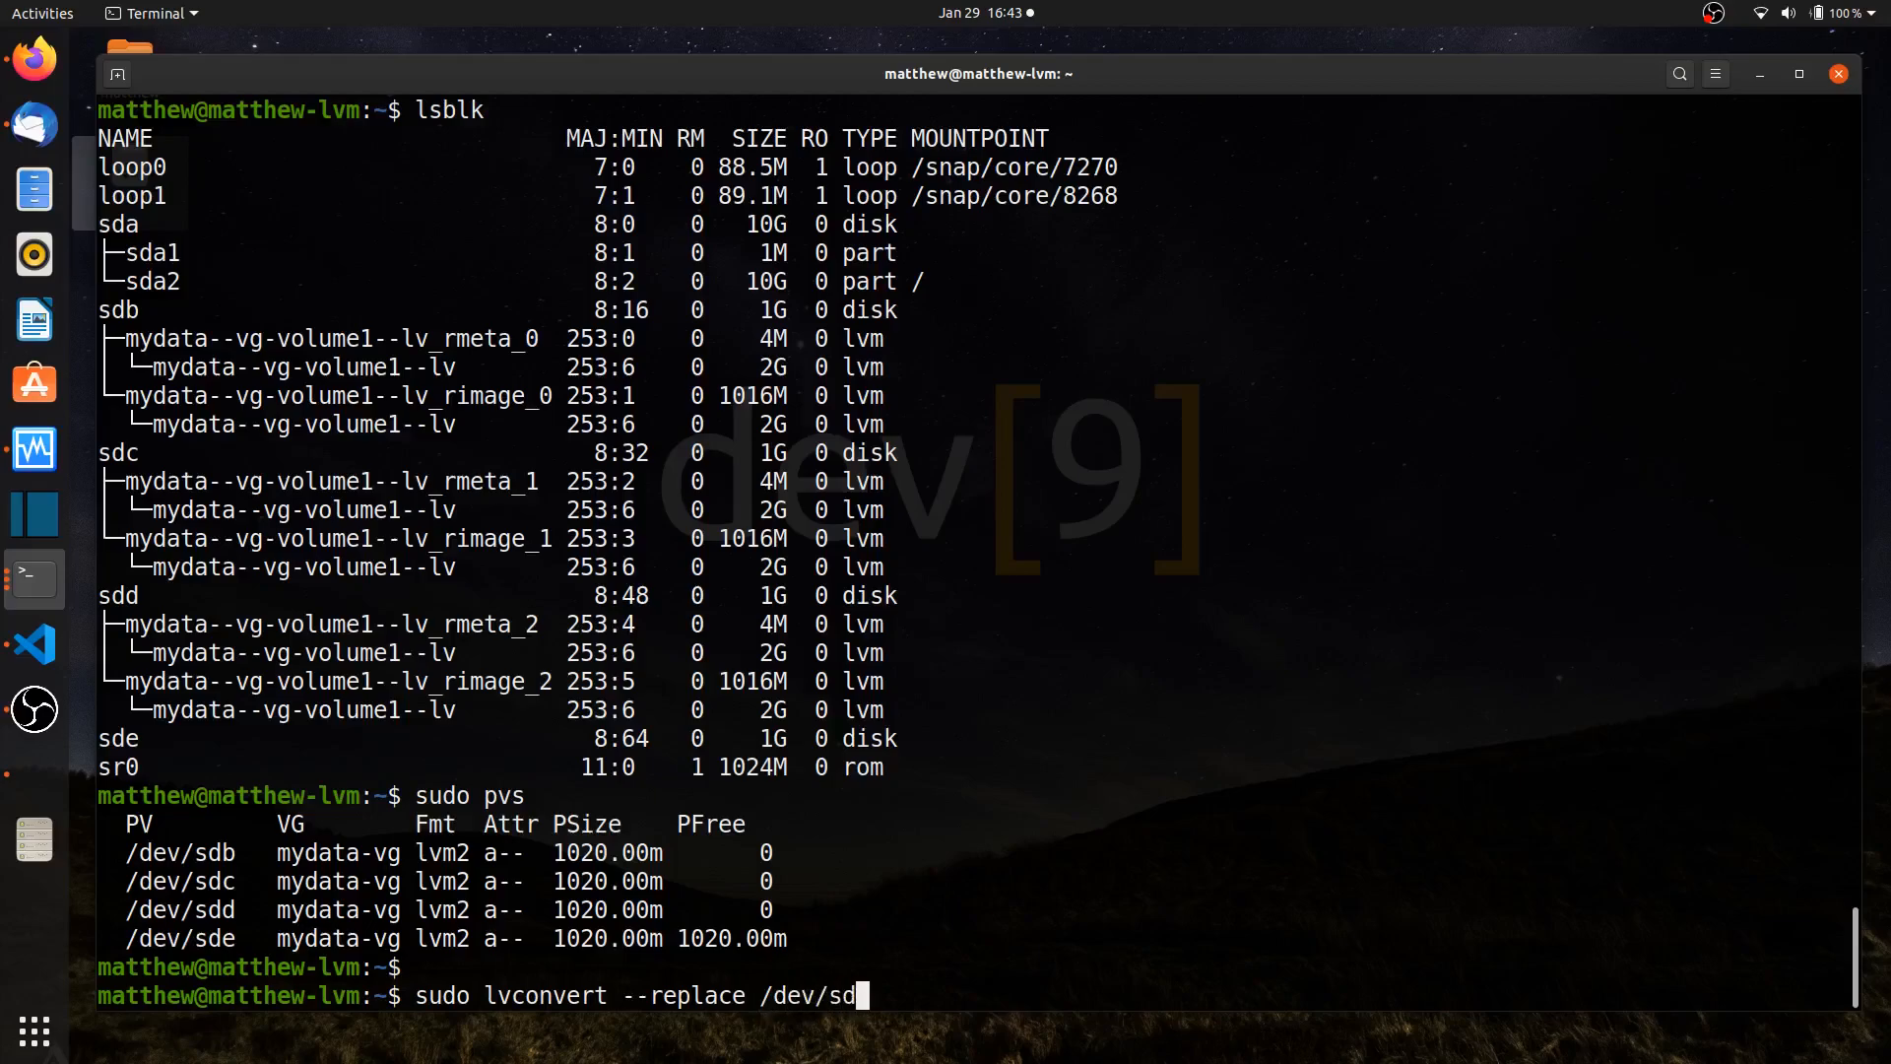
text(b)
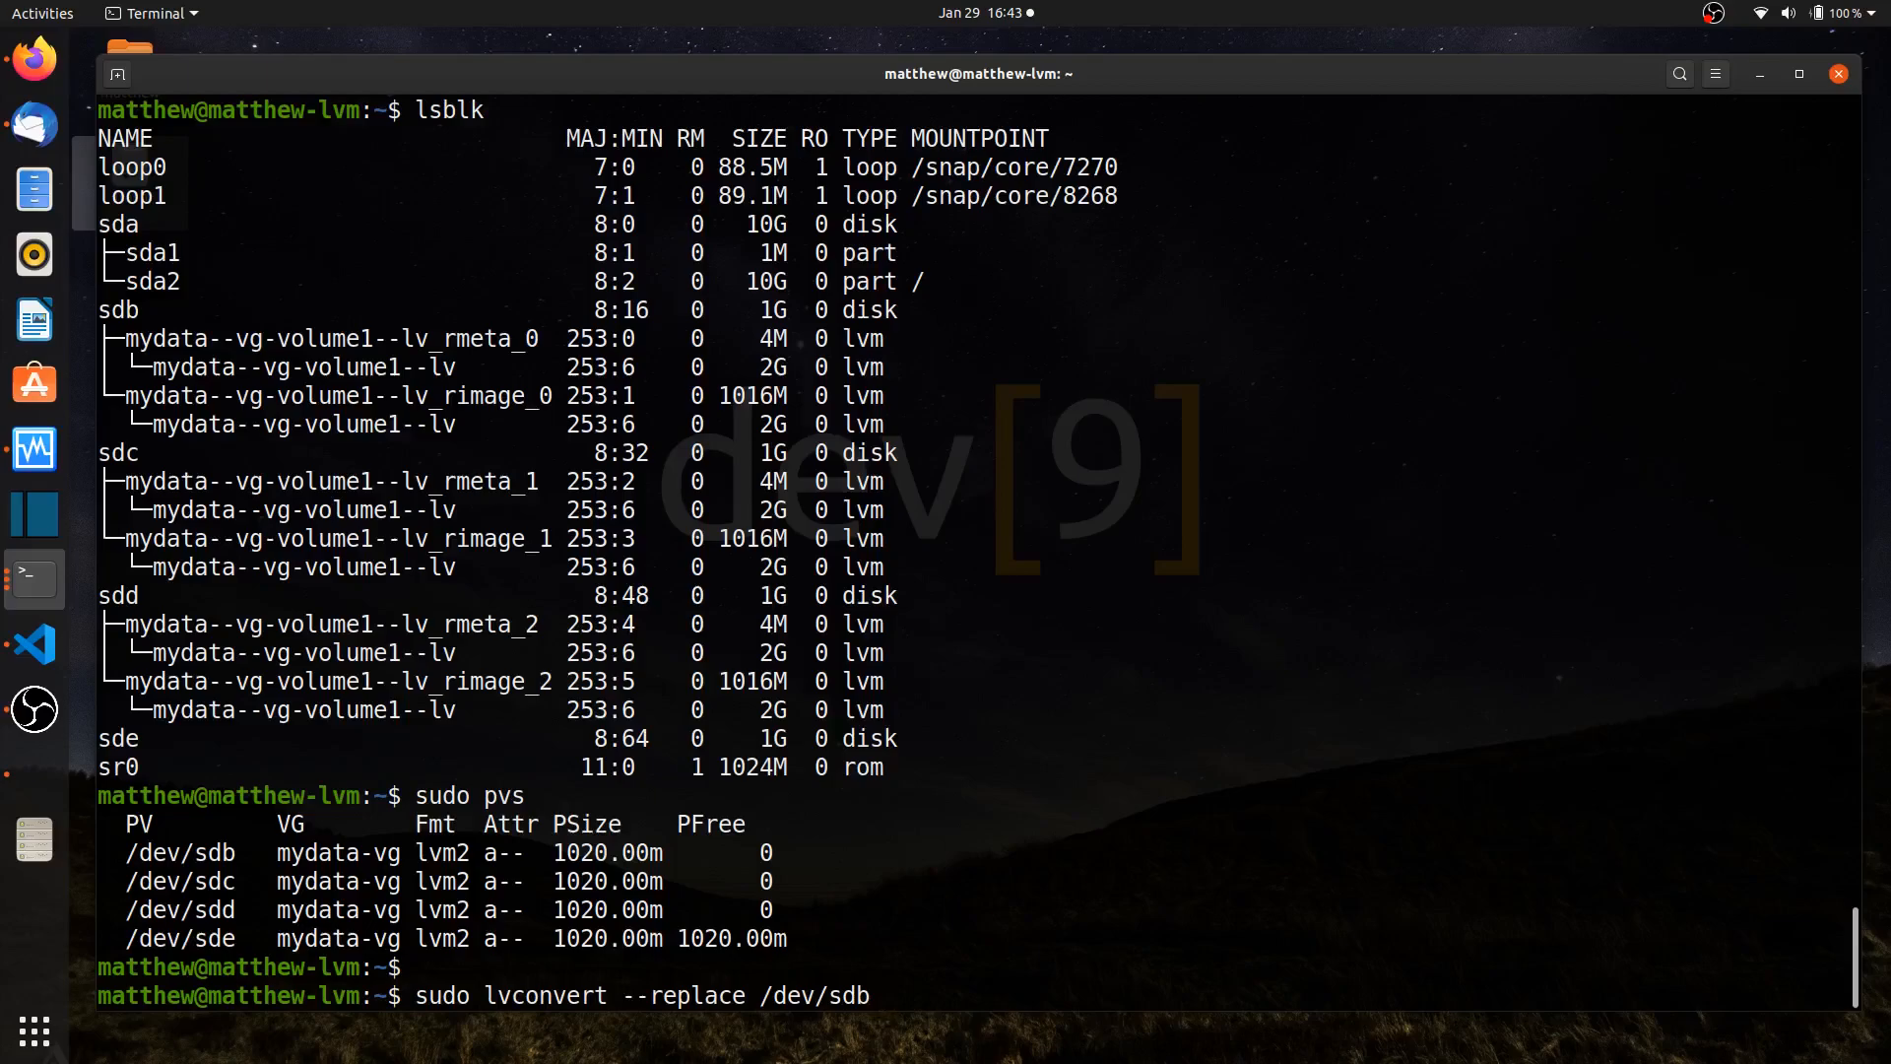
text(m)
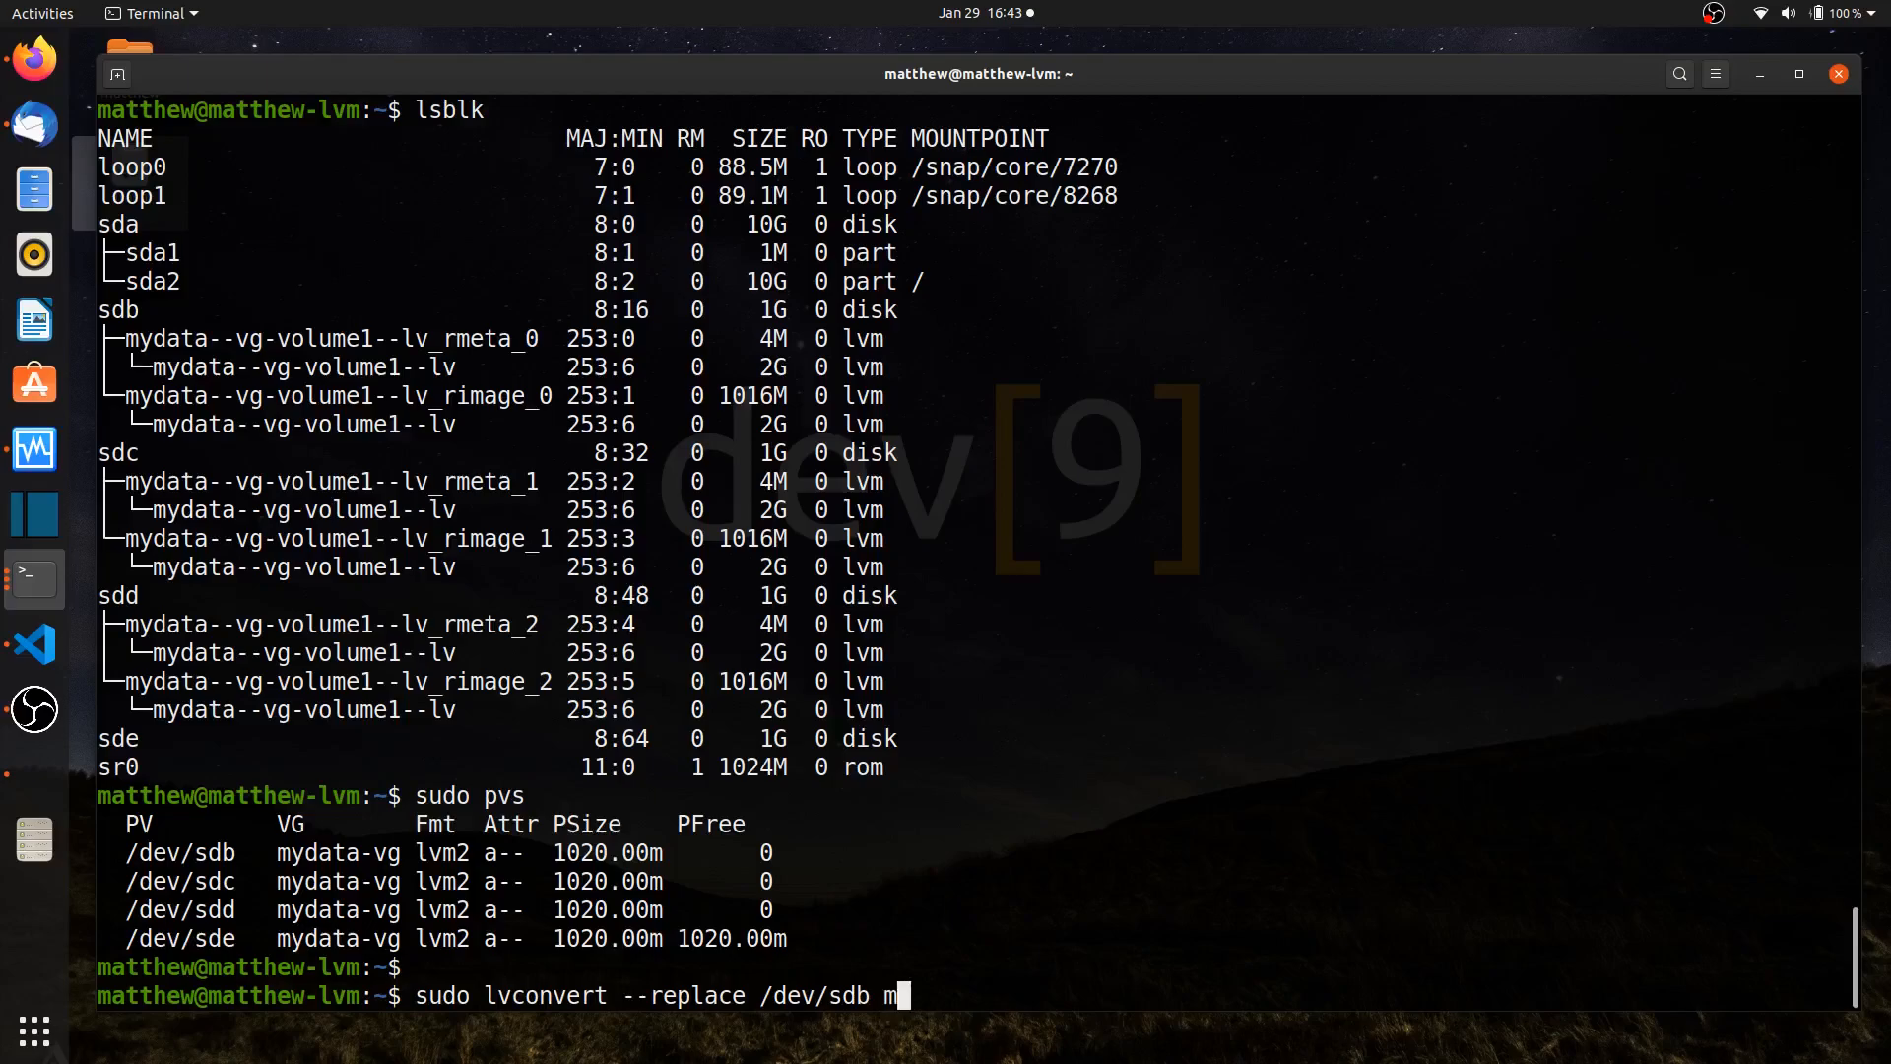
text(ydata-v)
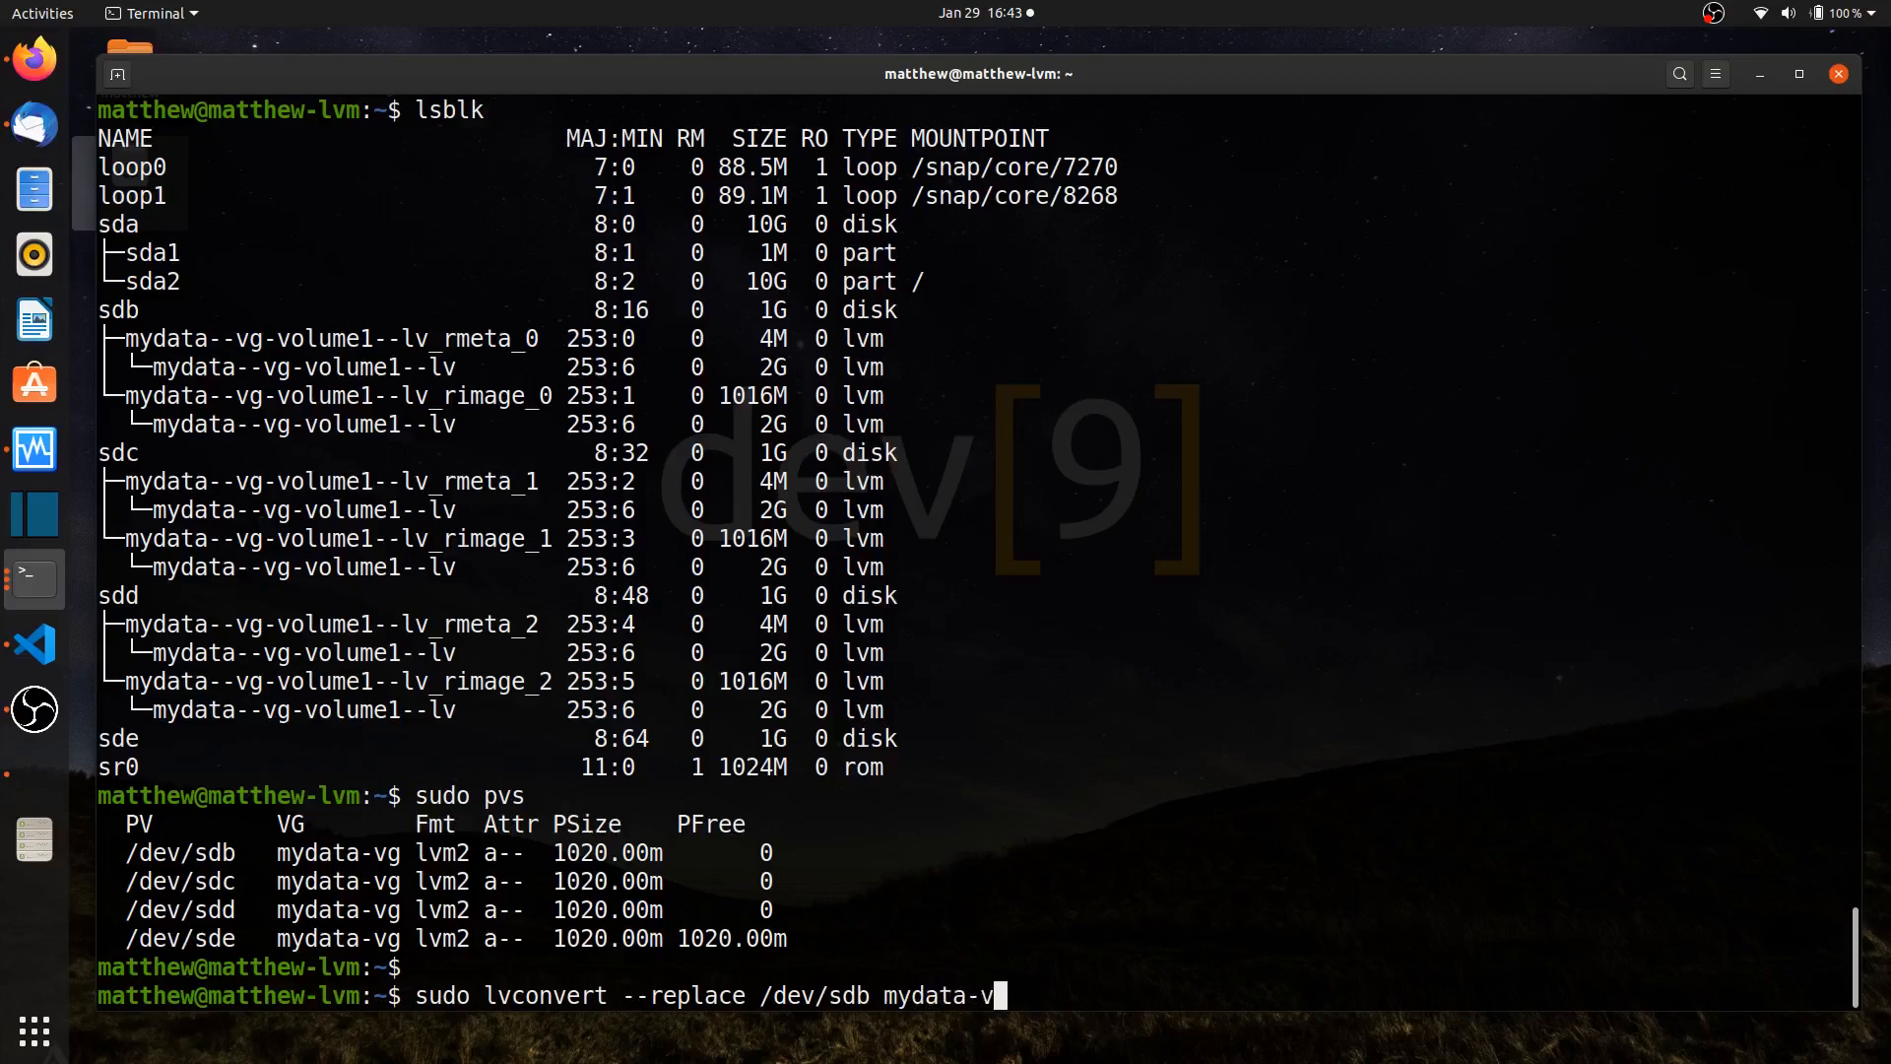
text(g/volum)
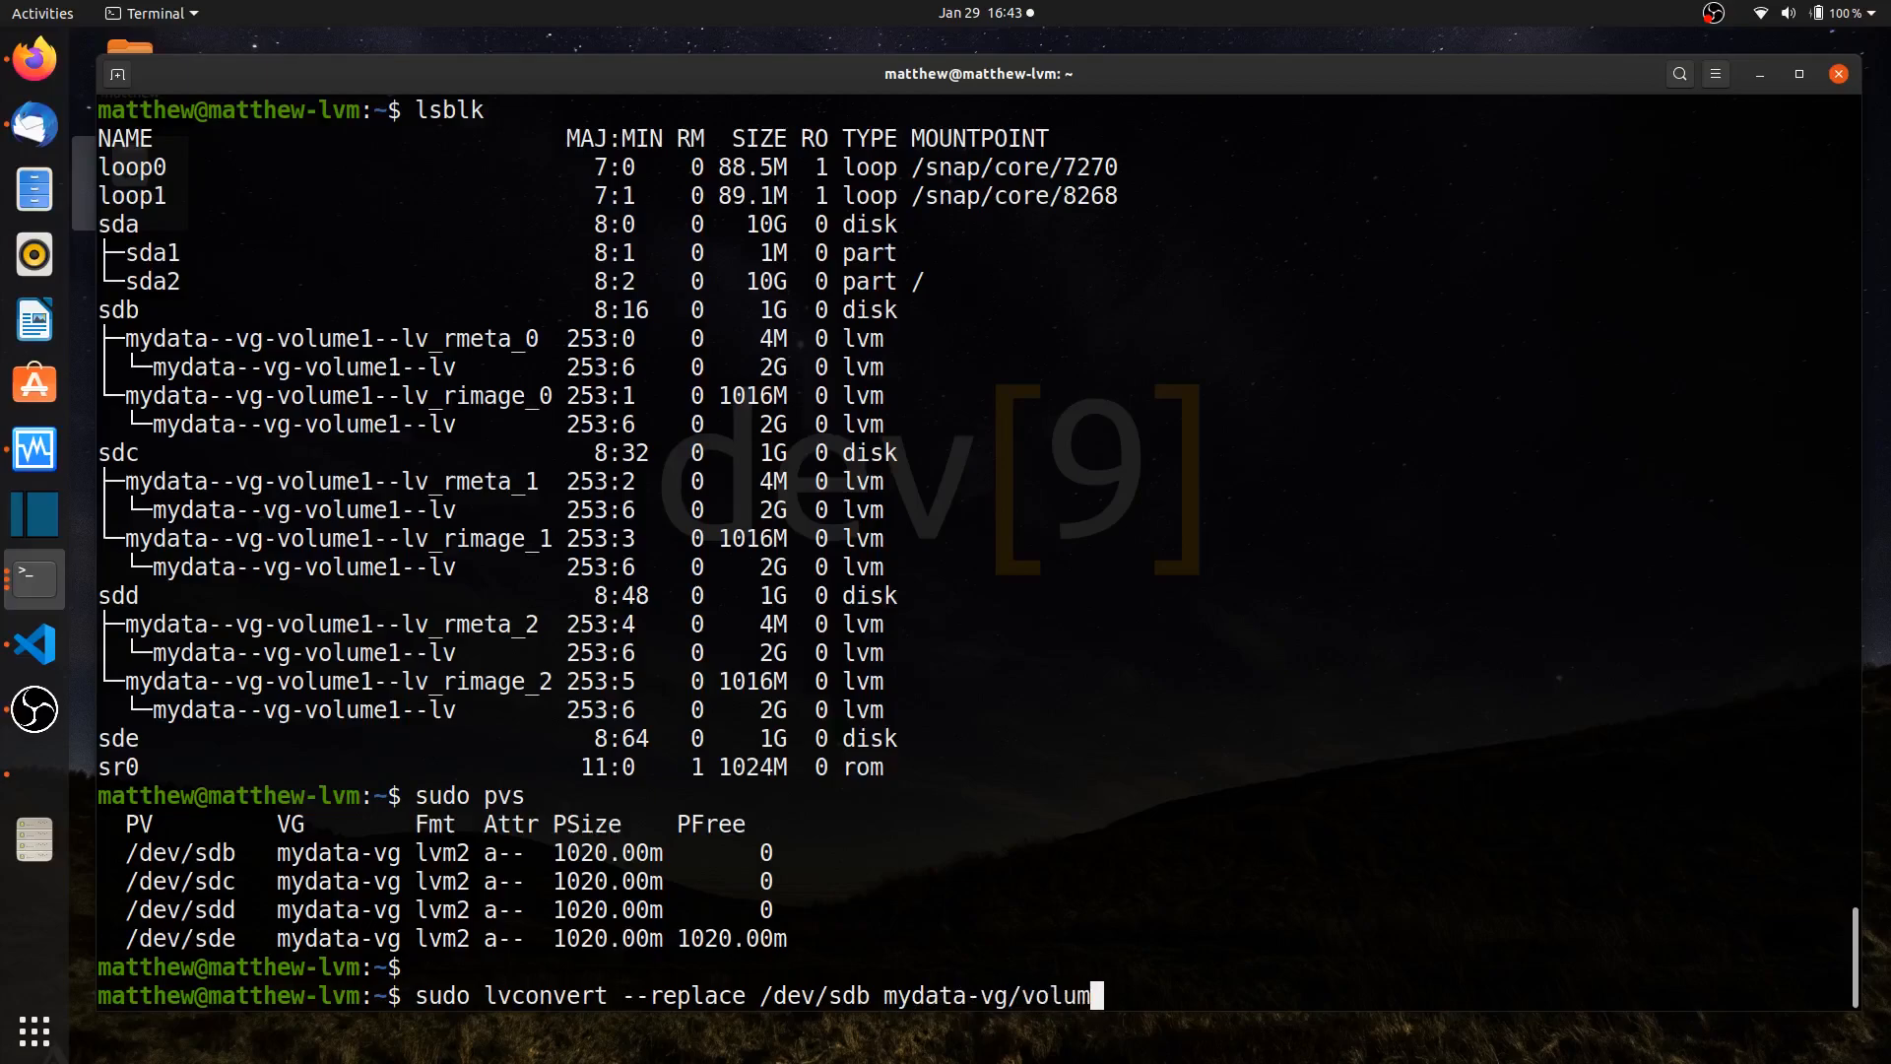
text(e1-lv)
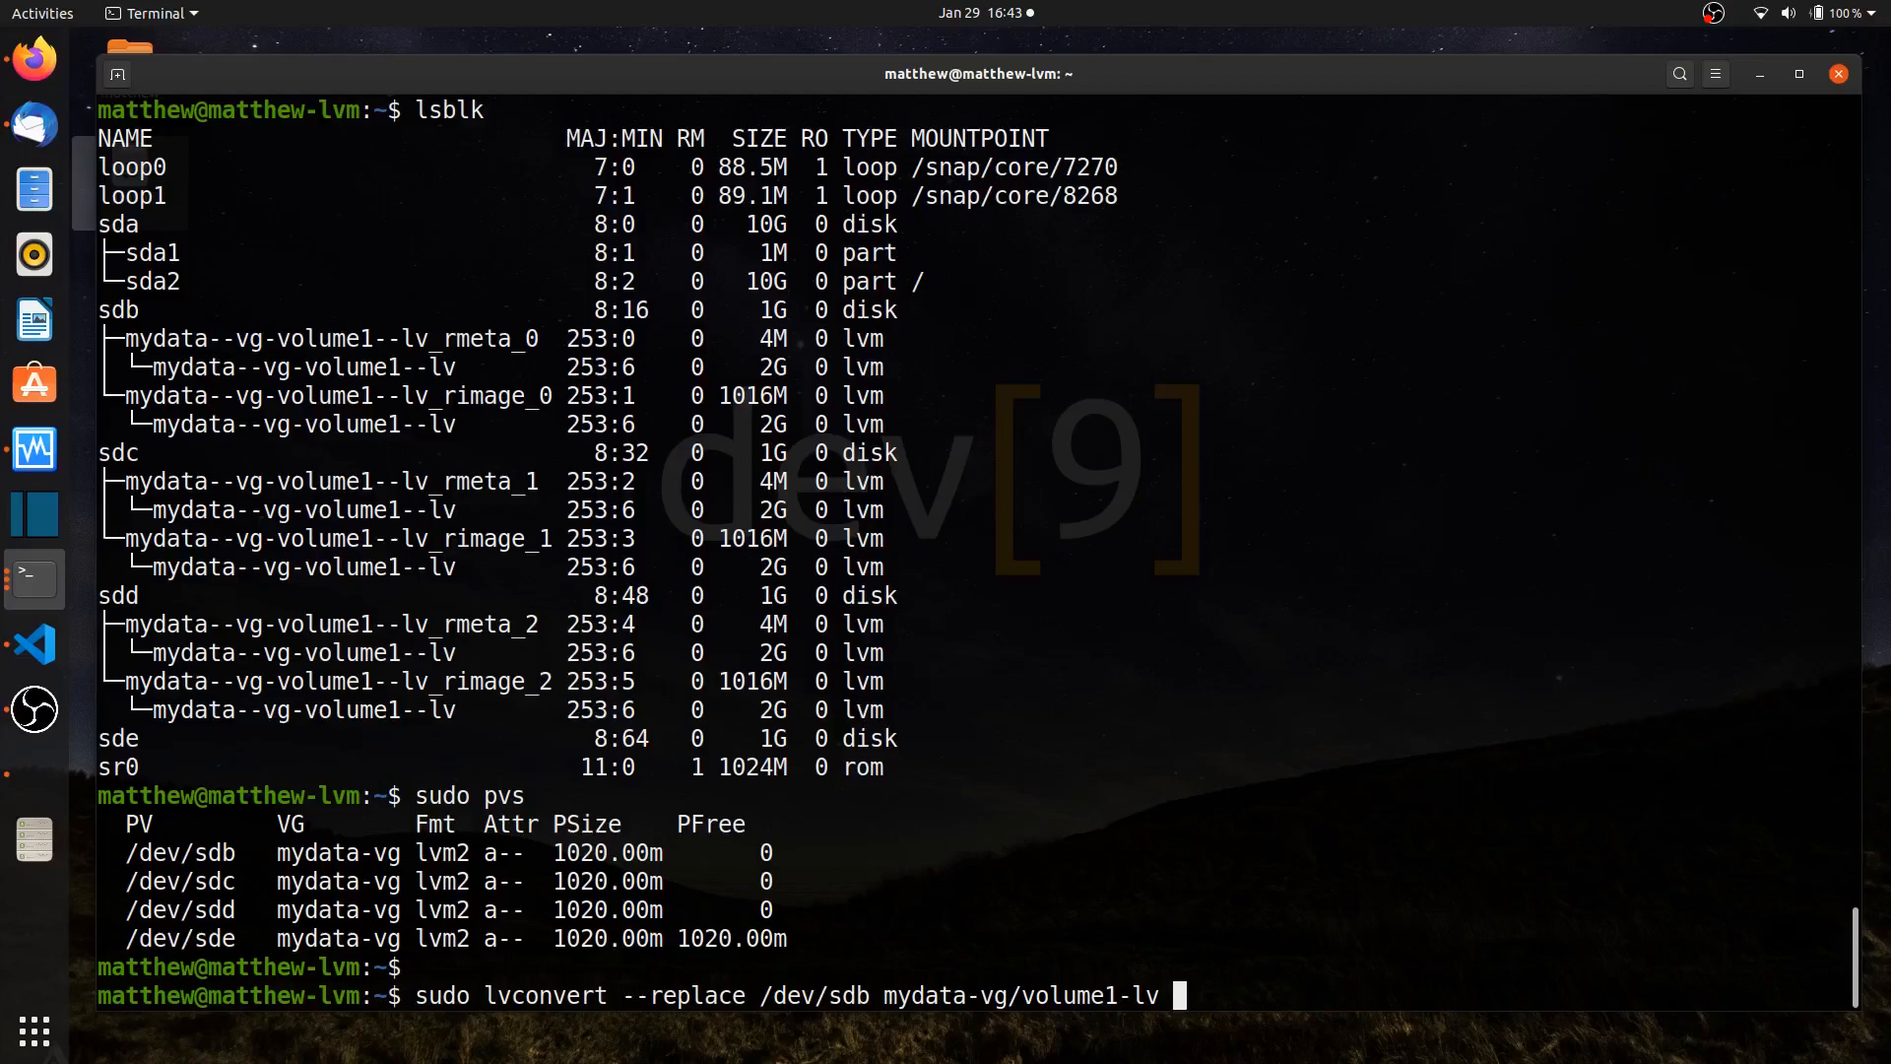
text(/dev/s)
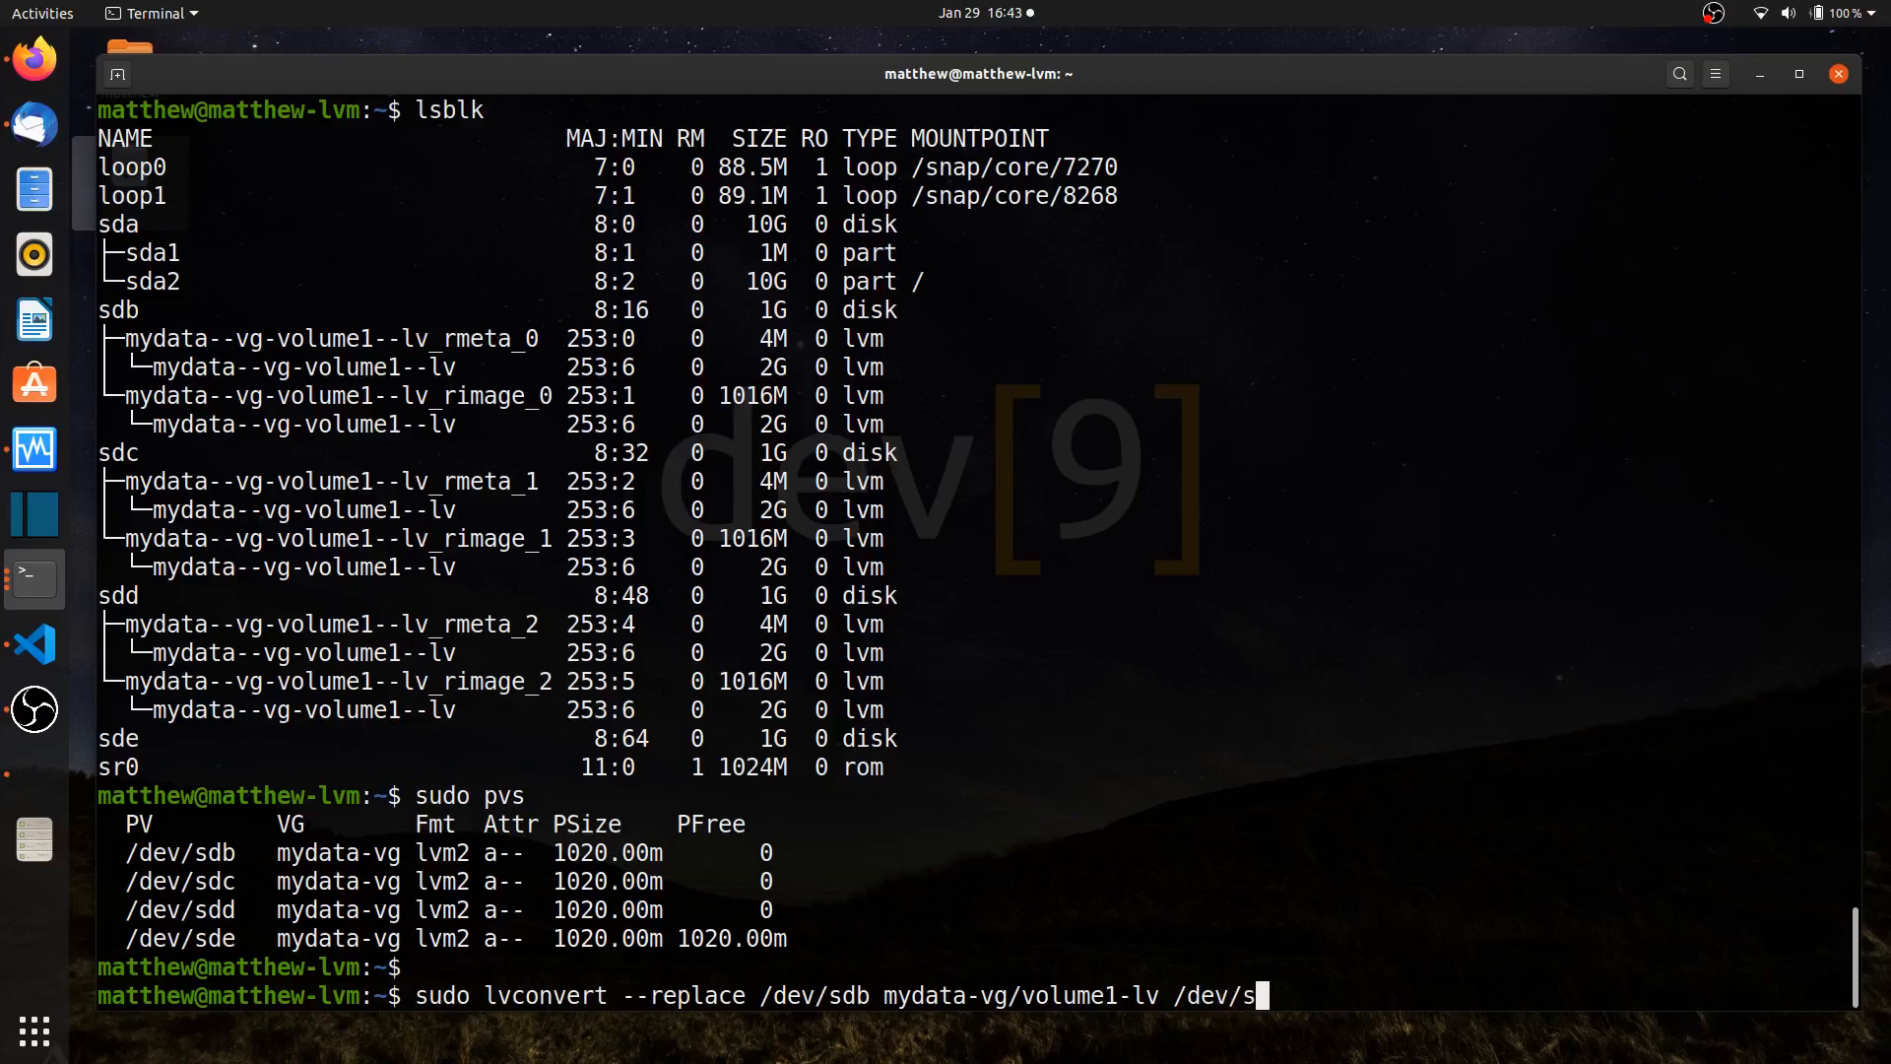
text(e)
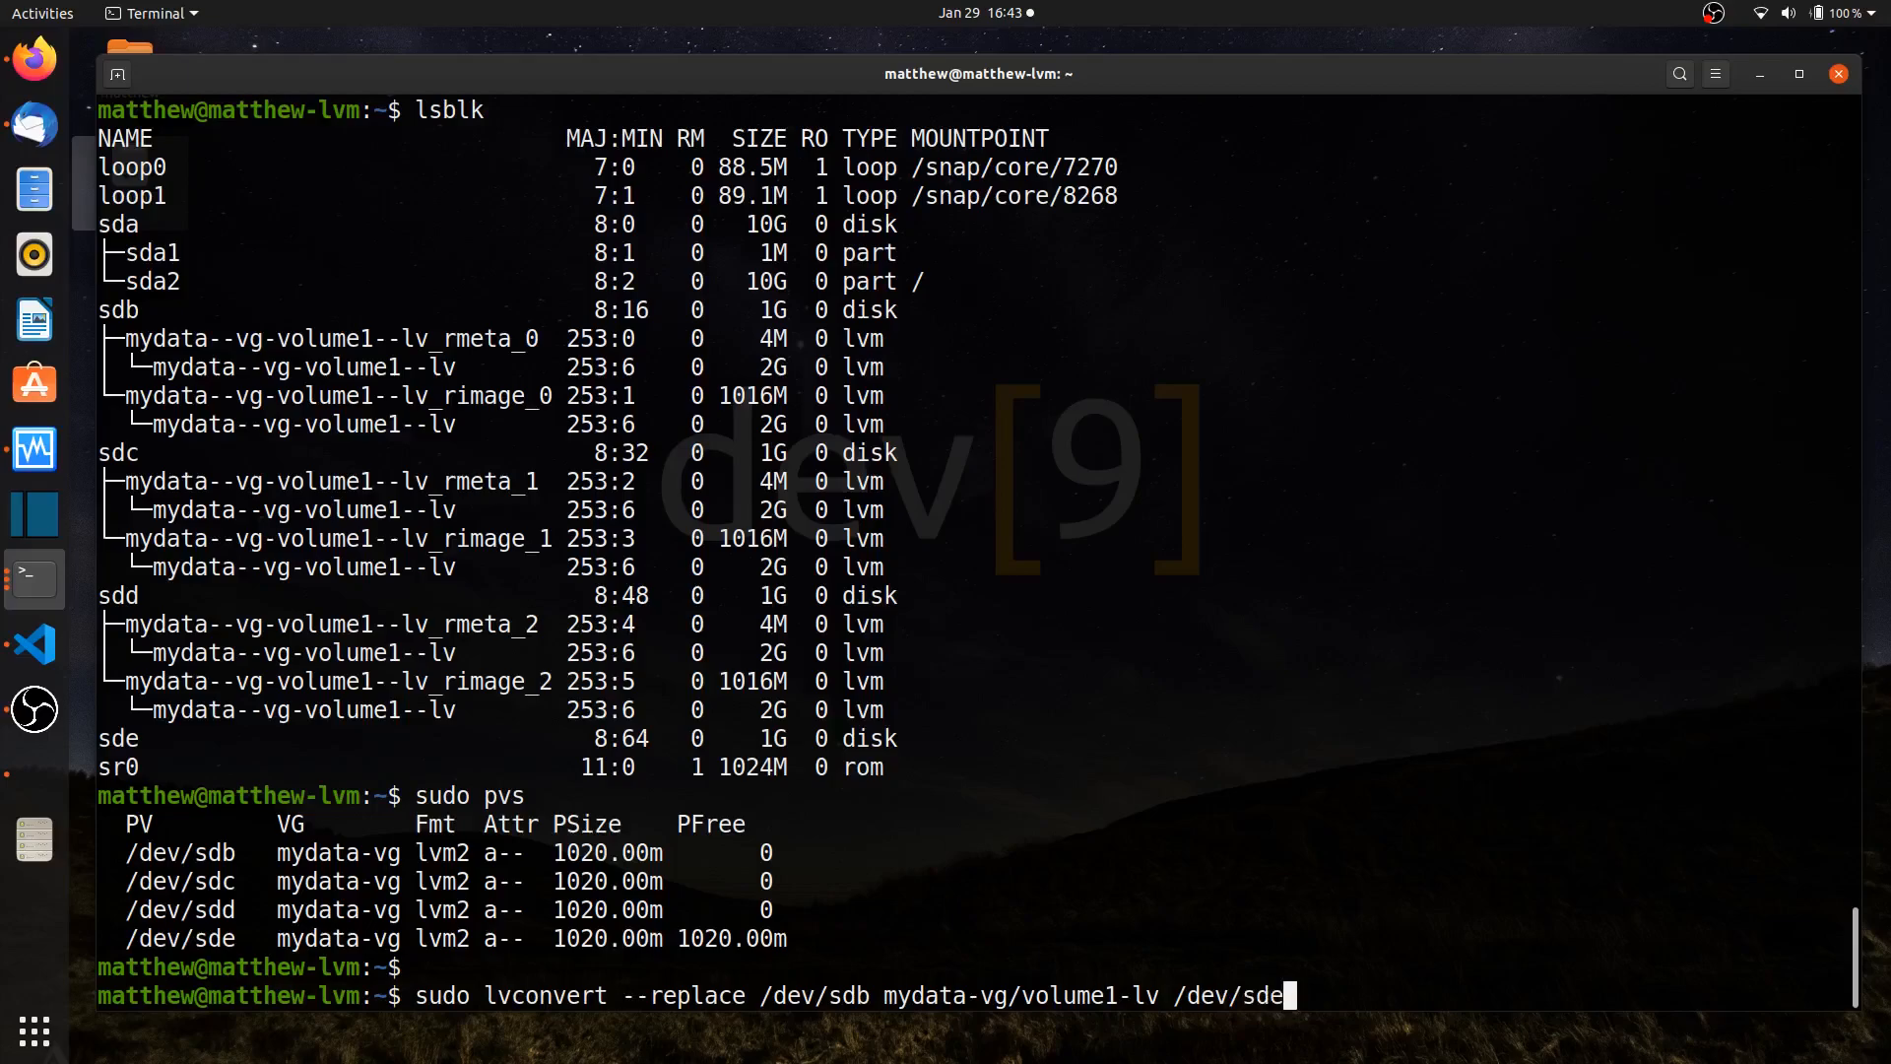
key(Return)
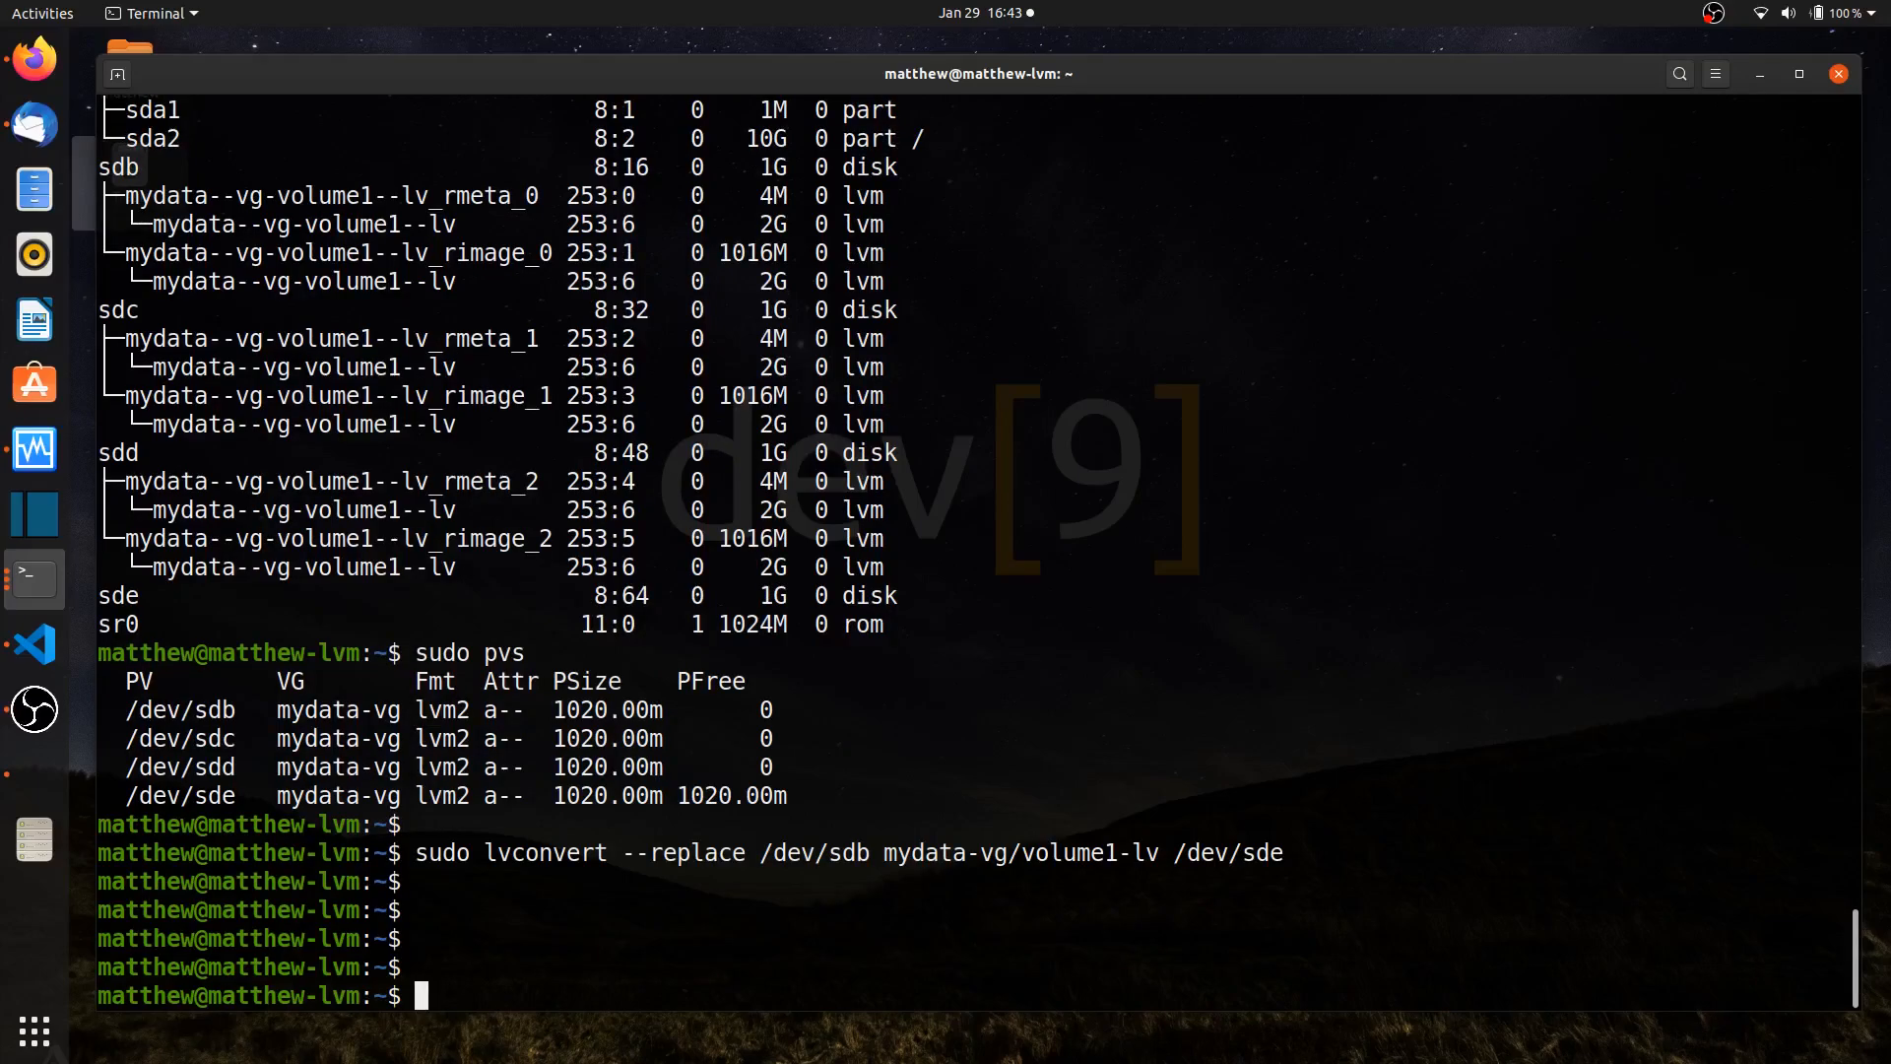
Run lsblk to confirm rimage_0 and rmeta_0 moved to sde, leaving sdb empty
text(sudo)
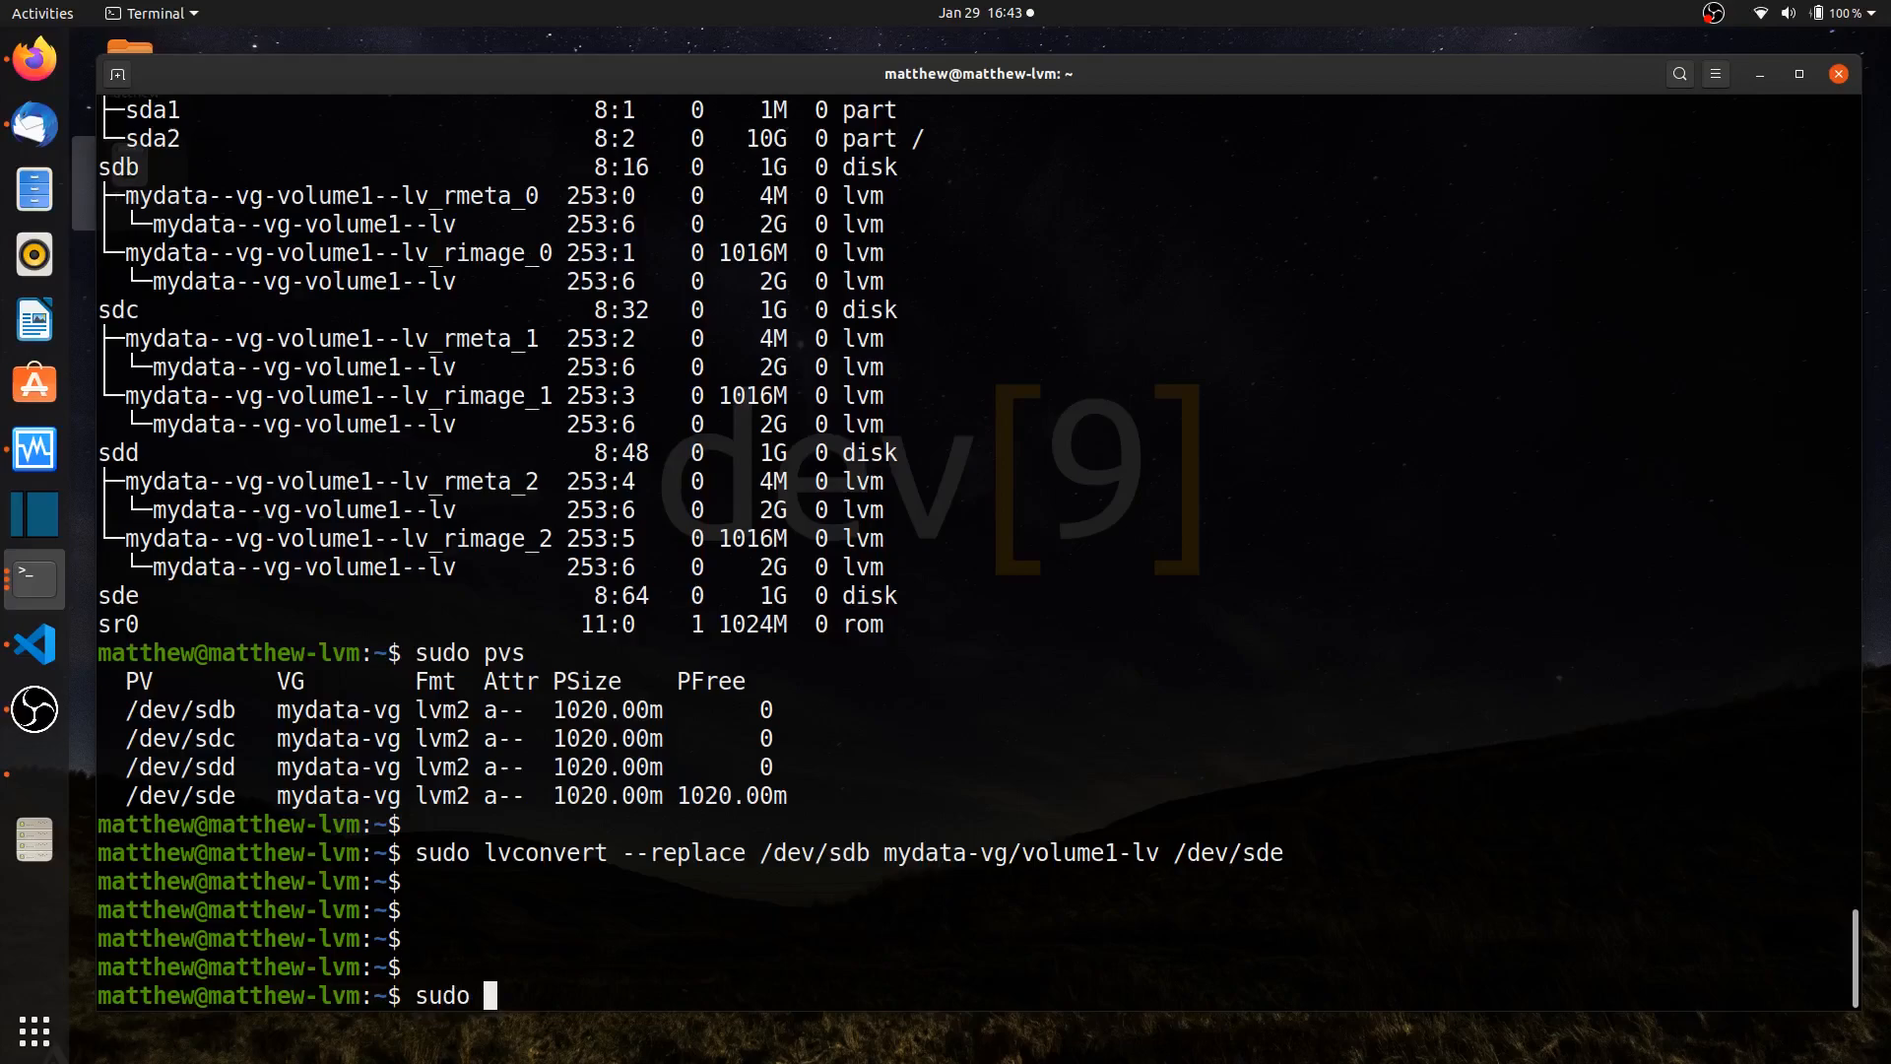
text(lsblk)
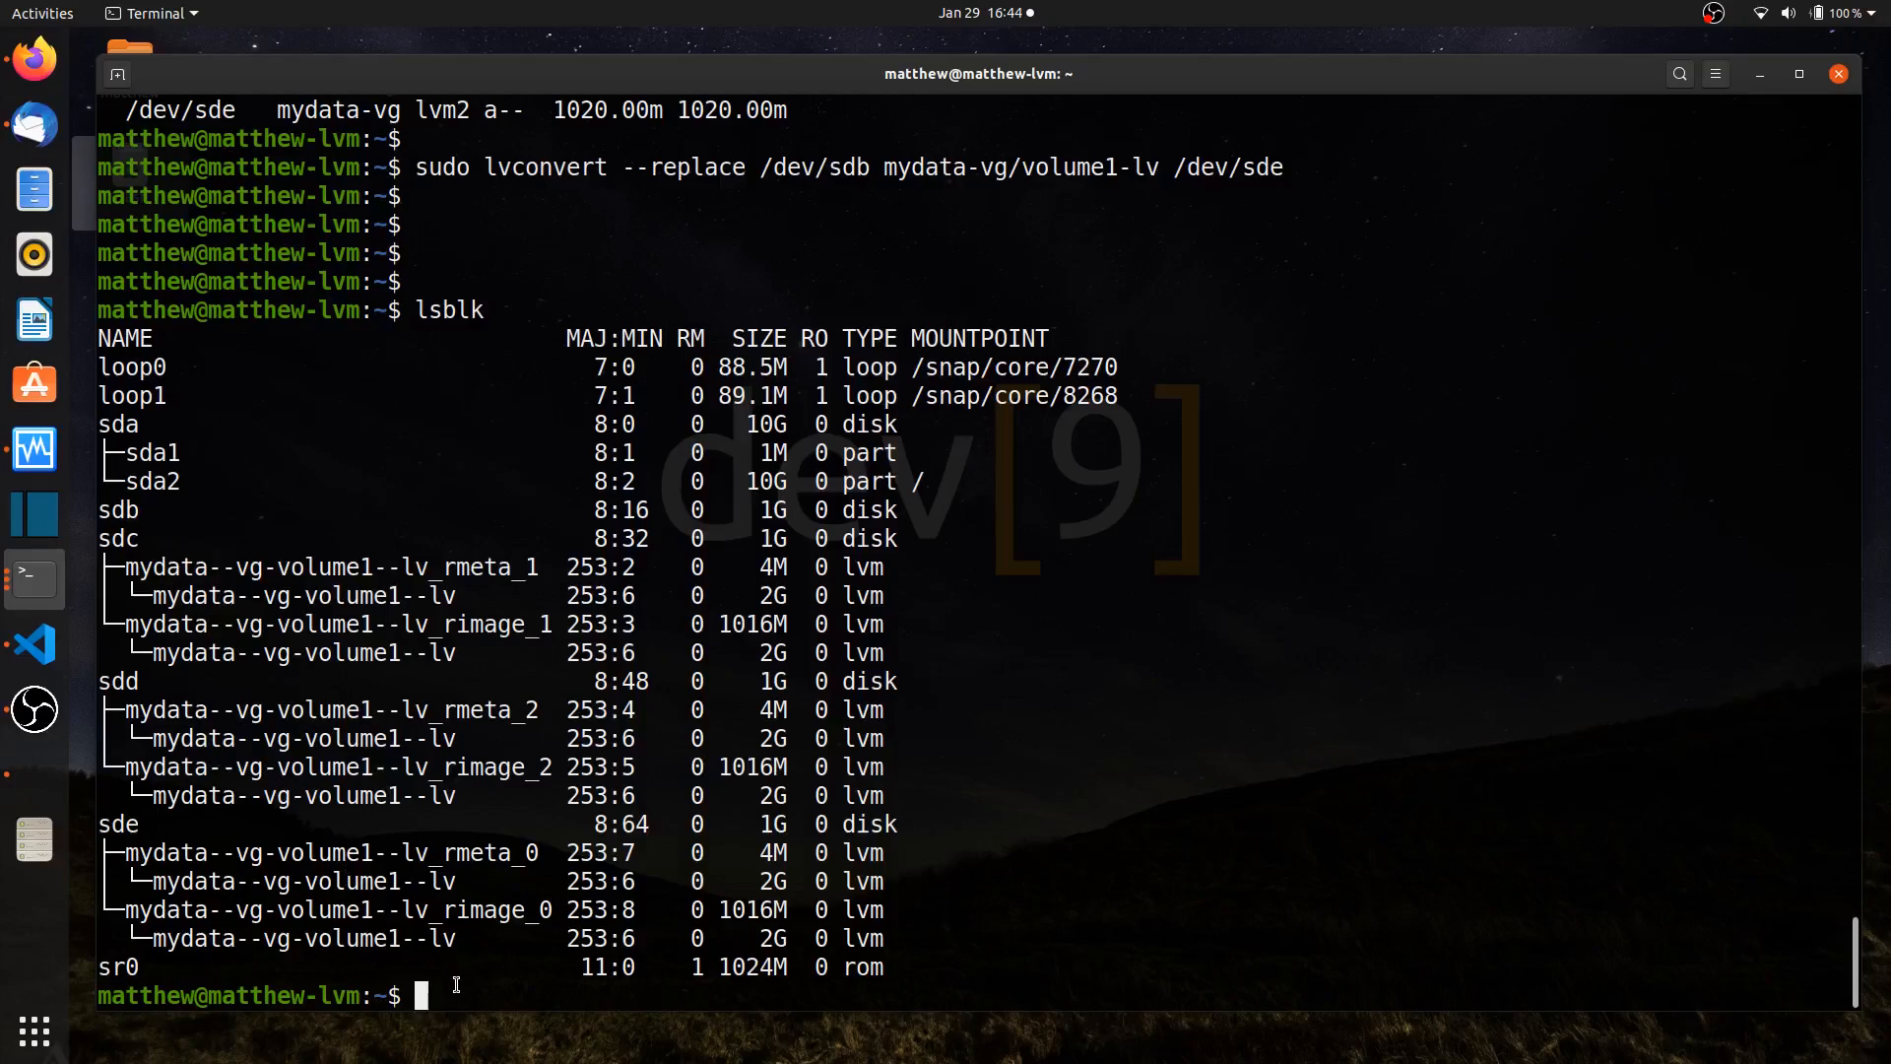
text(sudo vgreduce)
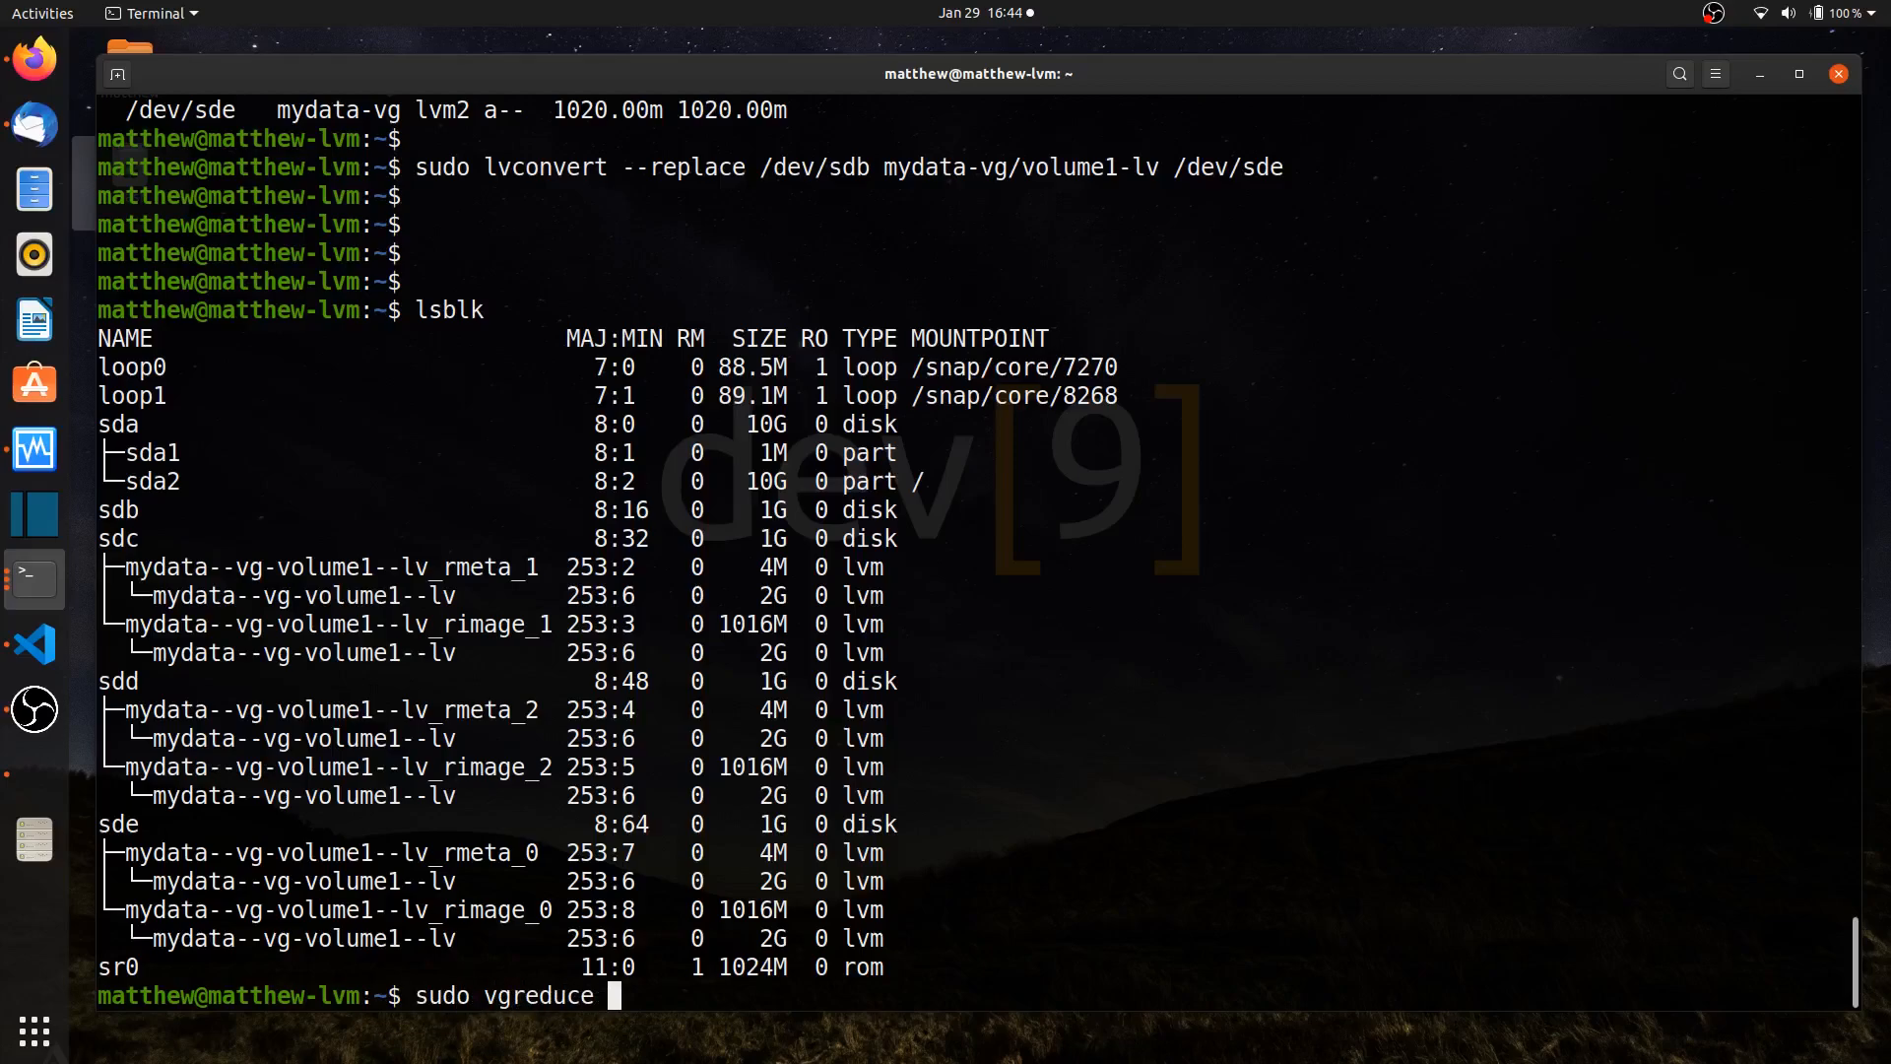
Run sudo vgreduce mydata-vg /dev/sdb, then verify with sudo pvs that sdb is unassigned
text(mydata)
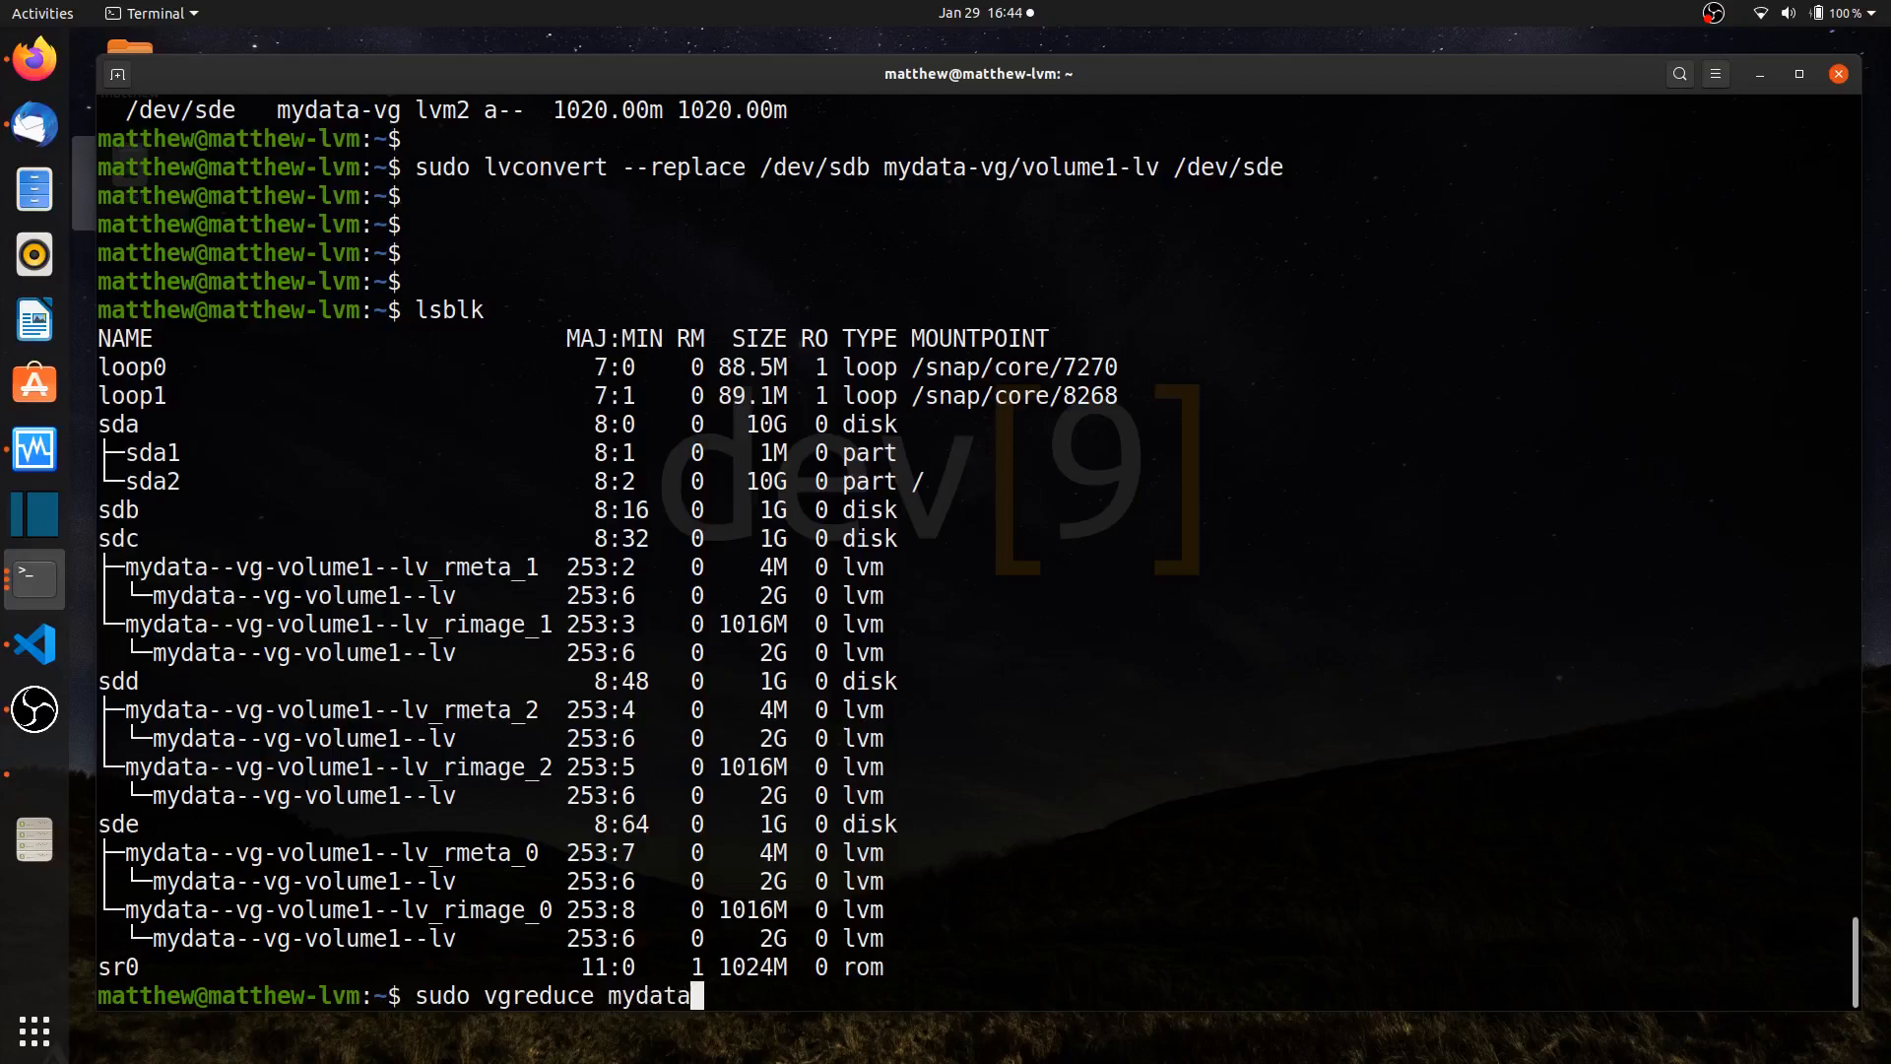
text(-vg /dev/sdb)
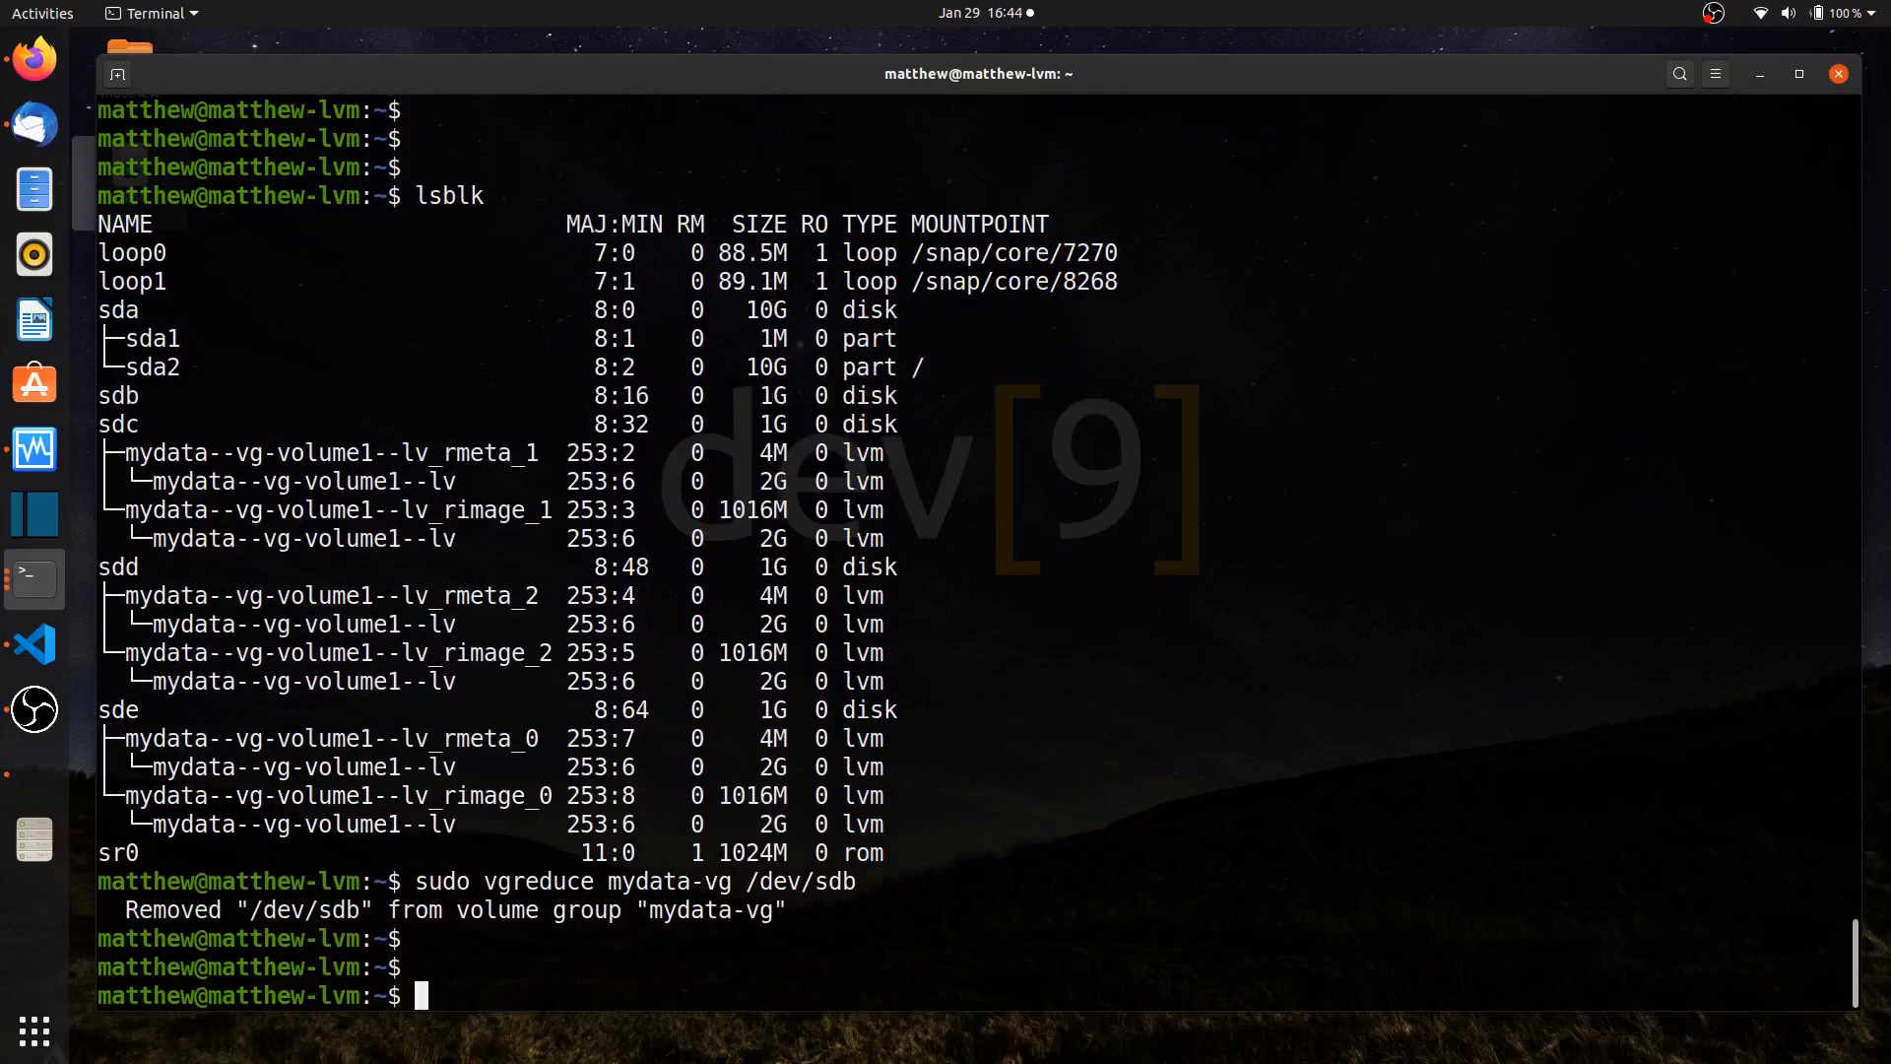
text(sudo pv)
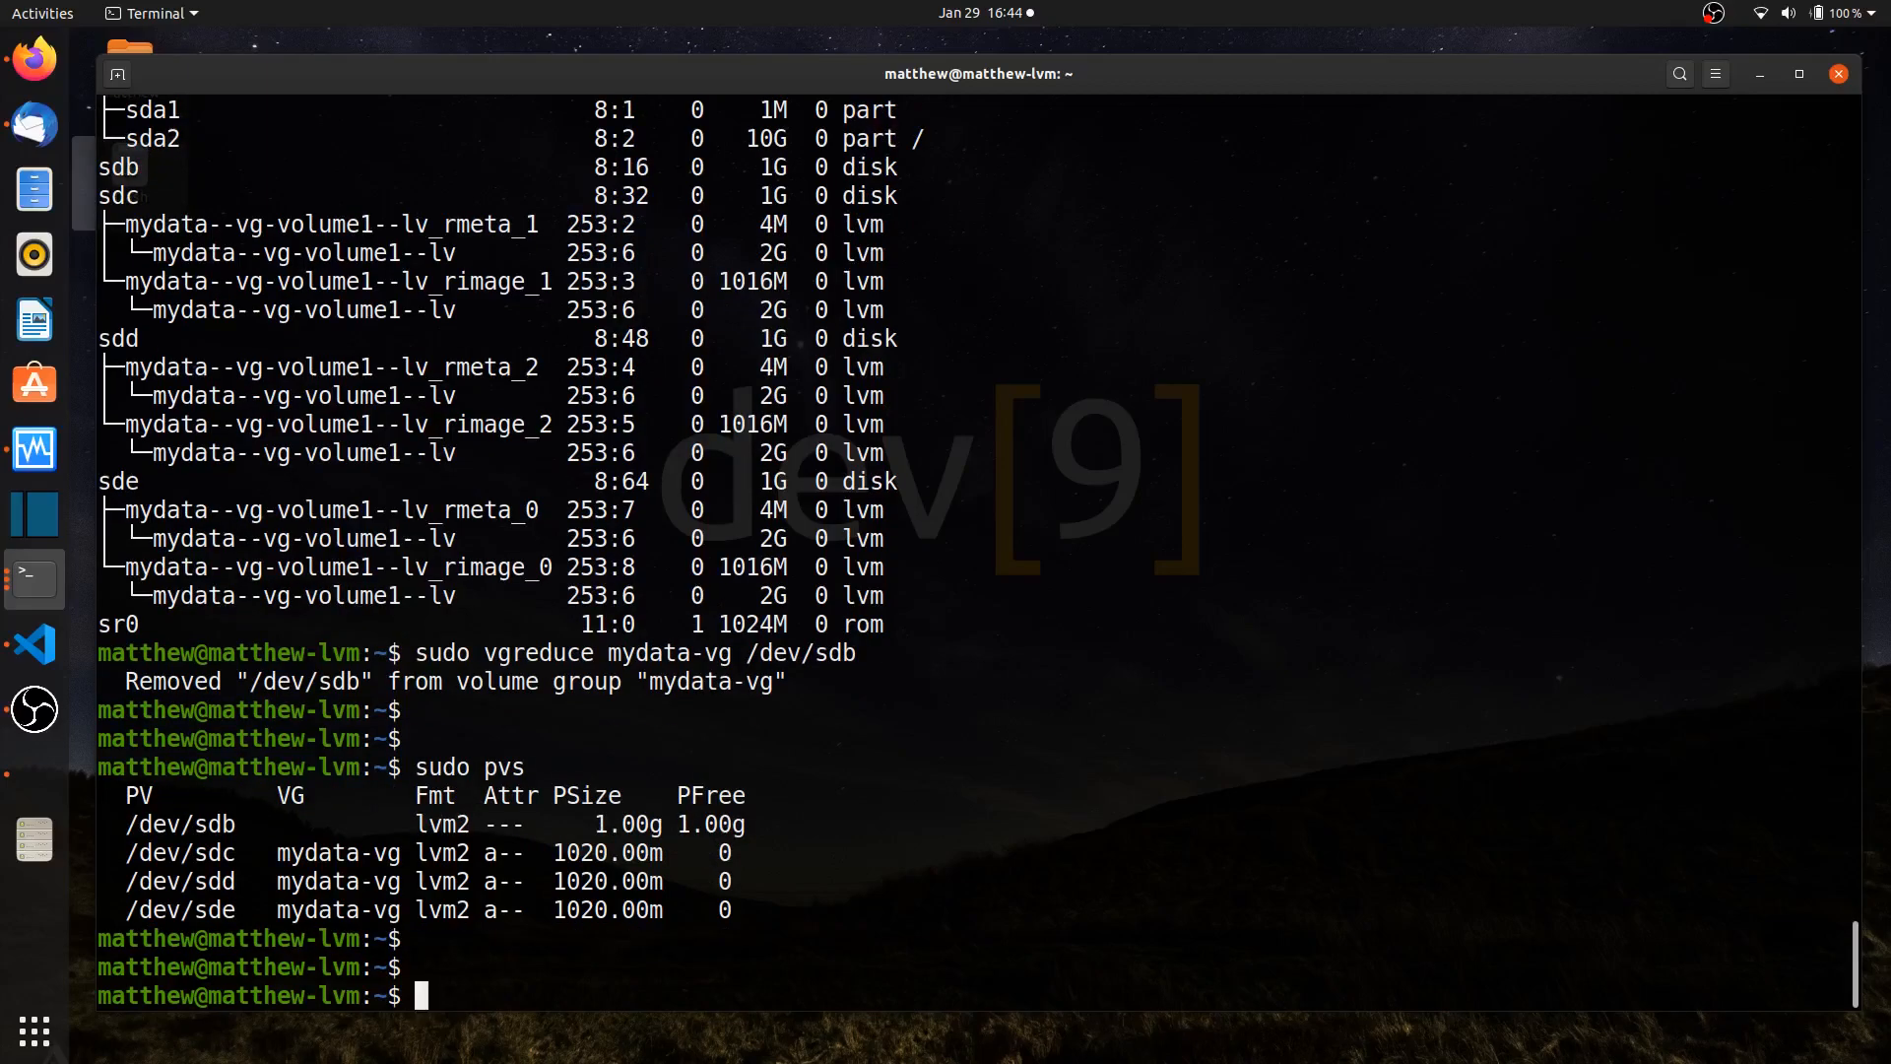
text(sudo)
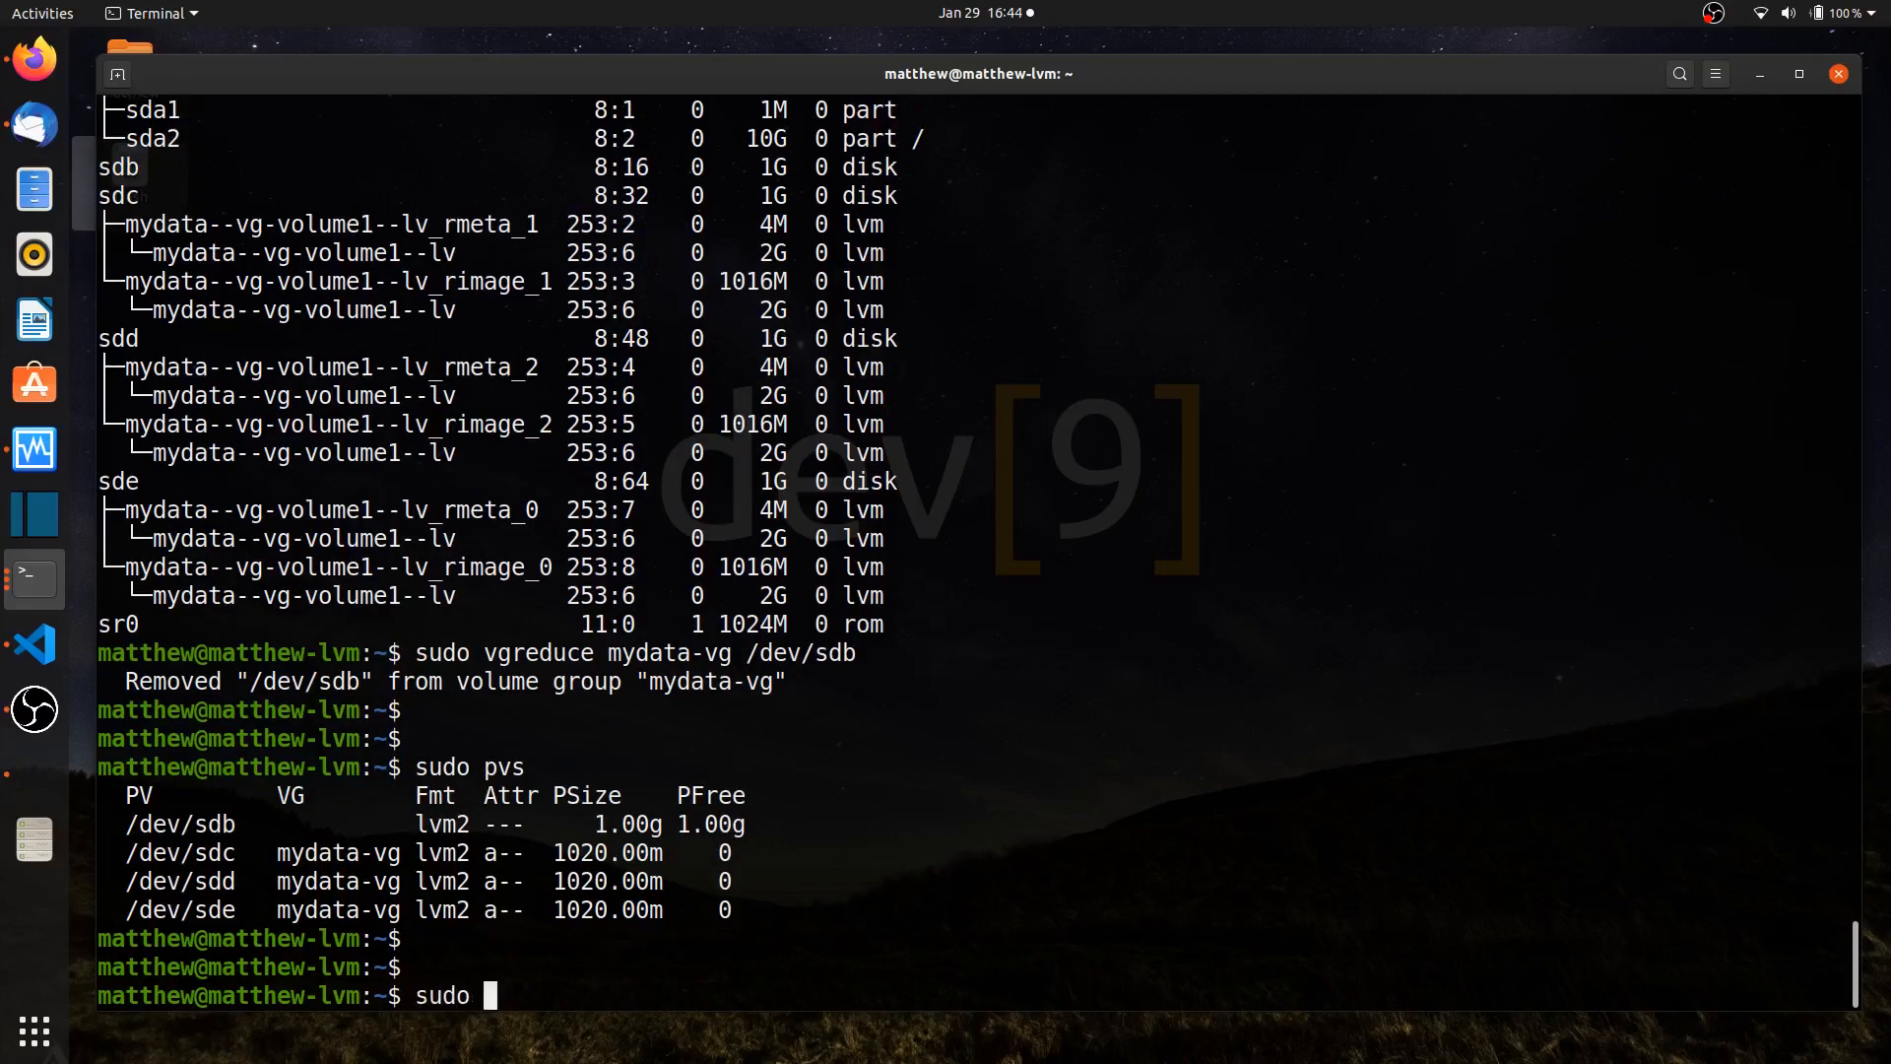
Re-add /dev/sdb to mydata-vg with sudo vgextend
text(vgextend)
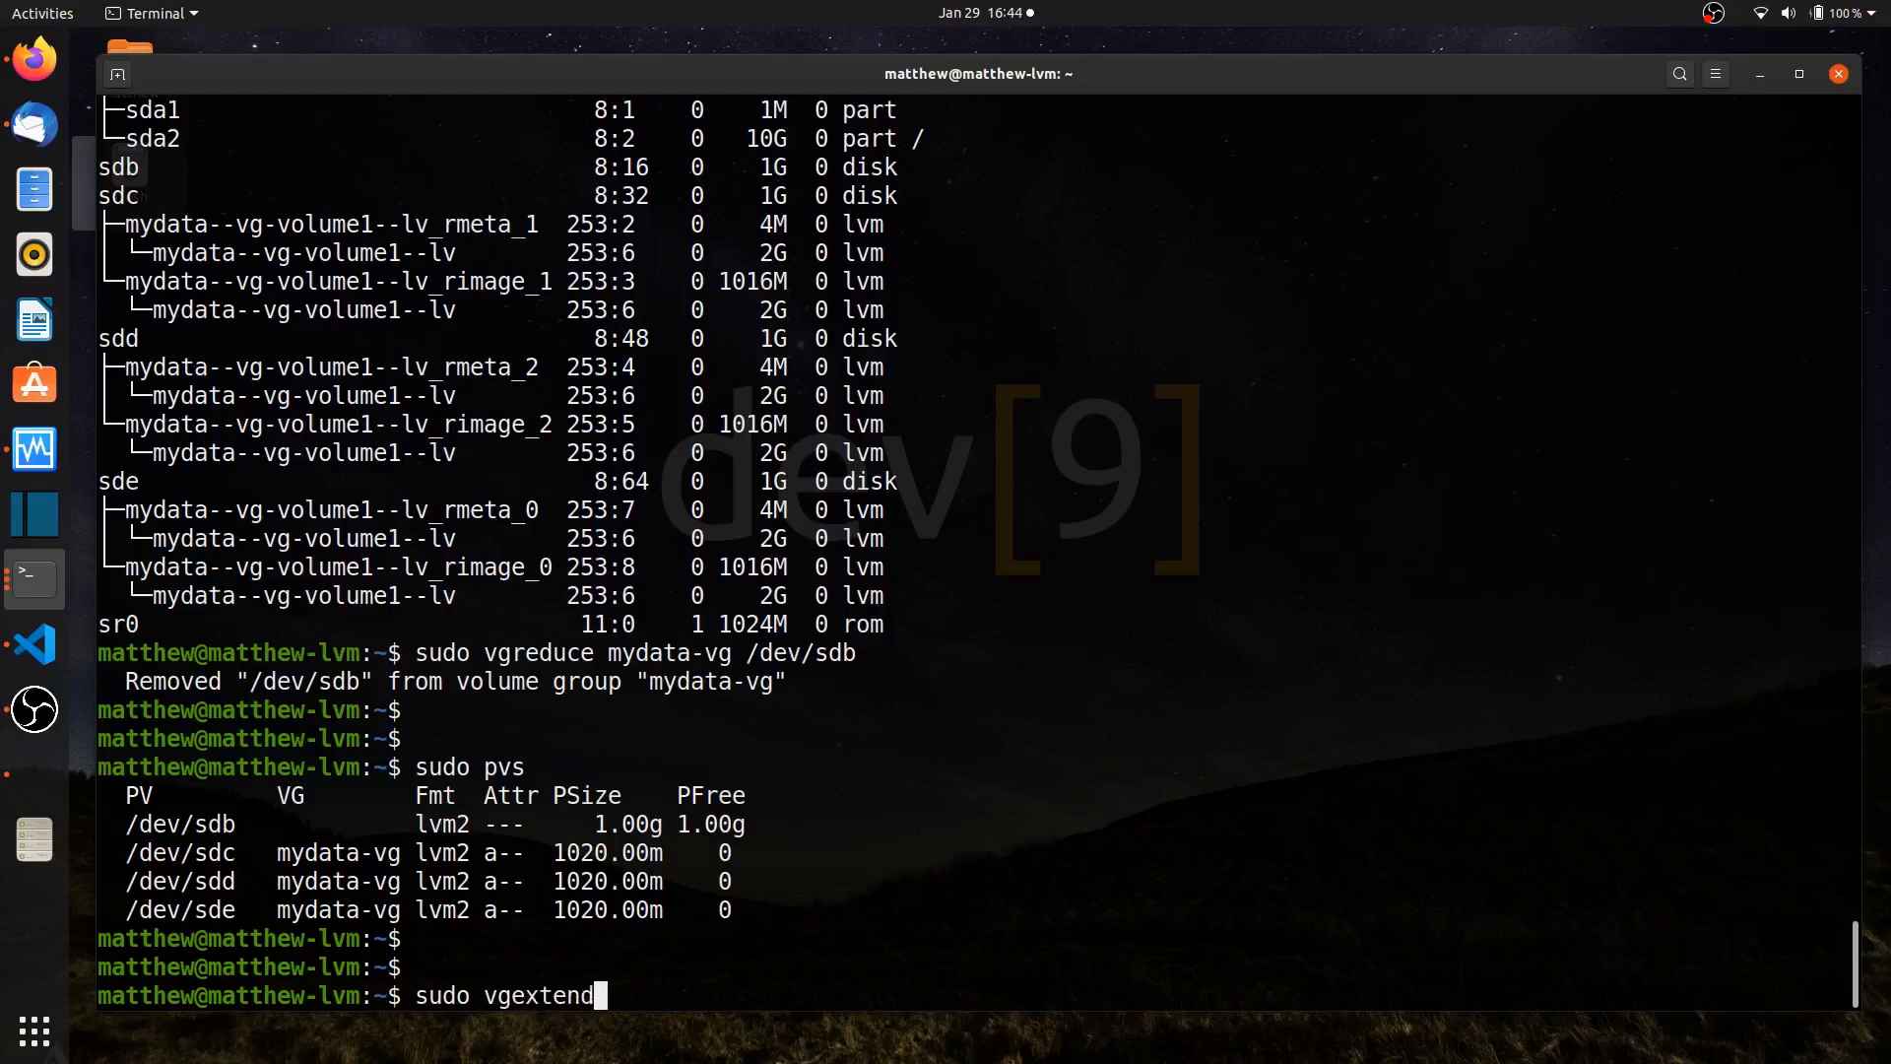
text(mydata-vg)
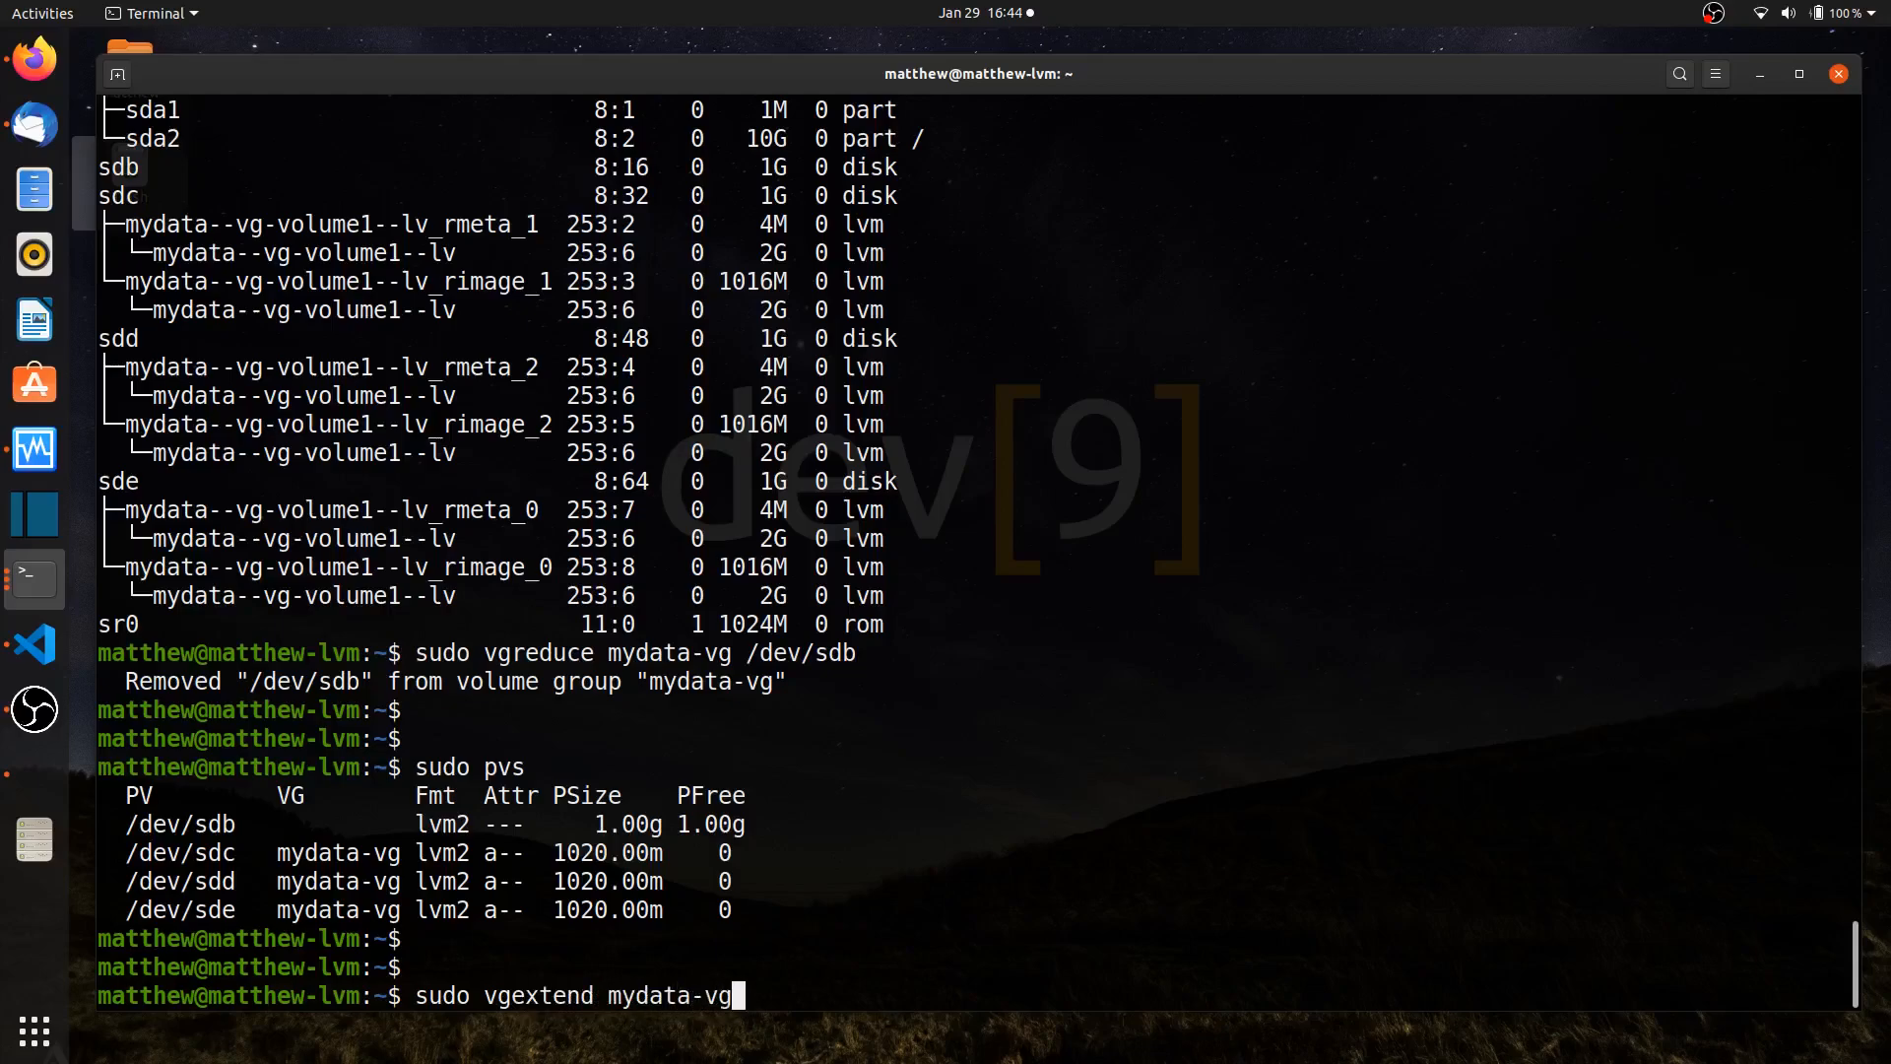
text(/de/)
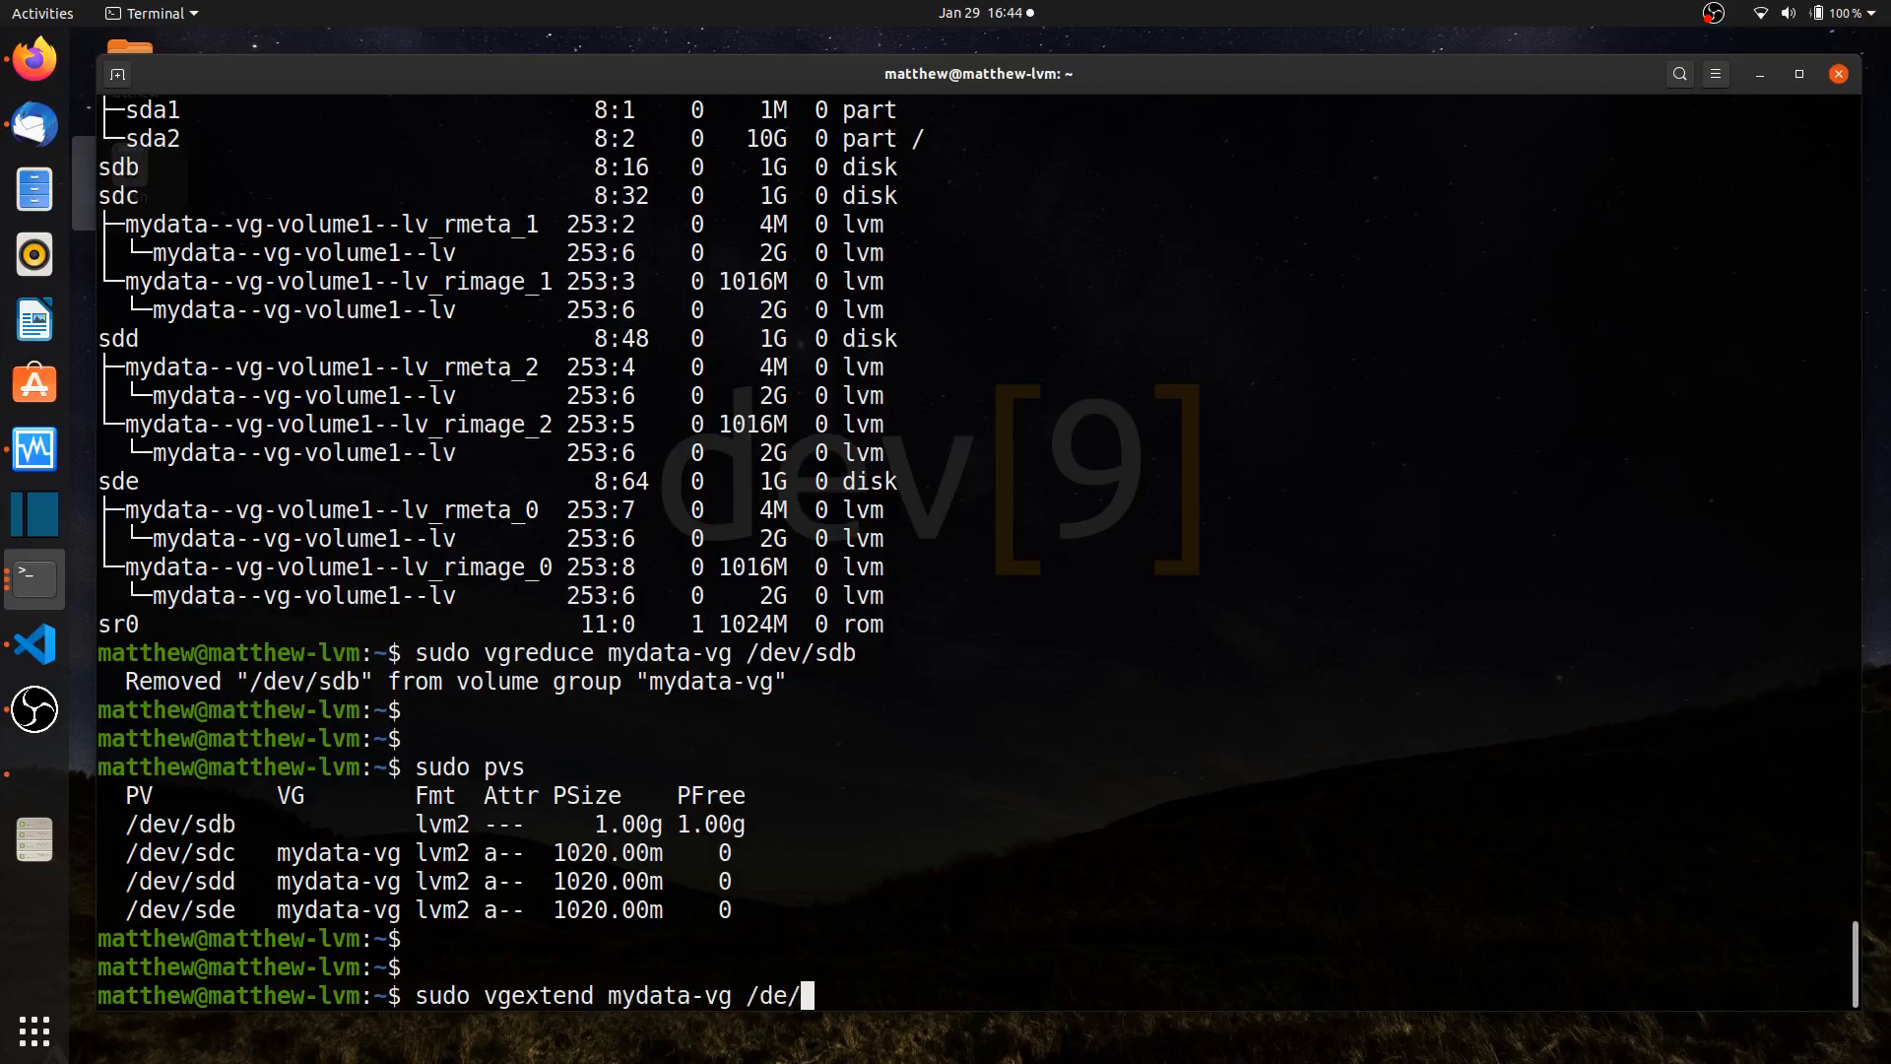
text(sdb)
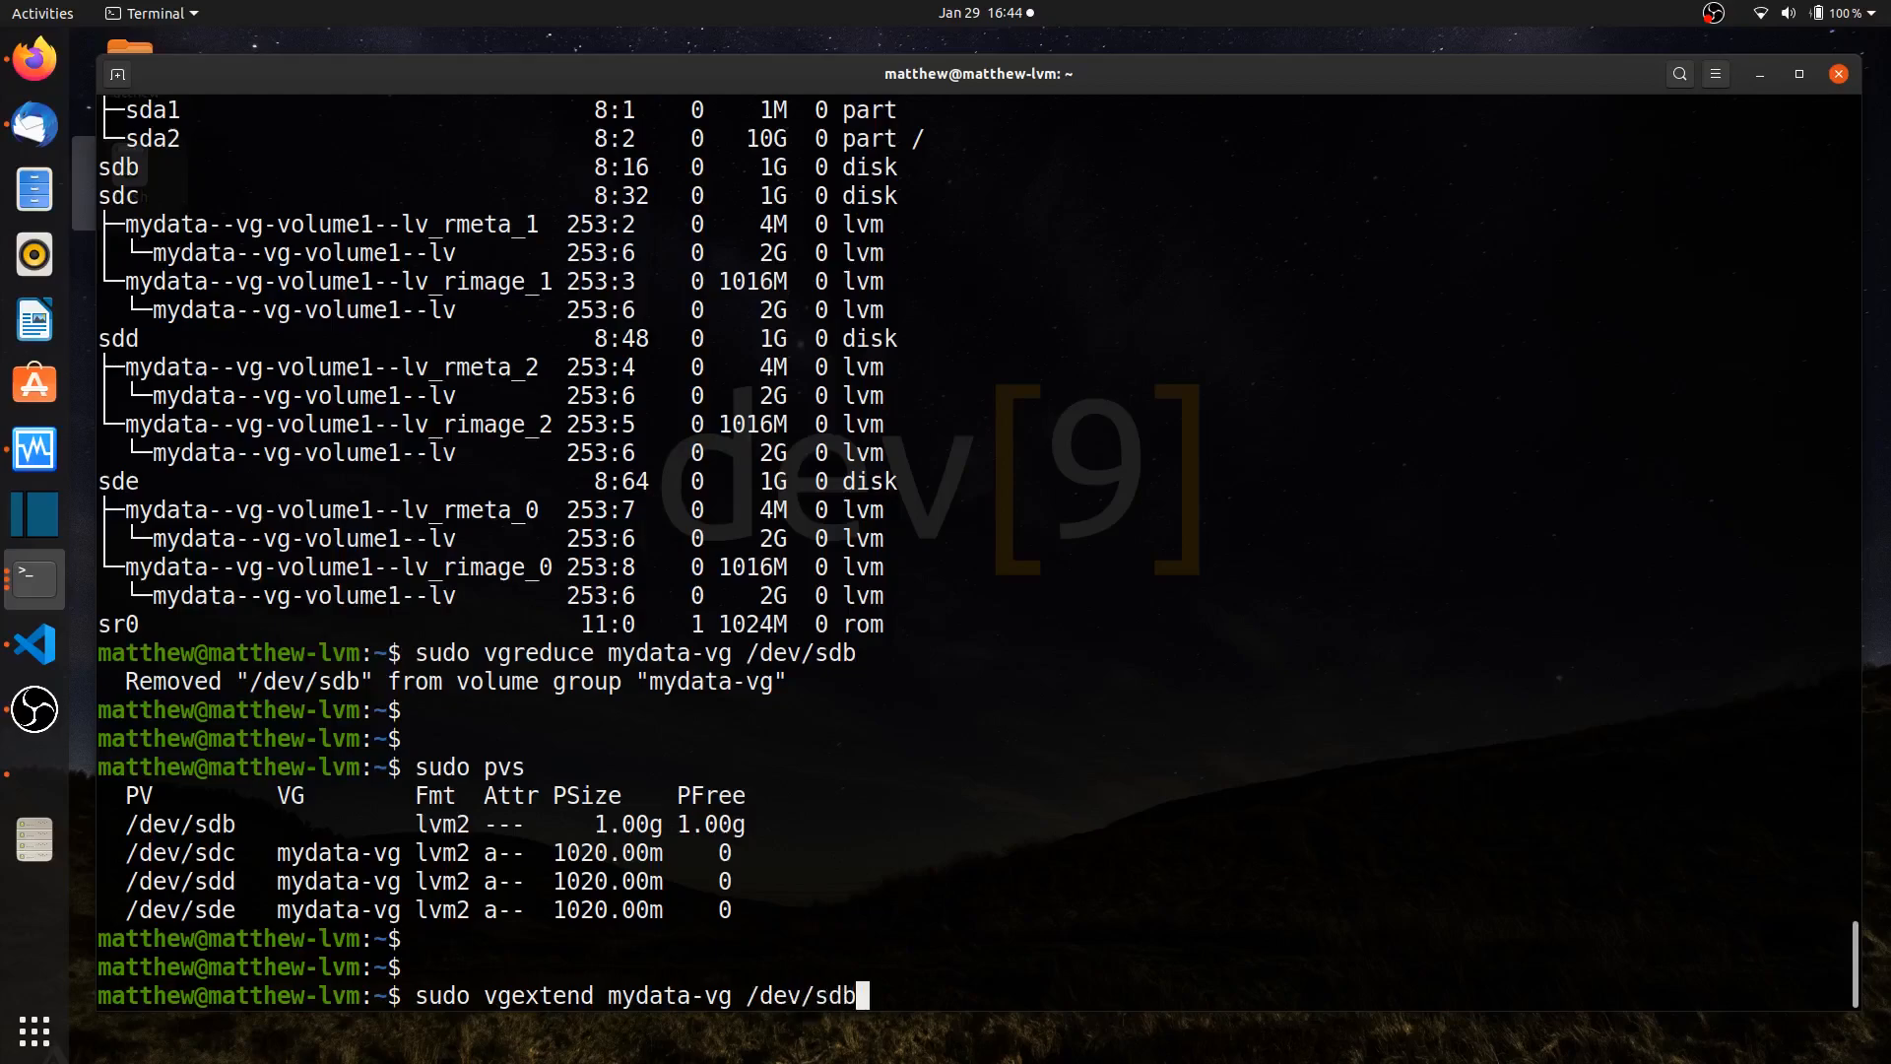
key(Return)
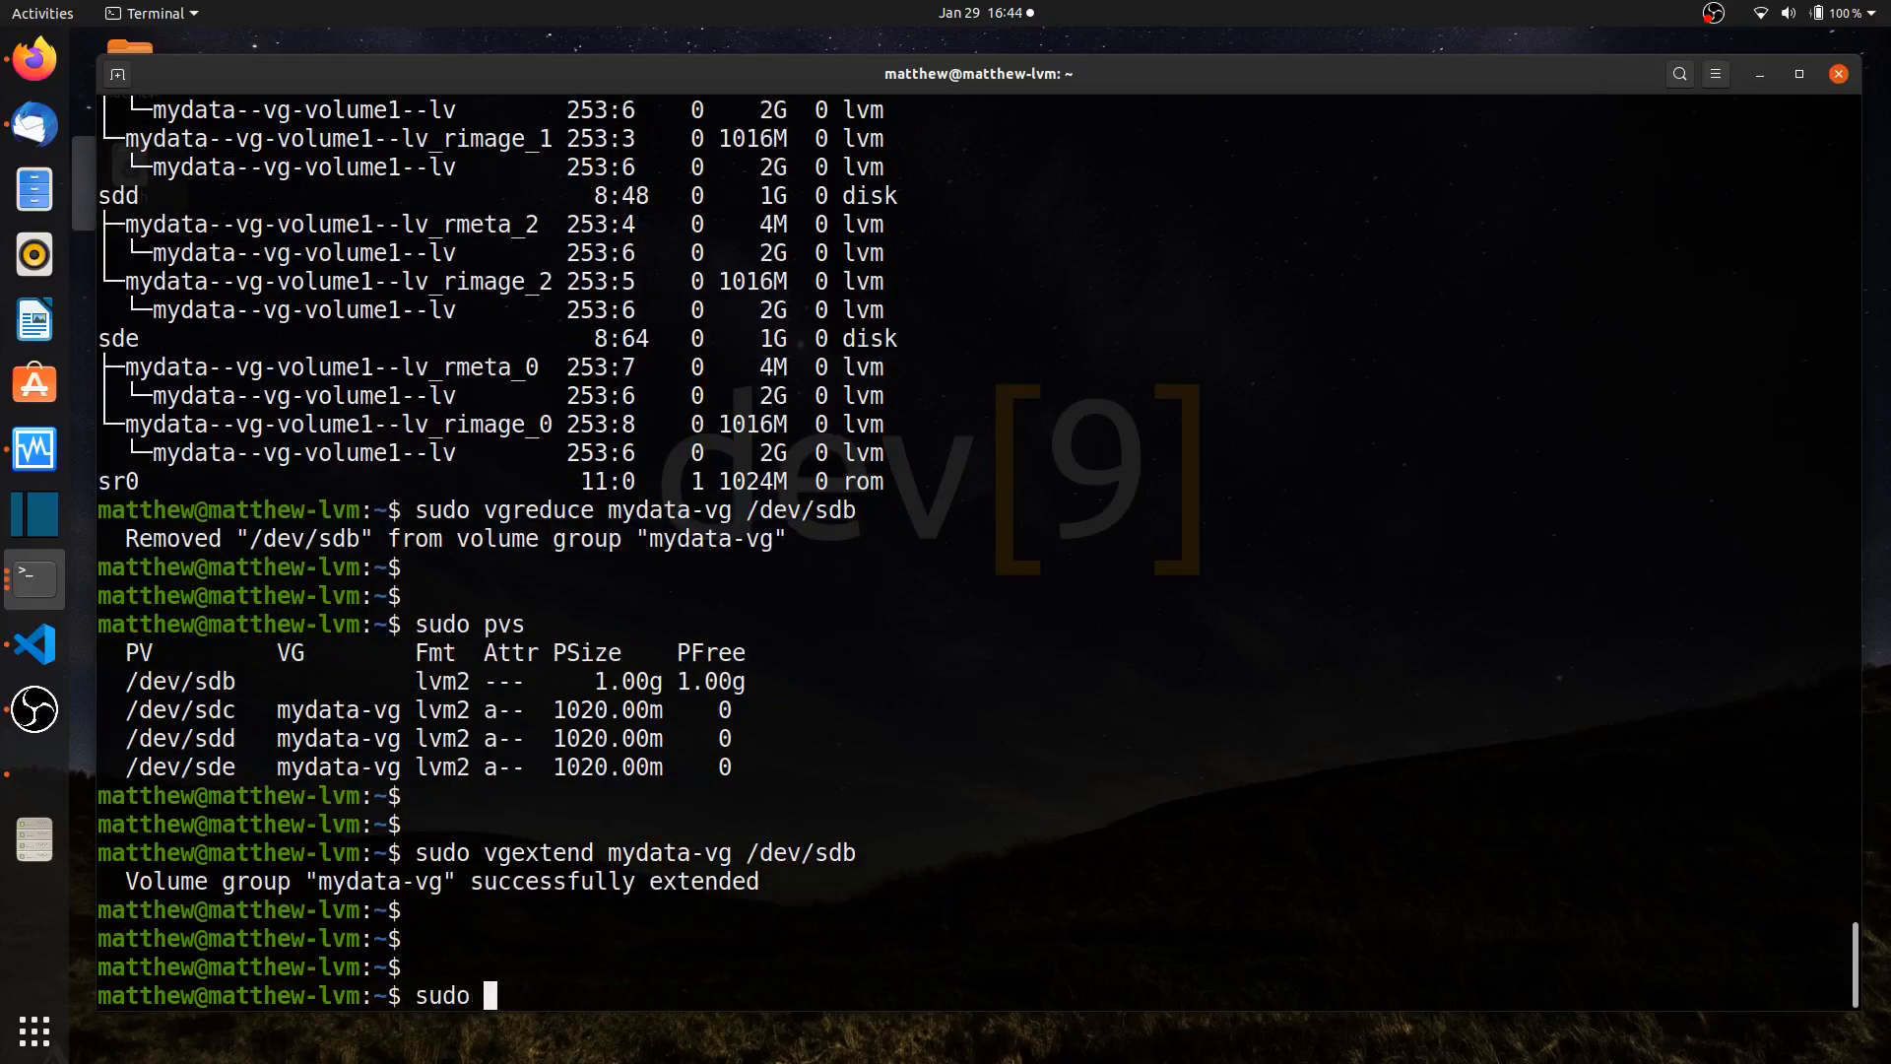